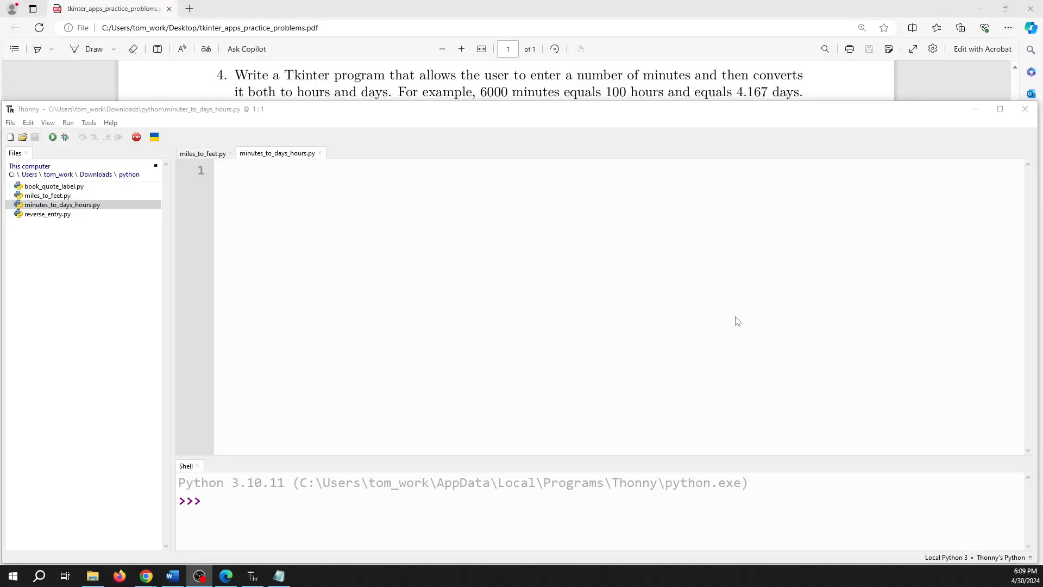
mouse_move(605, 190)
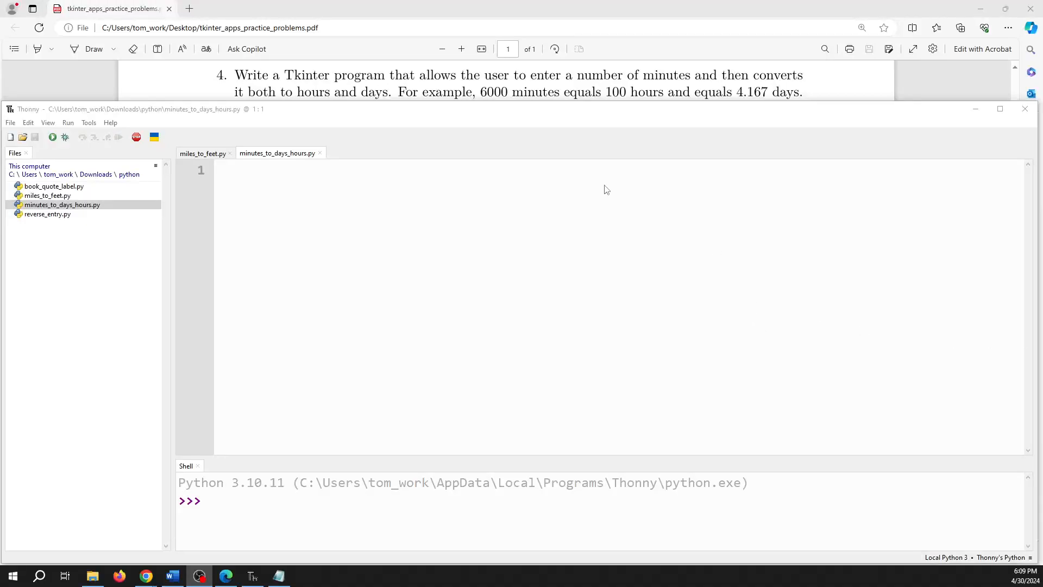
mouse_move(513, 112)
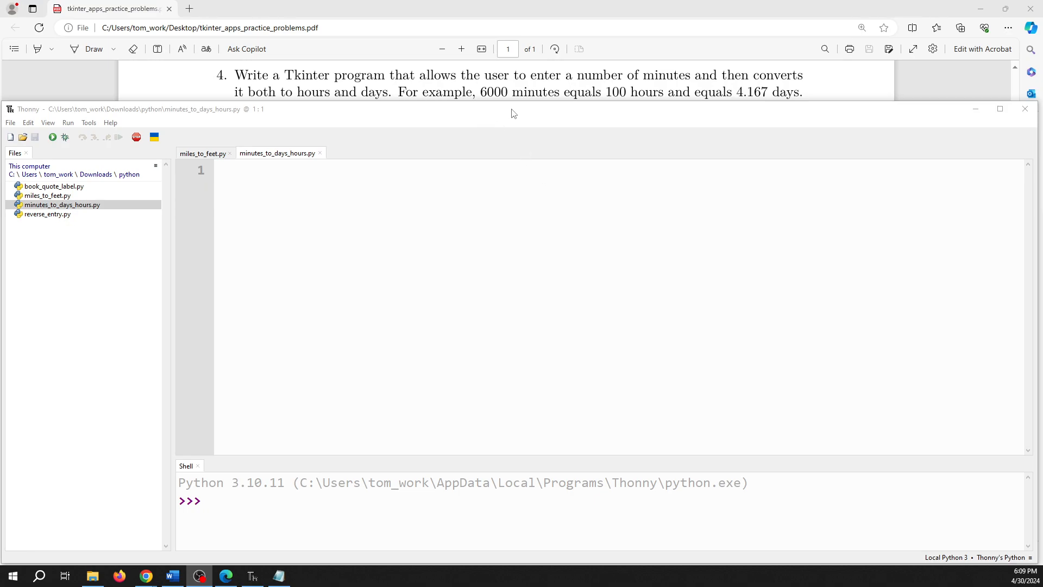
mouse_move(570, 93)
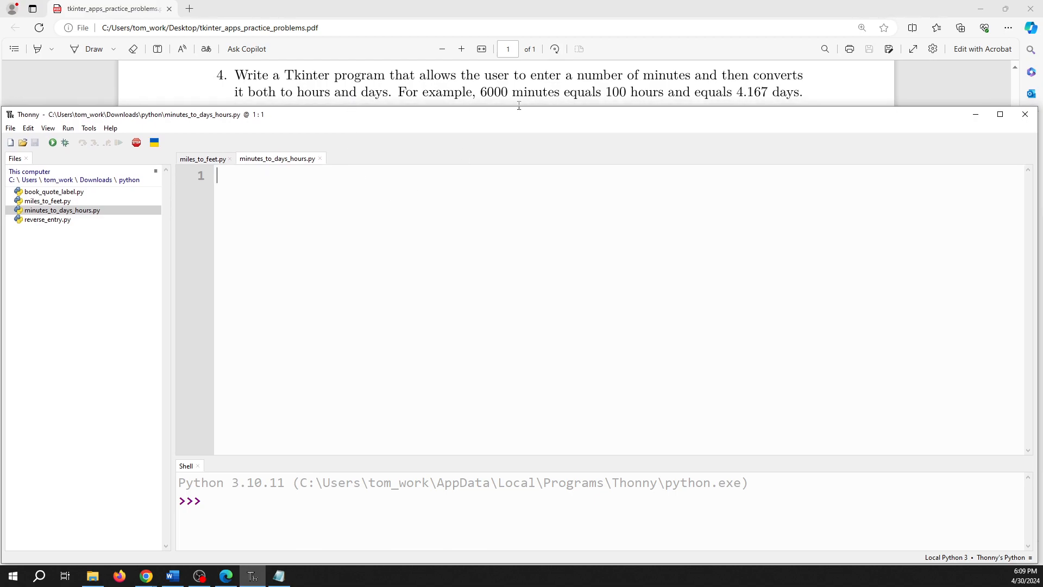
mouse_move(595, 101)
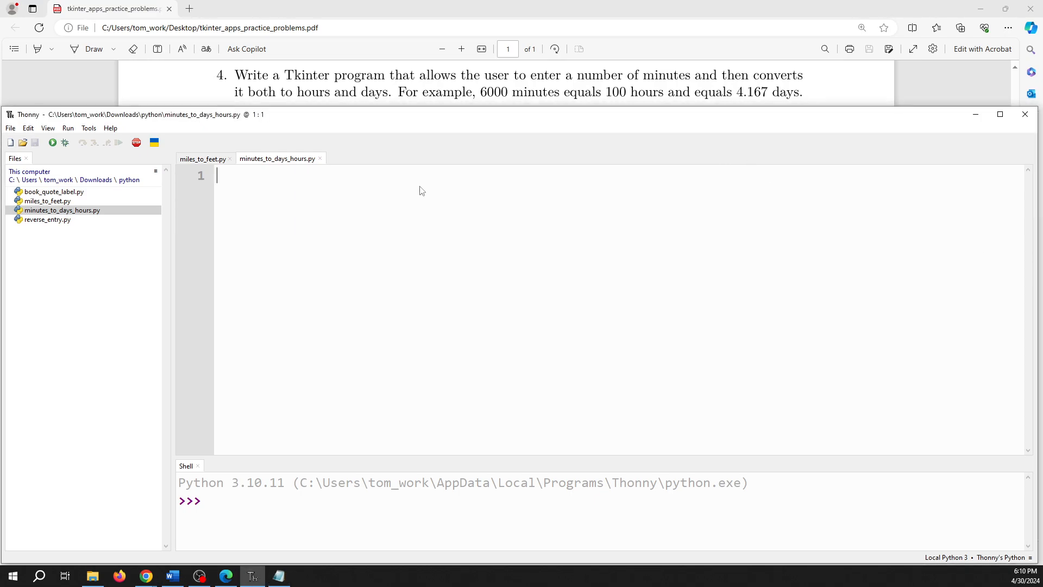
Step: Write import tkinter as tk and the class App(tk.Tk): header
text(impo)
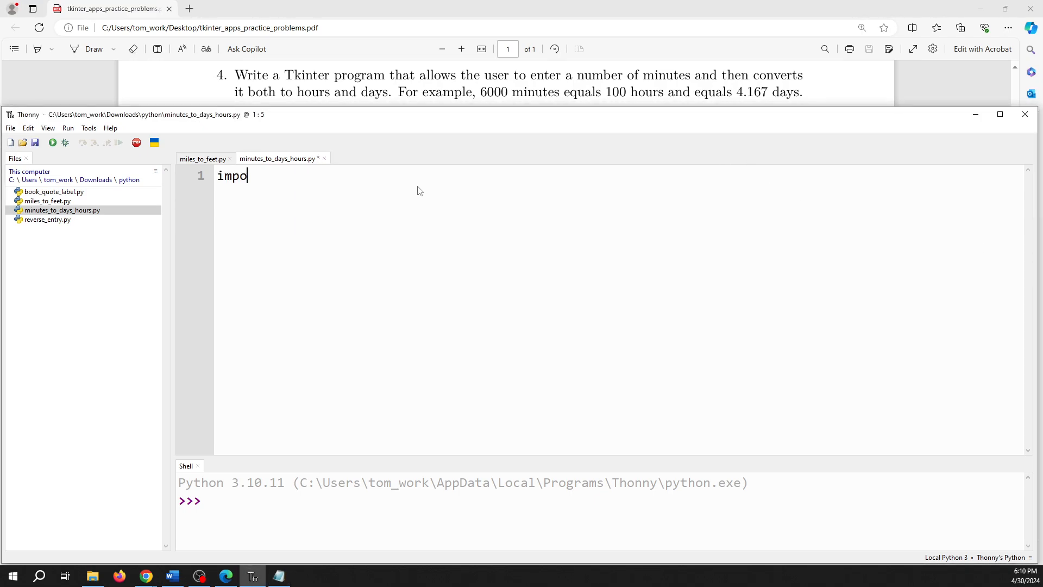
text(rt tkinter as tk)
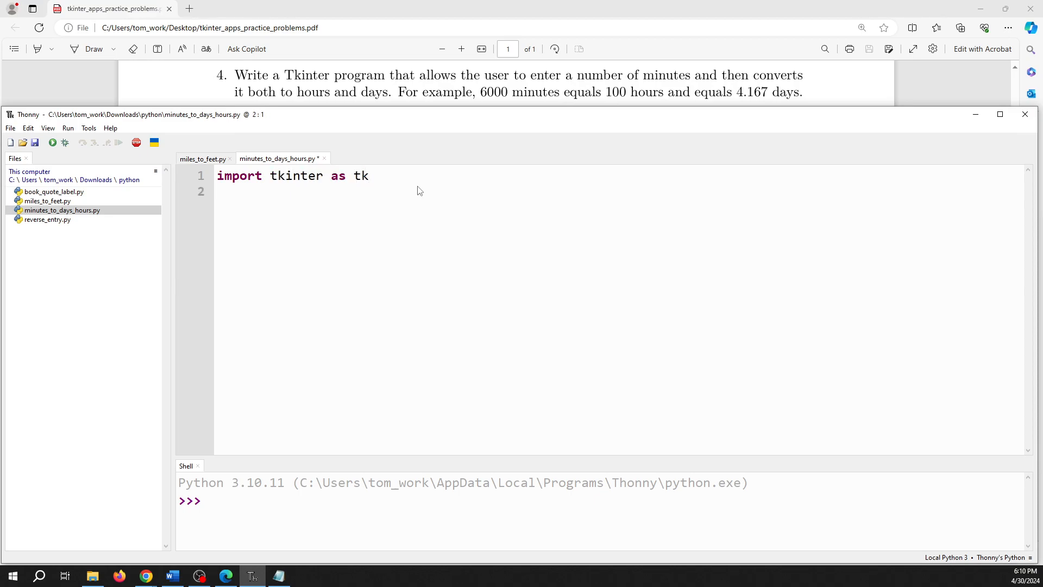
text(class Ap)
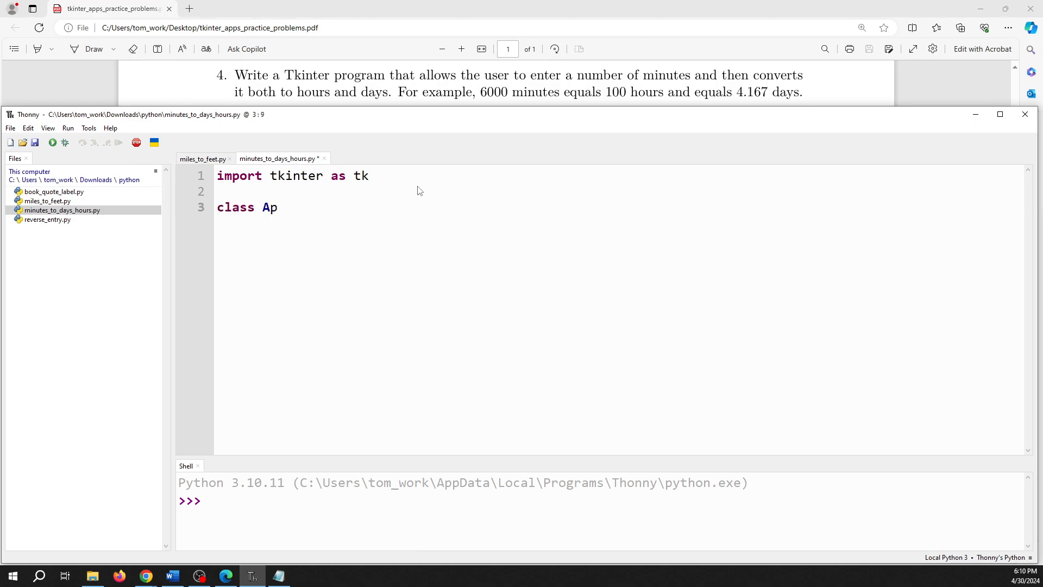
text(p()
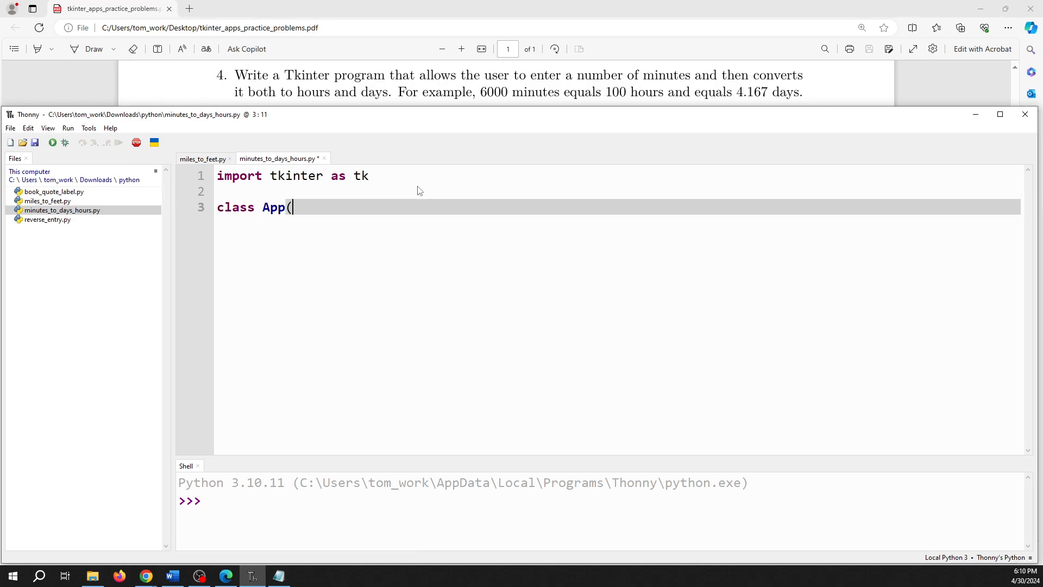
text(tk.)
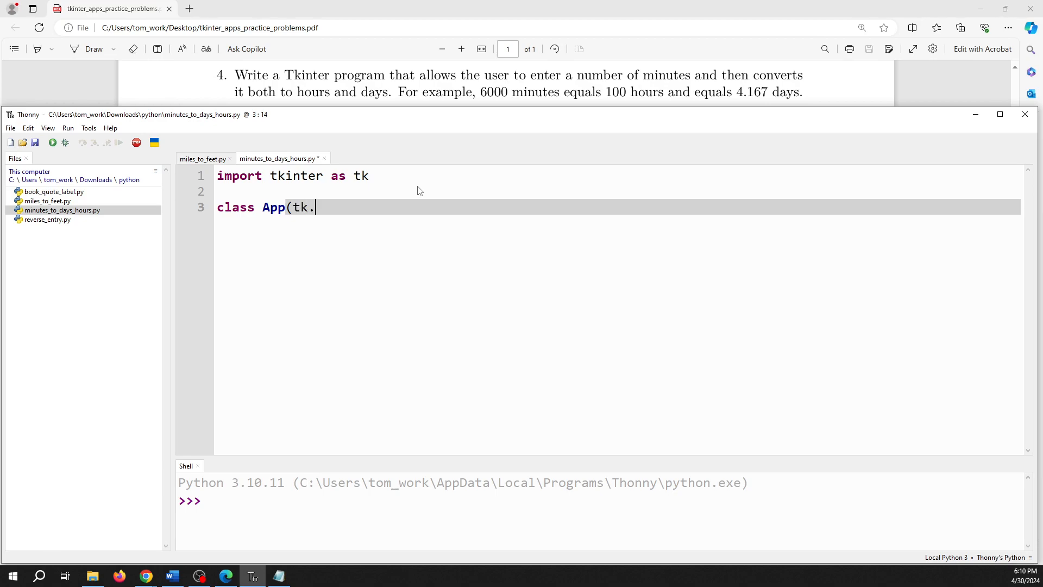
text(Tk):)
text(d)
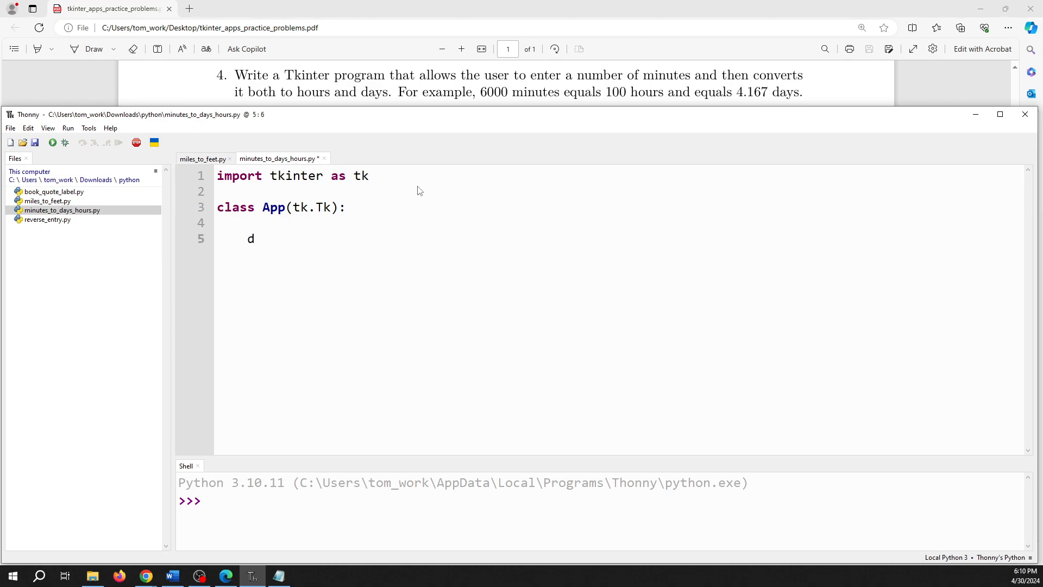
Step: Define def __init__(self): calling super().__init__() inside the App class
text(ef __init__)
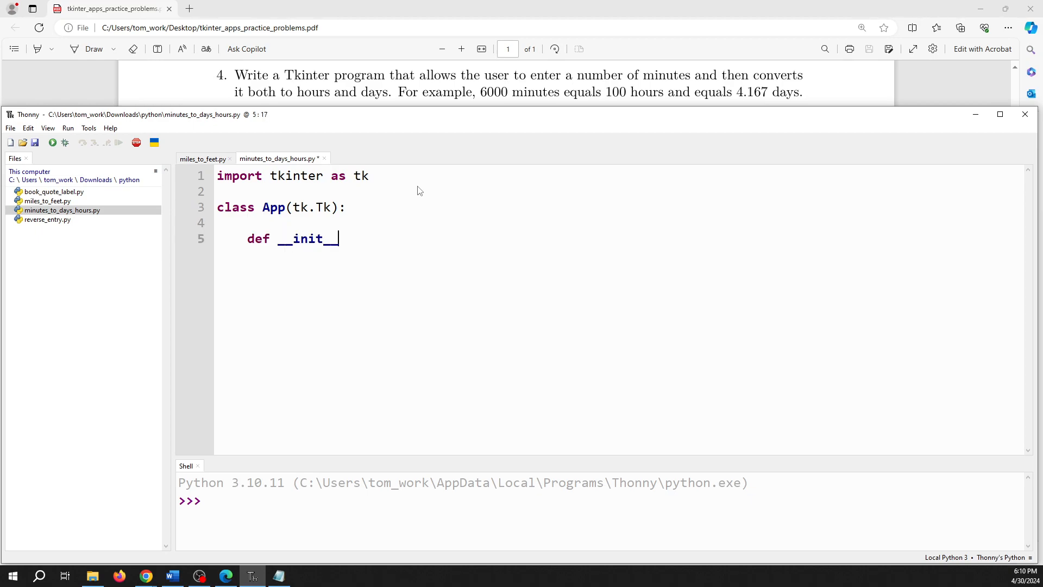
text((self):)
text(super)
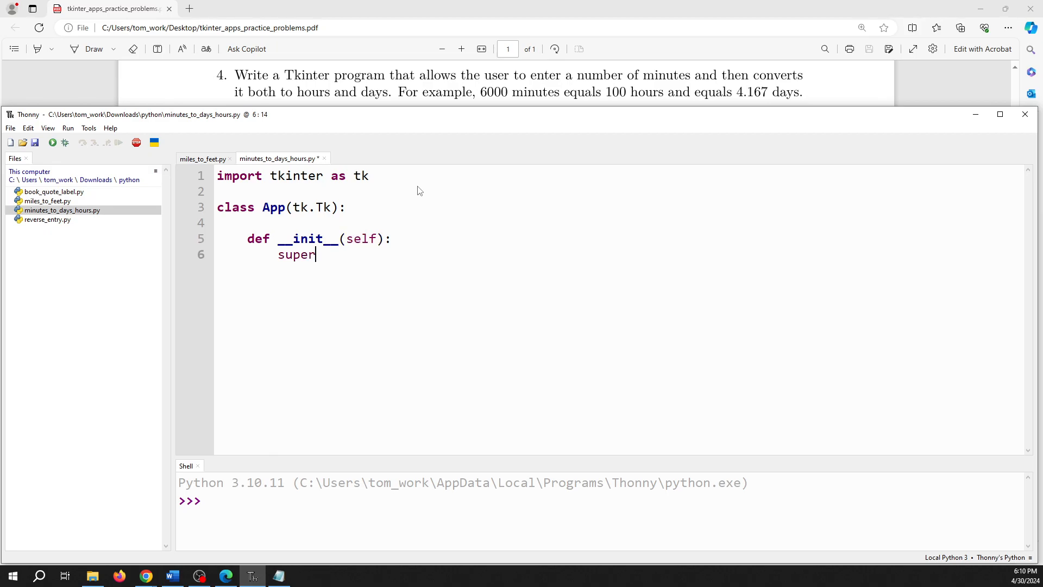
text(().i)
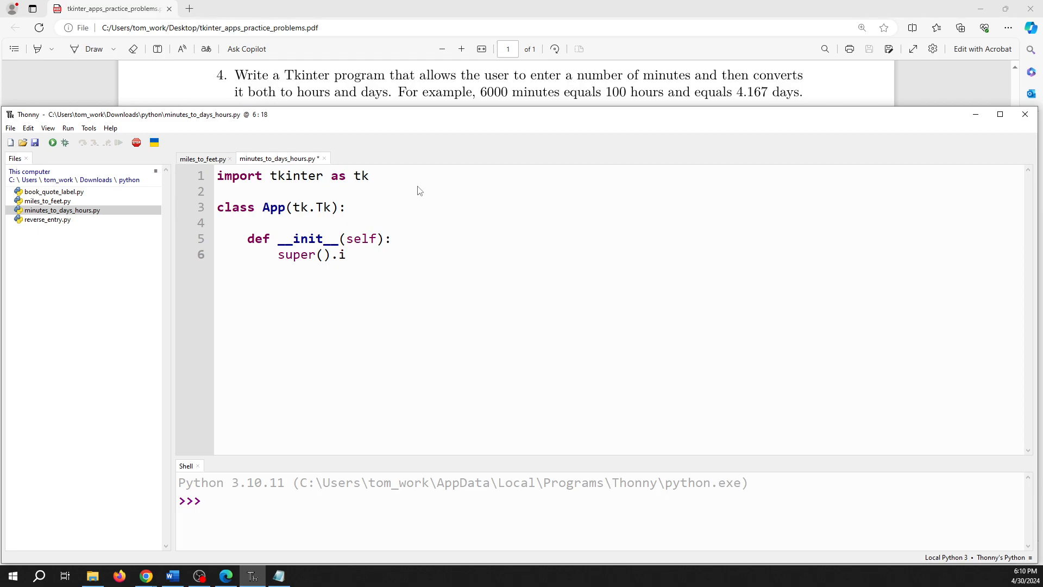
text(__n)
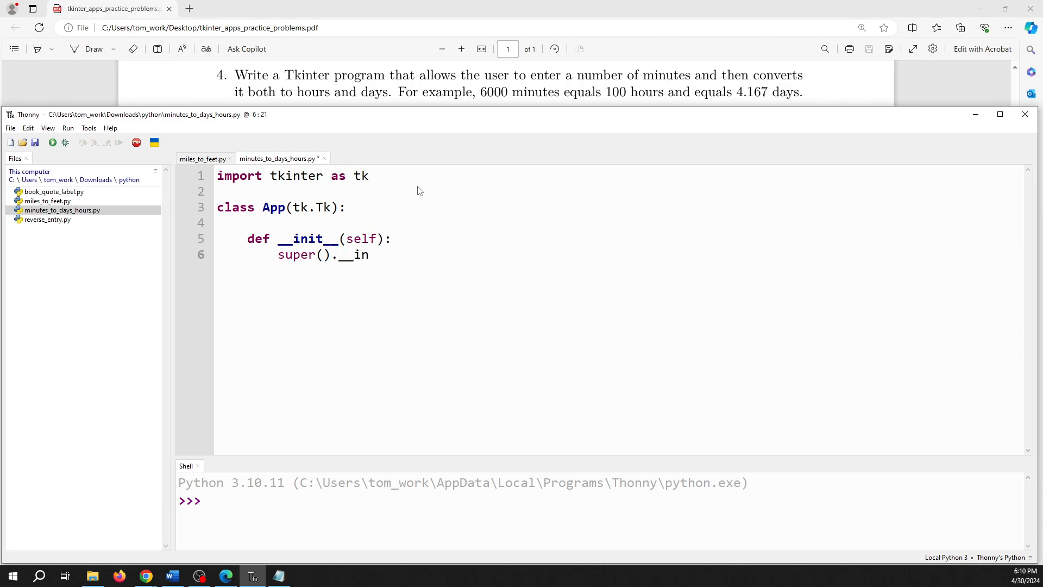
text(it__)
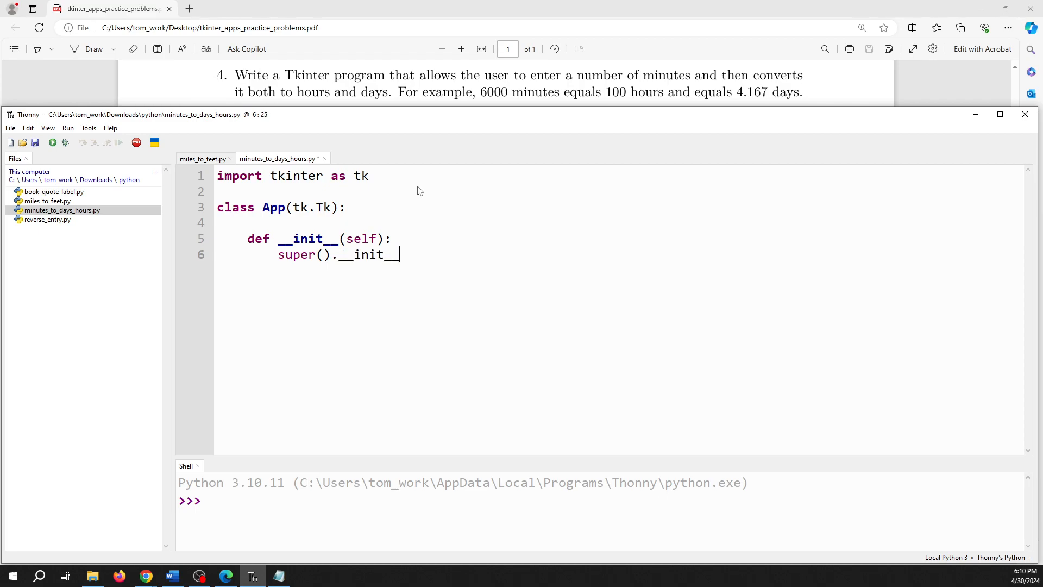
text(())
text(s)
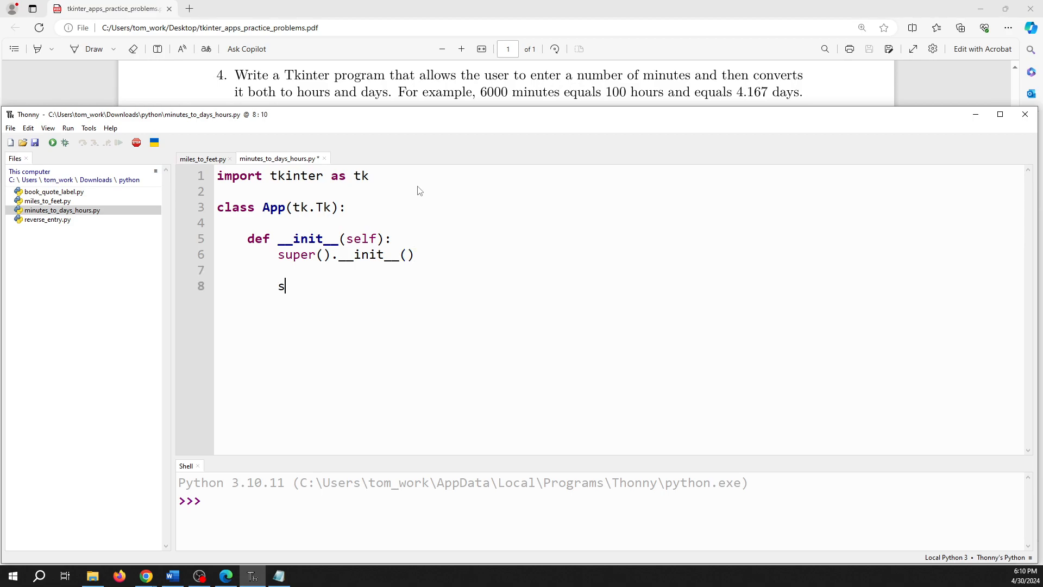
Step: Add self.title('Minutes to Days and Hours App') and self.geometry('250x100') to __init__
text(elf.ti)
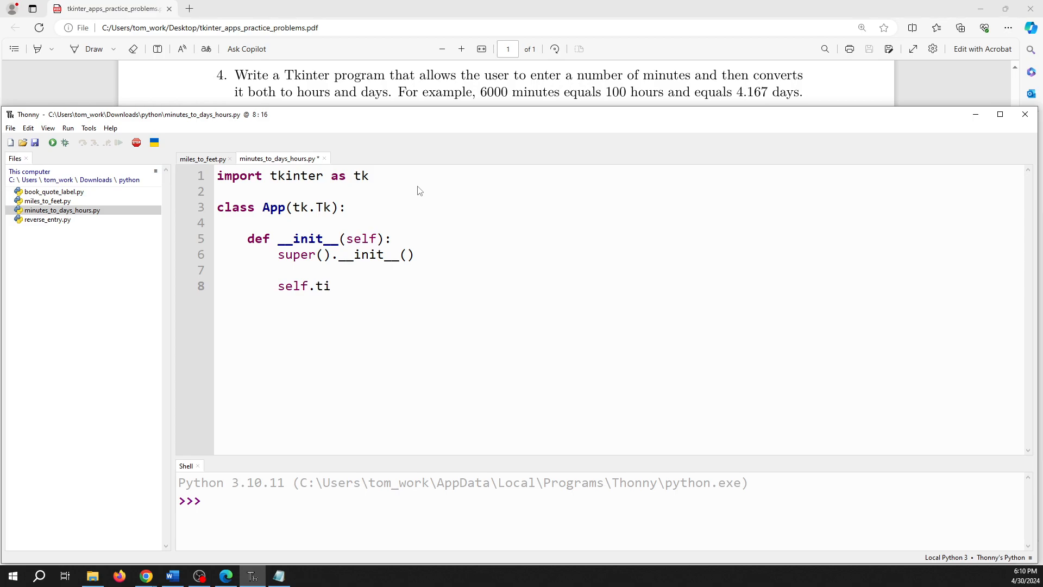
text(tle()
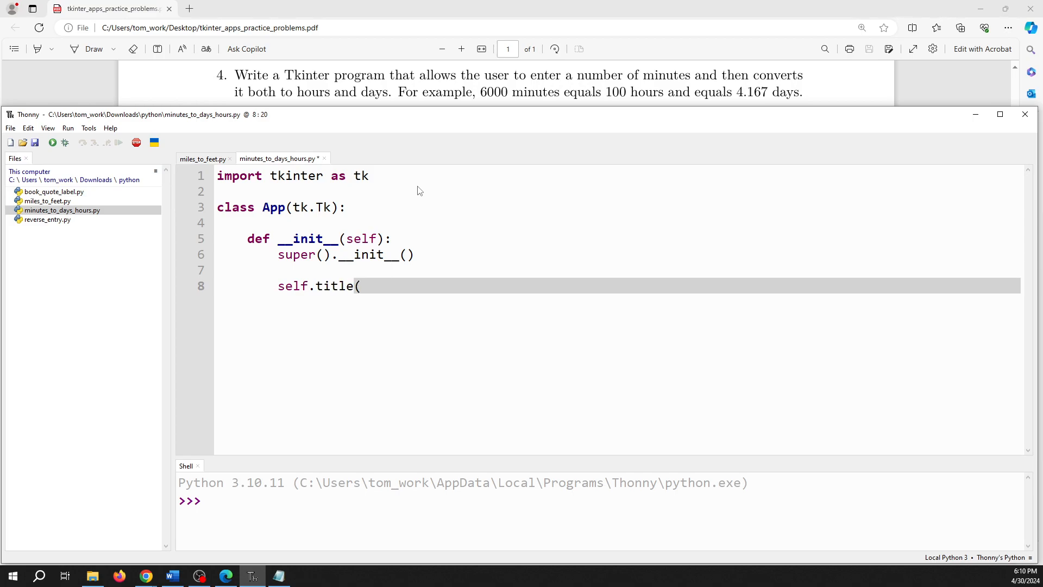
text('Mint)
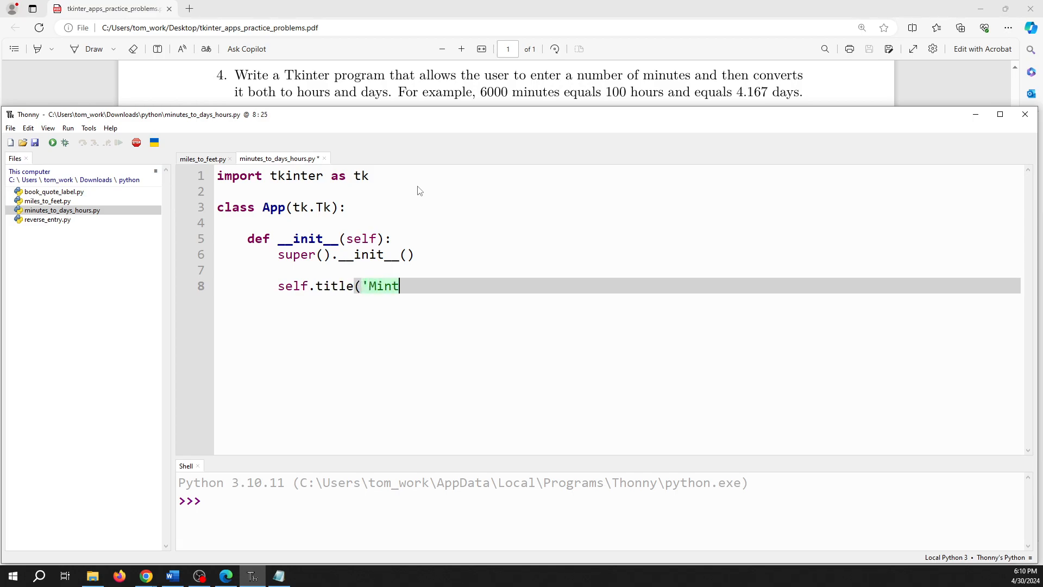
text(utes to D)
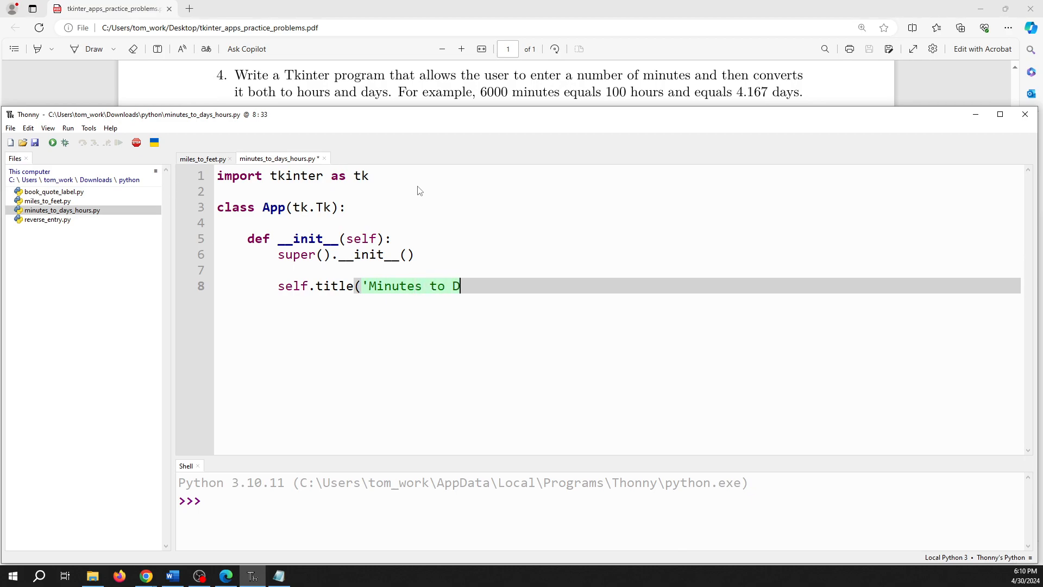
text(ays and Hours App)
text(self.ge)
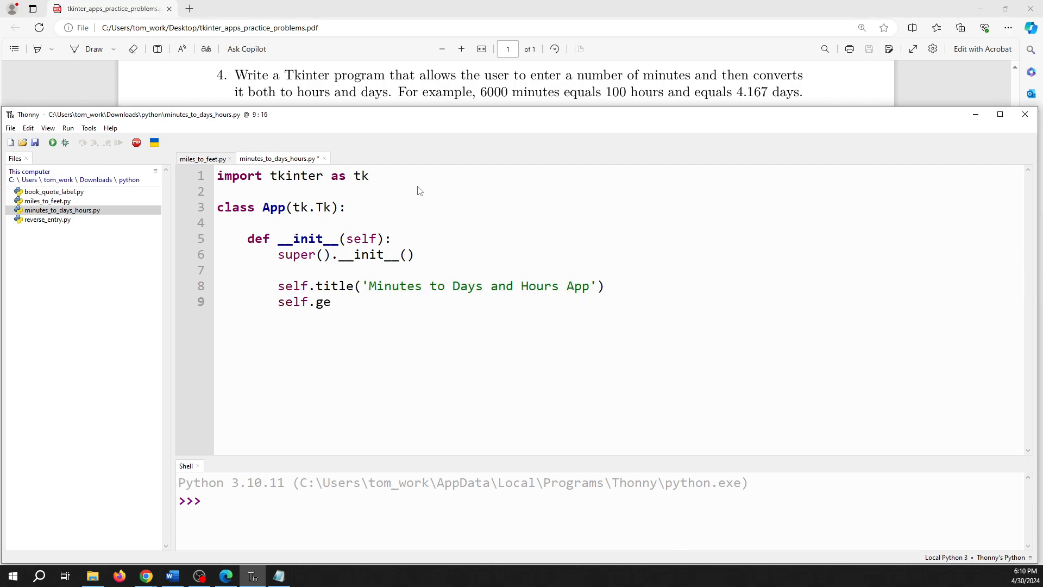
text(ometry()
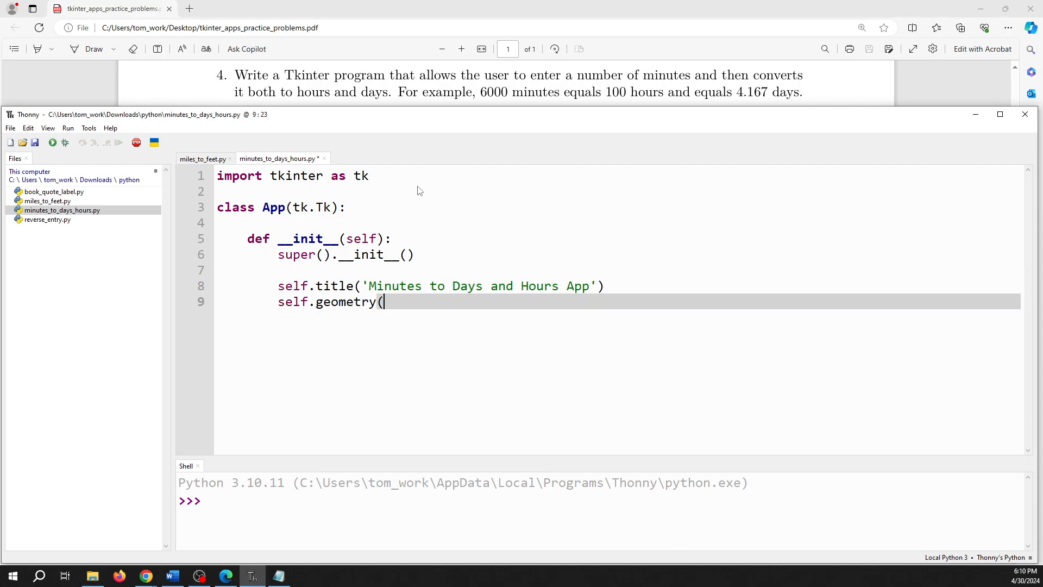
text(')
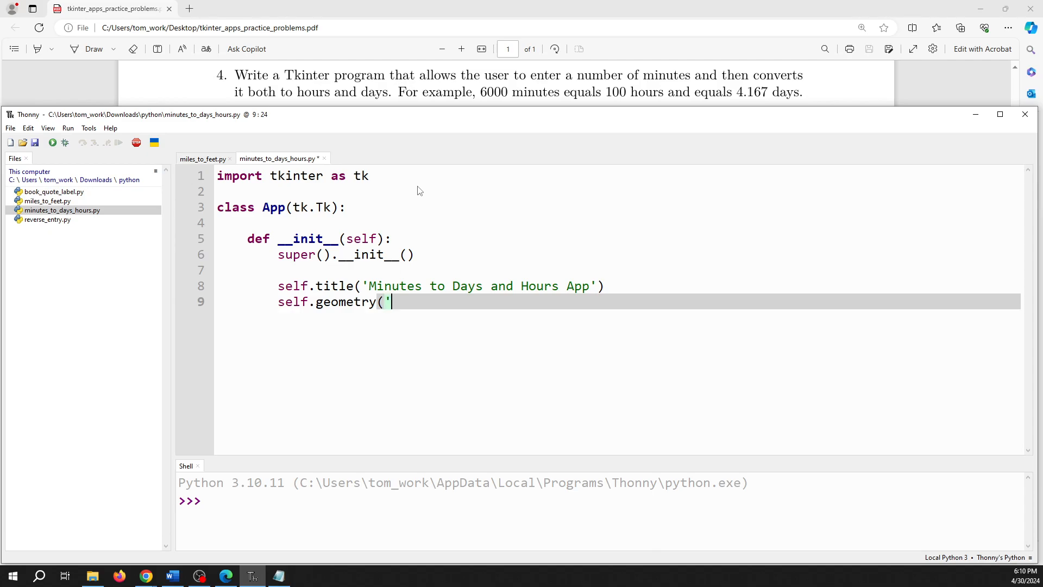
text(250x100)
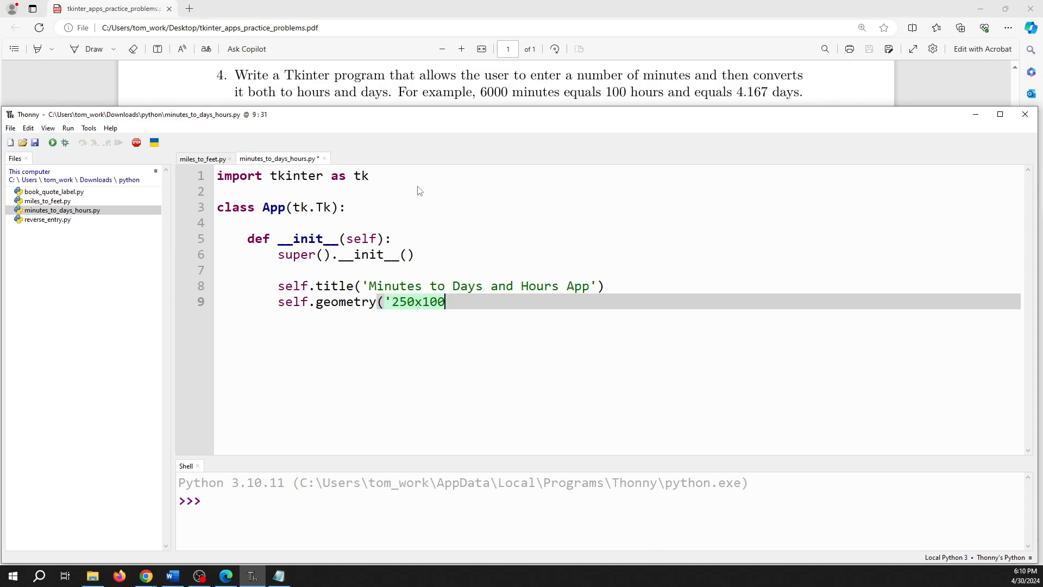
text('))
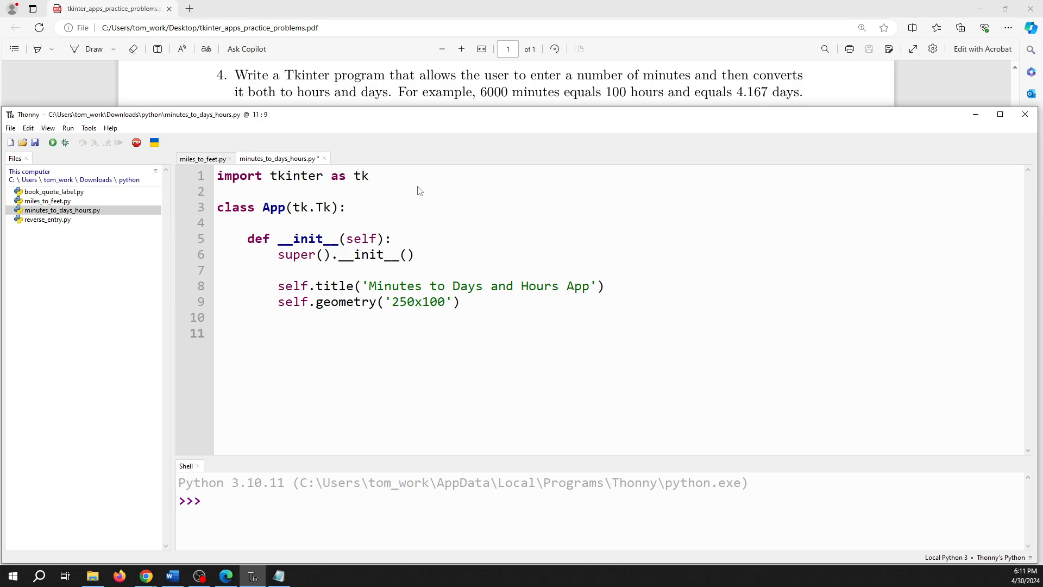
click(278, 333)
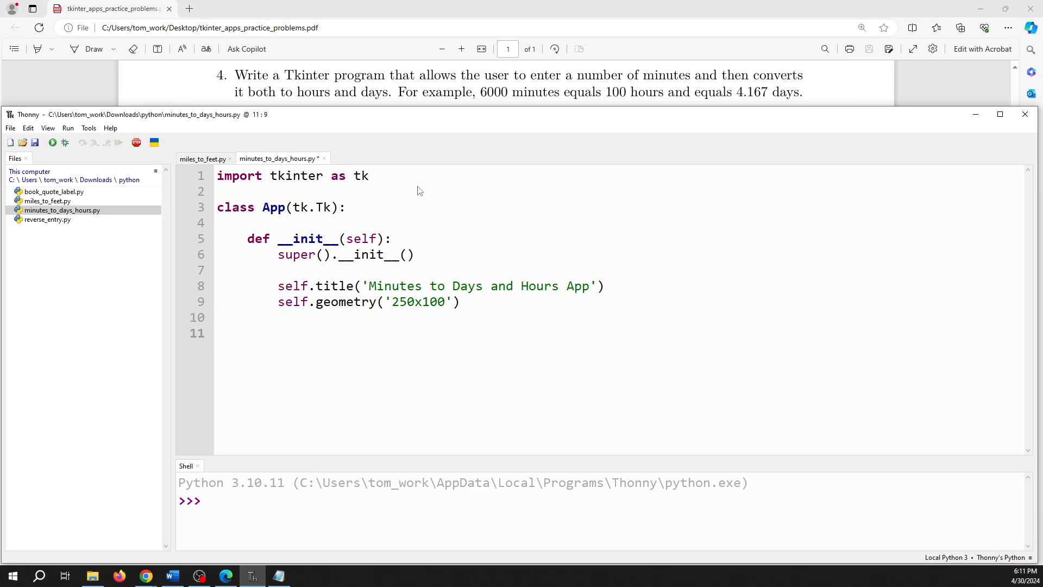
click(278, 332)
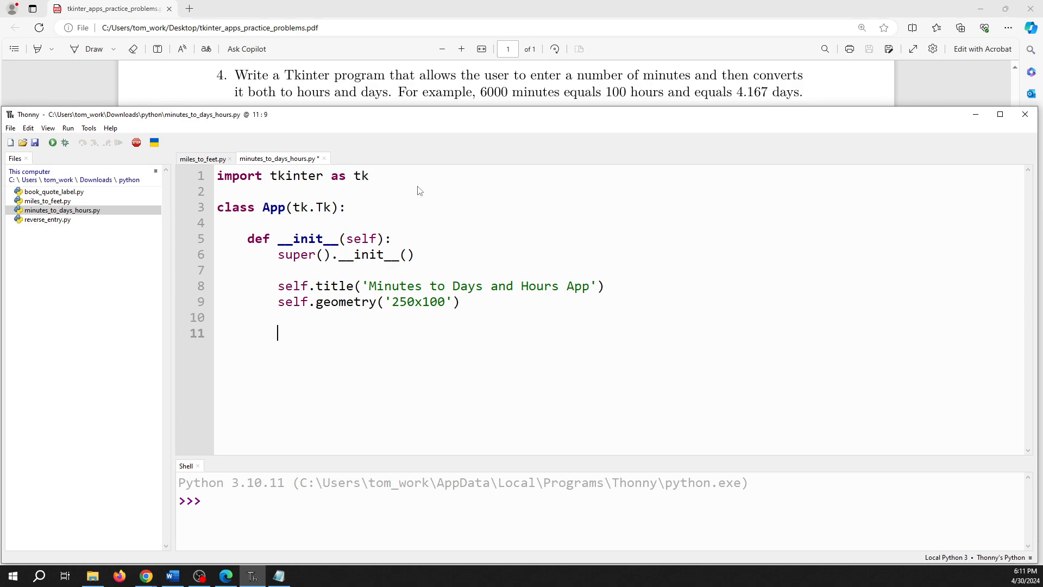
Step: Add minutes_label = Label(self, text='Minutes') in __init__
text(minutes_la)
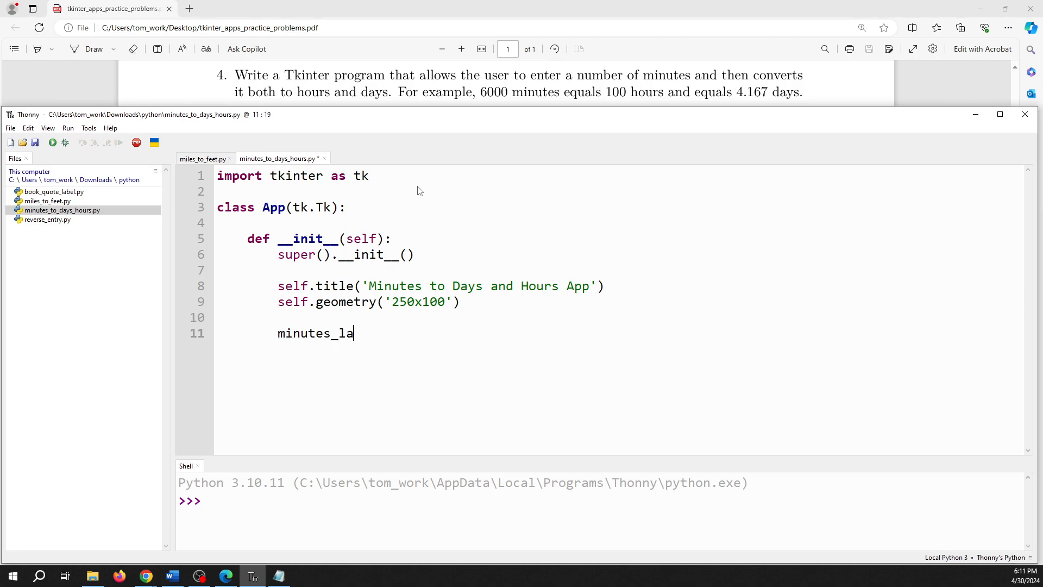
text(bel = L)
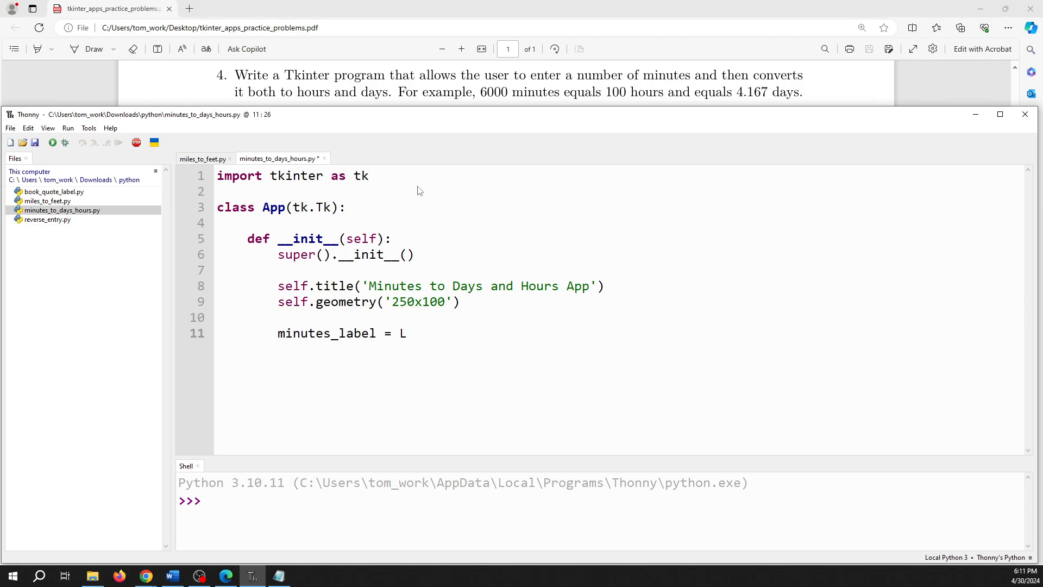
text(abel()
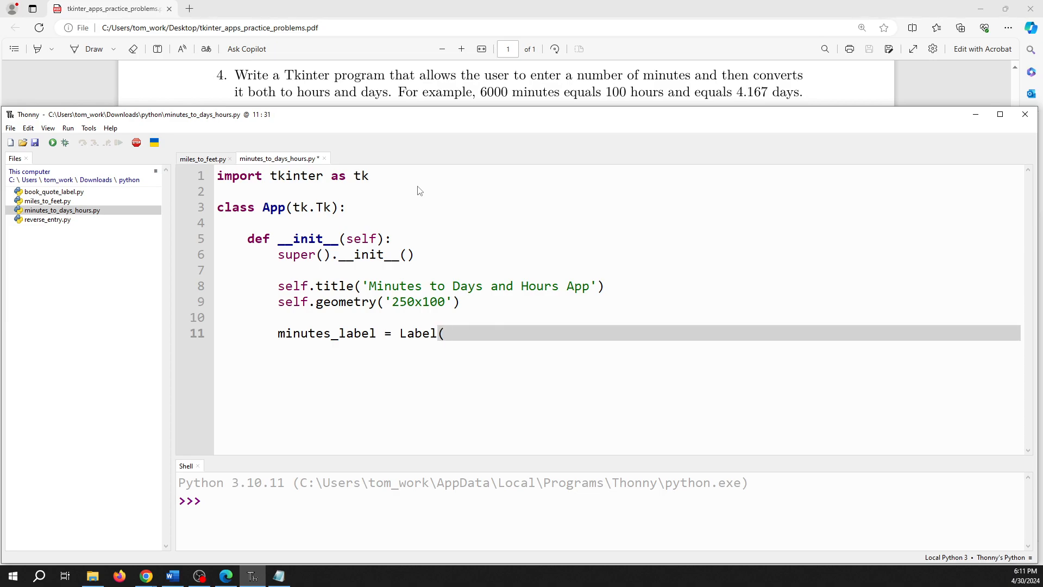
text(self, t)
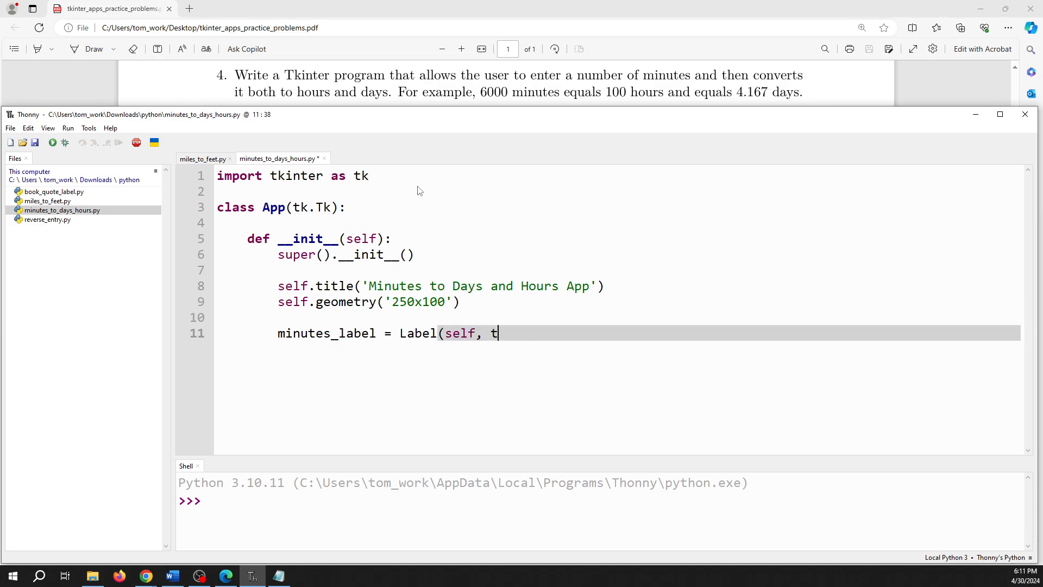
text(ext = ')
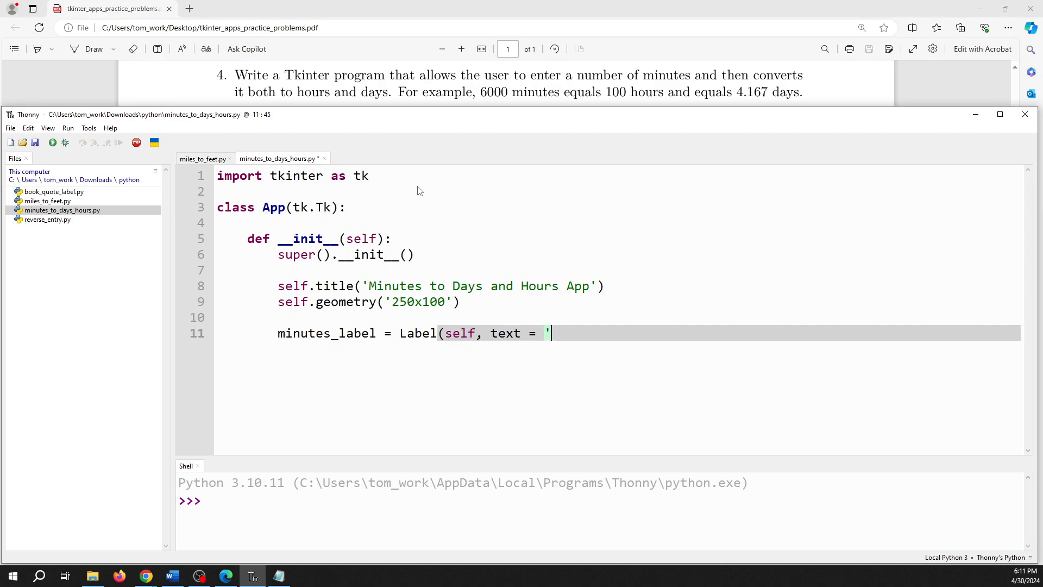
text(Minutes'))
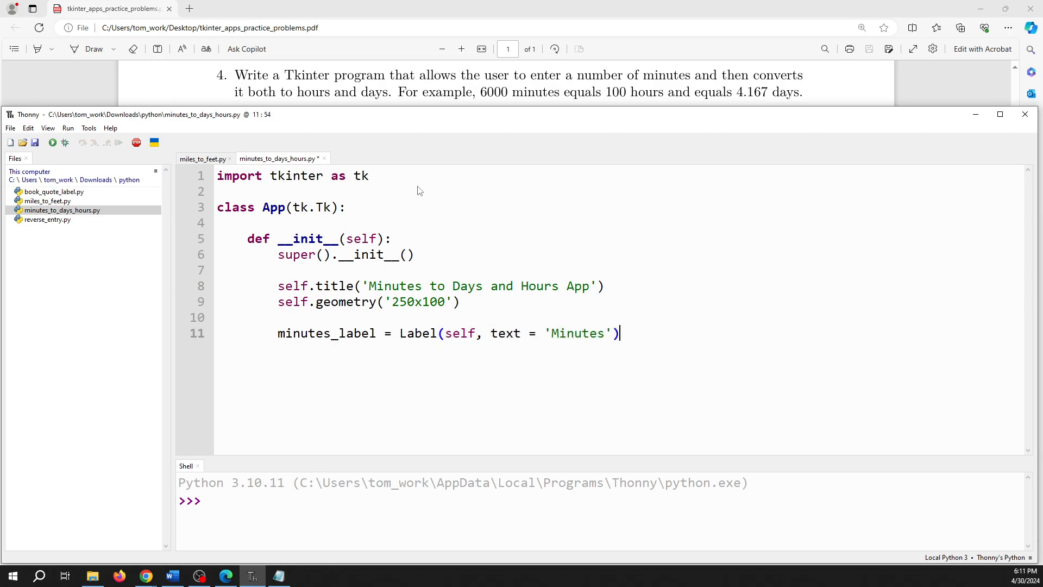
key(Return)
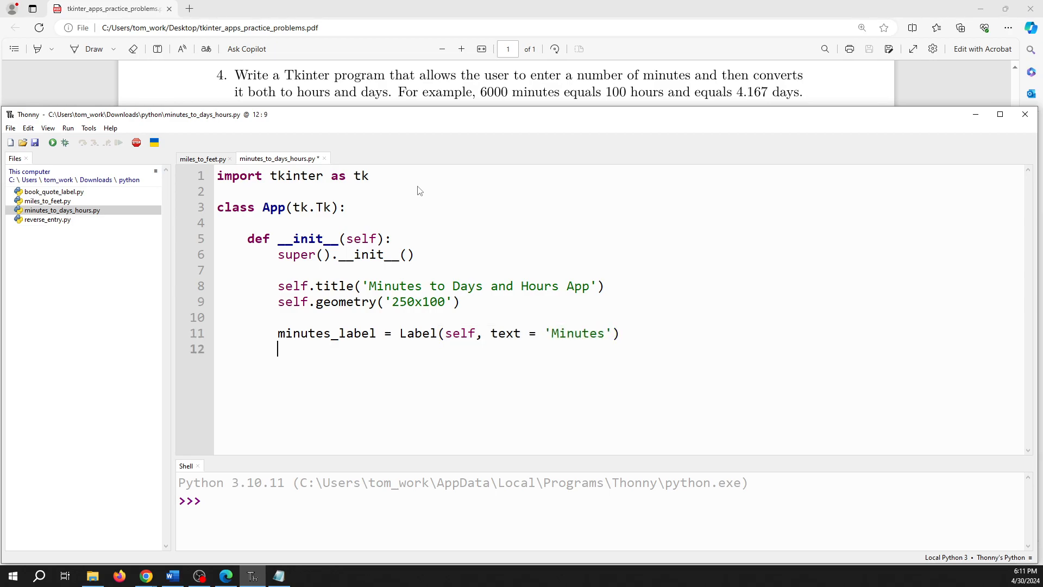
Step: Add a second label with text 'Results' on the next line
text(hours)
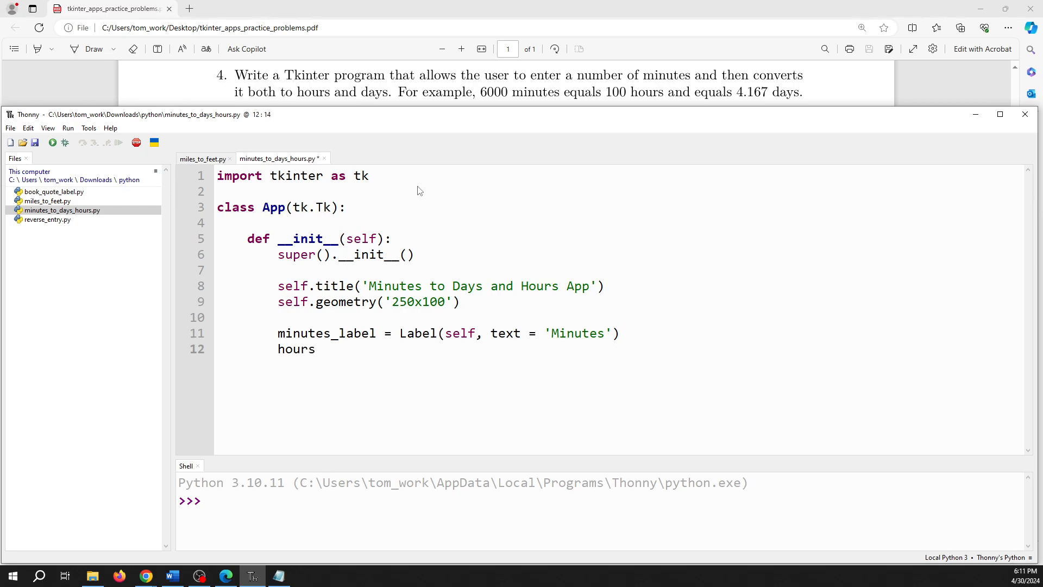
key(BackSpace)
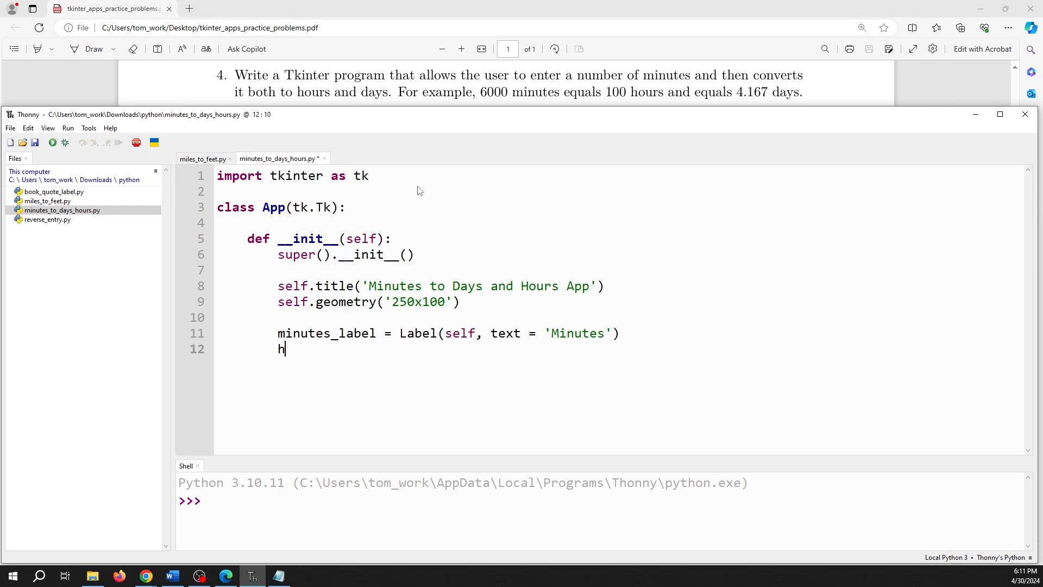
text(results_label)
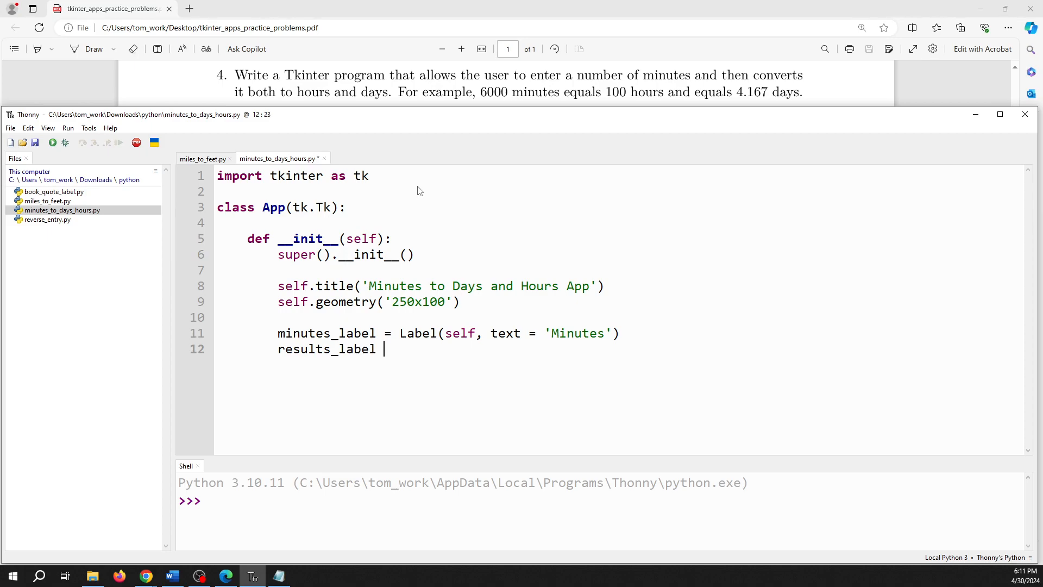
text(= L)
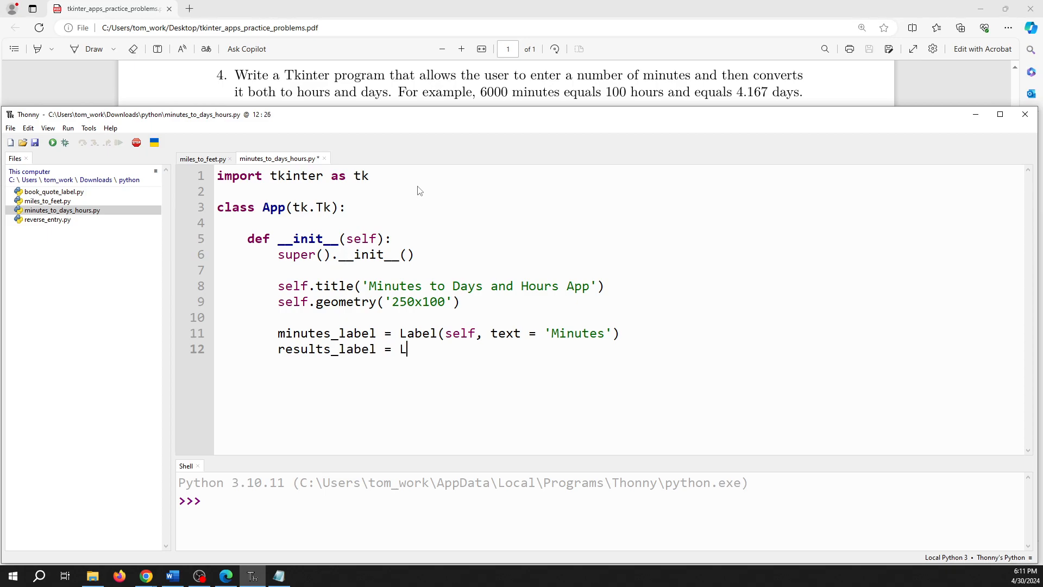
text(abel)
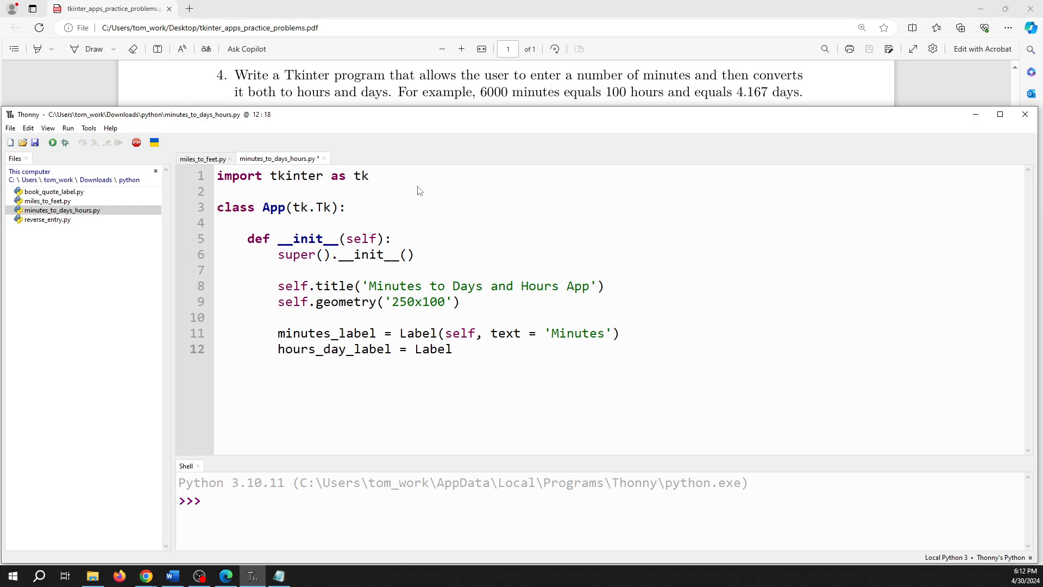
text(s)
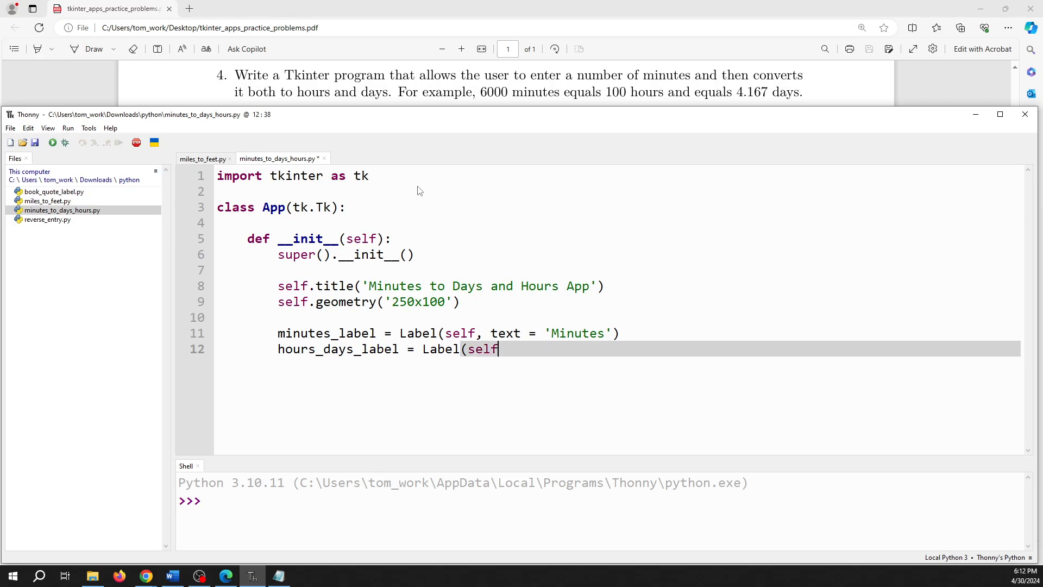
text(,)
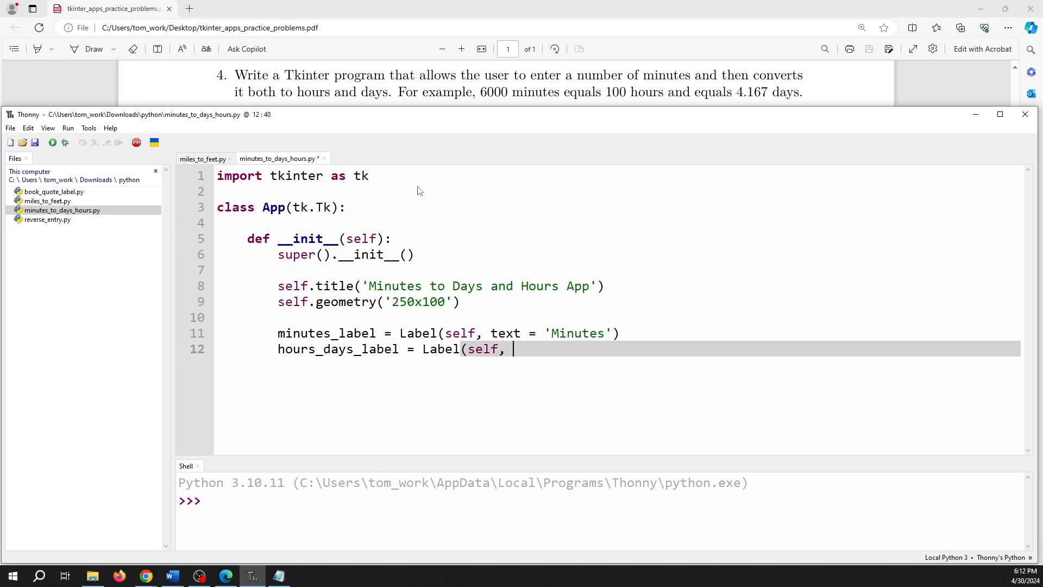
text(tex)
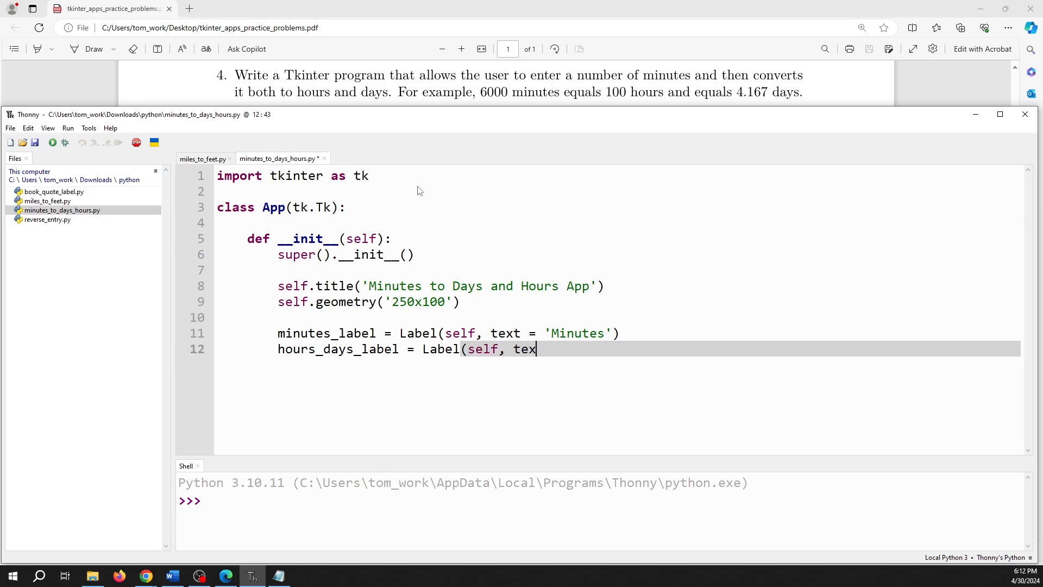
text(= 'Re)
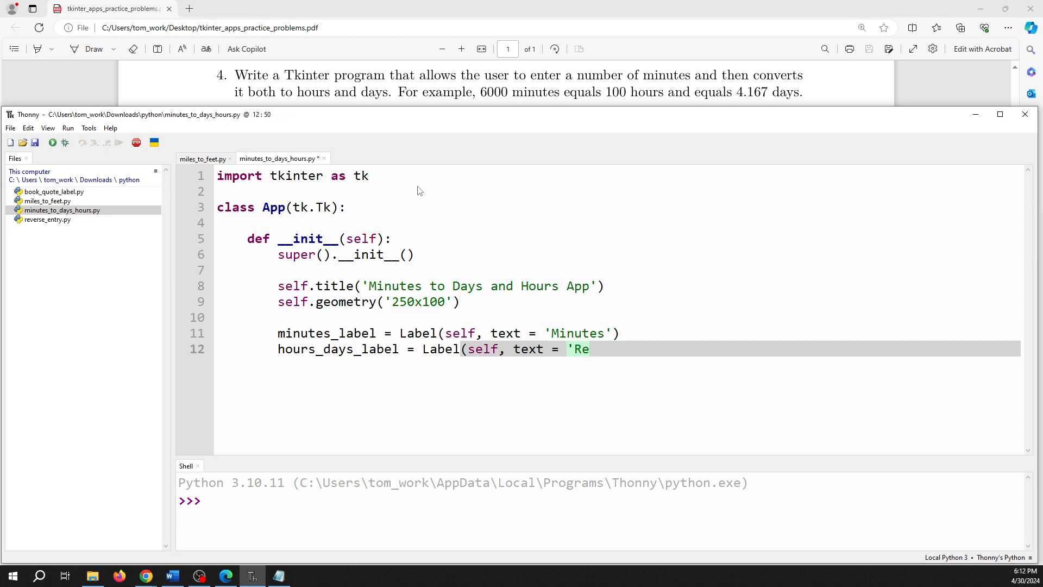
text(sult')
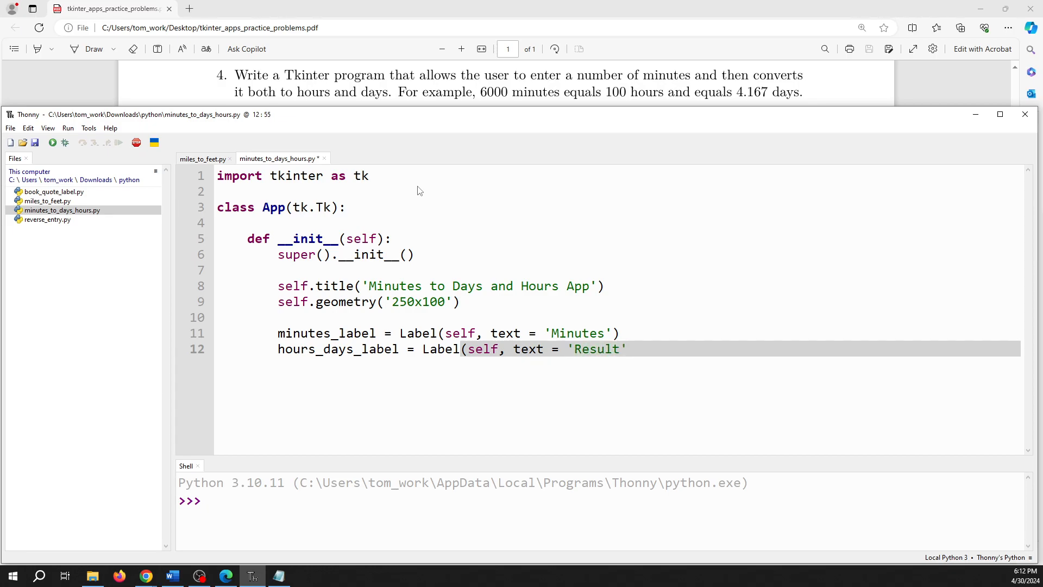
text(s))
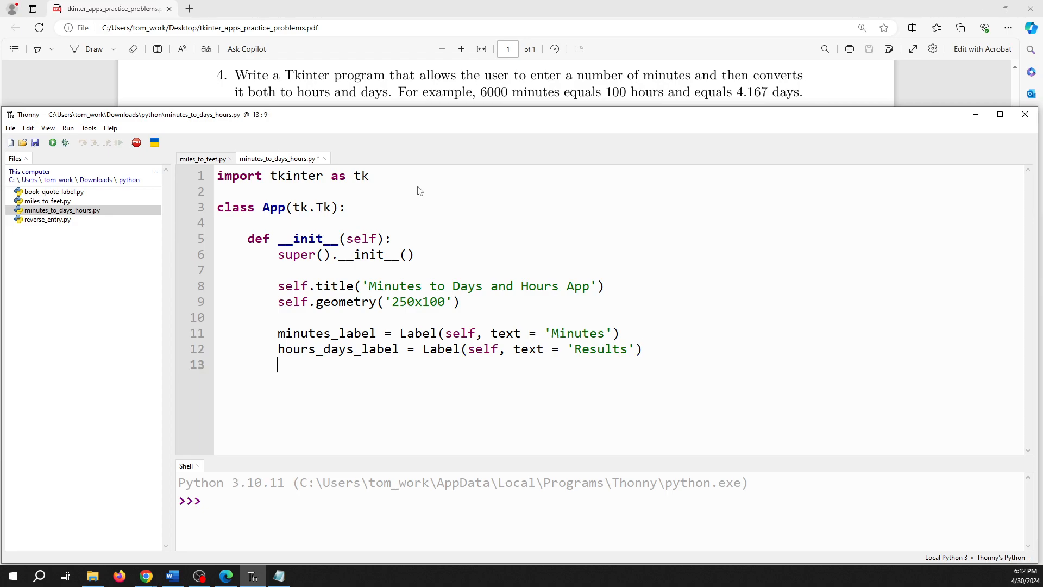
Step: Add an empty self.results_label = Label(self) with no text
text(sel)
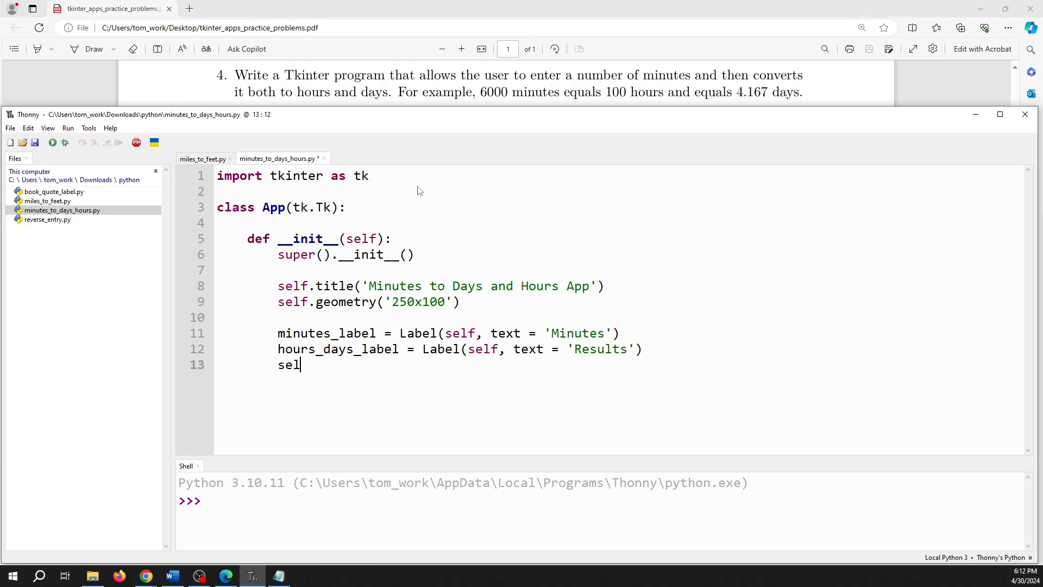
text(f.)
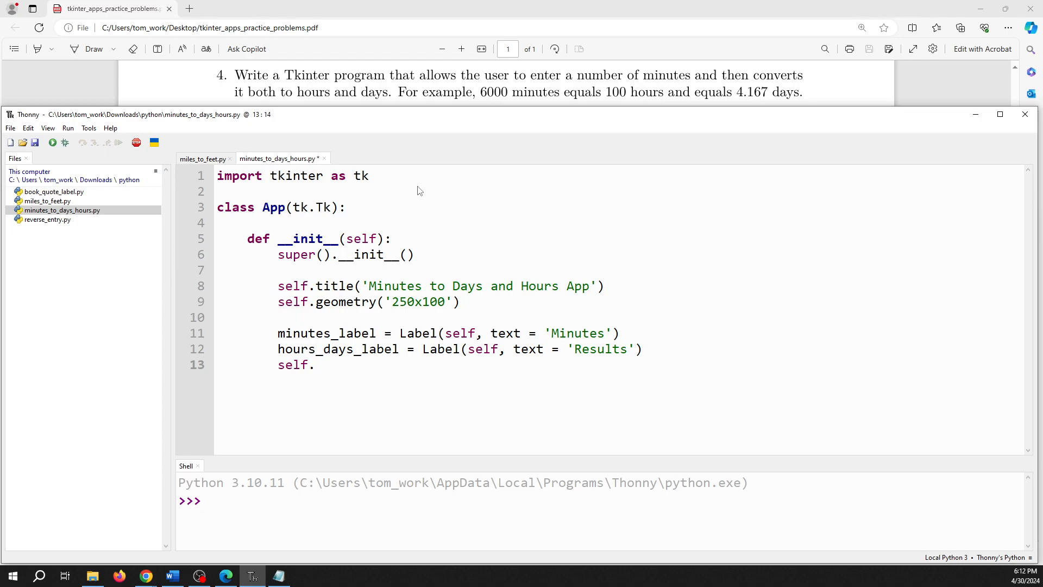
text(results)
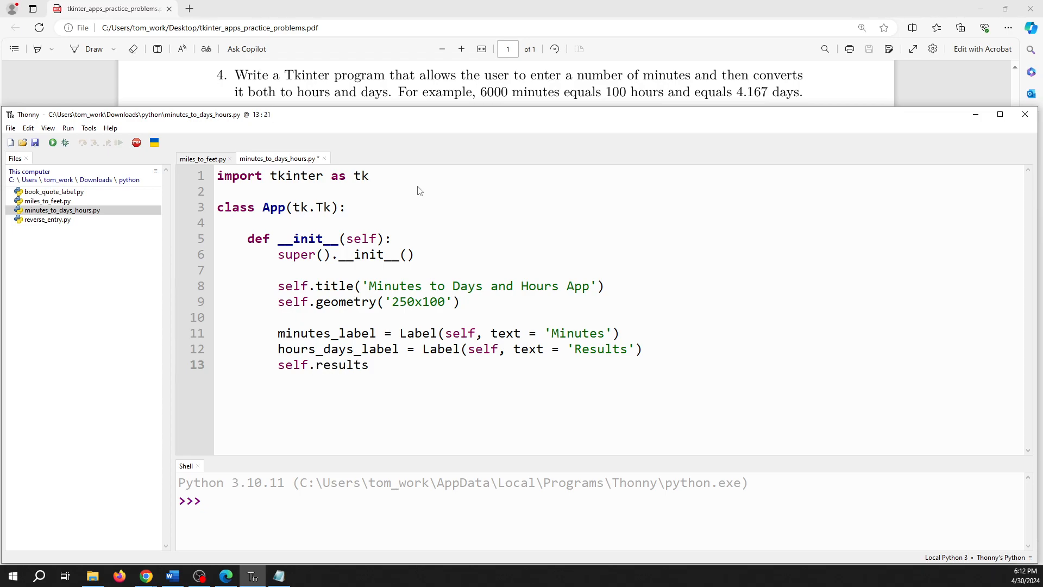
text(_b)
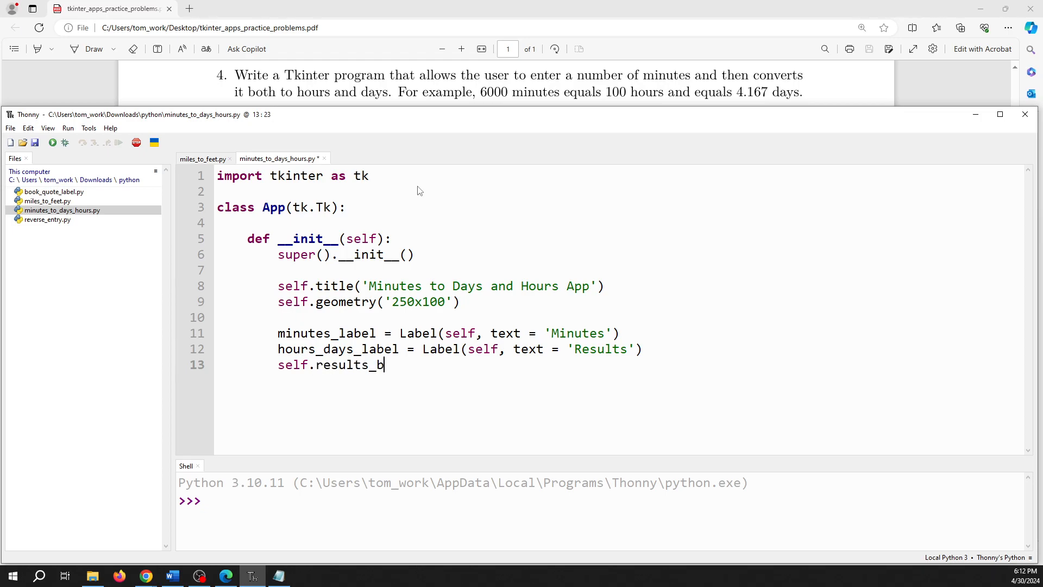
text(label)
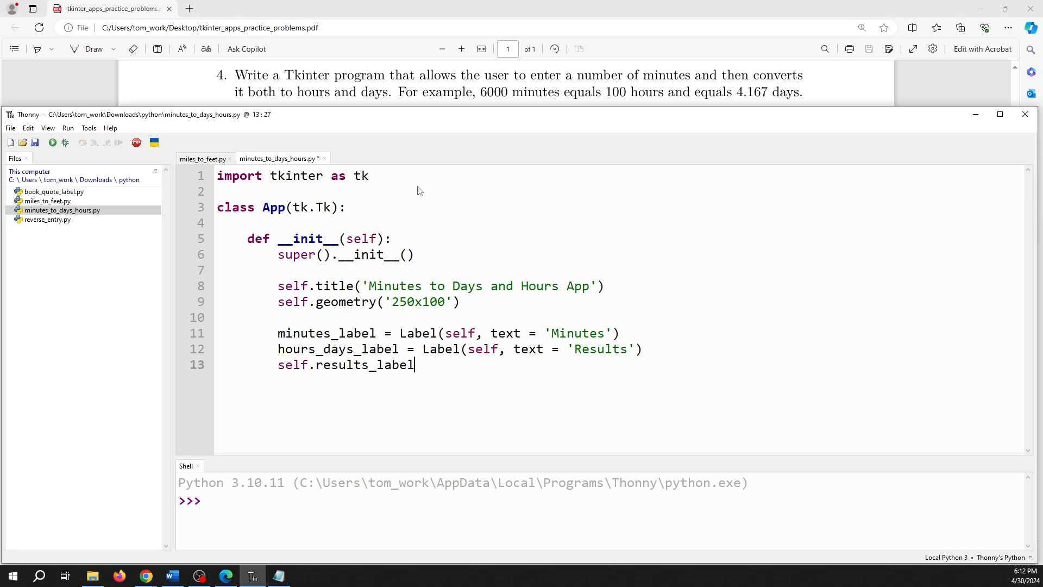
text(= L)
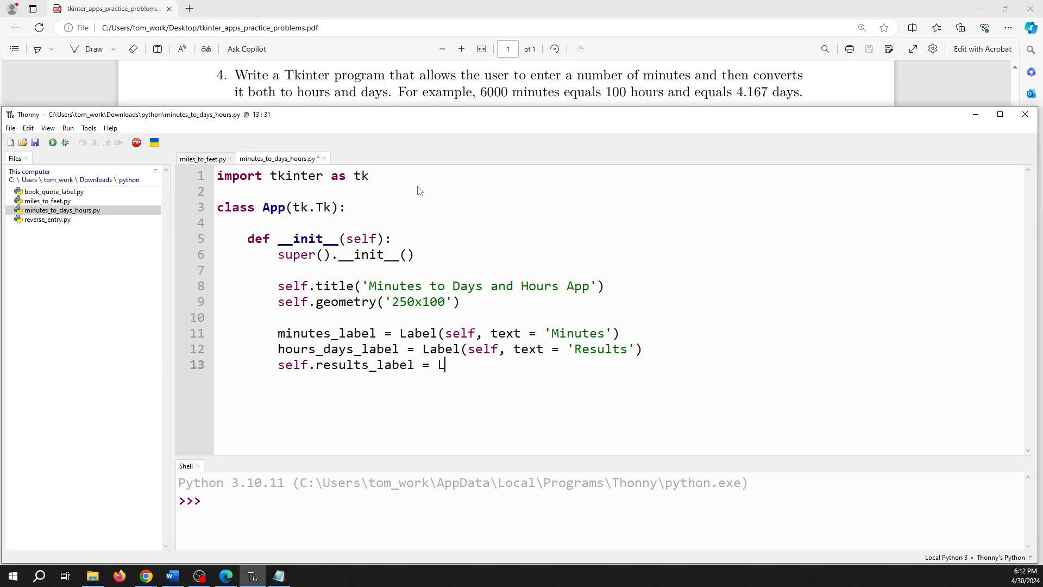
text(abel(self,)
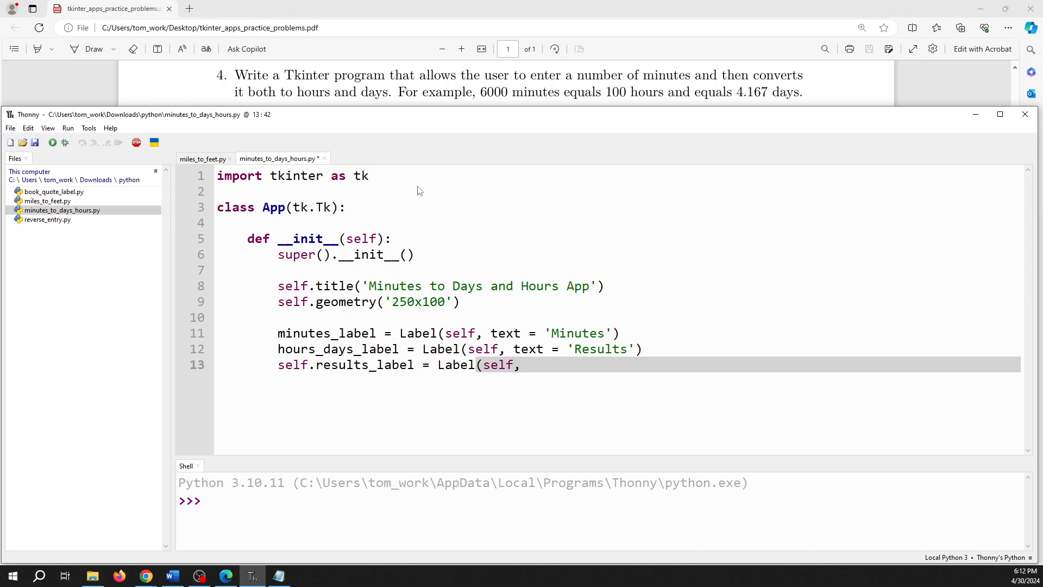
key(BackSpace)
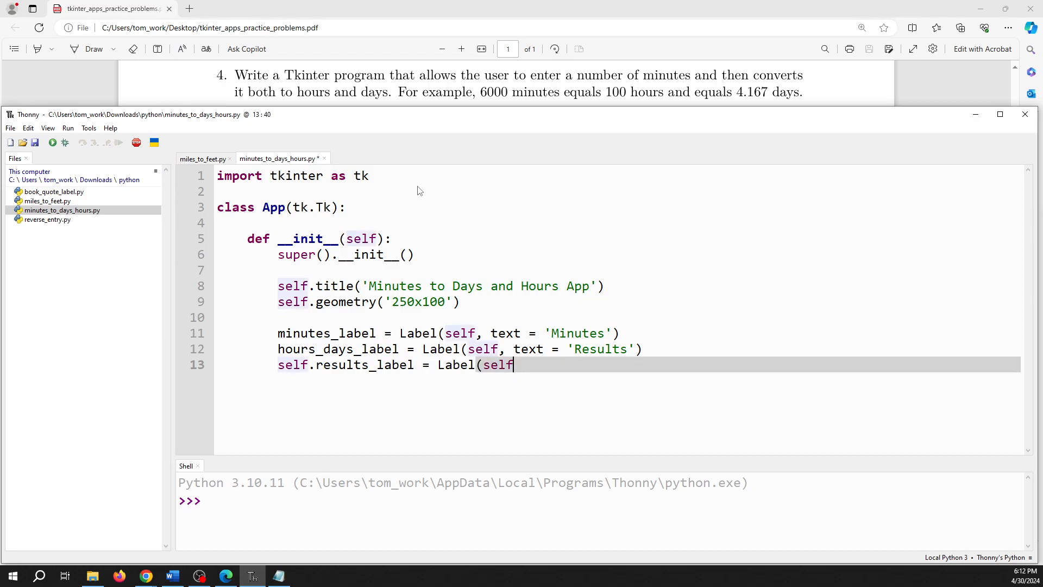
text())
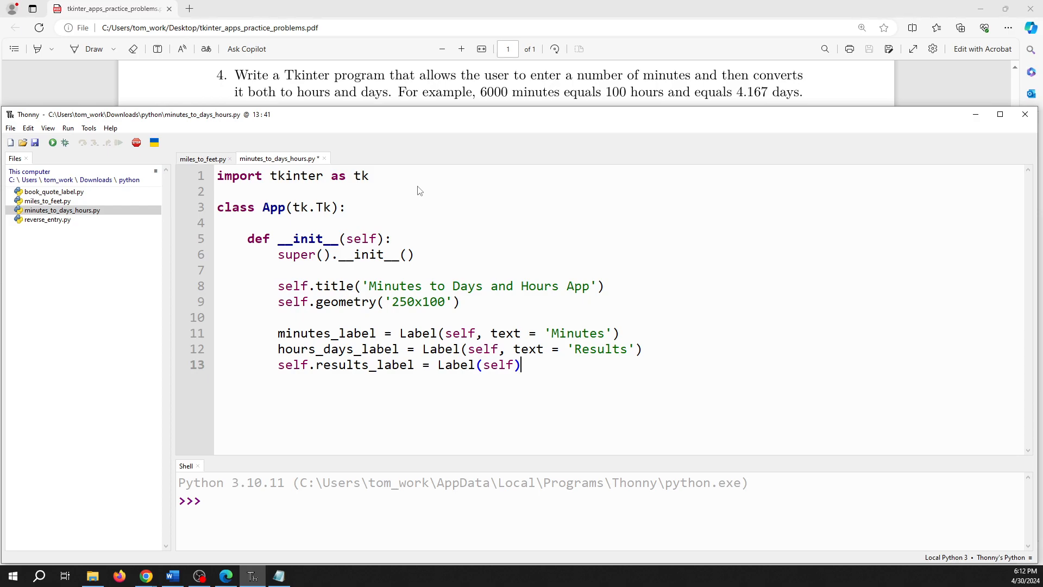
mouse_move(240, 356)
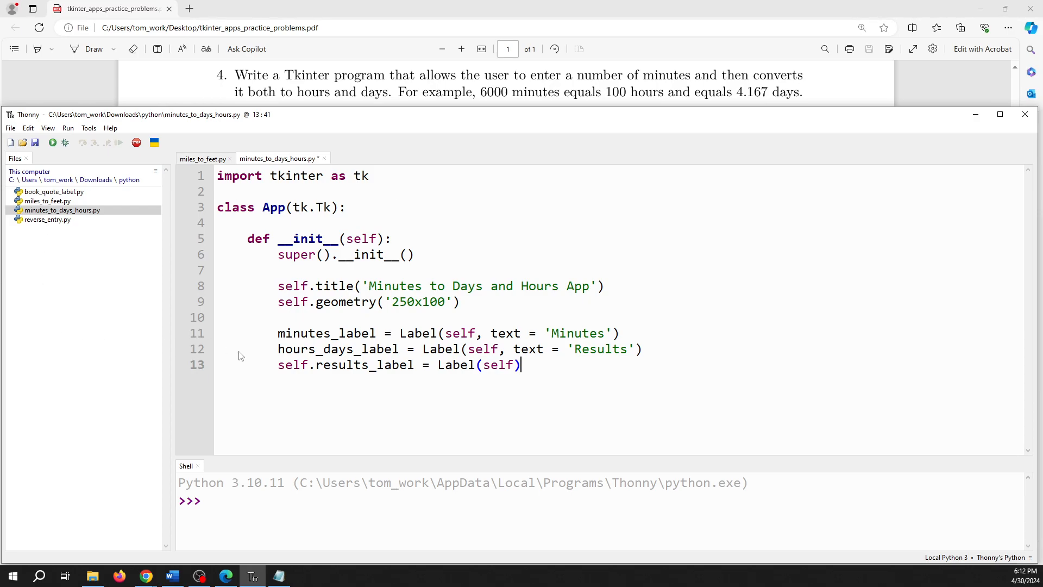
mouse_move(411, 385)
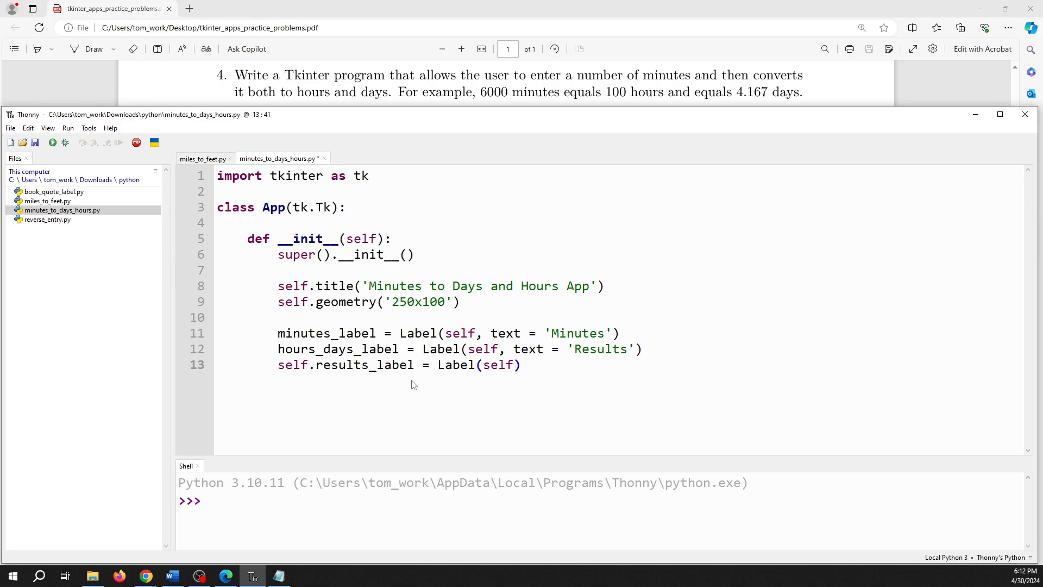
mouse_move(333, 373)
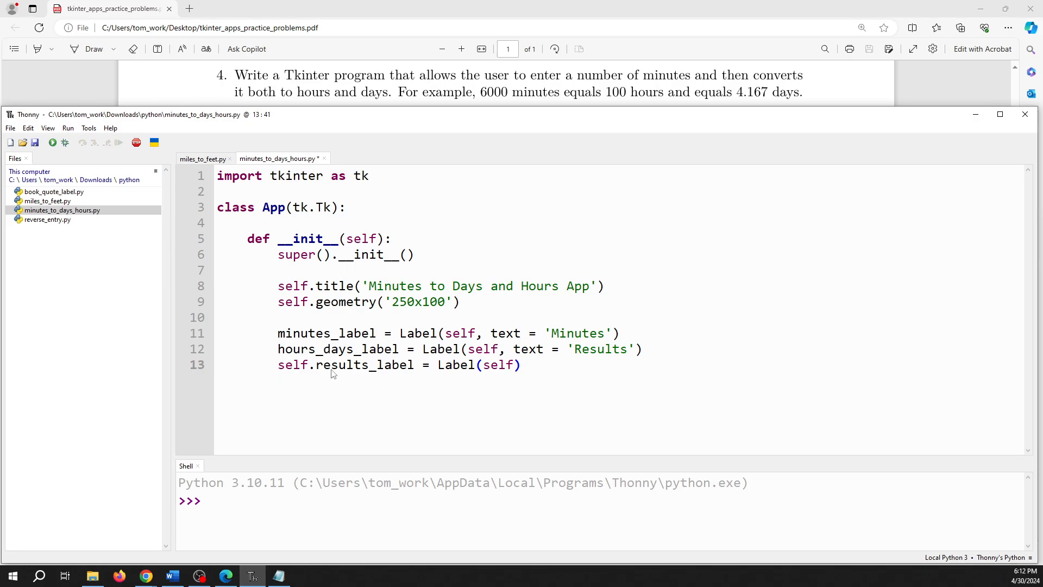
click(521, 365)
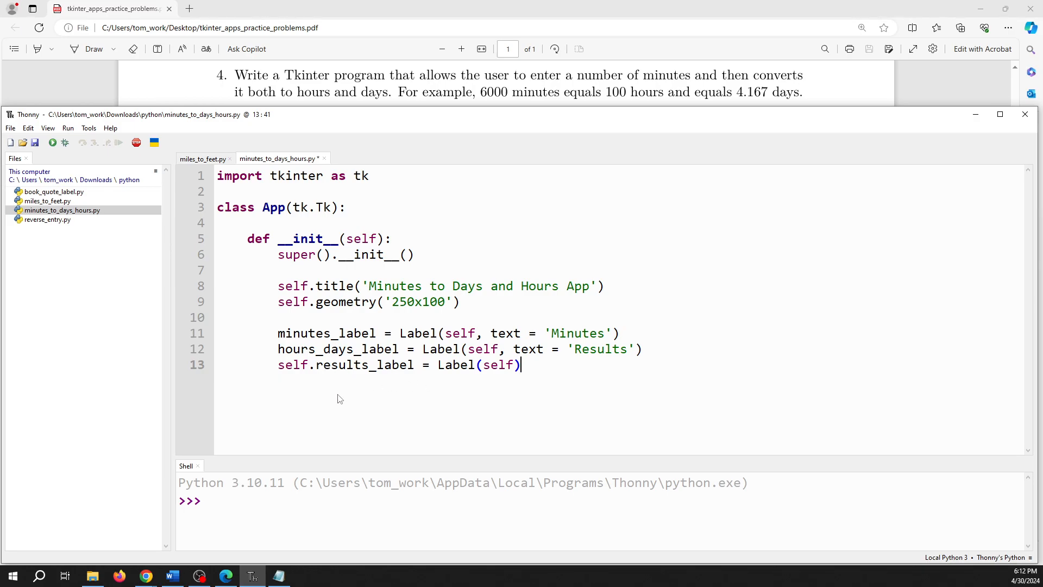
mouse_move(543, 373)
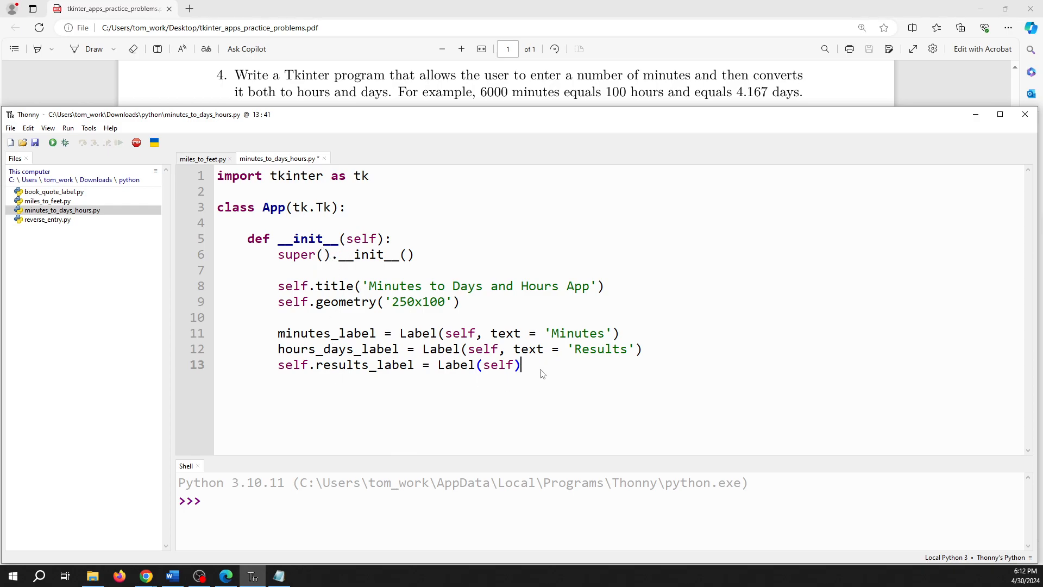
mouse_move(608, 343)
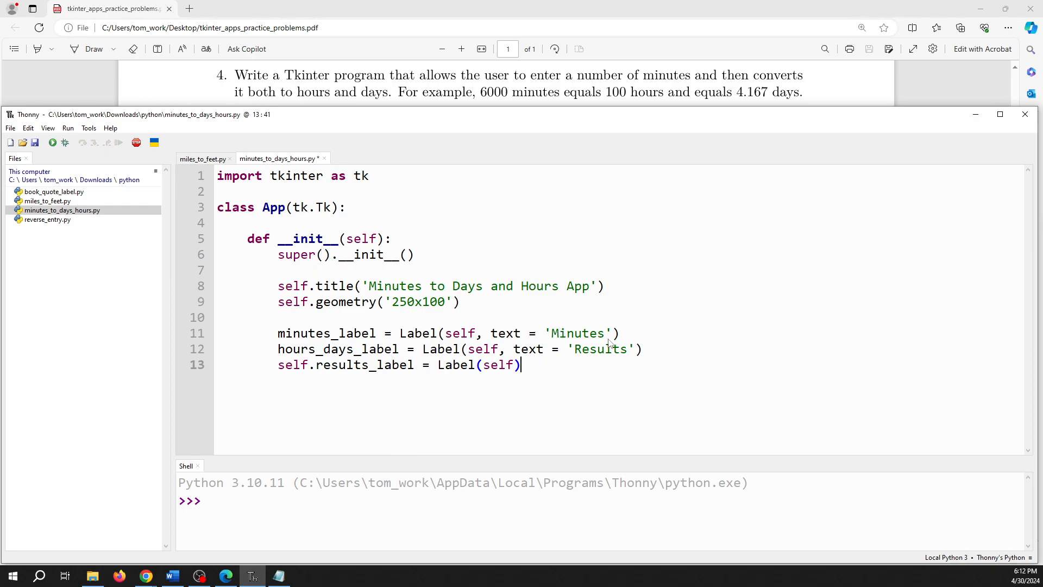
mouse_move(537, 369)
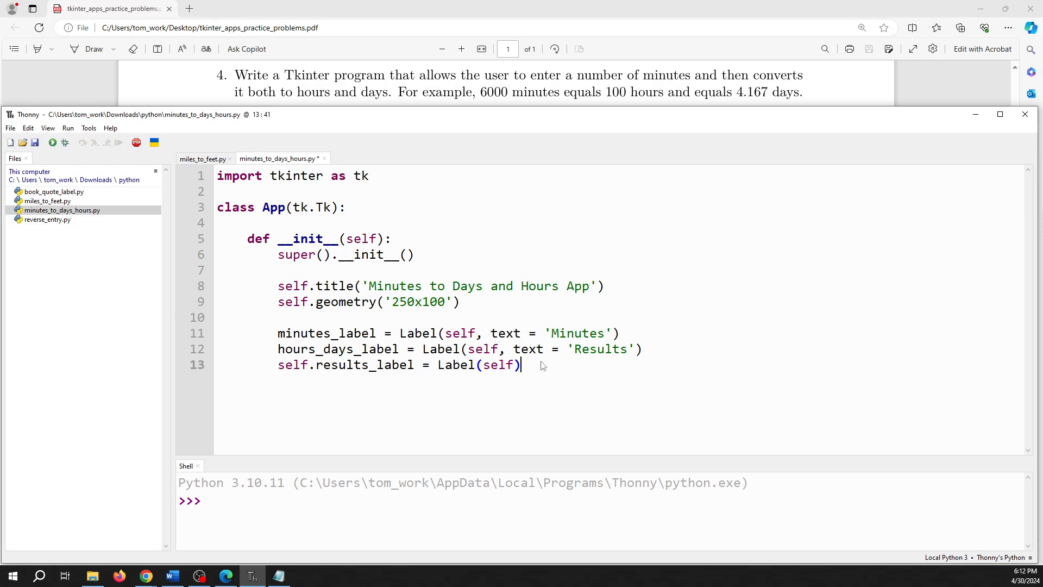
mouse_move(485, 356)
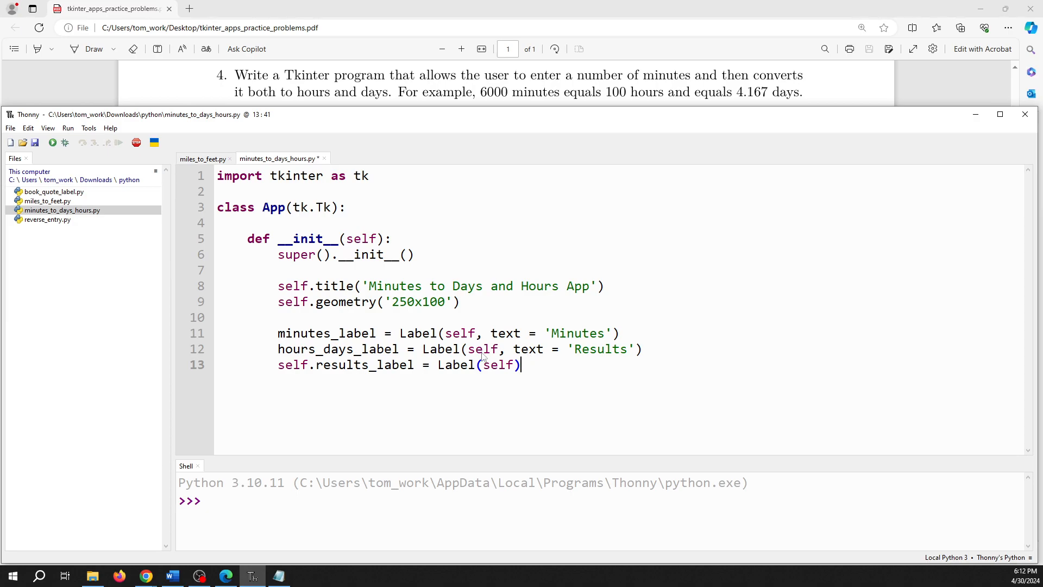
mouse_move(543, 368)
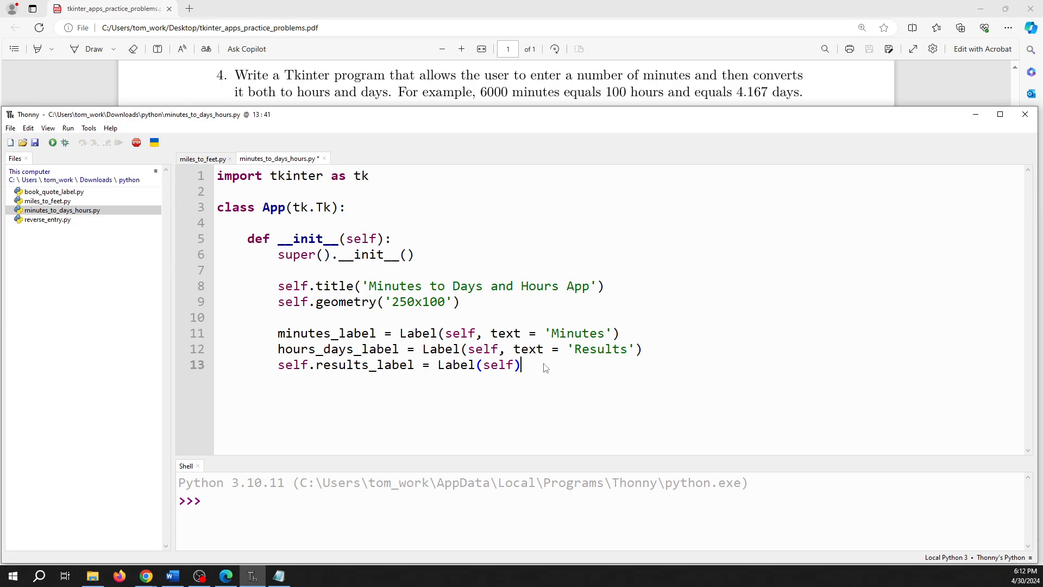
Step: Add self.minutes_entry = Entry(self) and prefix the widget classes with tk
key(Return)
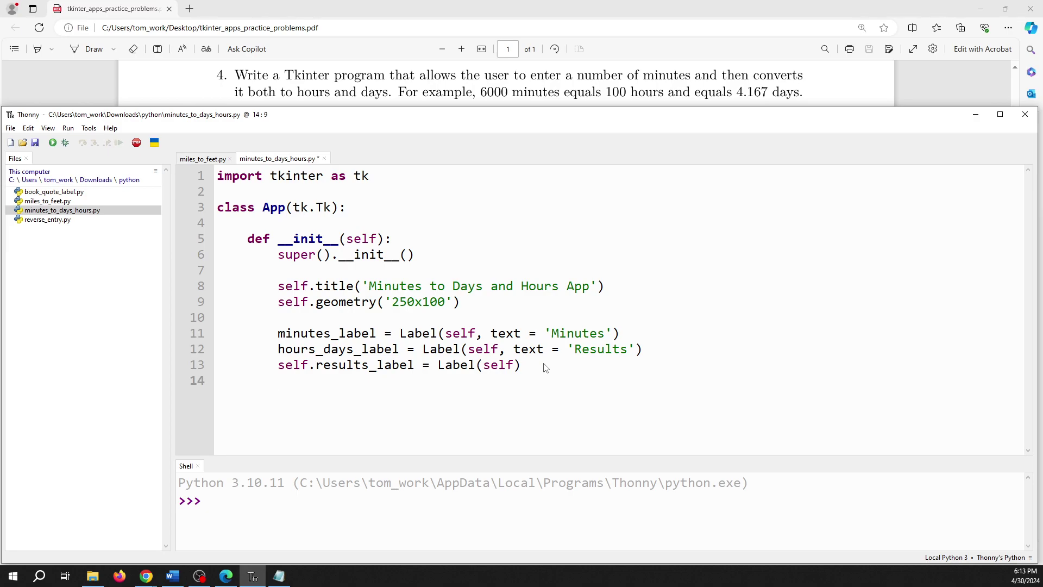
text(self.)
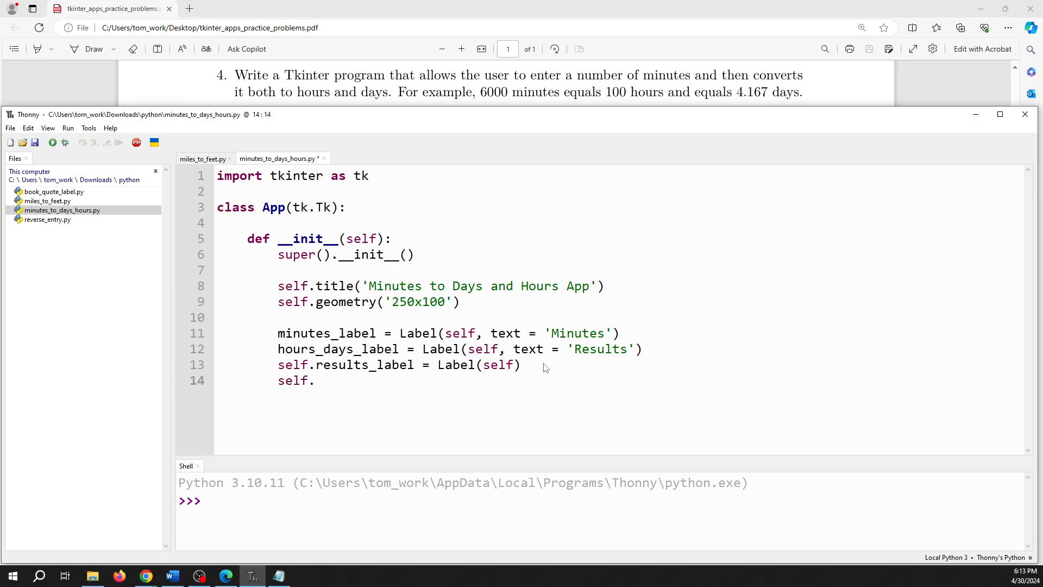
text(minutes_entry)
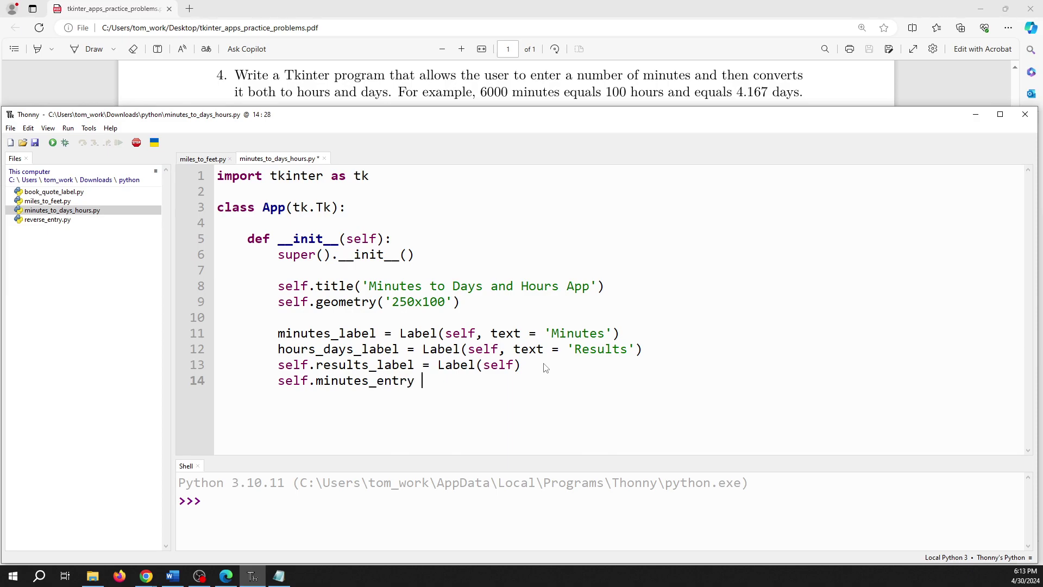
text(= Entry()
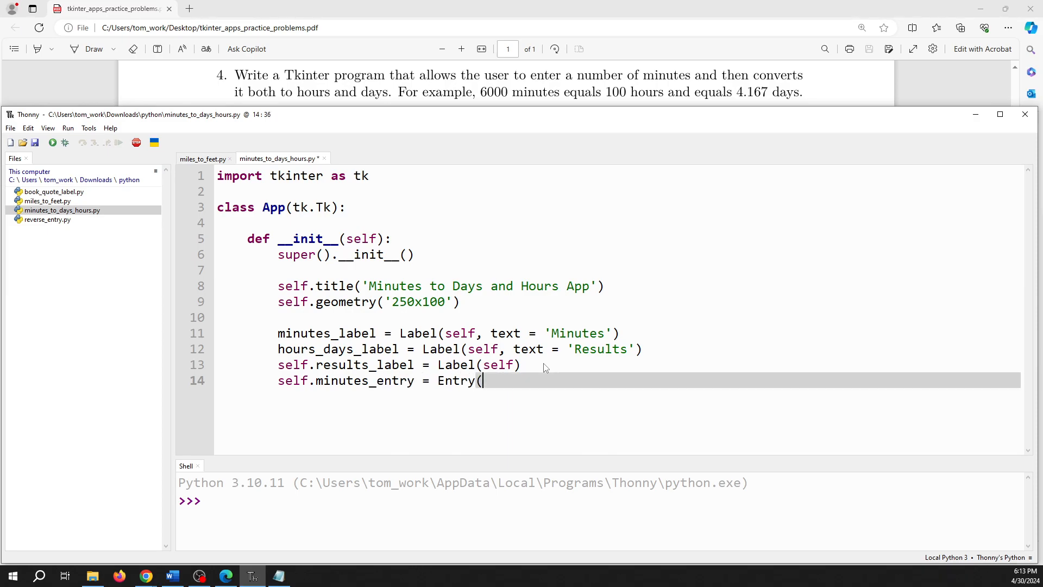
text(self)
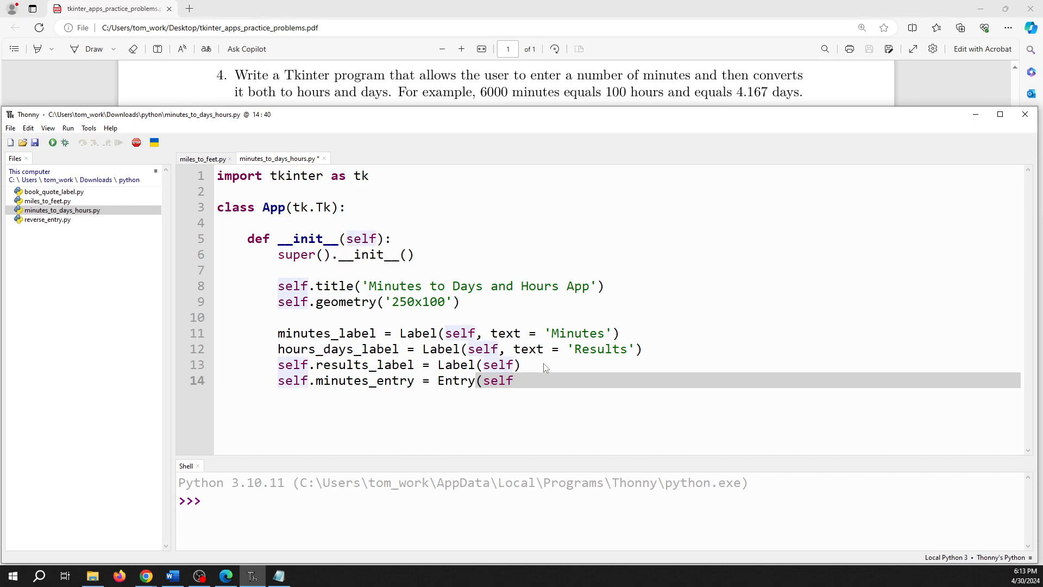
text())
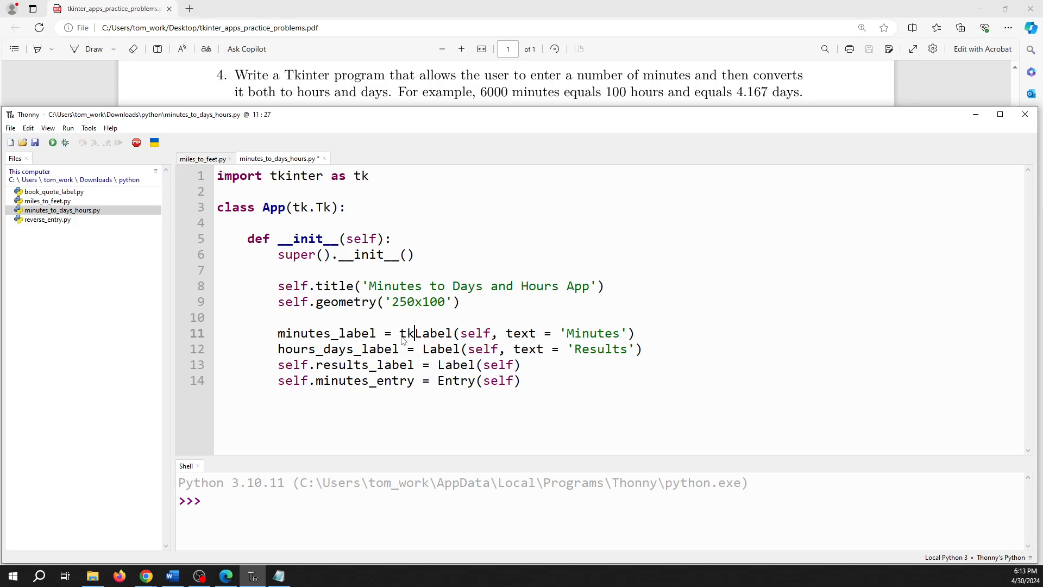
text(tk.)
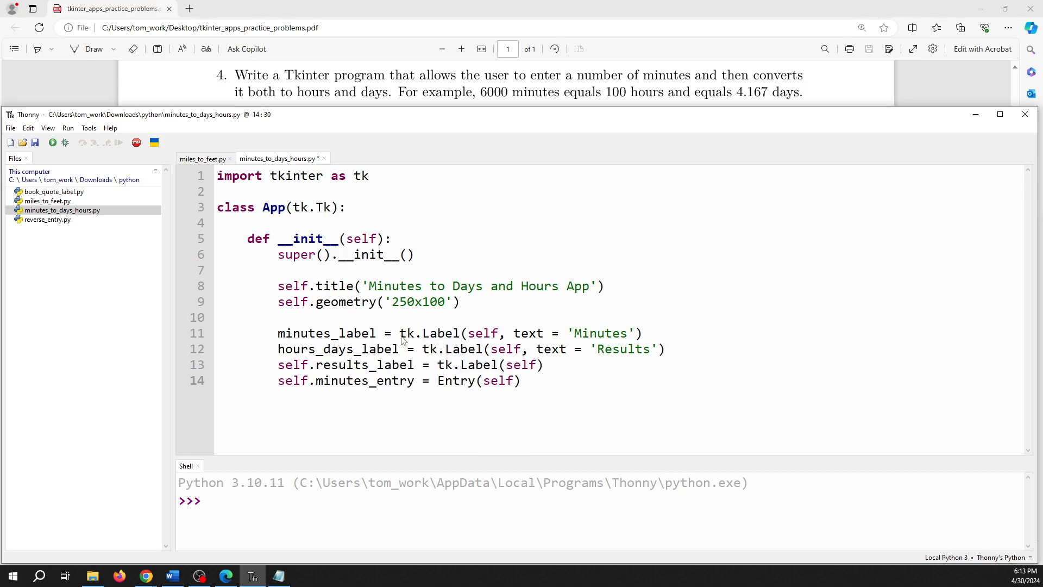
text(tk.)
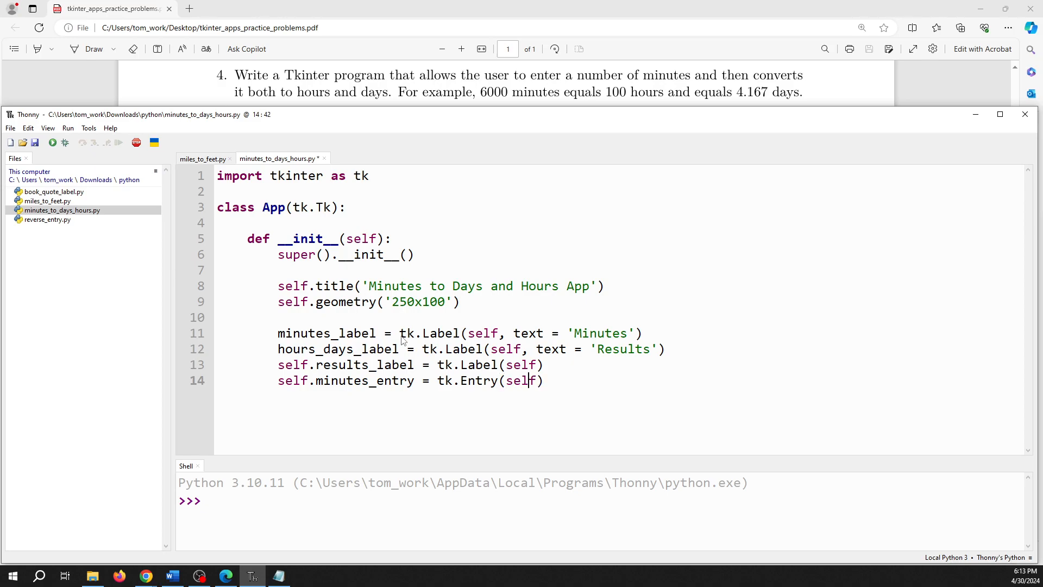
Step: Add button = tk.Button(self, text='Go') followed by a blank line
text(sel)
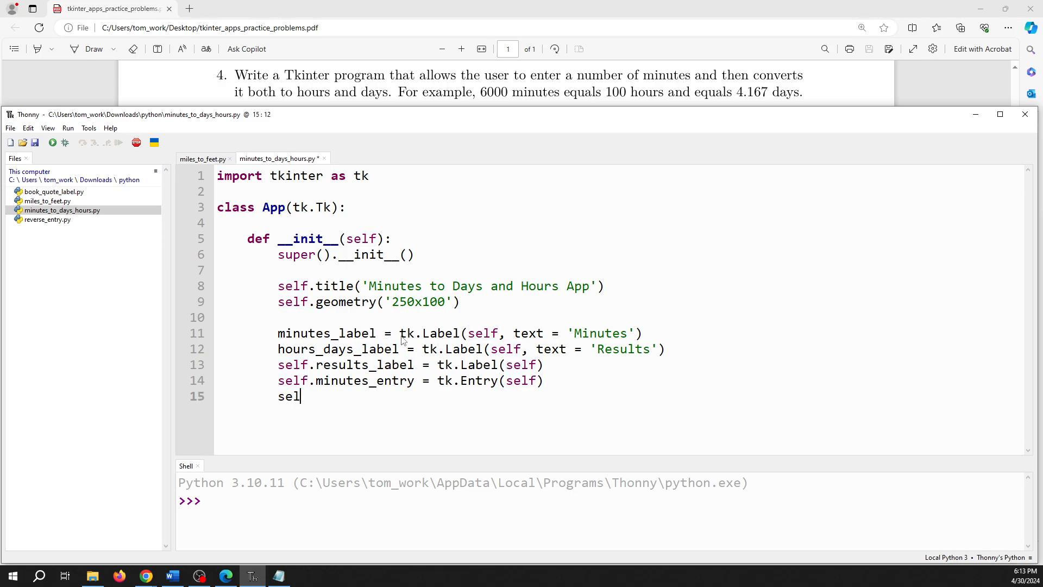
text(butt)
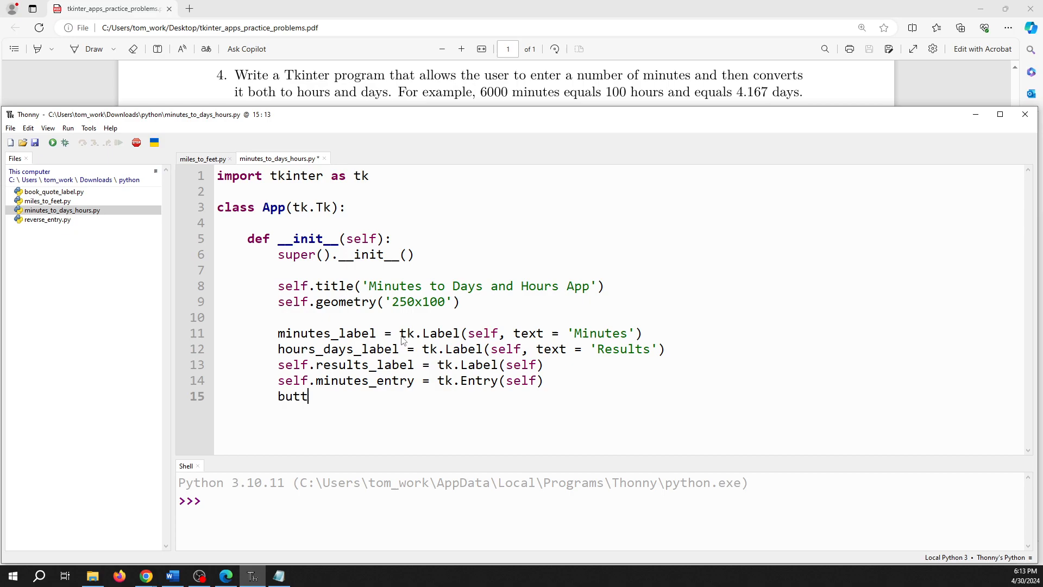
text(on =)
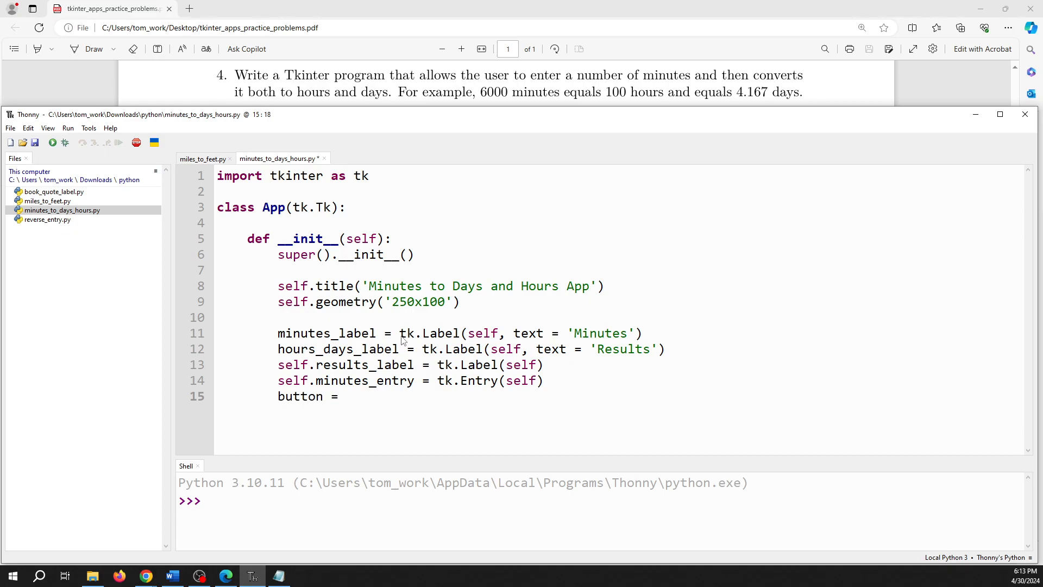
text(tk.Button)
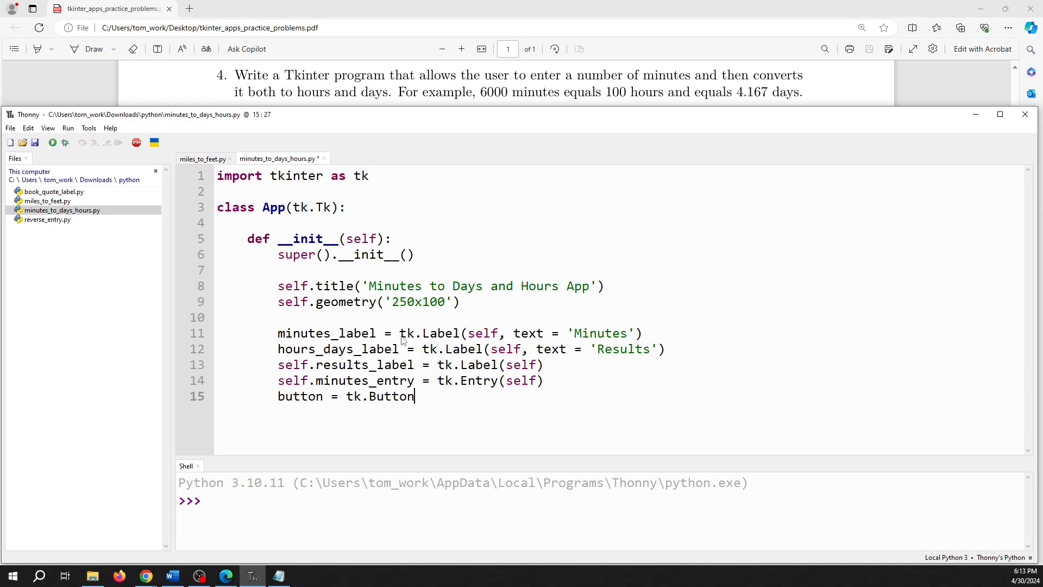
text(()
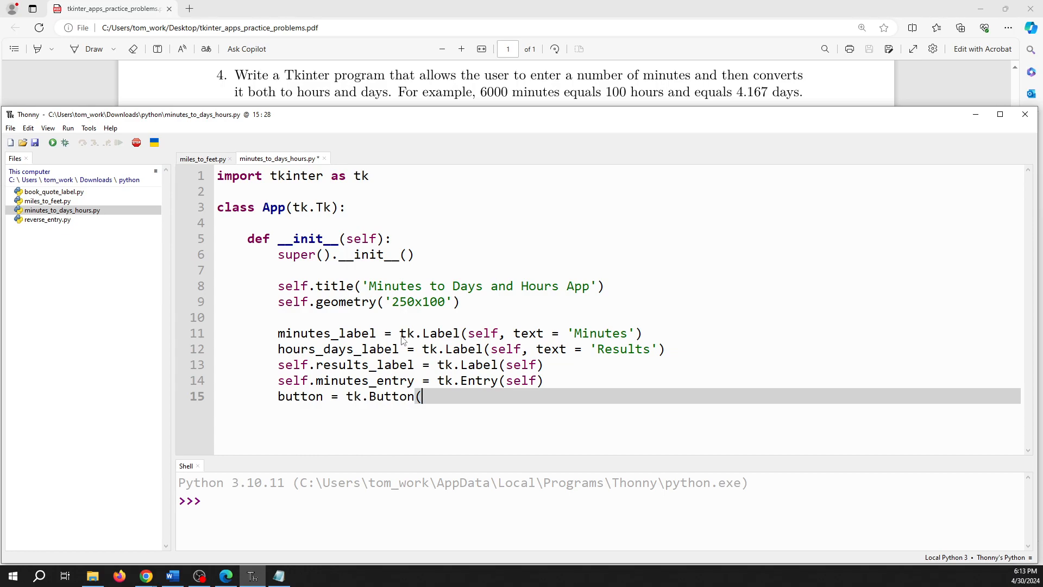
text(self)
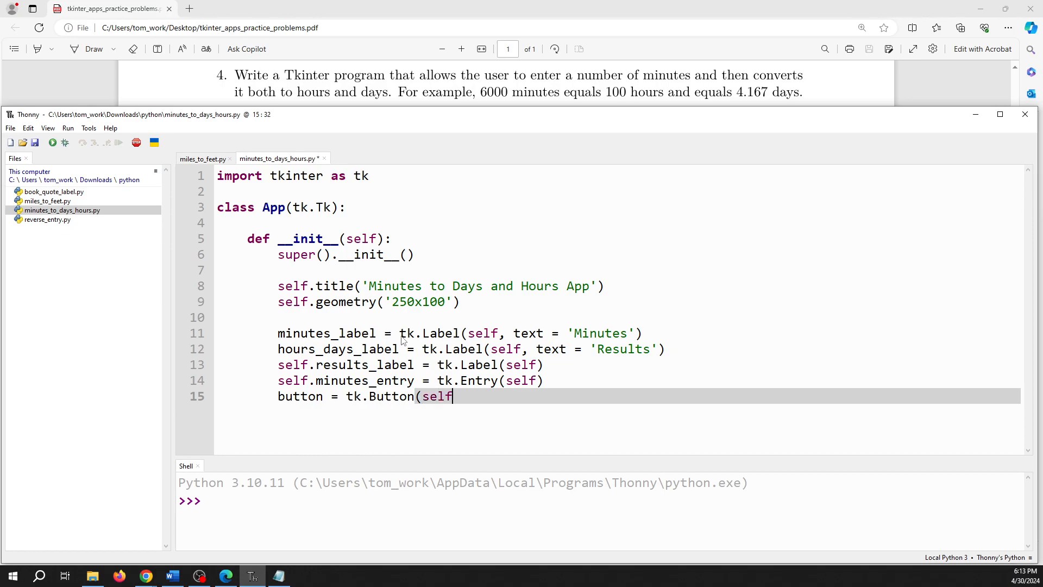
text(, text = ')
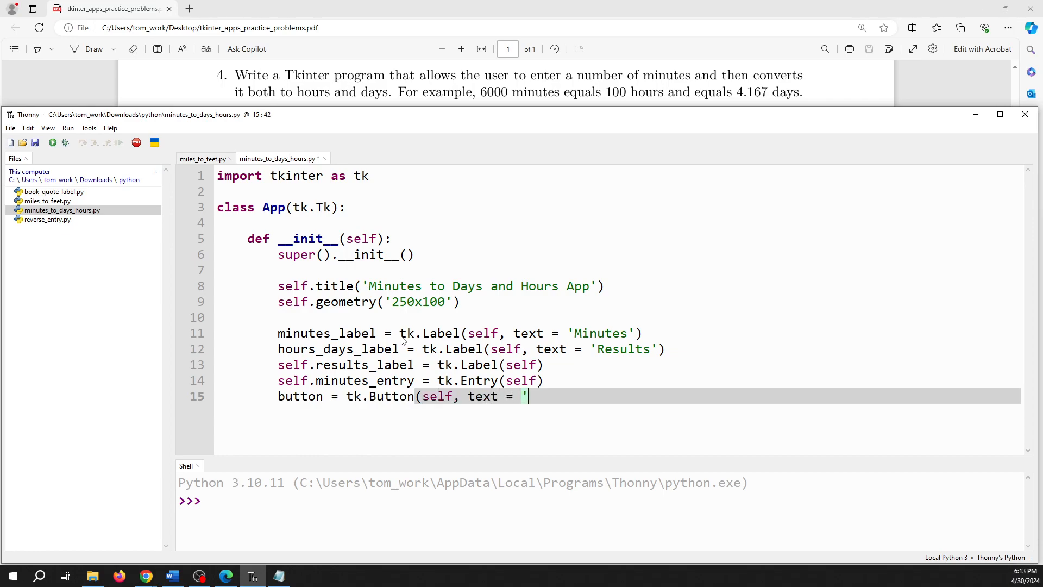
text(Go'))
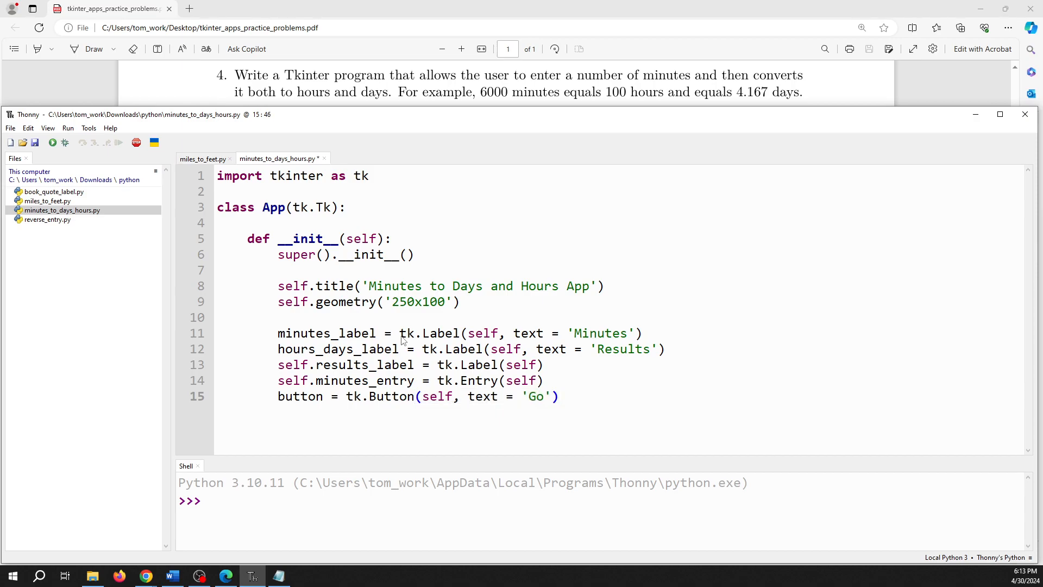
click(561, 396)
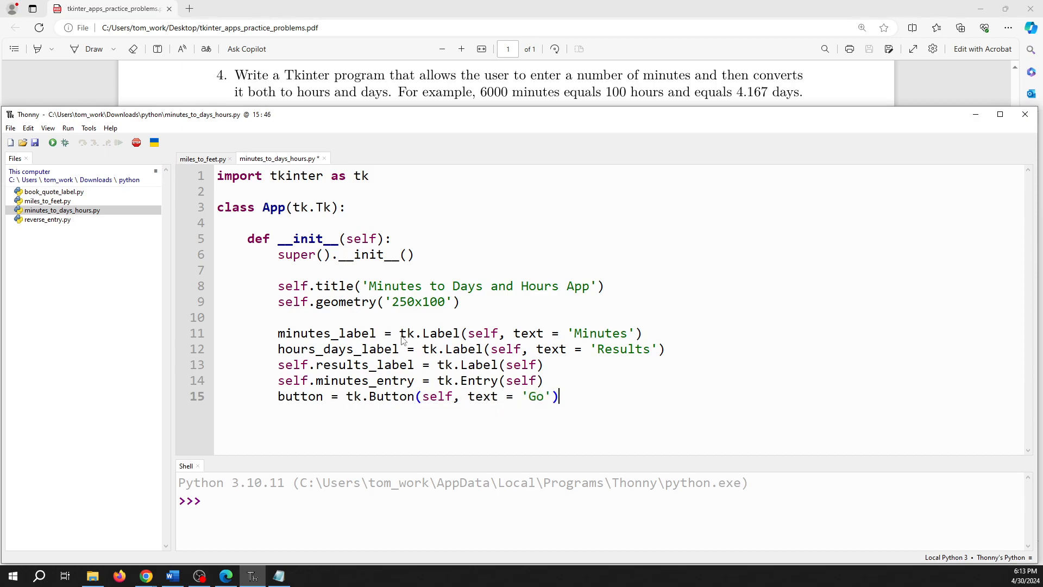
key(Return)
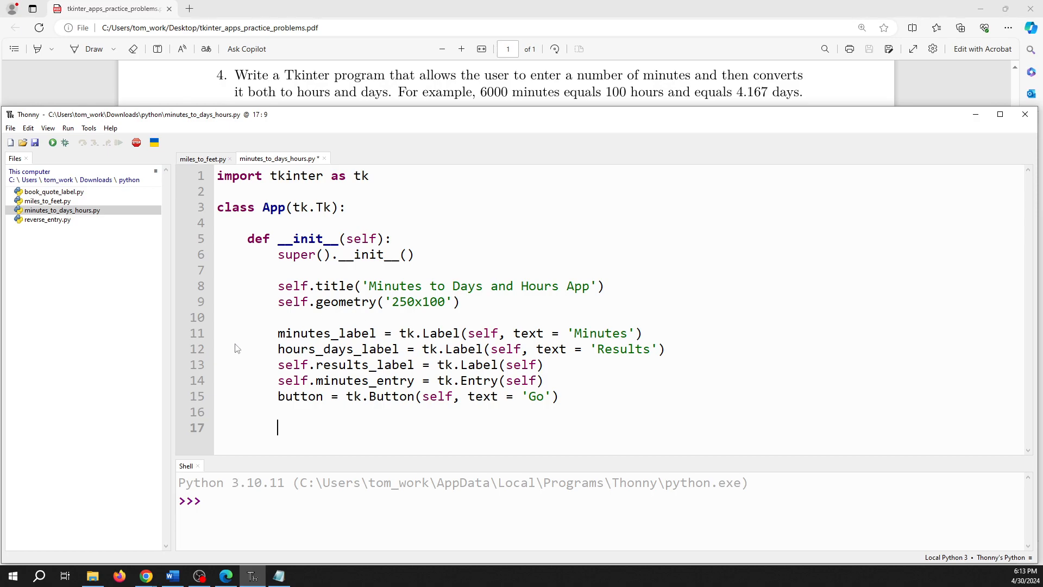
mouse_move(637, 341)
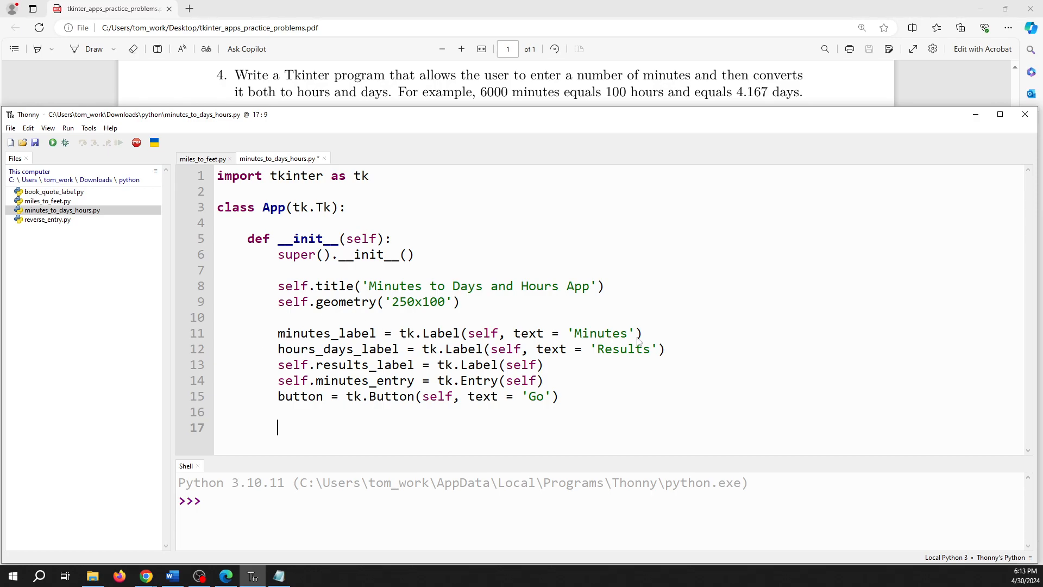
Step: Grid minutes_label at row 0, column 0
text(minut)
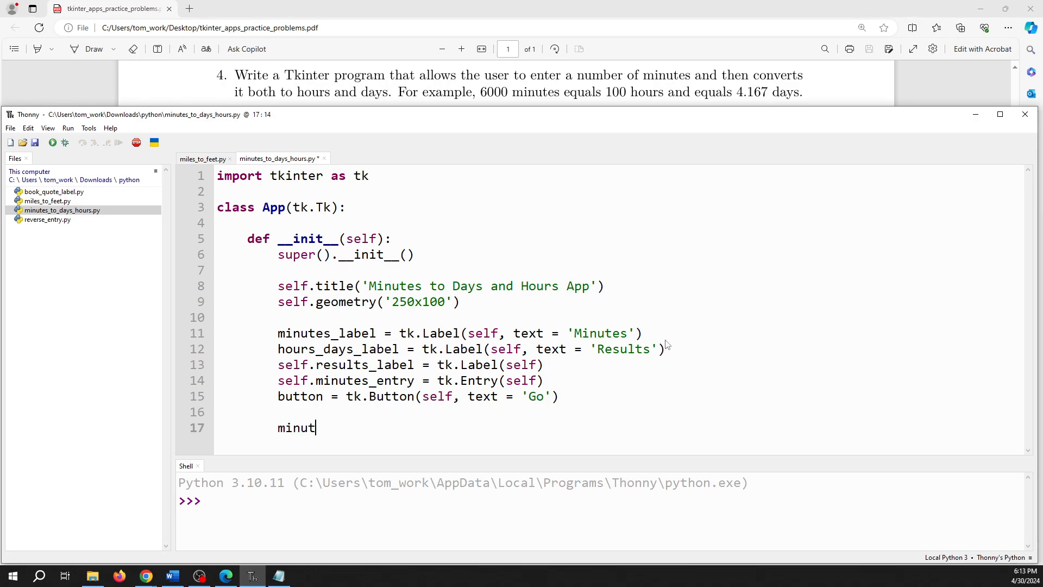
text(es_label)
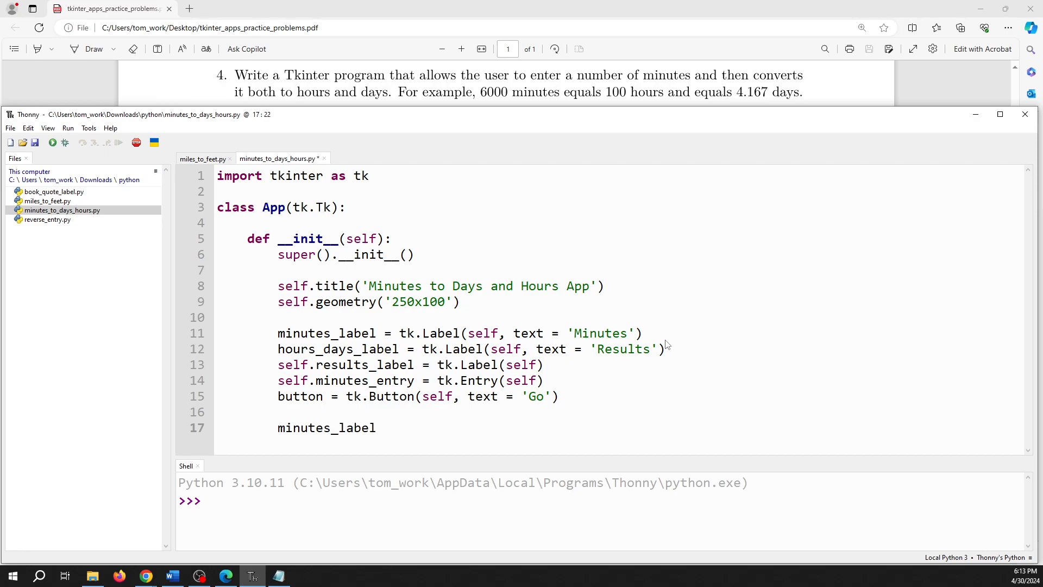
text(()
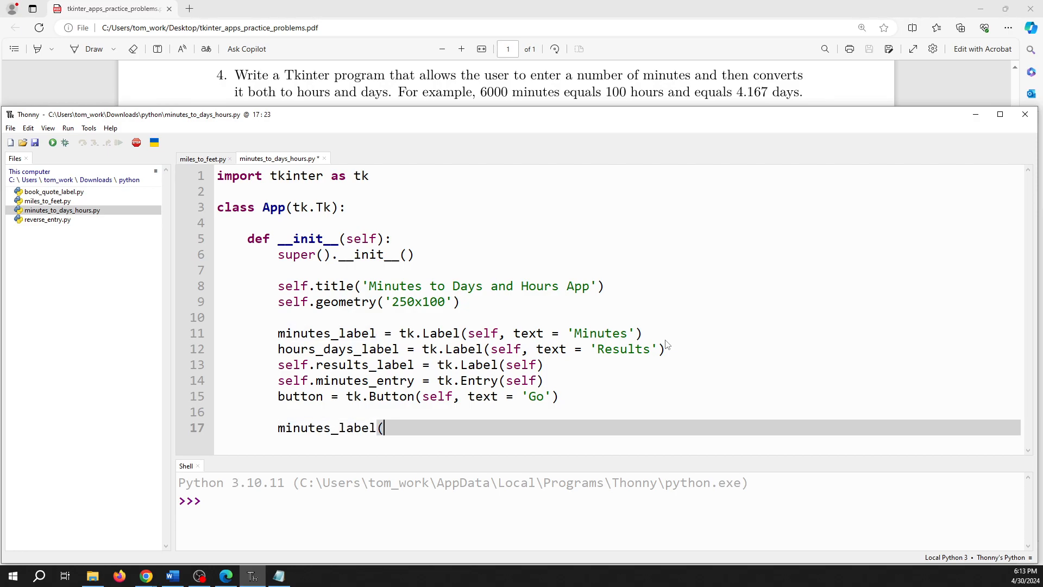
text(.grid)
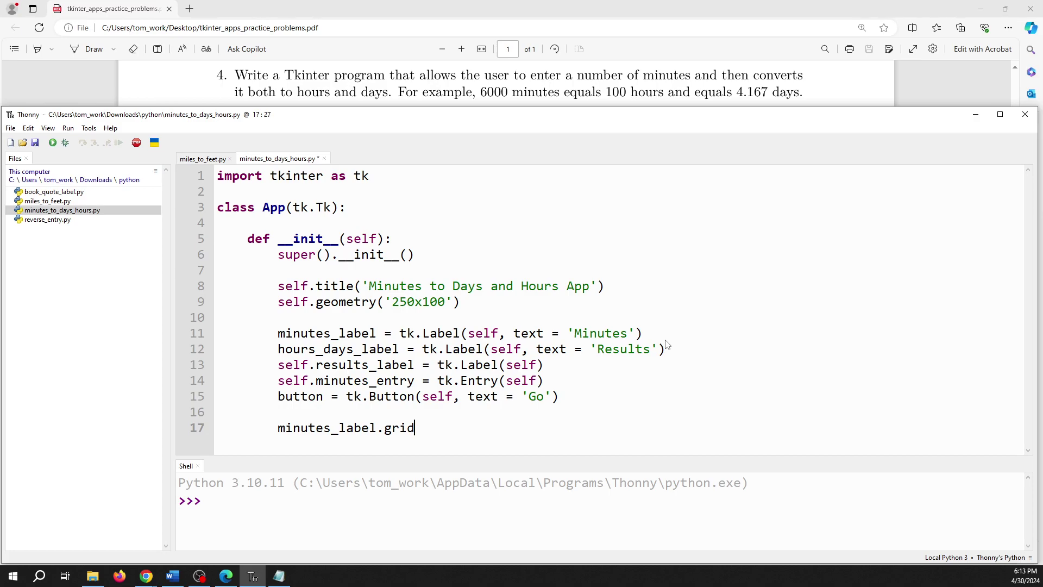
text((row = 0)
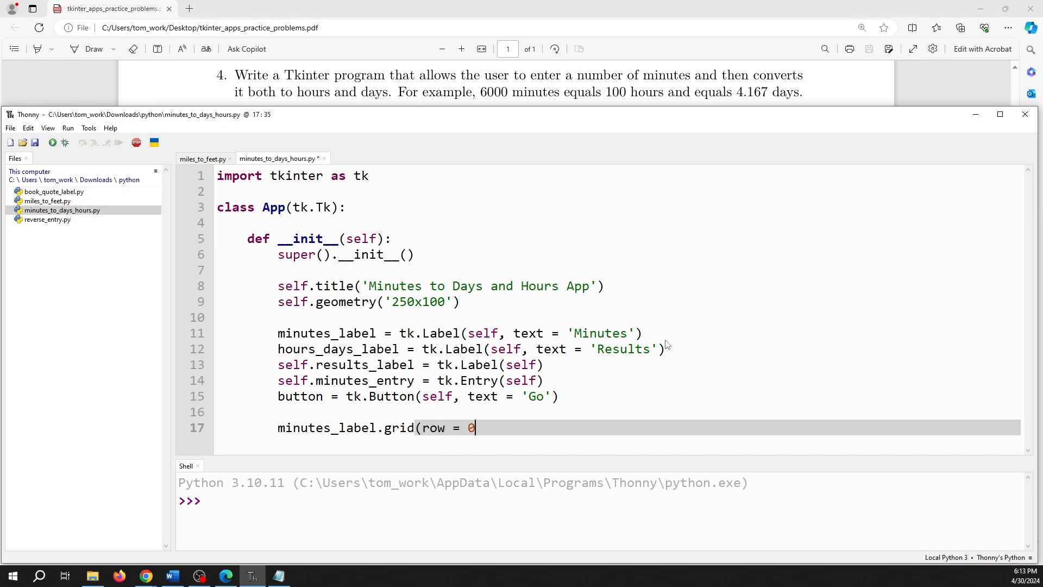
text(, column)
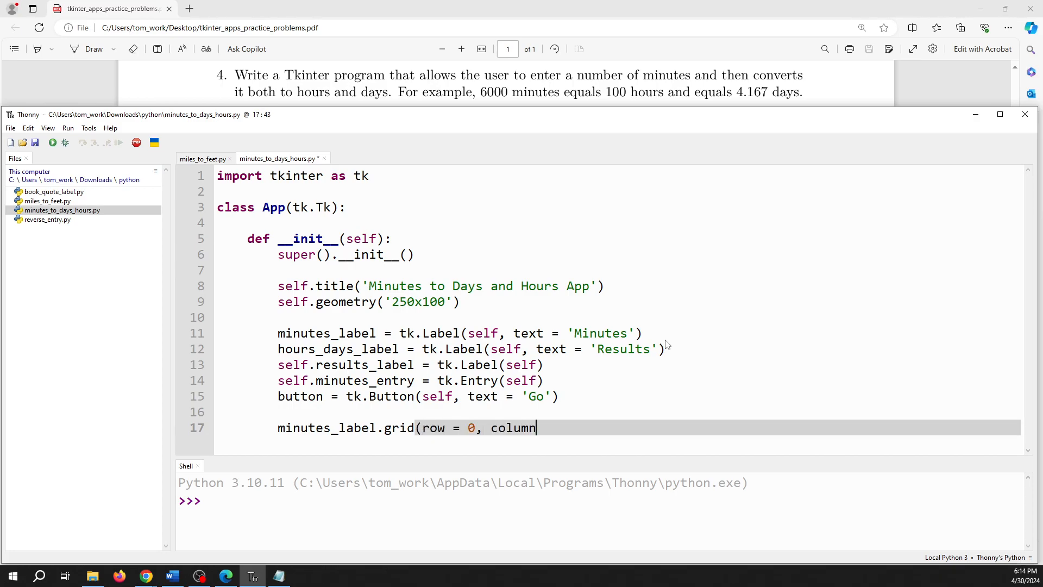
text(= 0))
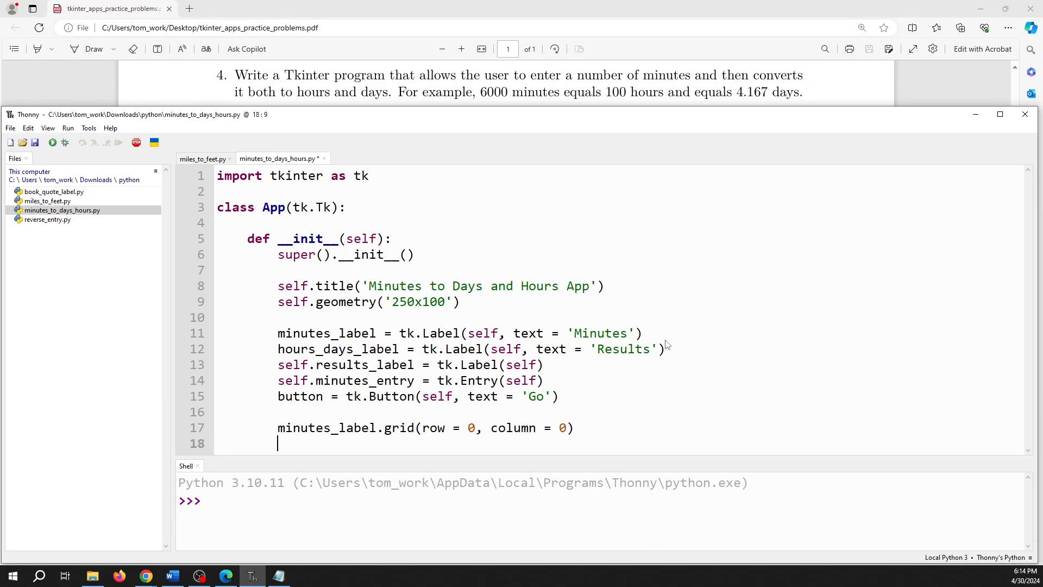
Step: Grid hours_days_label at row 1, column 0
text(hour)
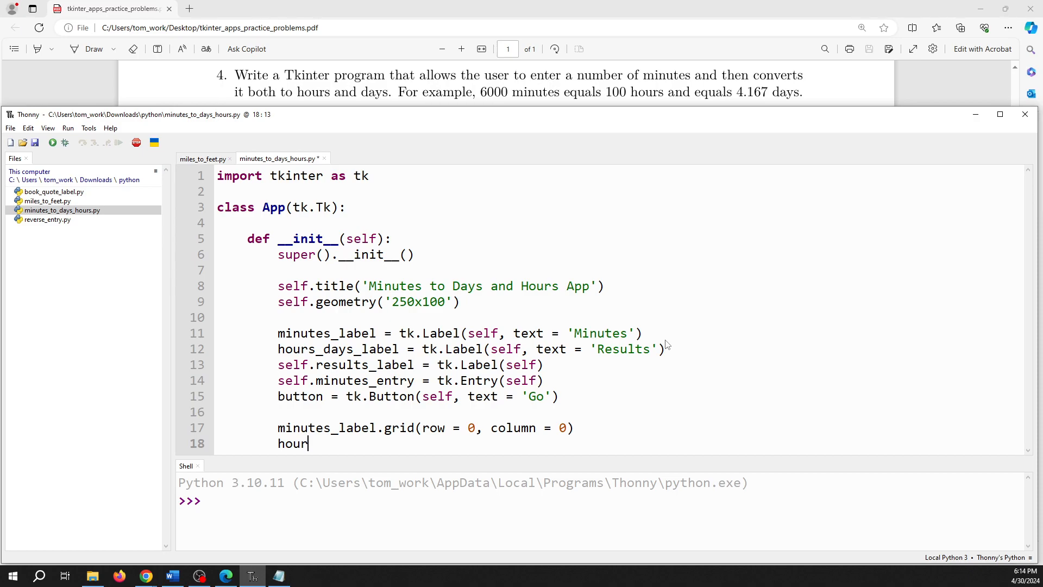
text(s_days)
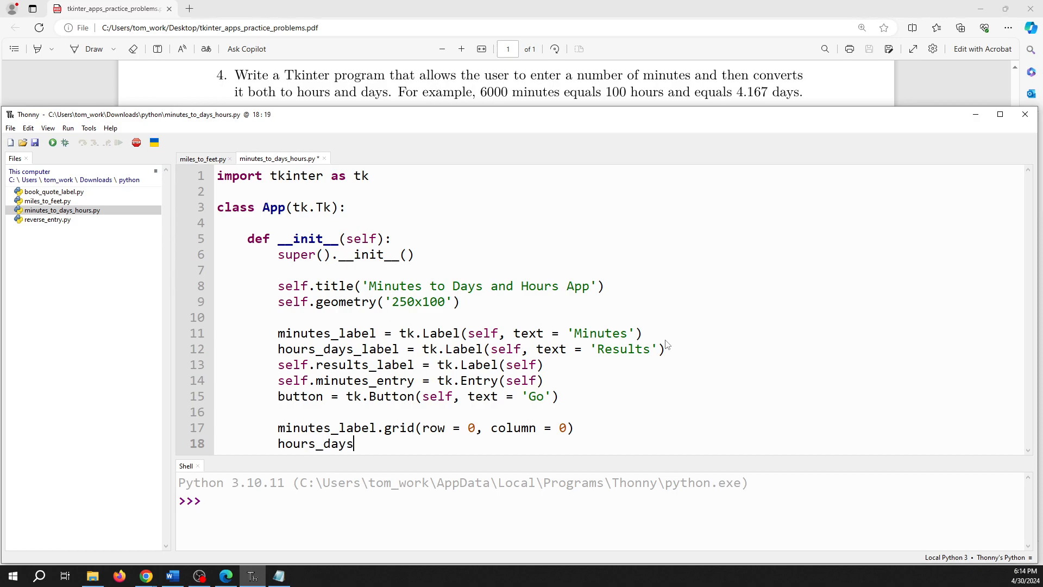
text(_label)
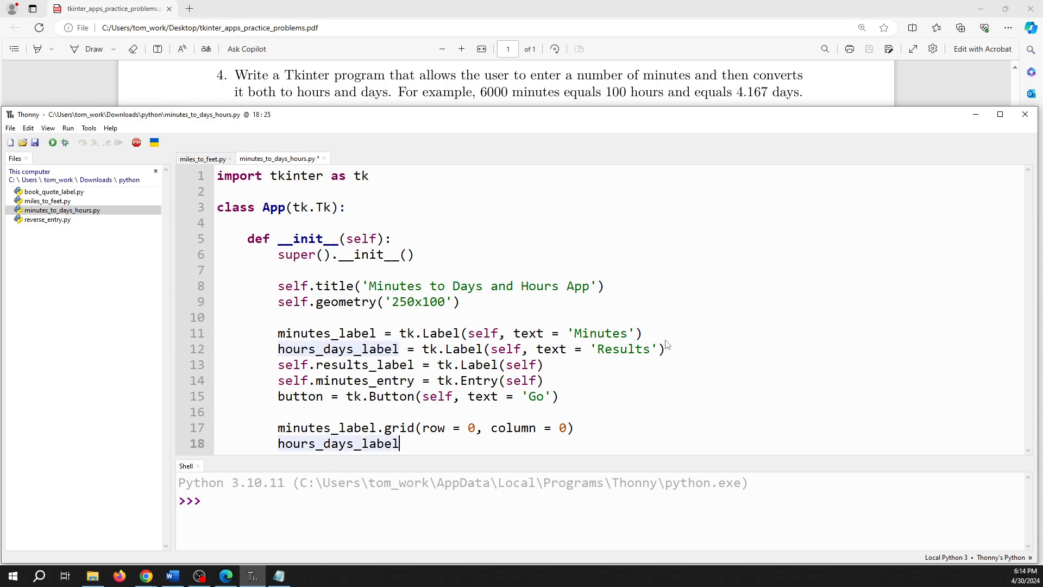
text(.grid)
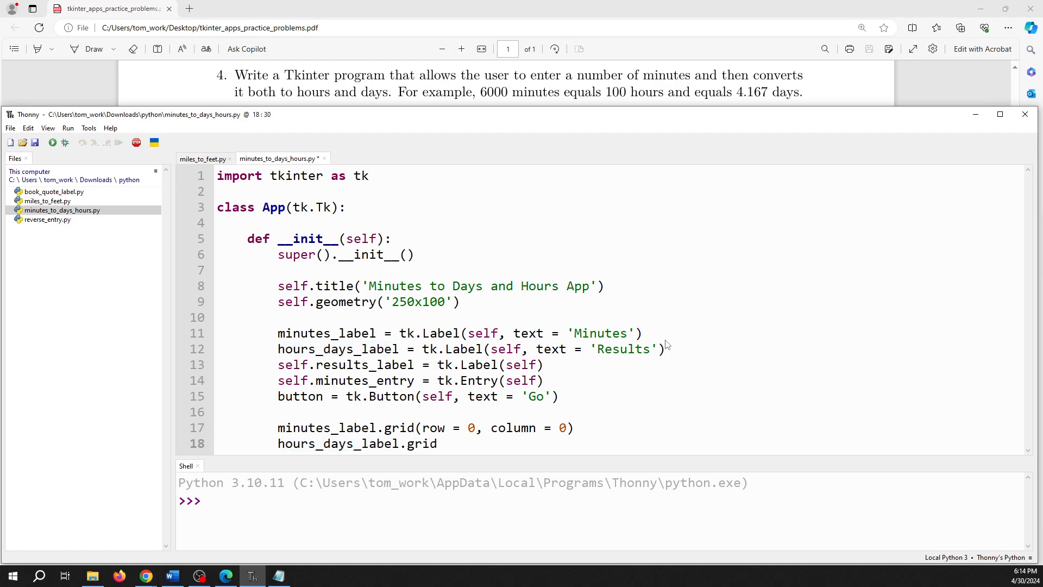
text((row =)
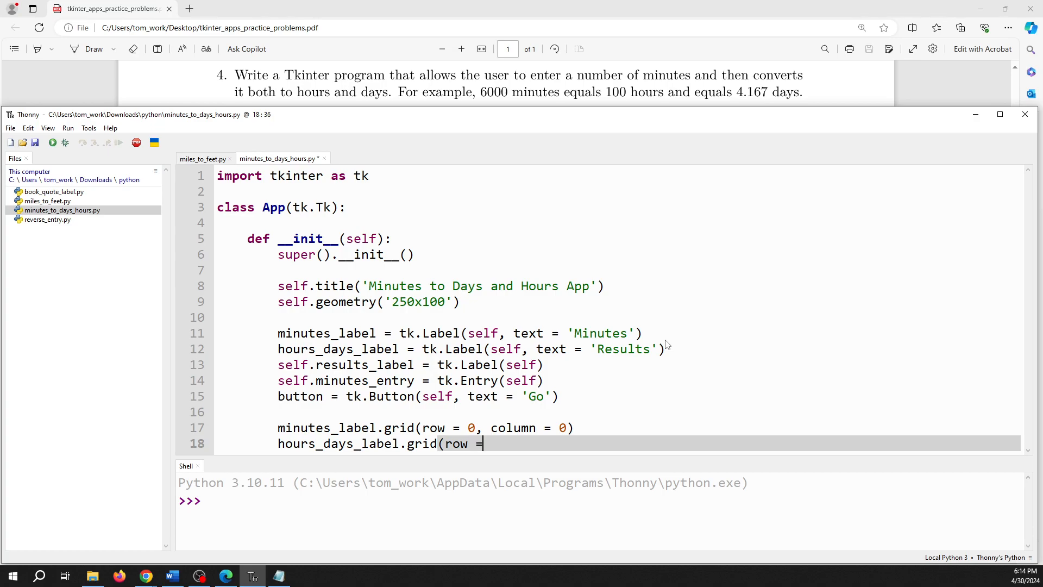
text(1, column =)
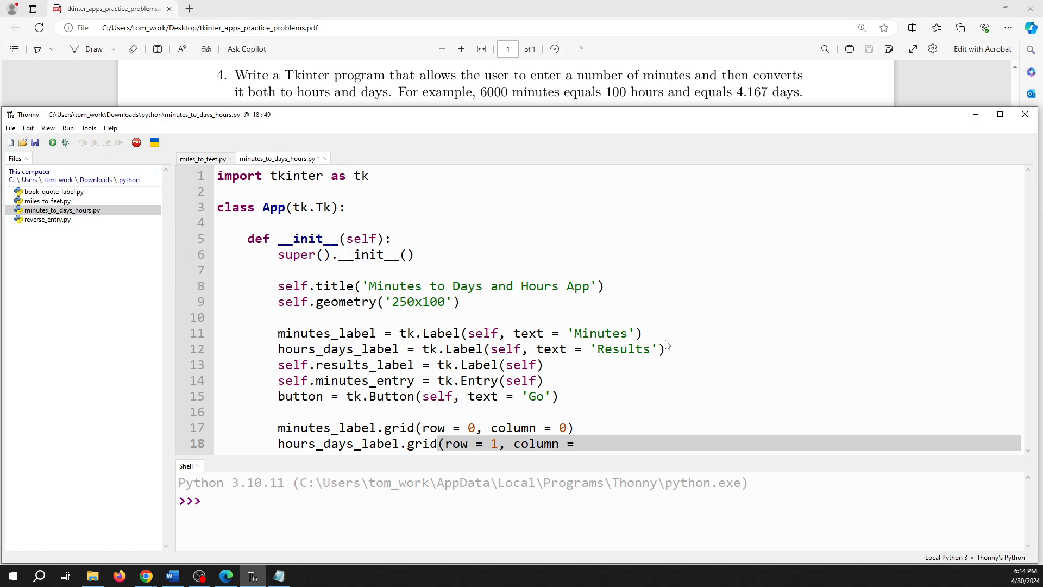
text(0))
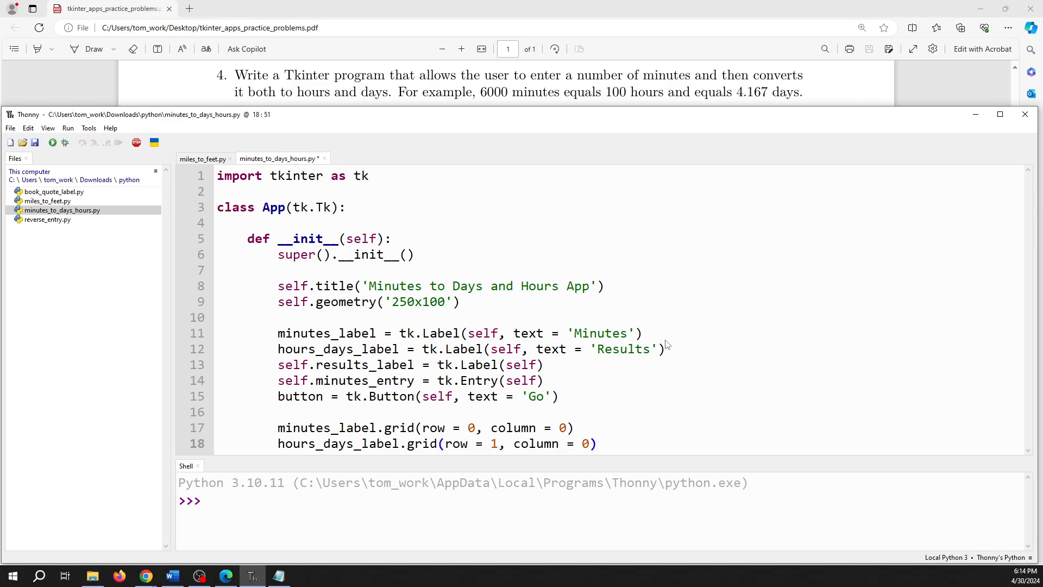
key(Return)
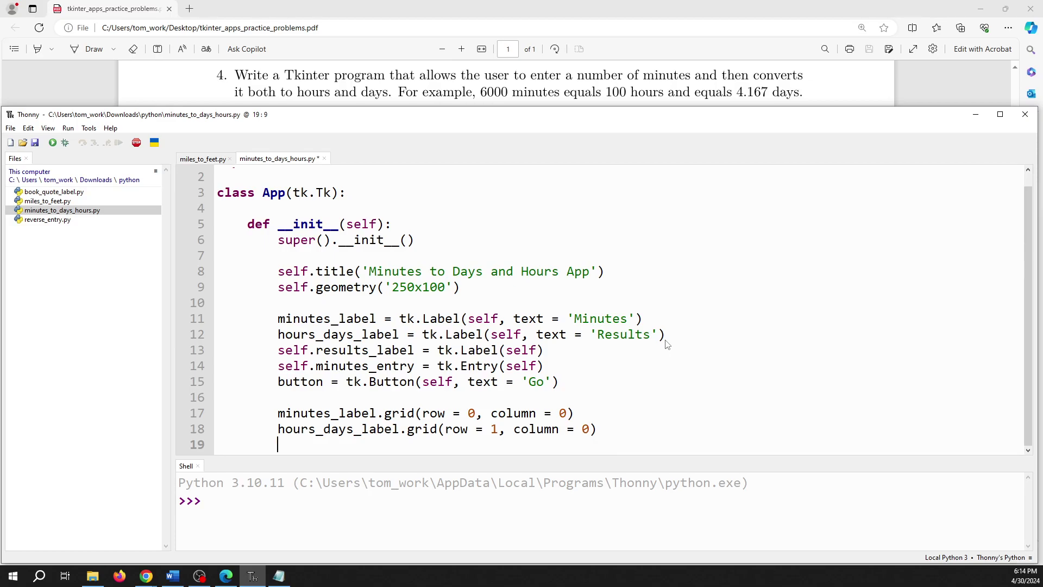
Step: Grid self.minutes_entry at row 0, column 1
text(se)
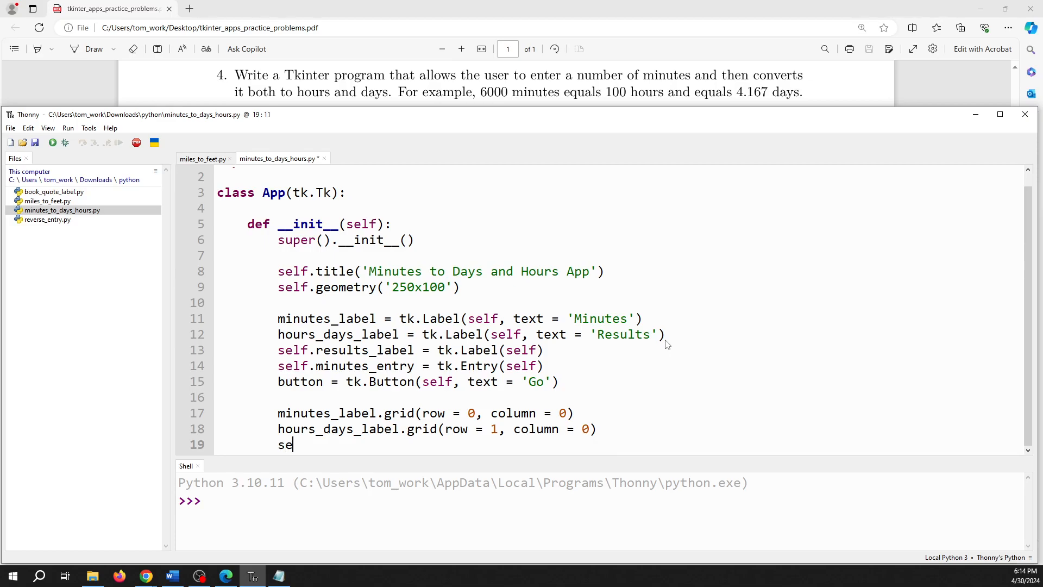
text(lf.)
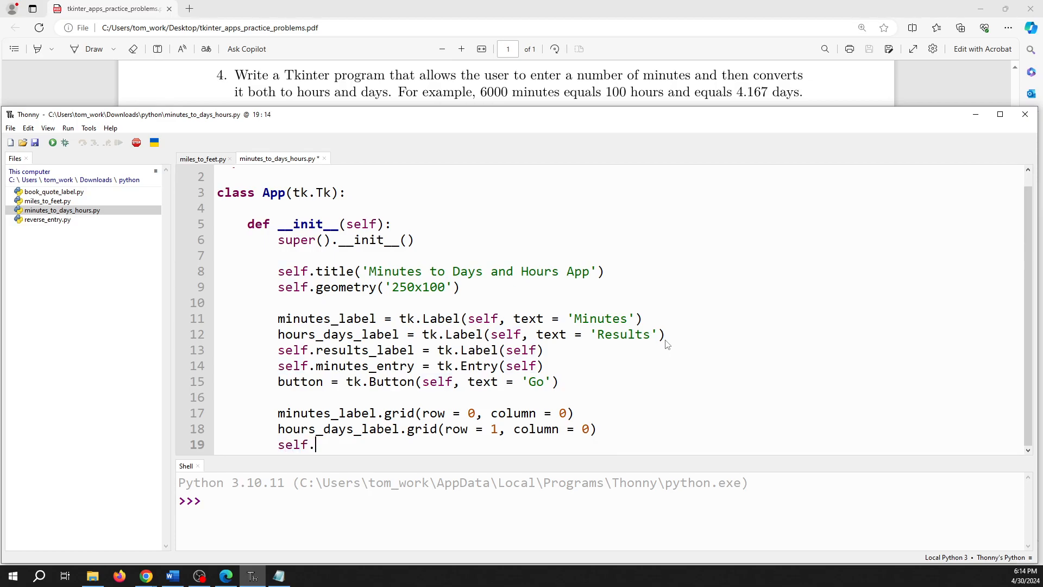
text(minutes_)
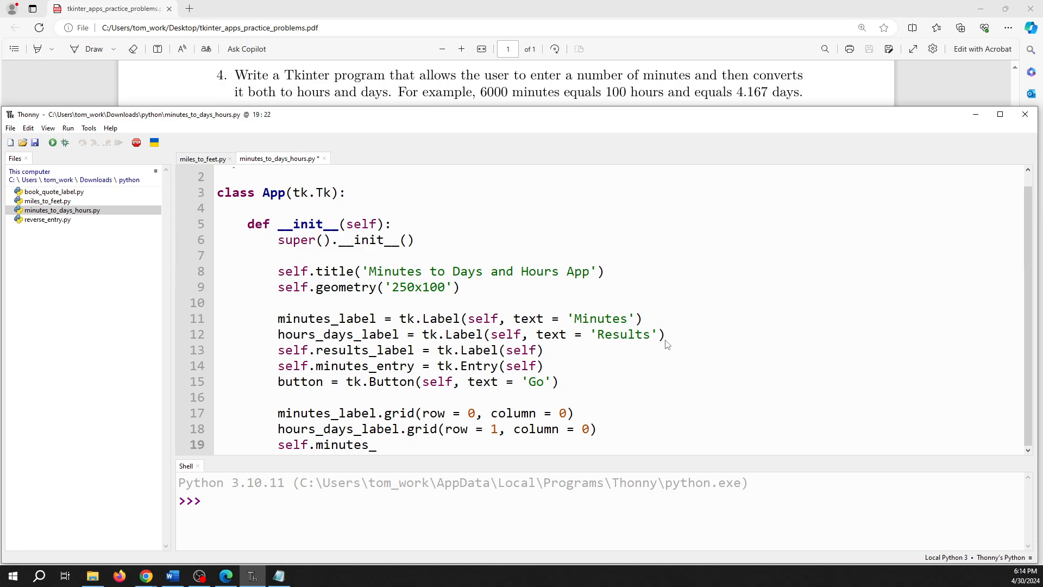
text(entry.grid(row = 0, c)
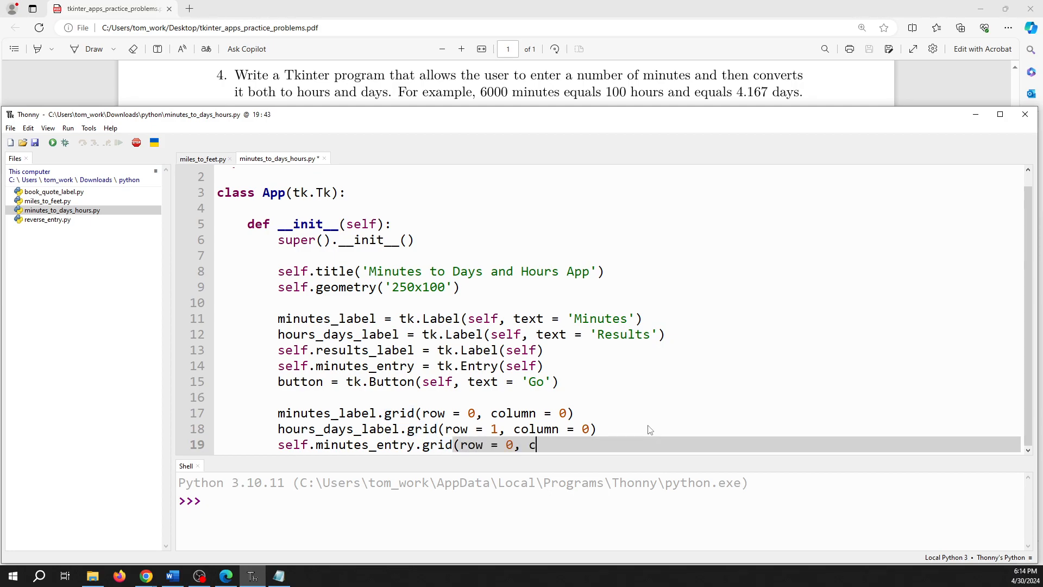
text(olumn)
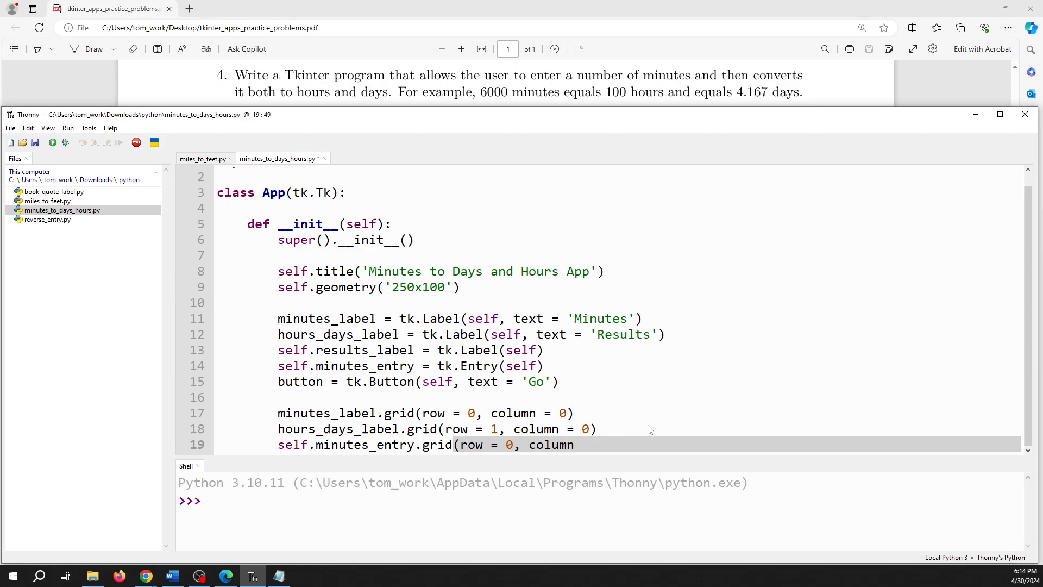
text(= 1))
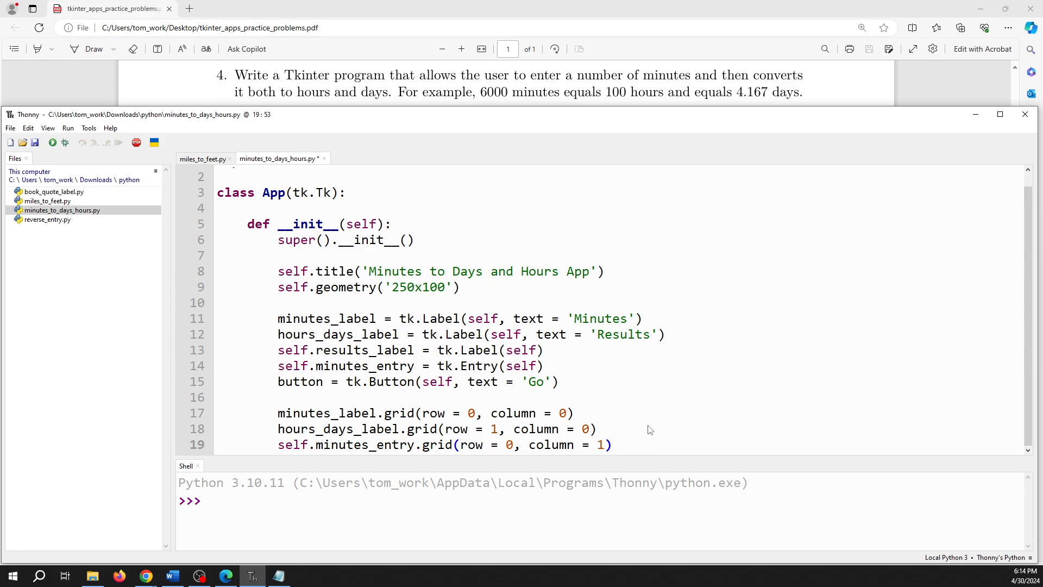
Step: Grid self.results_label at row 1, column 1
text(self.results)
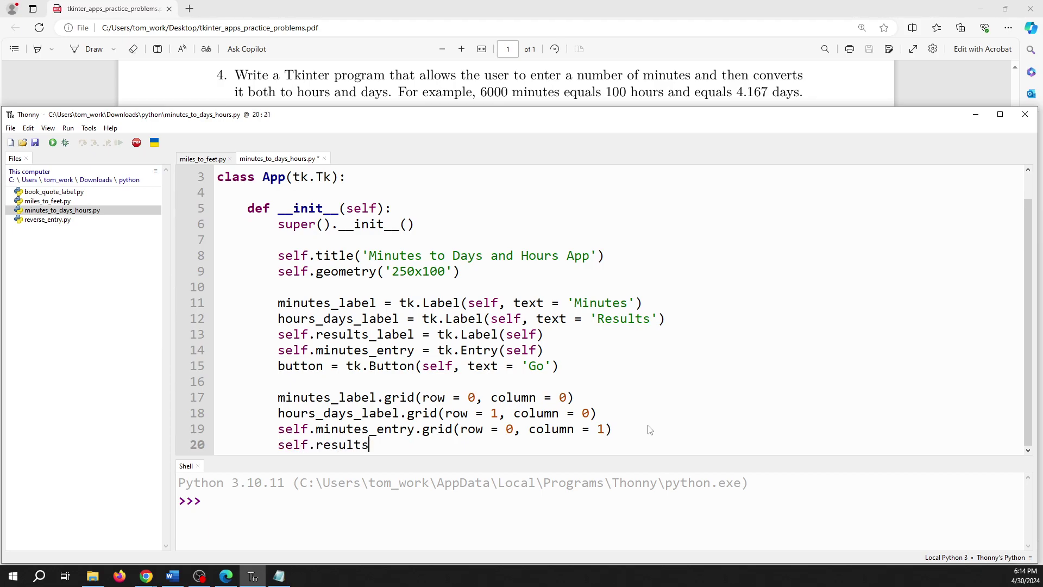
text(_label)
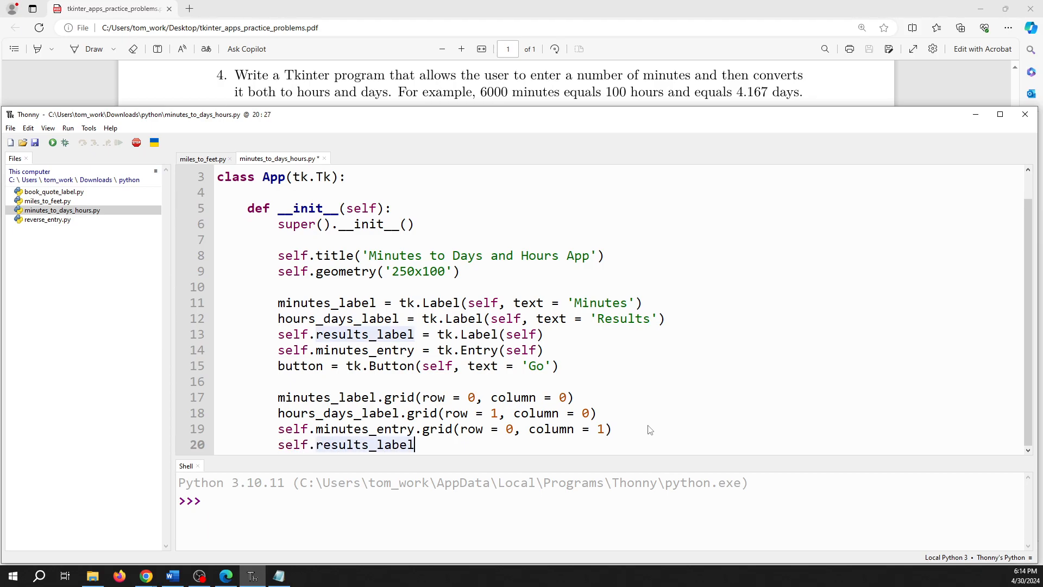
text(.grid()
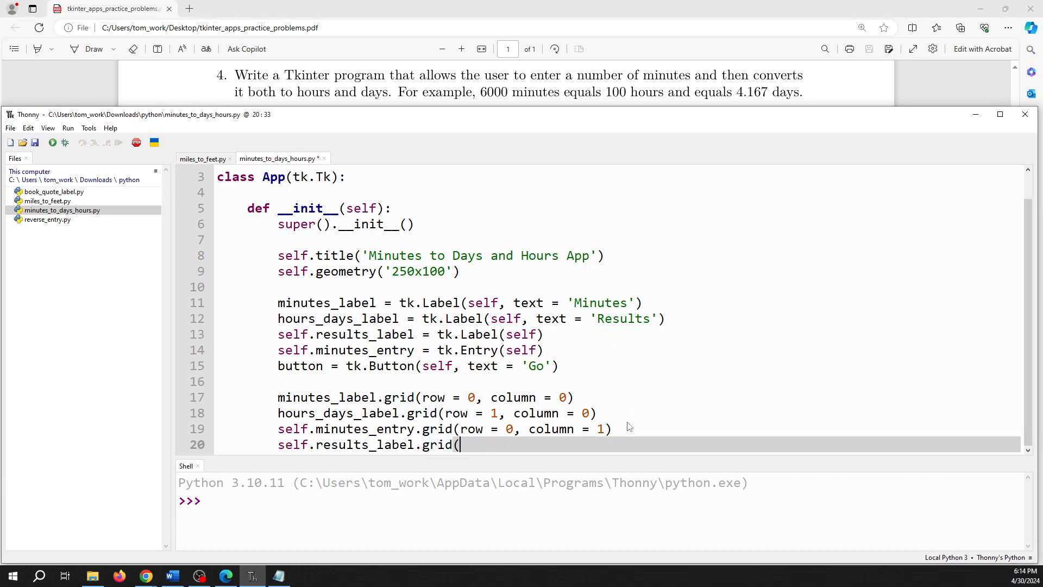
text(row = 1)
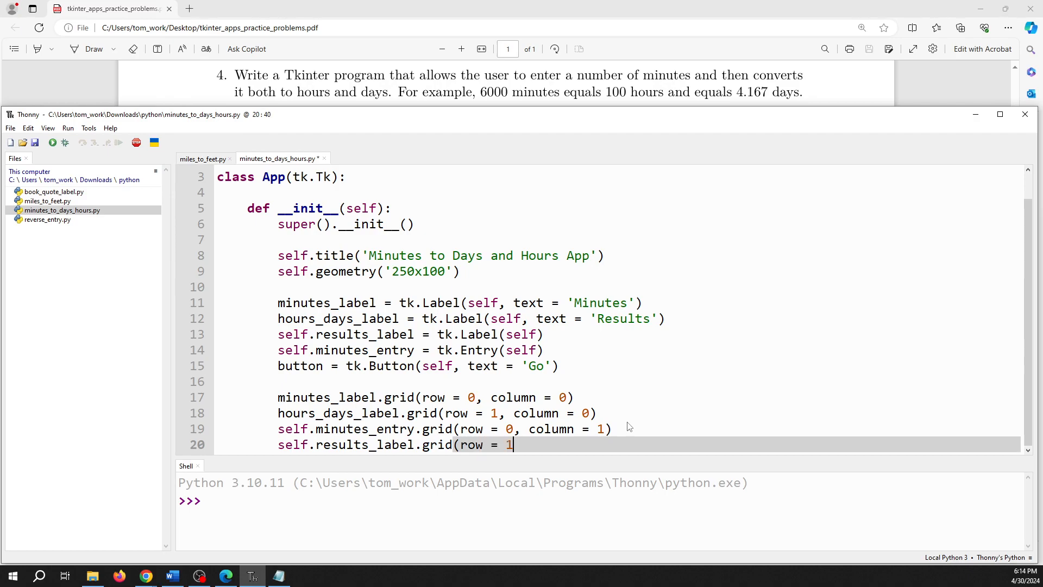
mouse_move(670, 439)
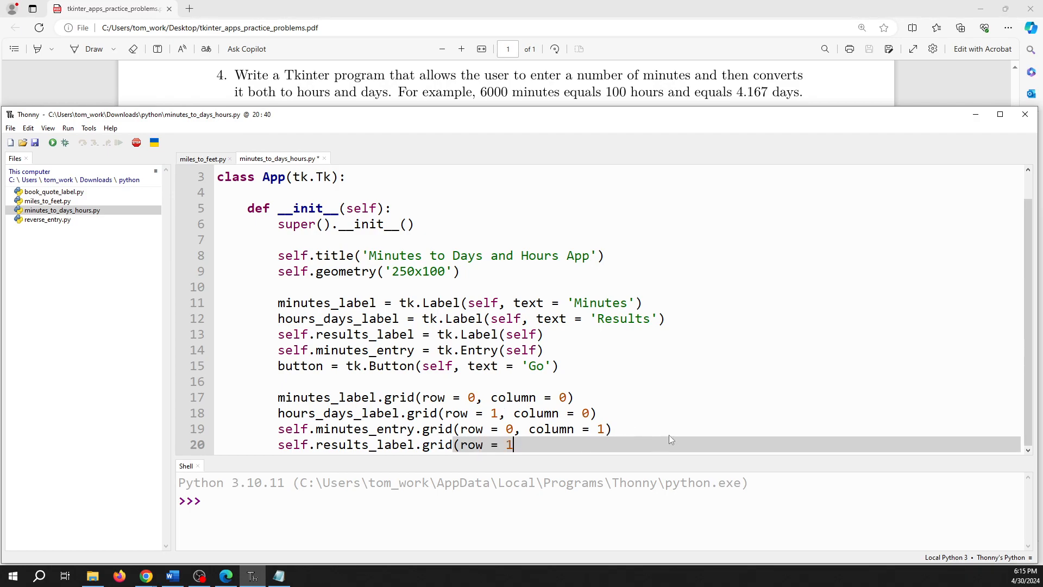
text(, col)
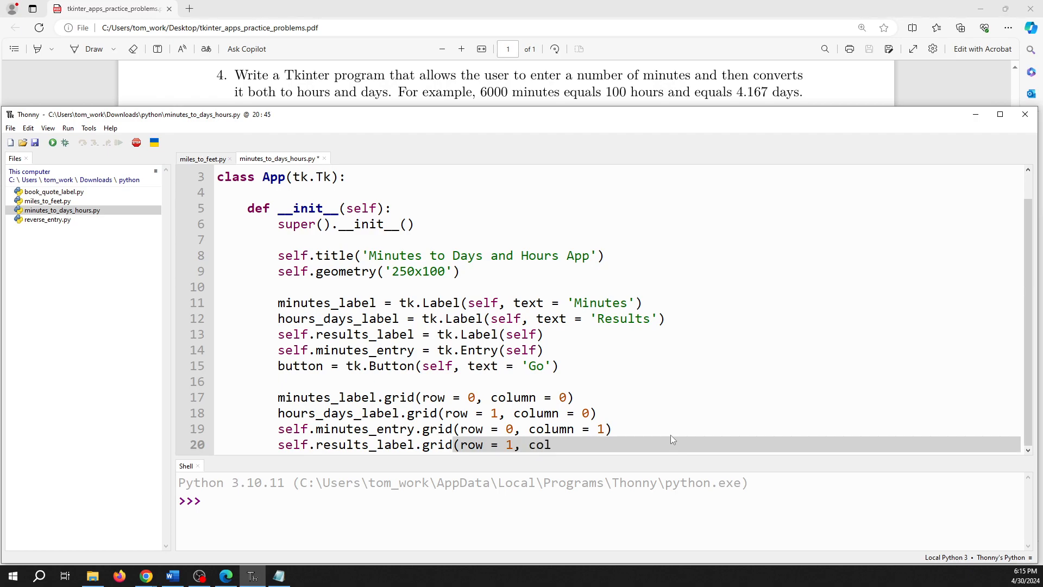
text(umn = 1)
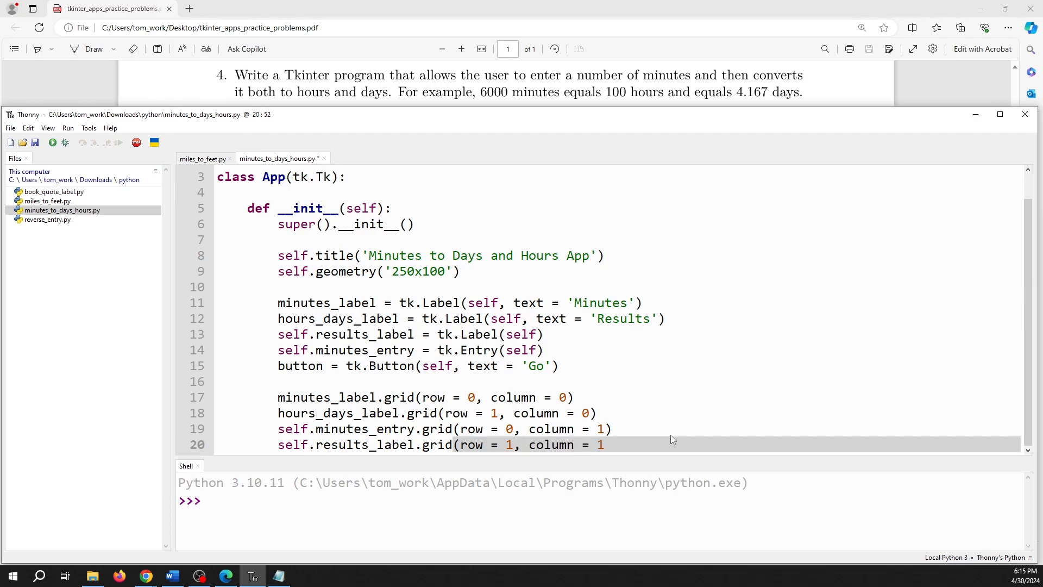
text())
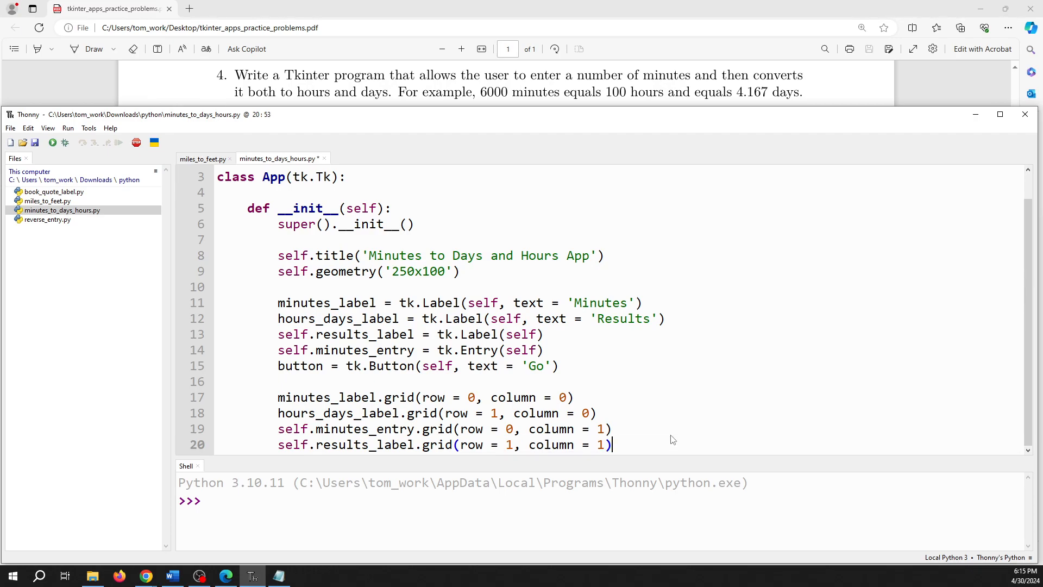
key(Return)
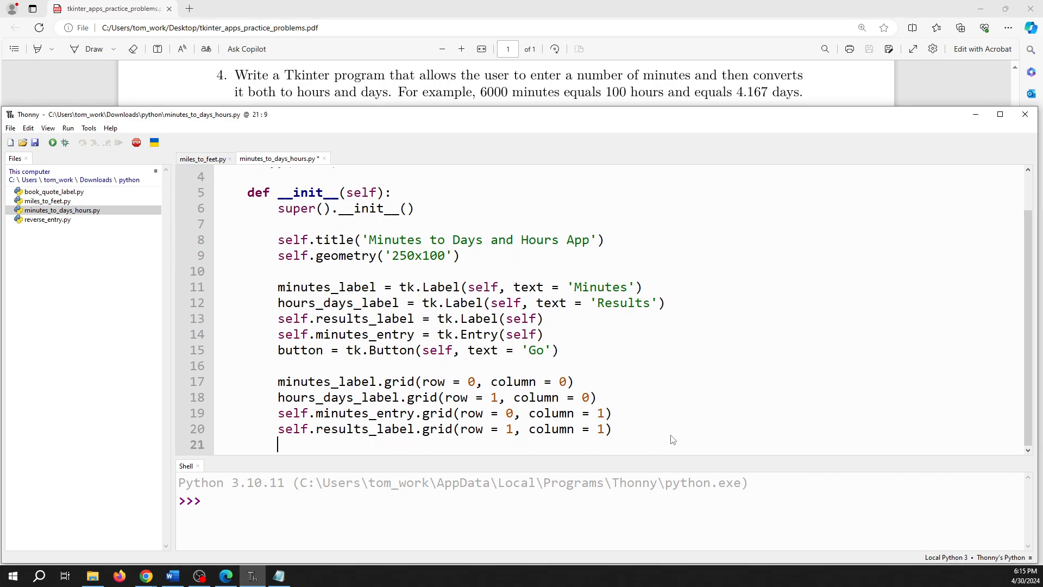
Step: Write button.grid(row=2, column 1) to place the Go button below the results
text(button.gr)
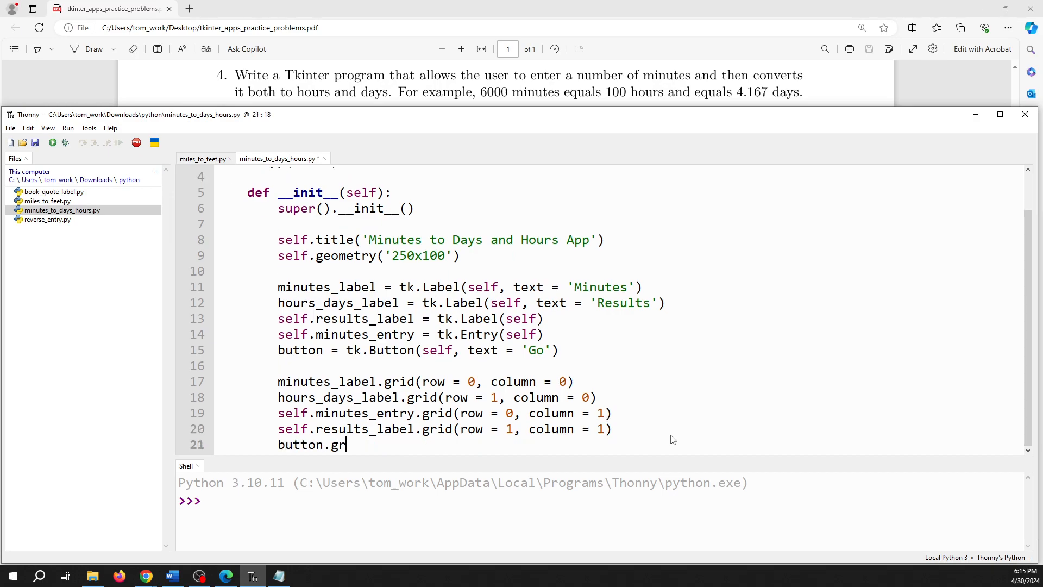
text(id)
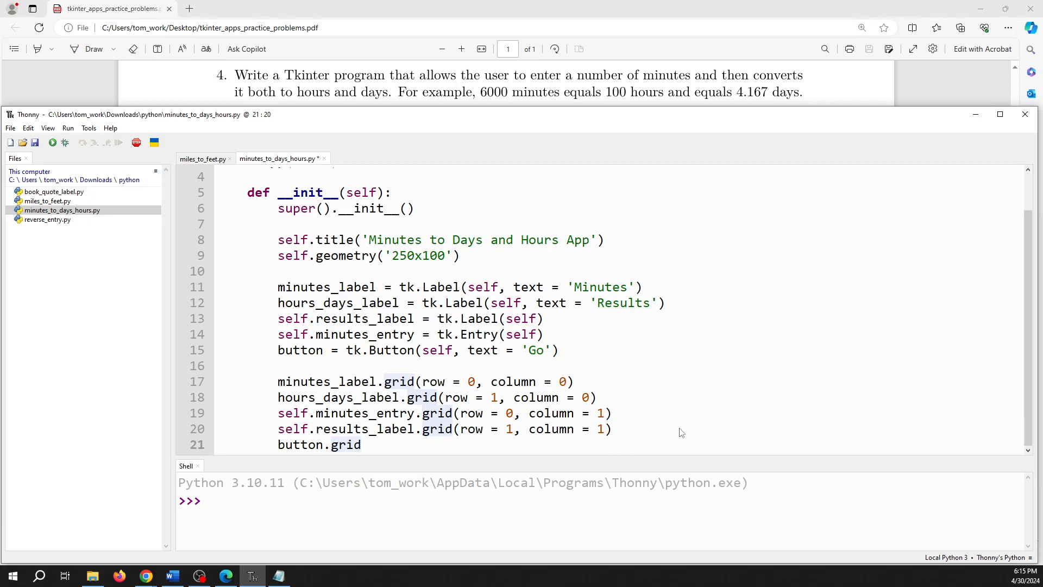
text(()
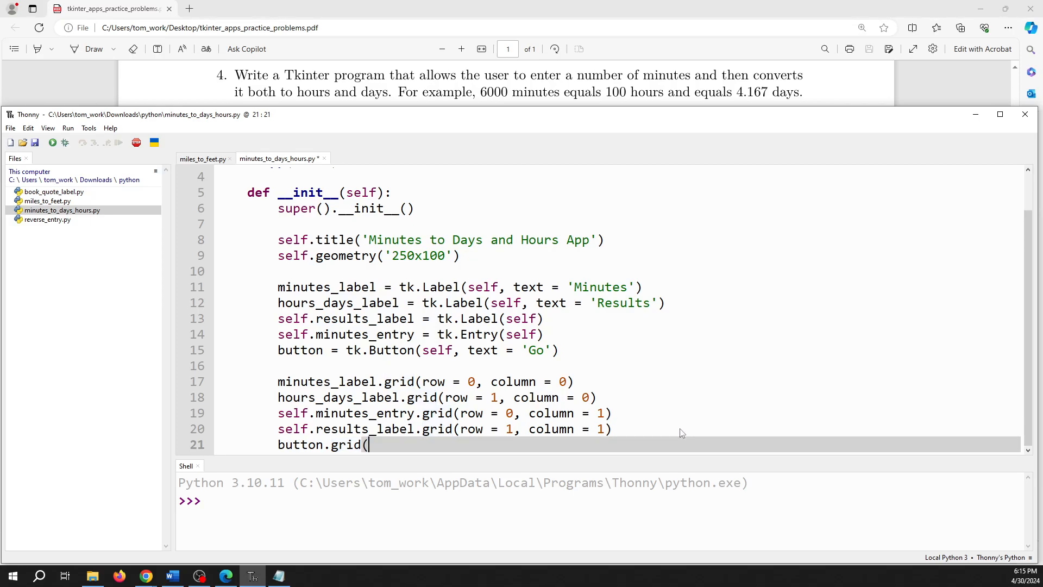
text(row)
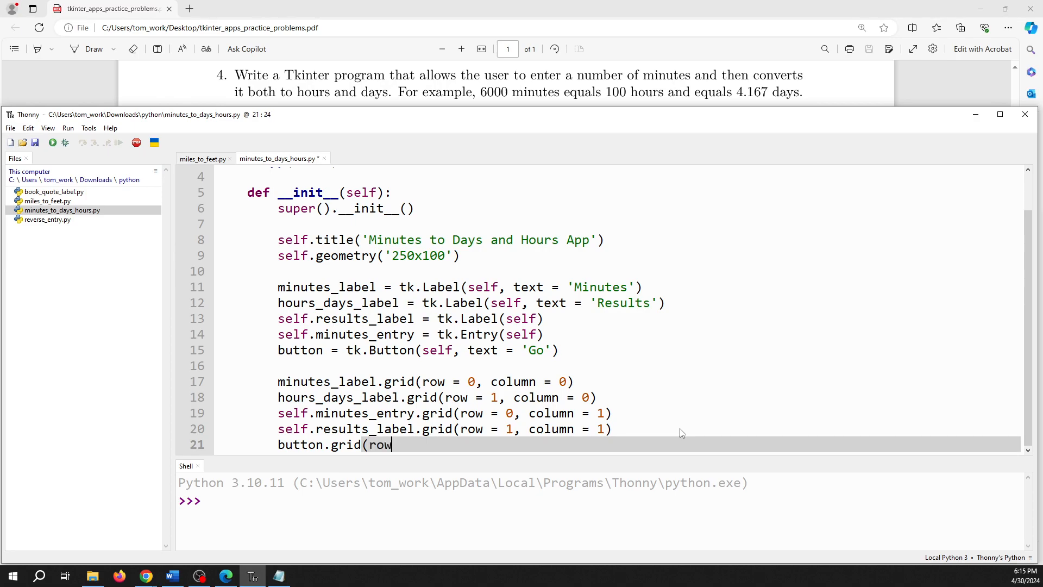
text(=2)
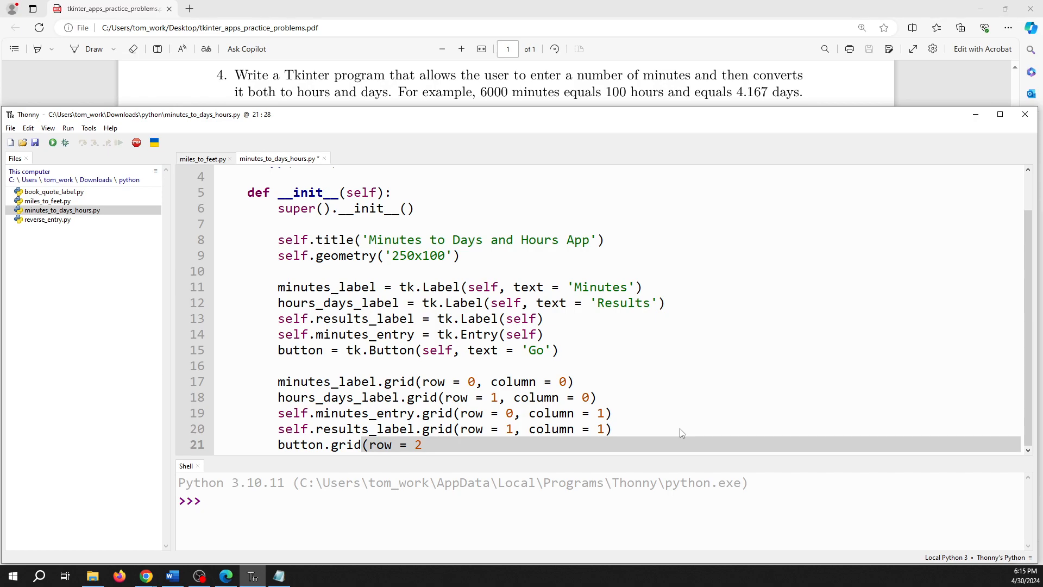
text(, column)
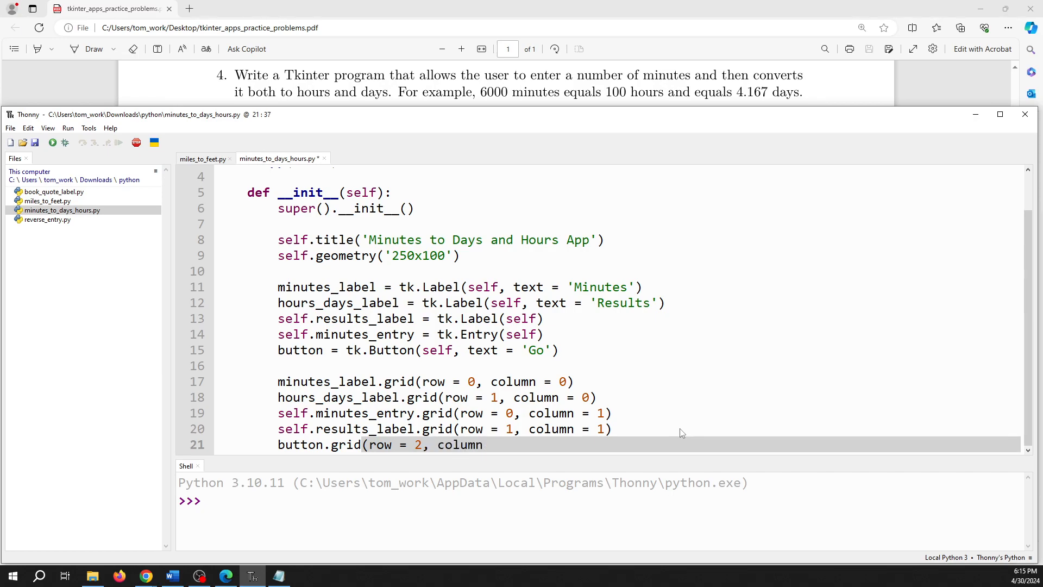
text(1))
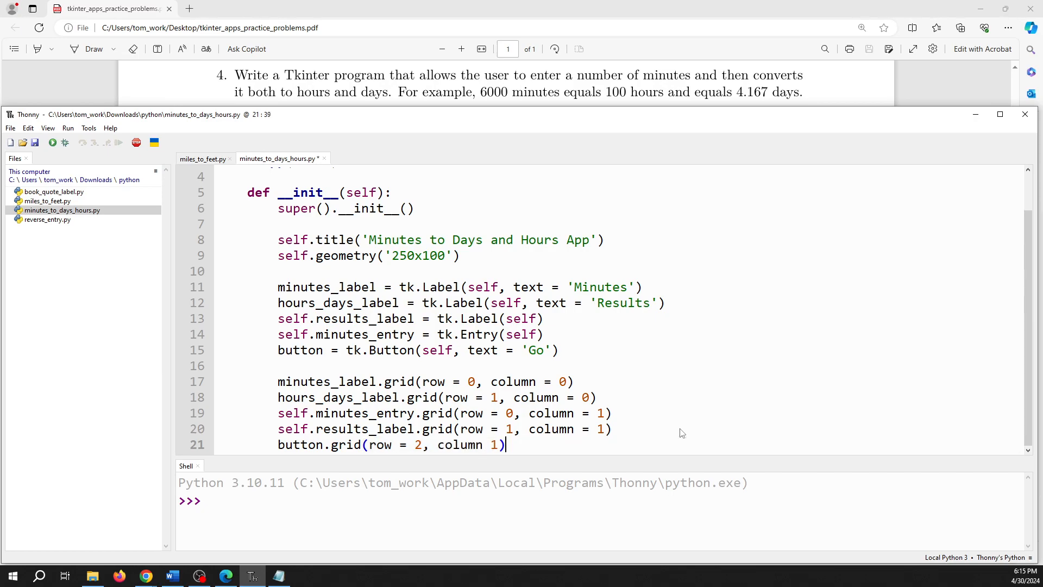
mouse_move(441, 432)
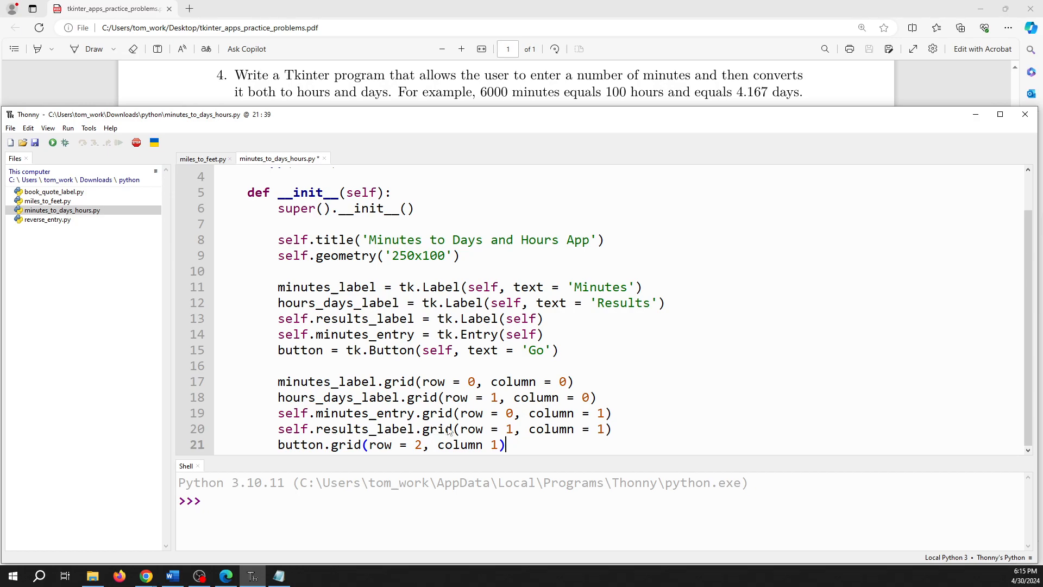
mouse_move(502, 437)
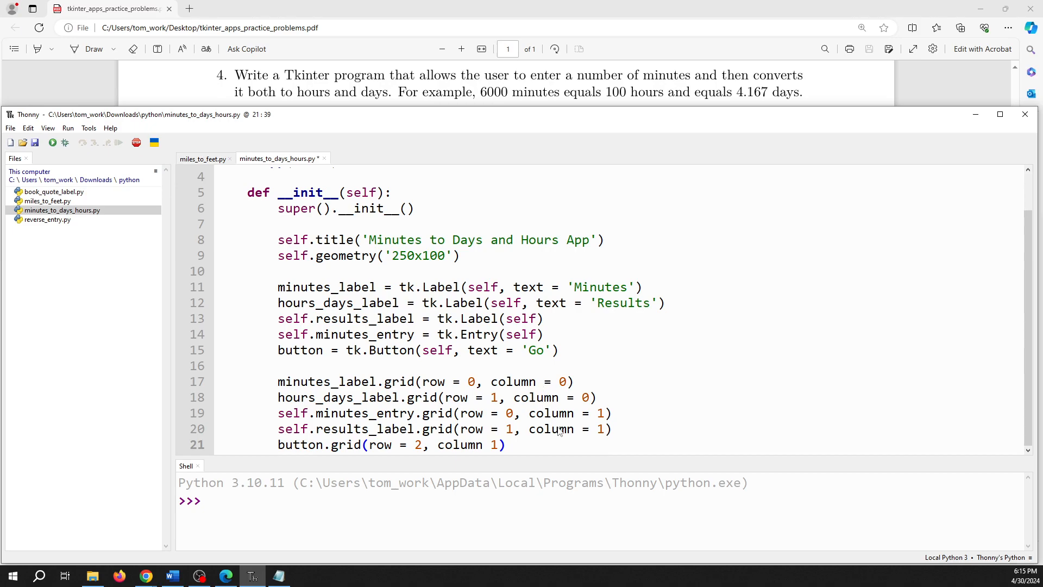
click(509, 444)
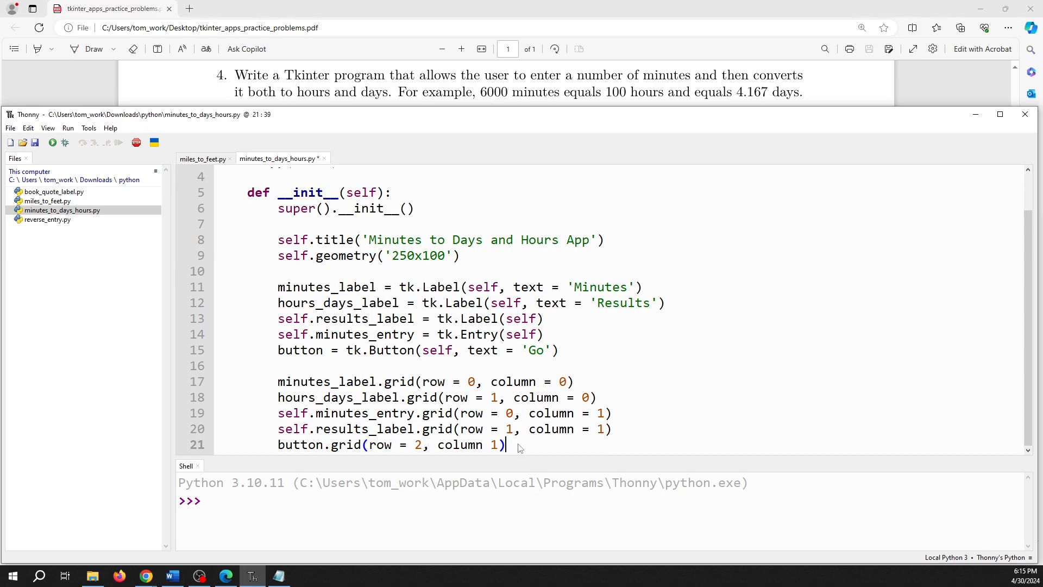
mouse_move(610, 429)
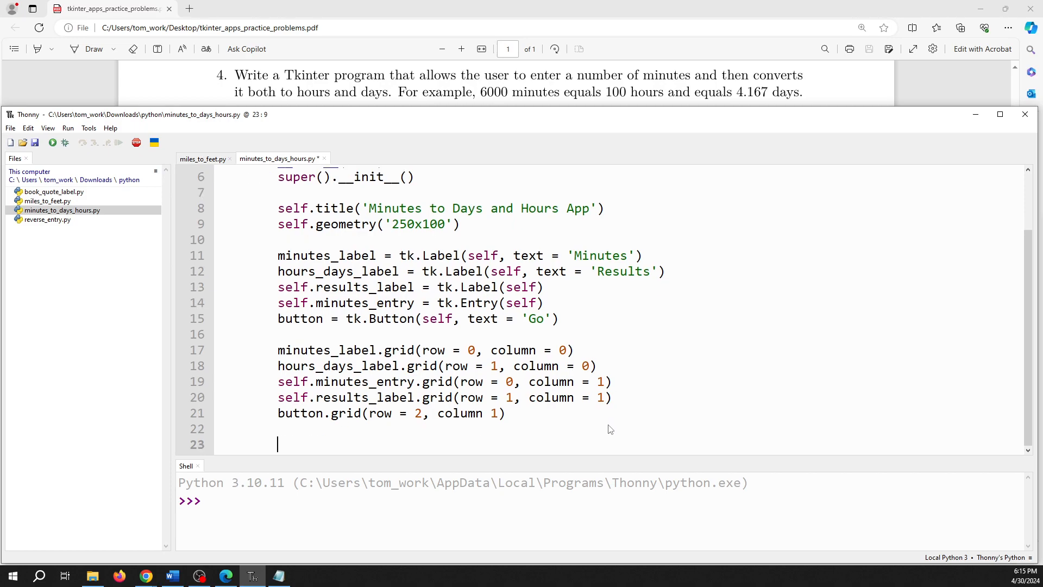
Step: Add app = App() and app.mainloop() at the bottom, then run the script
text(app = App)
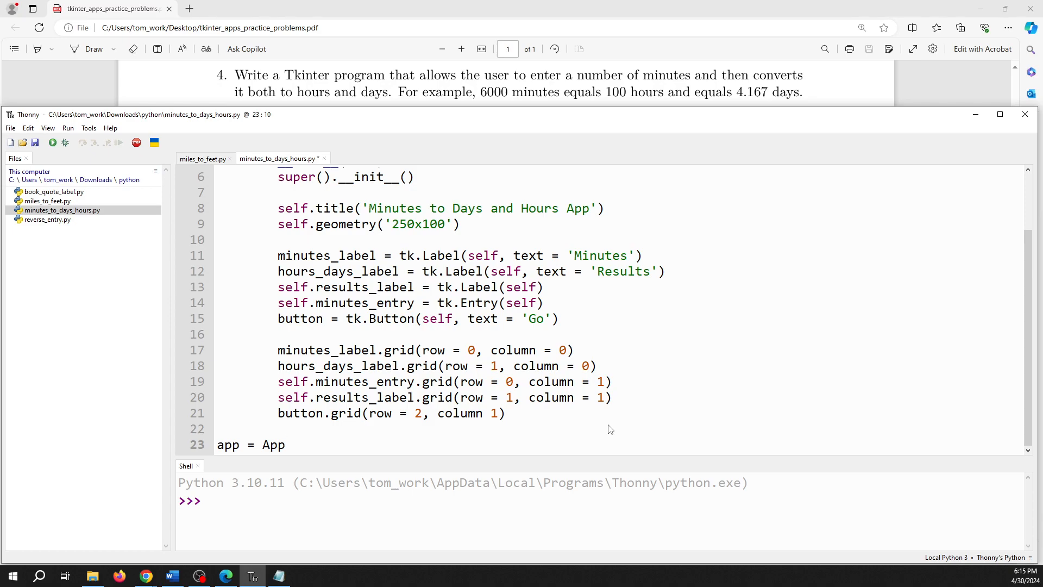
text(())
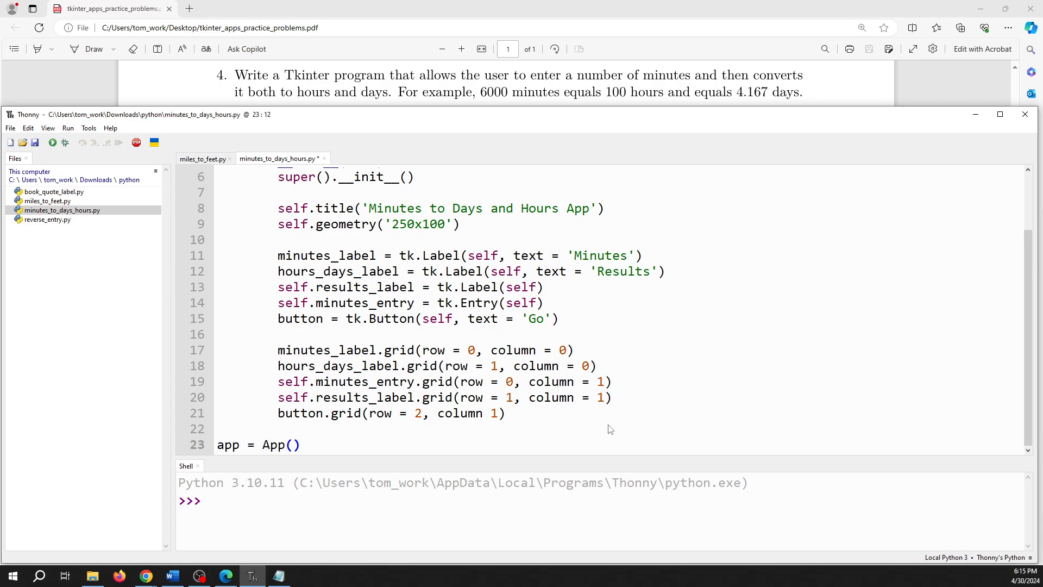
text(app.mail)
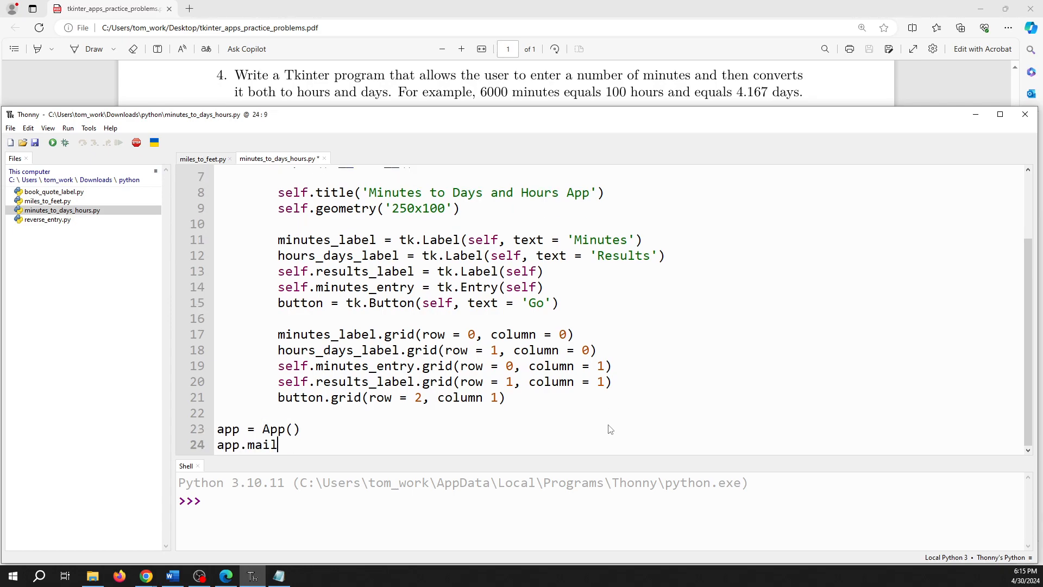
text(noo)
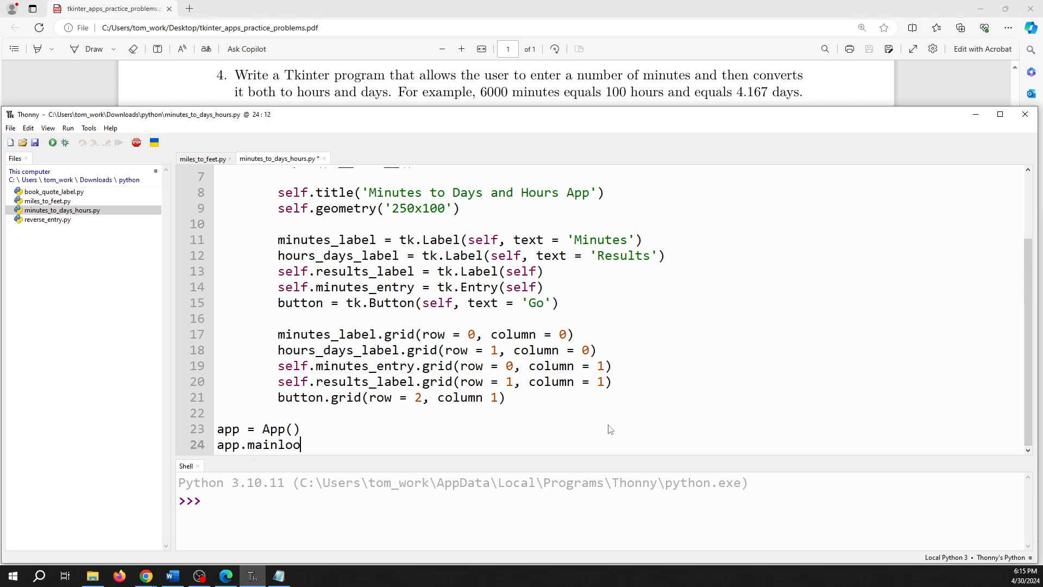
text(())
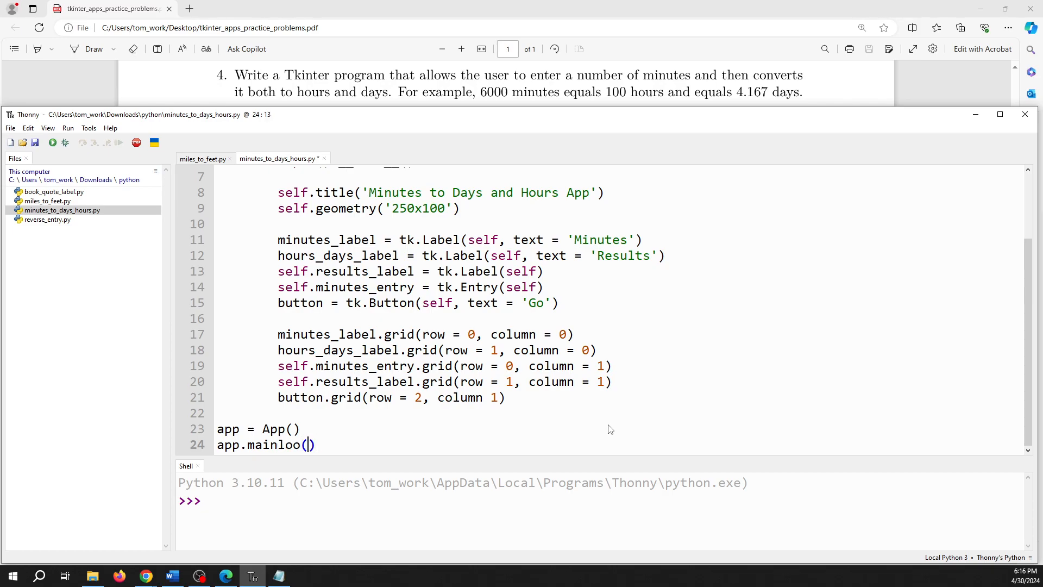
text(p)
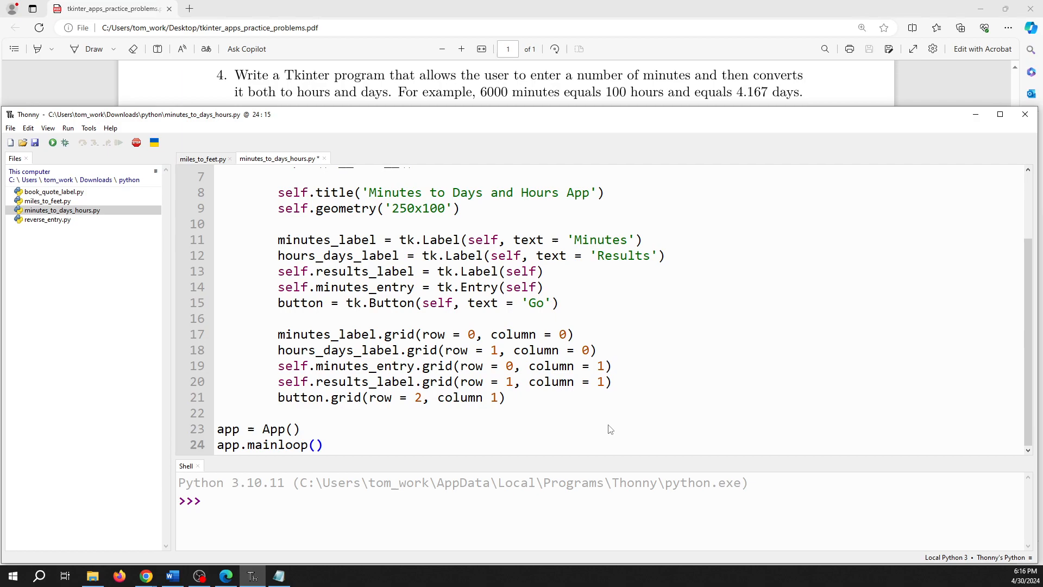
click(52, 142)
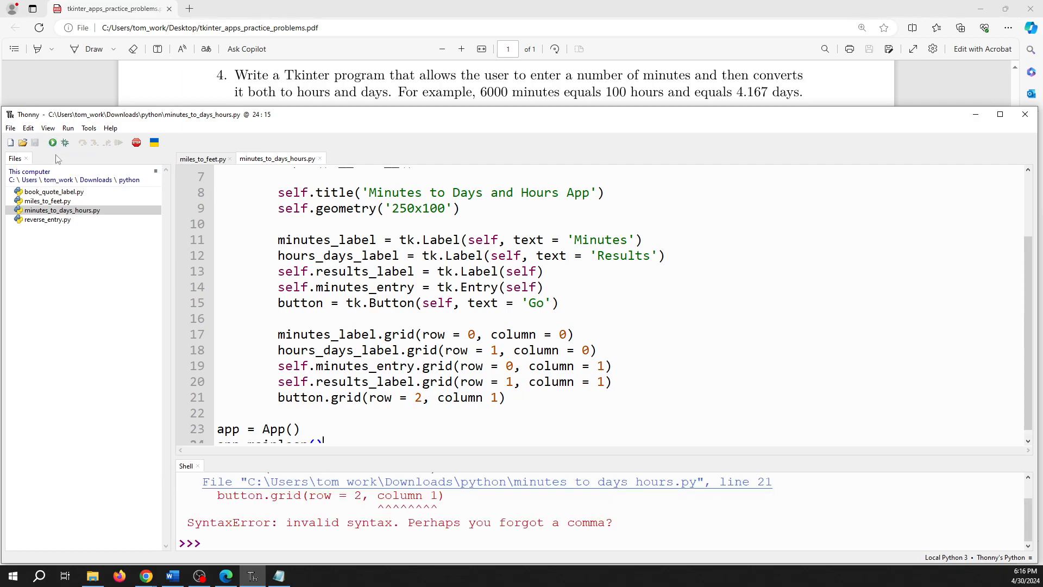
mouse_move(531, 359)
text(= )
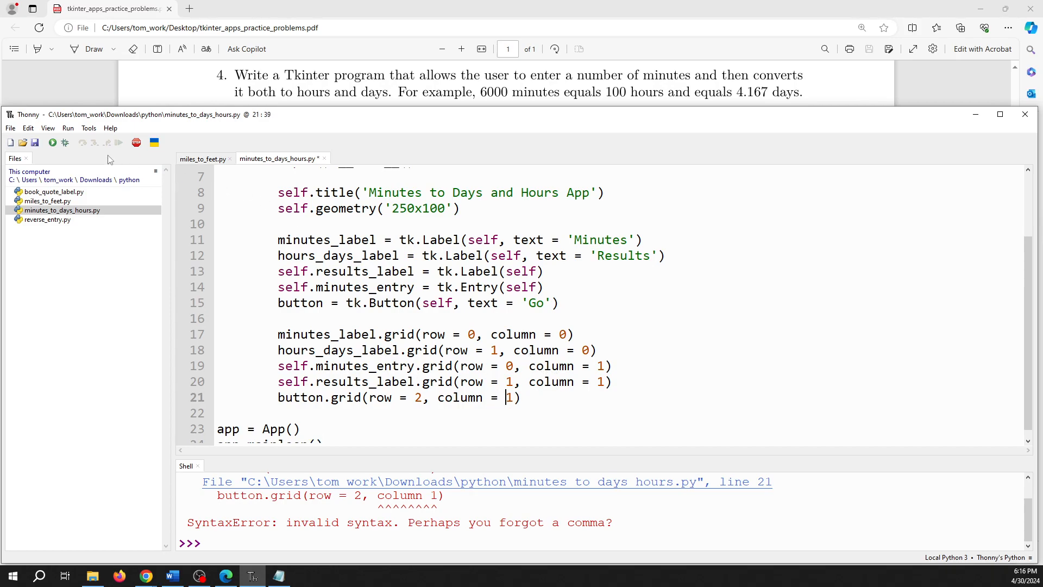
Step: Run the script again after adding the missing = in button.grid
click(53, 143)
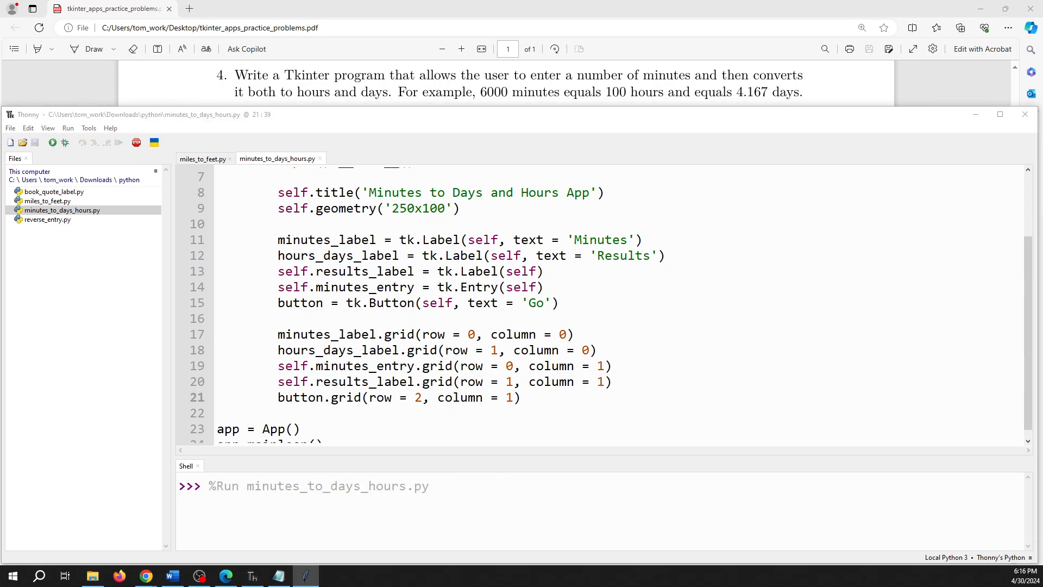
Step: Run the converter, enter 6000 in the Minutes field, then close the window
click(52, 143)
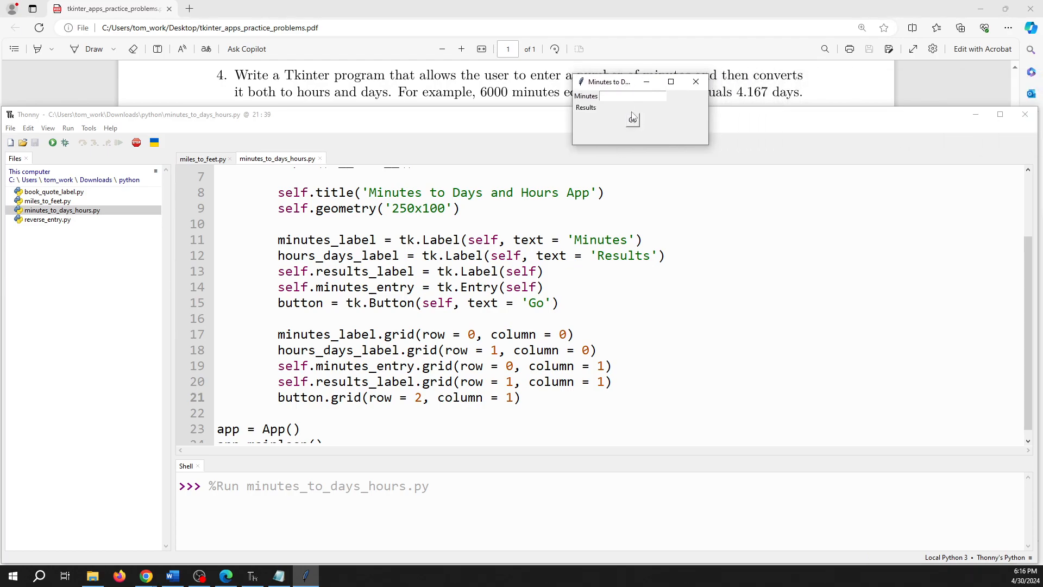
mouse_move(630, 109)
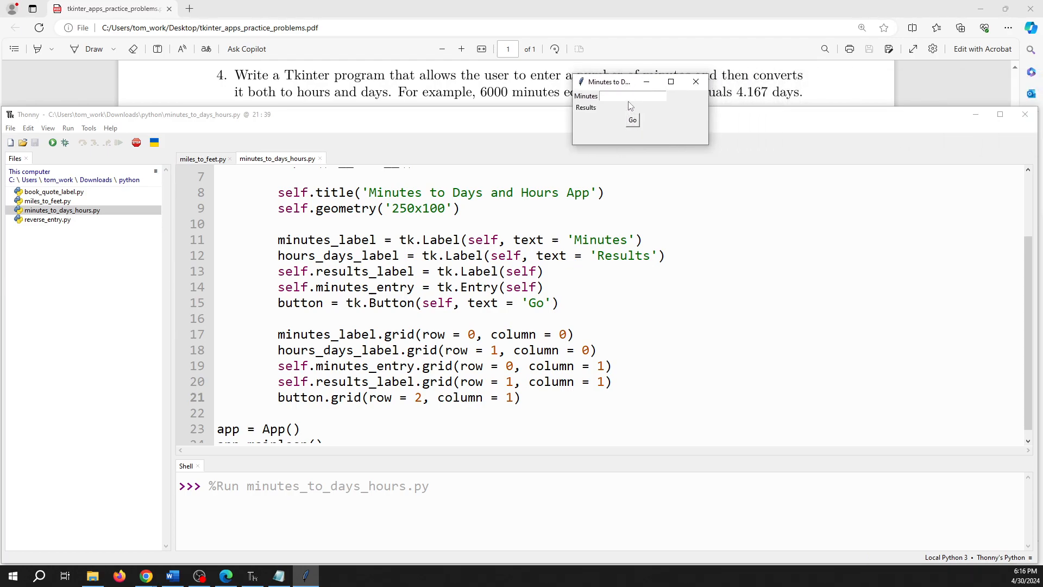
mouse_move(638, 121)
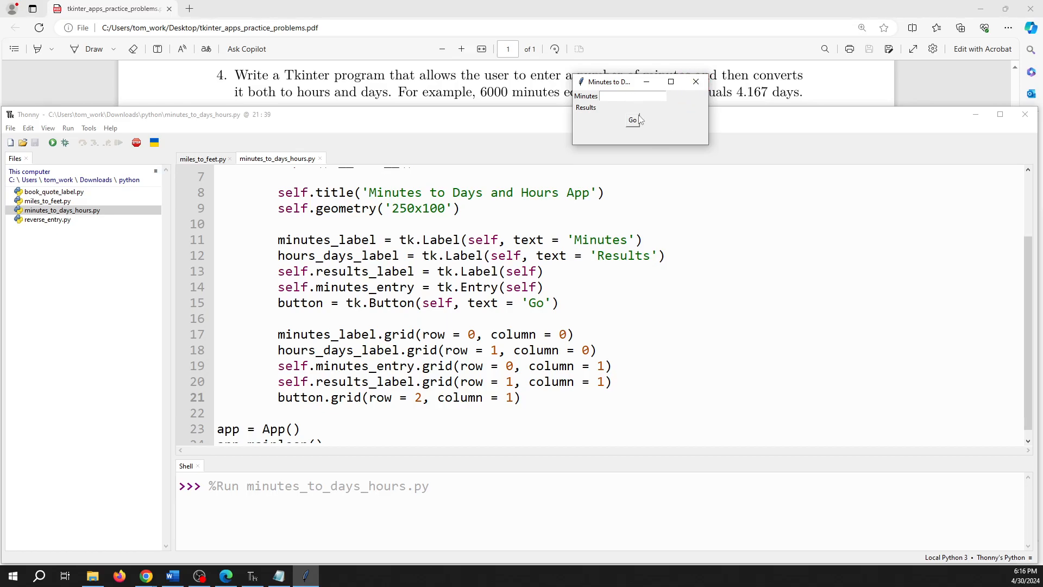
click(632, 95)
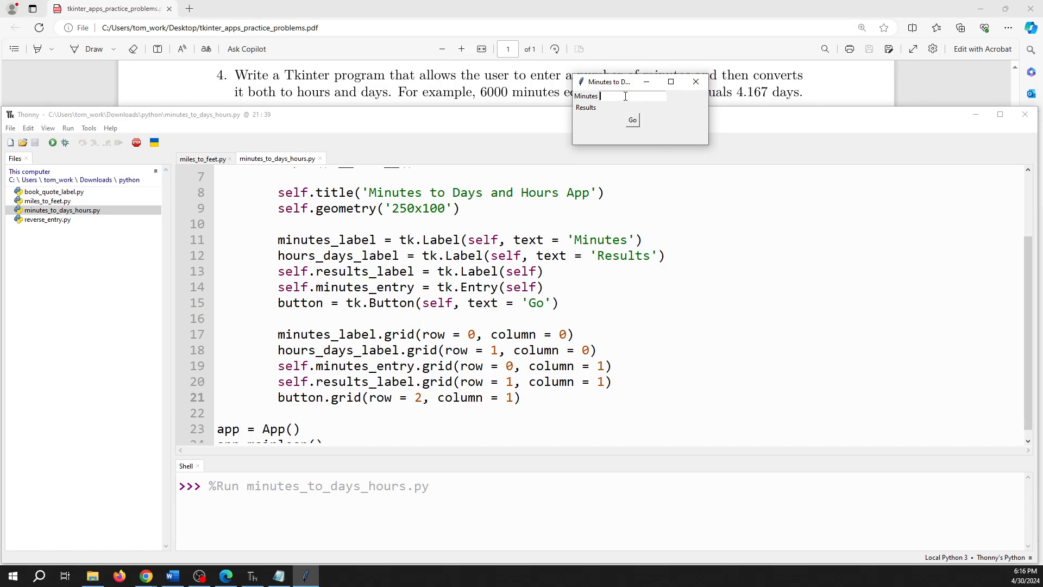
text(6000)
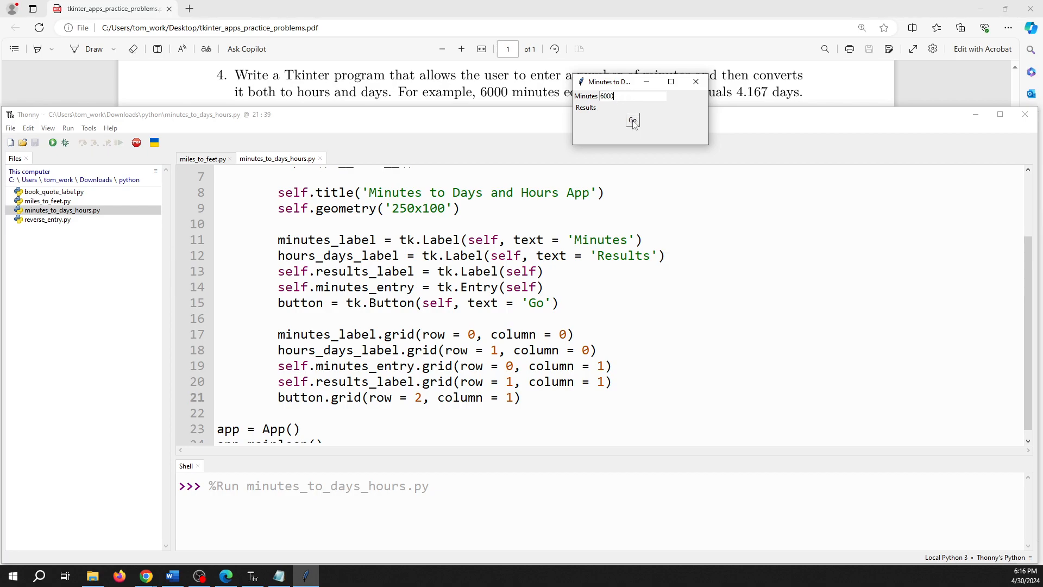
mouse_move(664, 111)
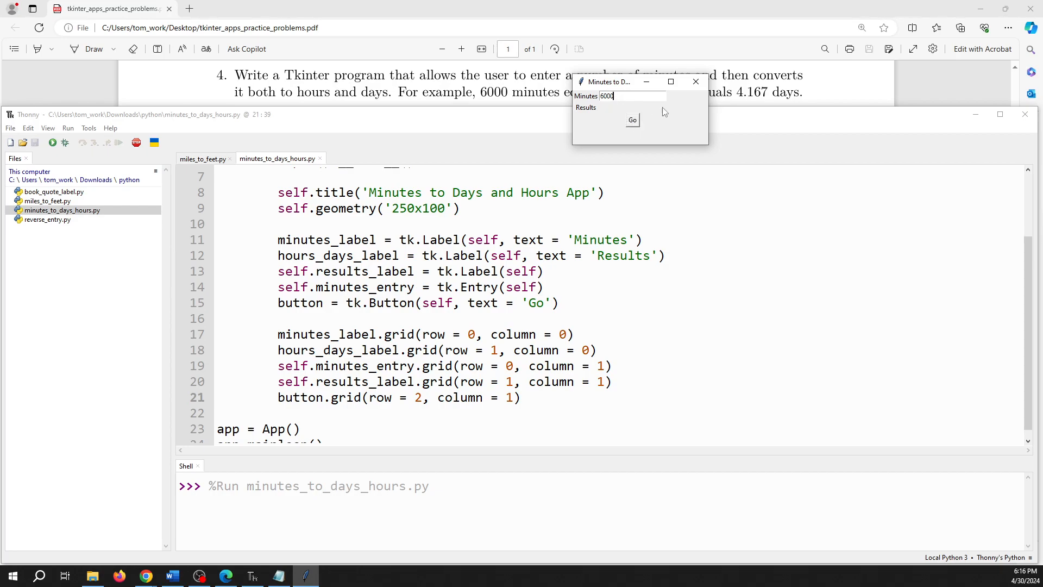
mouse_move(648, 111)
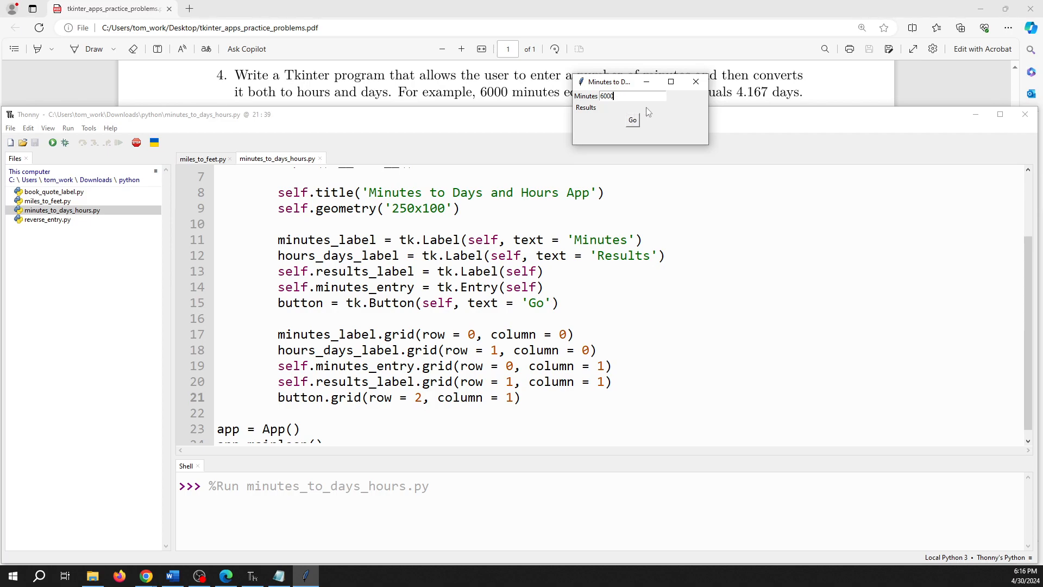
click(696, 81)
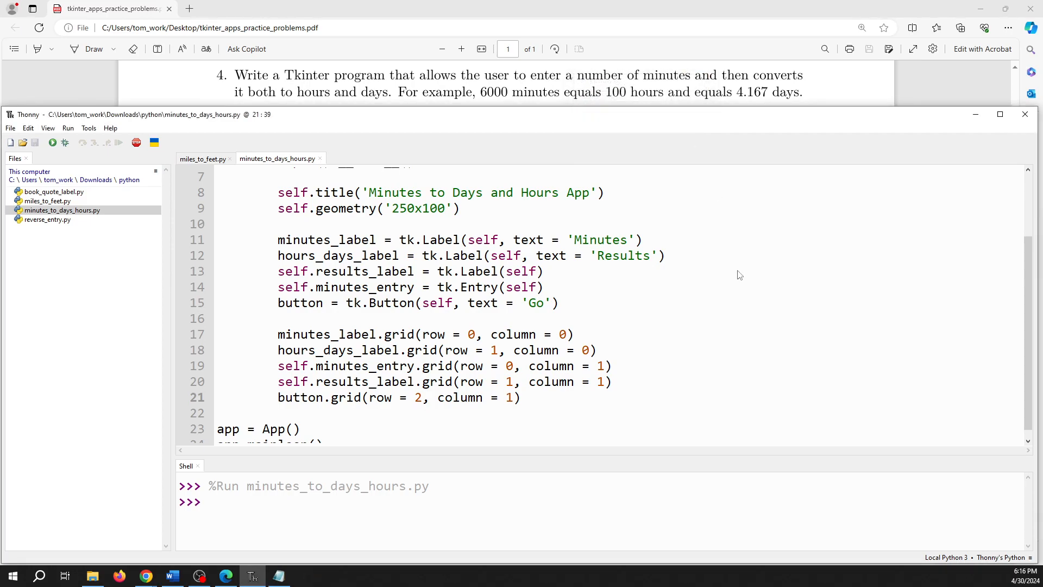
Step: Give the Go button command = self.calculate_hour_days on line 15
click(504, 397)
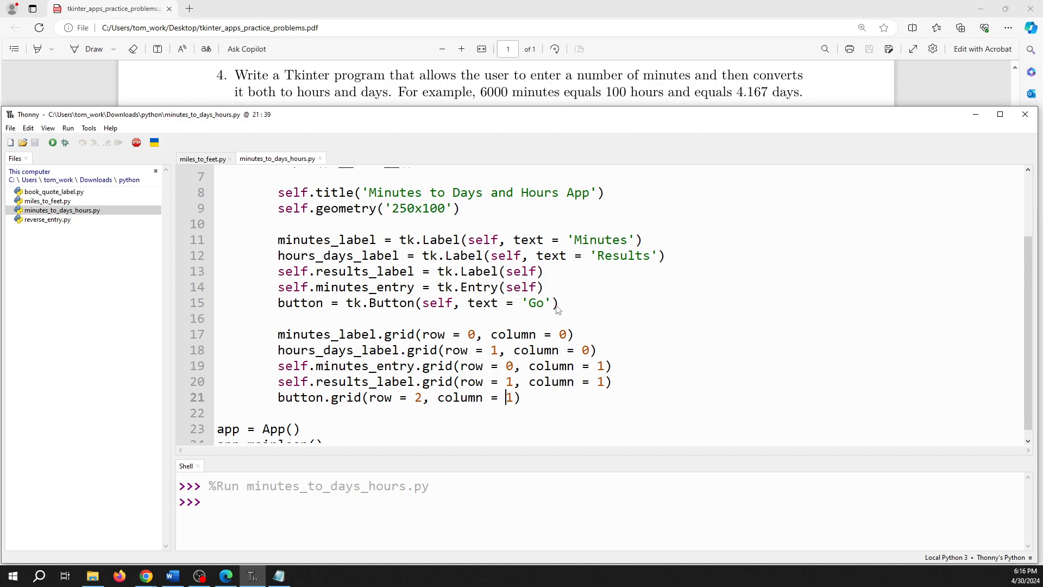
click(548, 303)
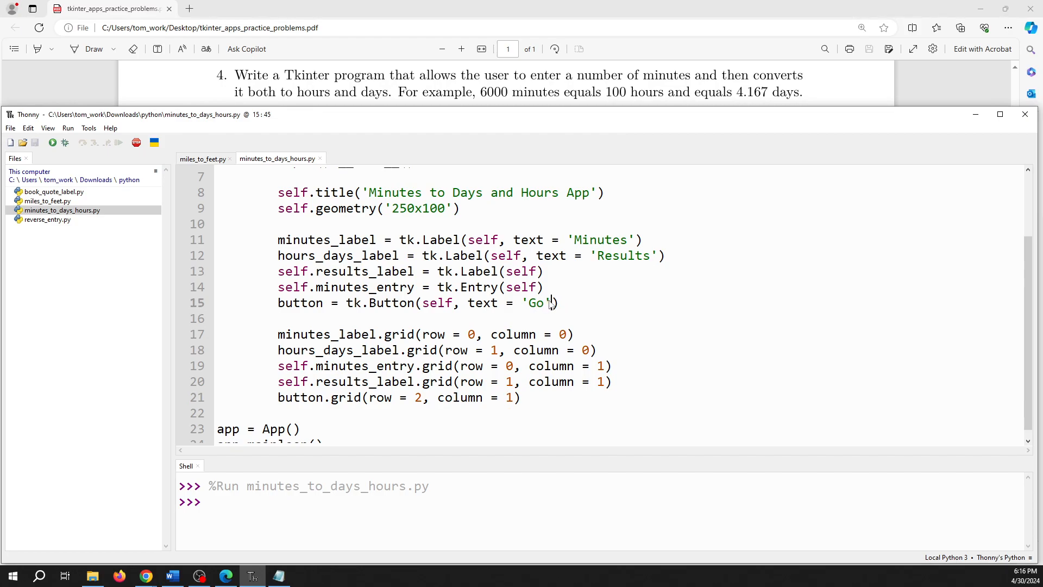
text(, s)
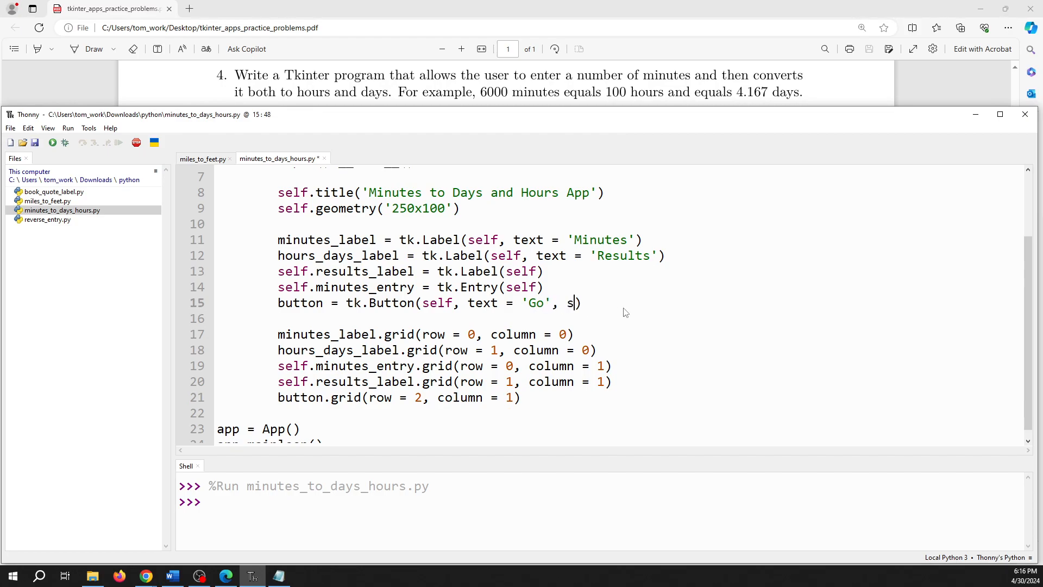
text(ommand =)
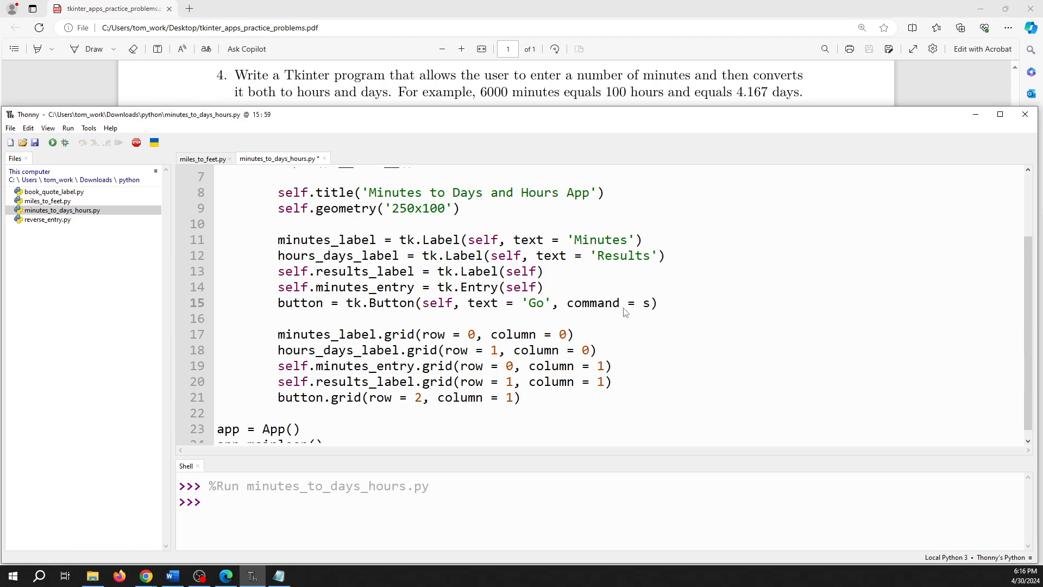
text(self.c)
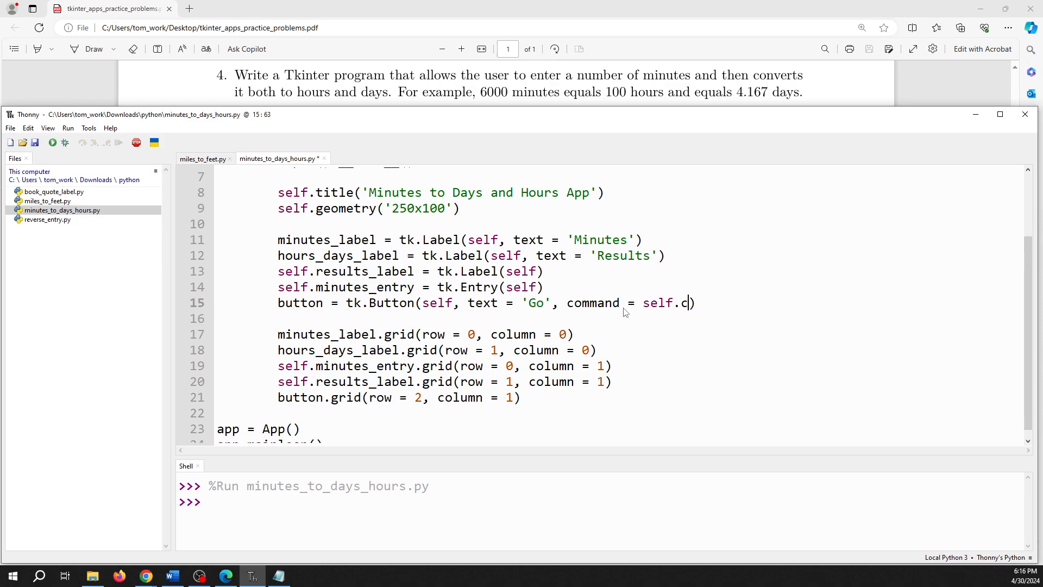
text(alculate_hour_days)
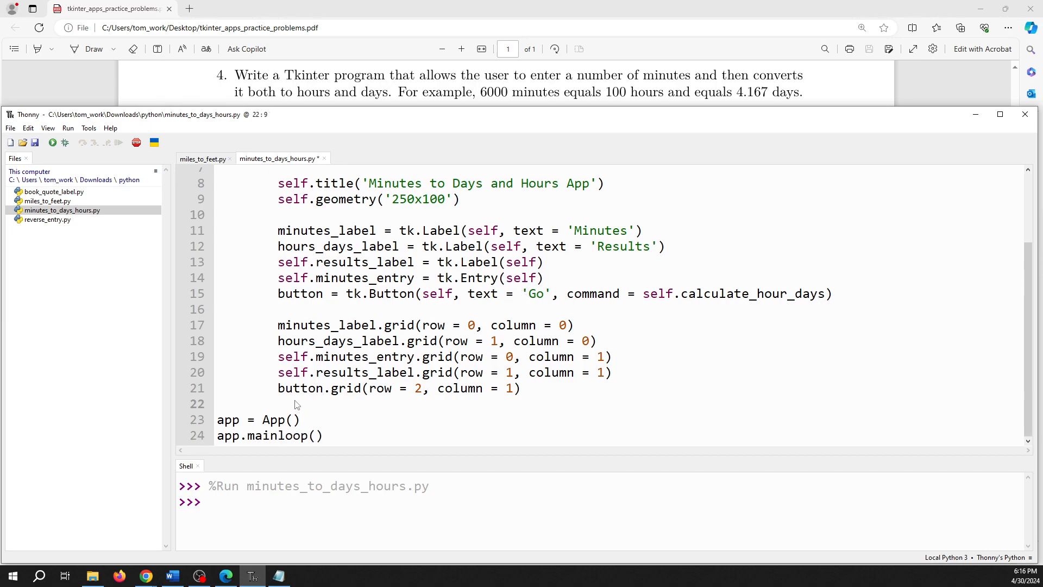
mouse_move(355, 388)
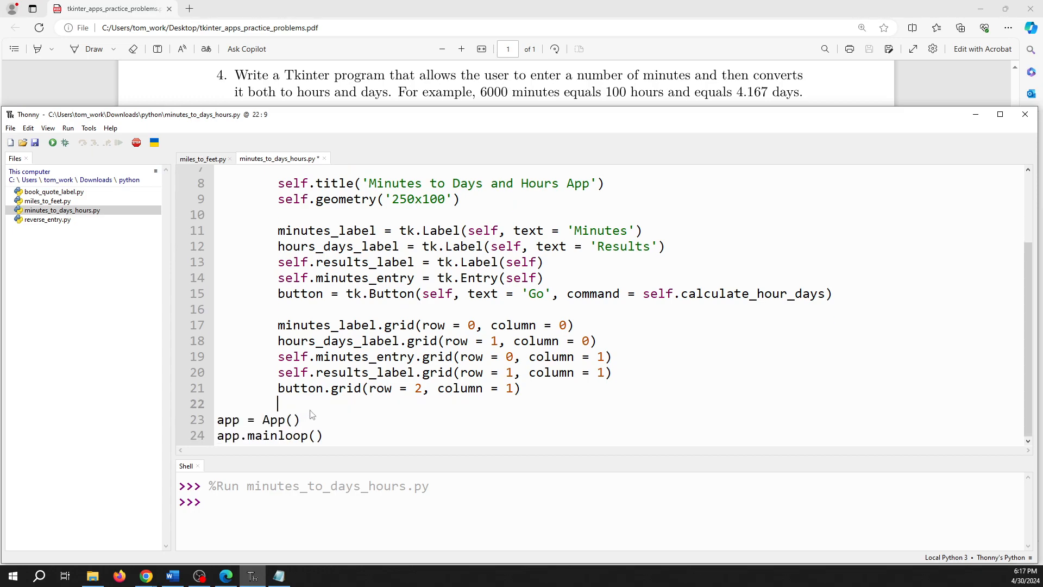
Step: Type the def calculate_hours_days(self): header and start its indented body
text(d)
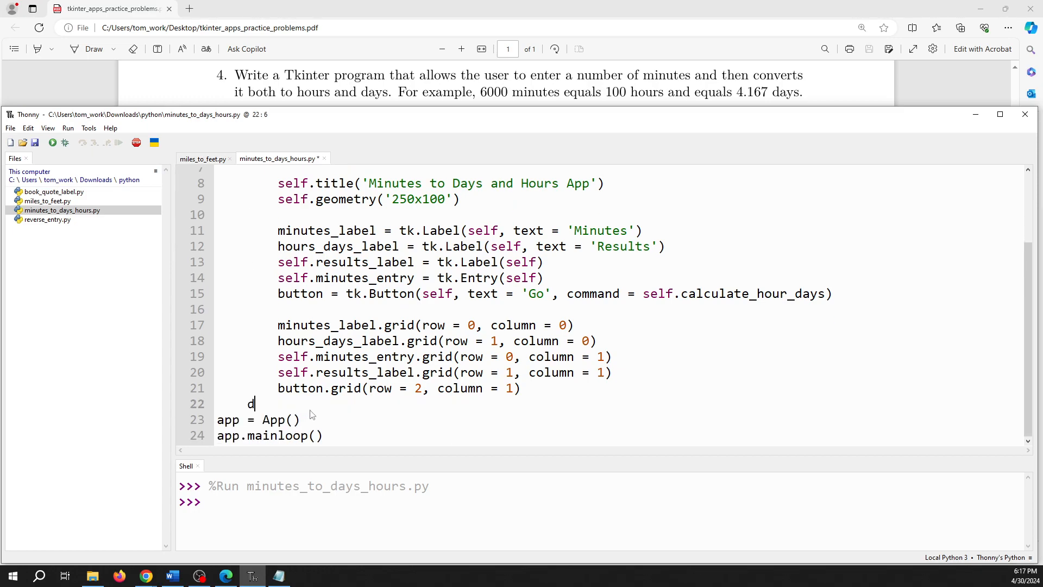
text(ef)
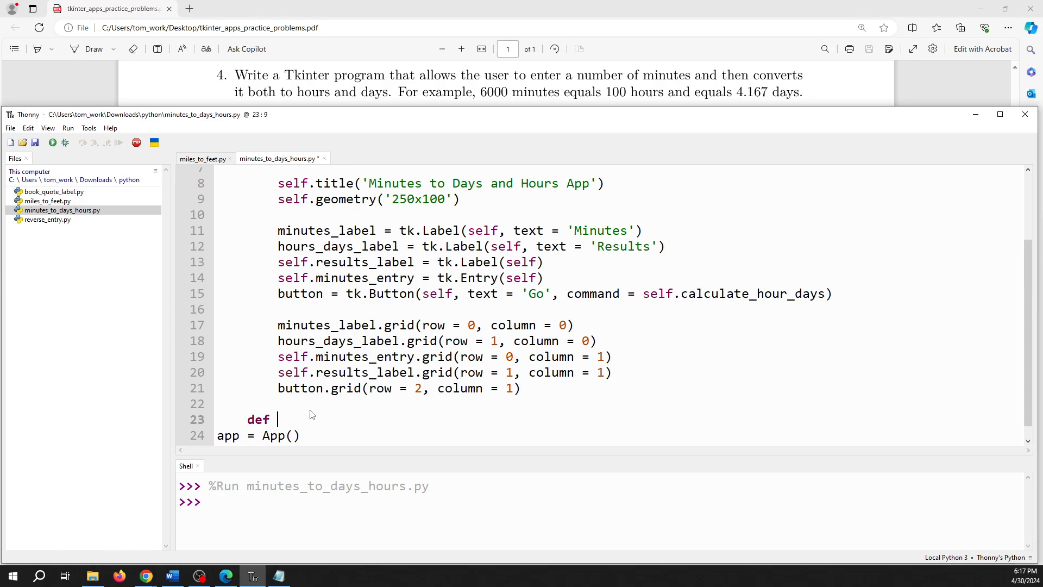
text(calculat)
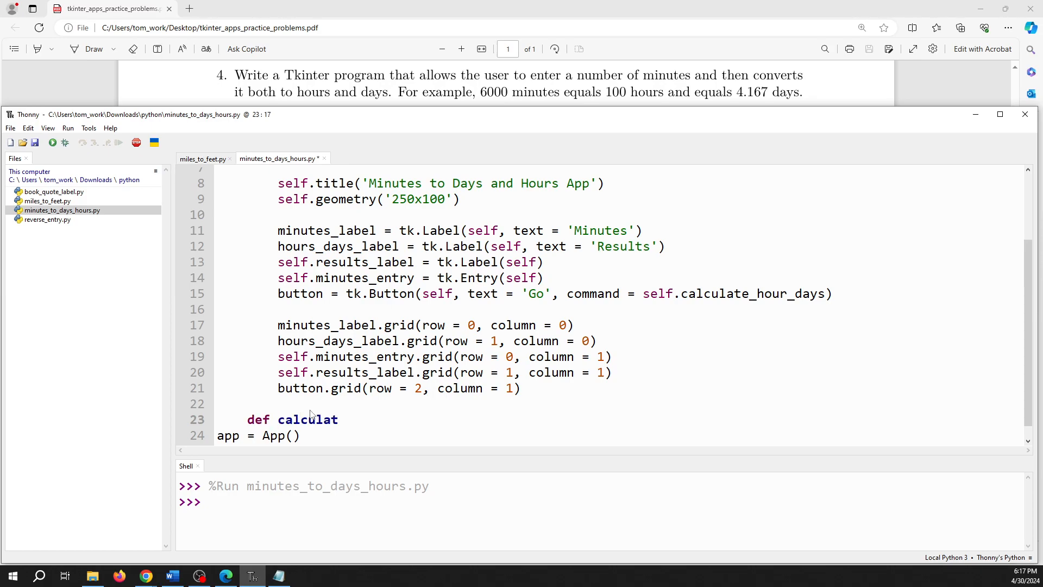
text(e_hour)
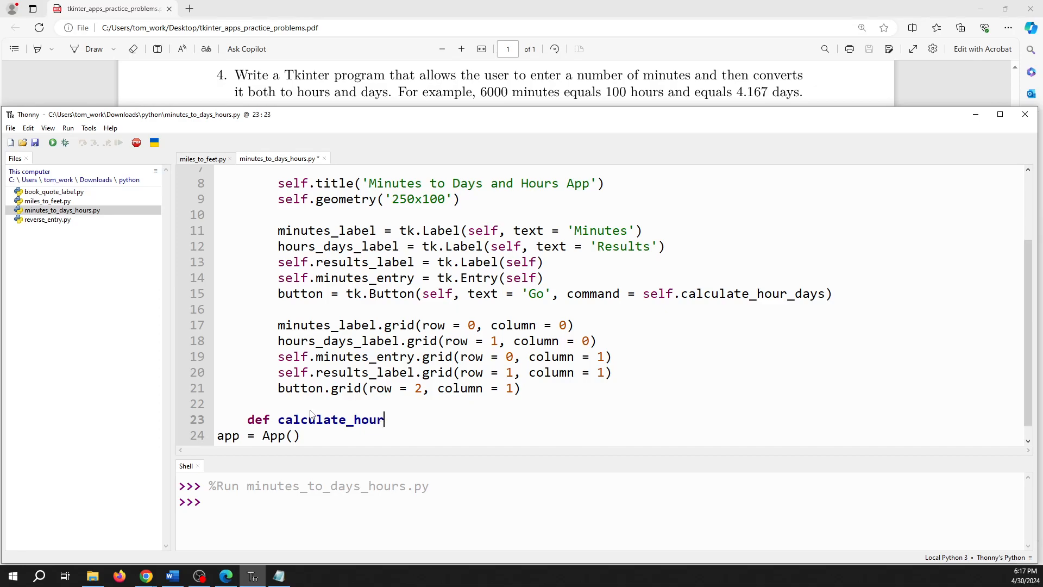
text(s_days)
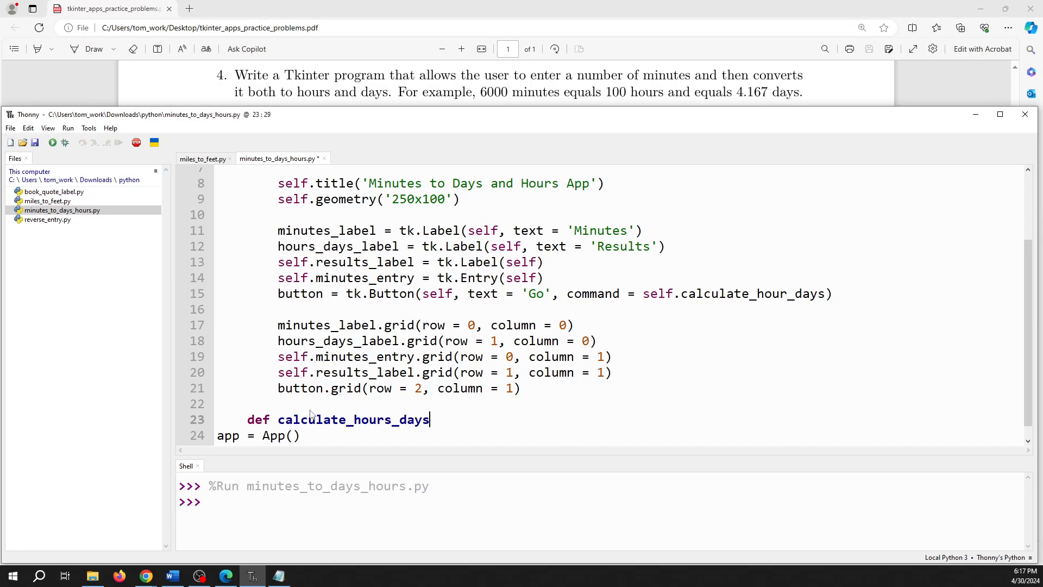
text((self)
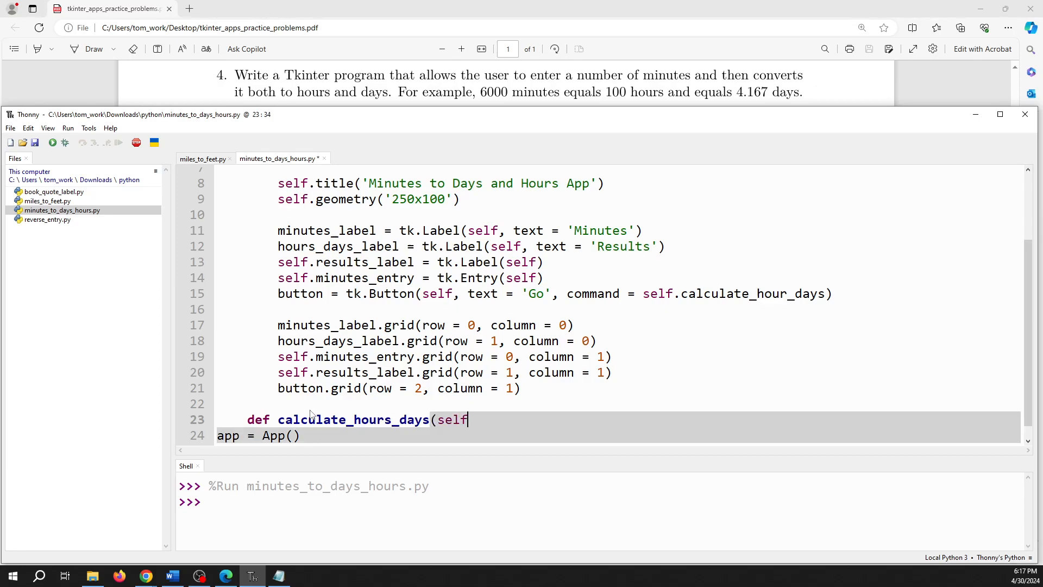
text():)
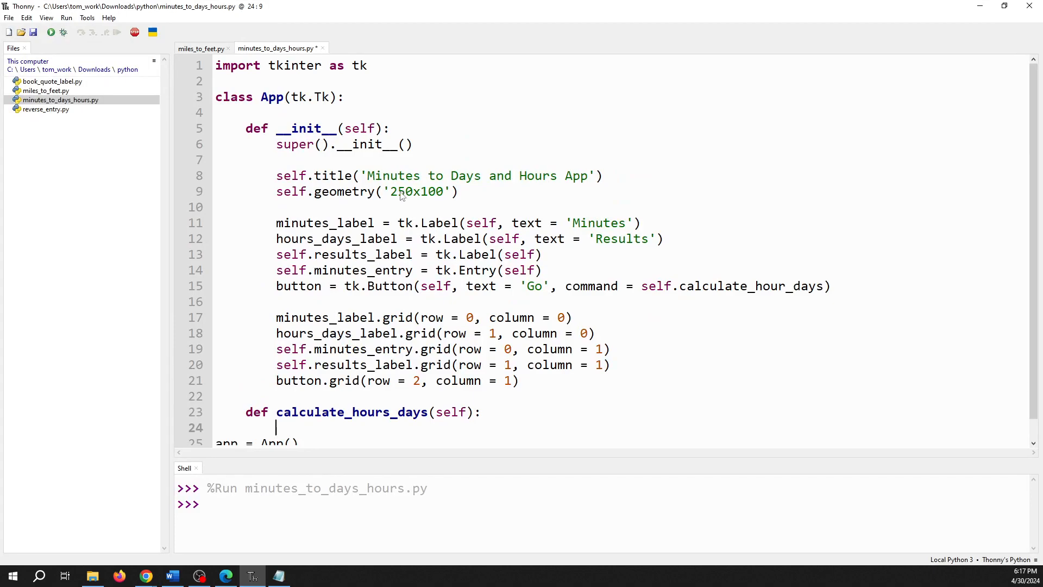
mouse_move(519, 386)
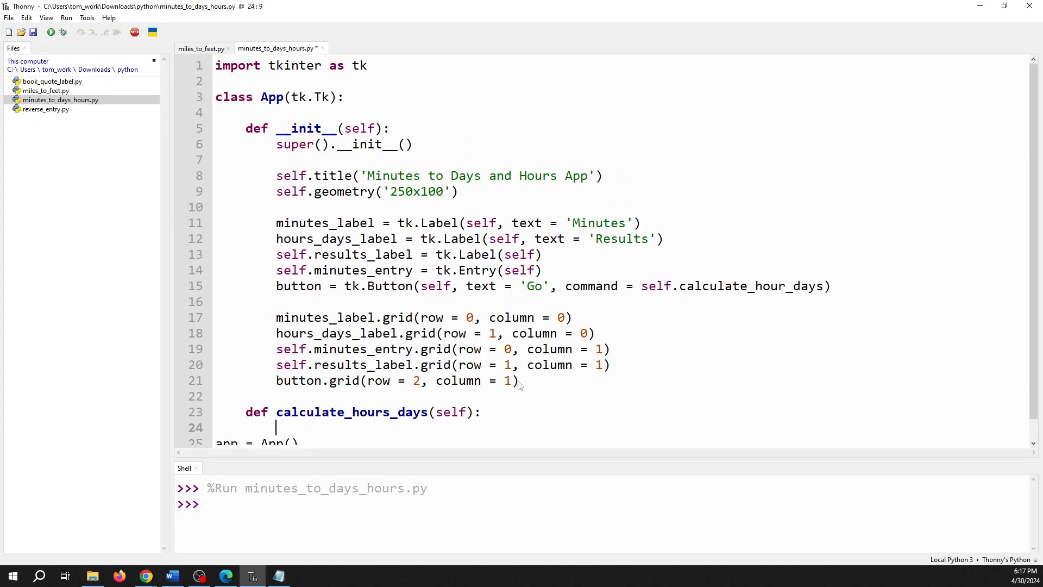
double_click(655, 286)
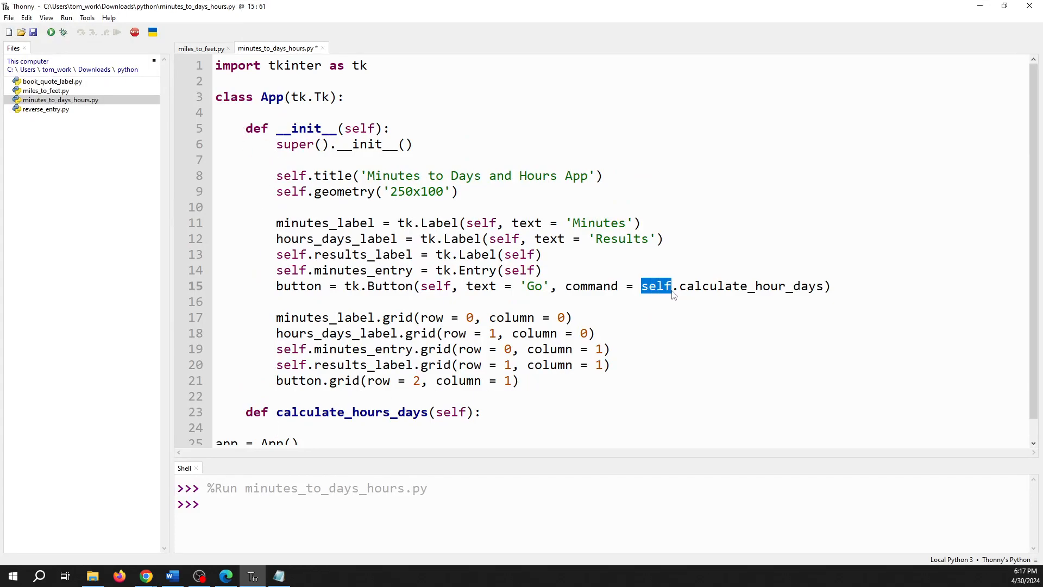
scroll(down, 3)
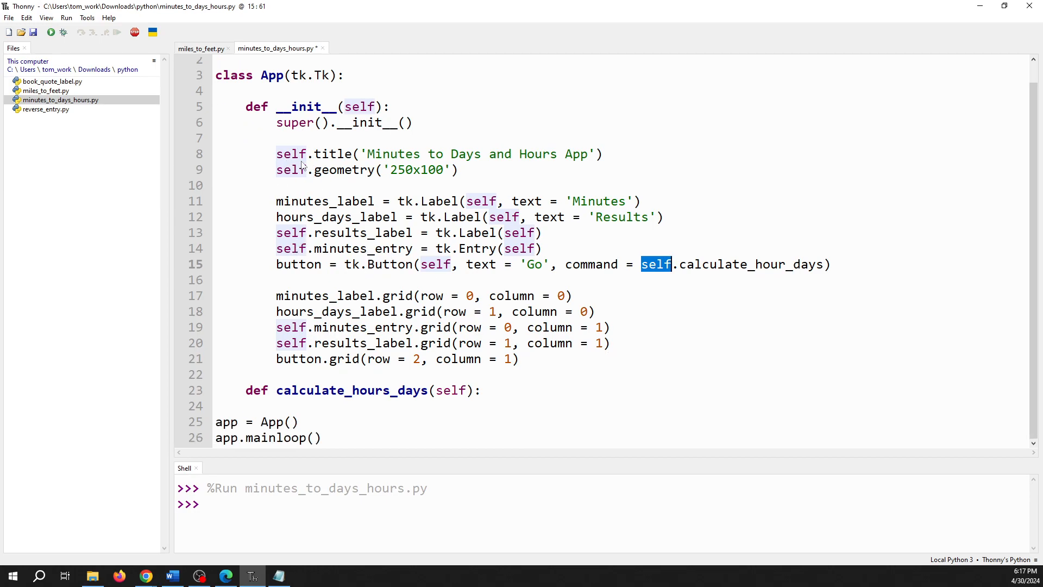
mouse_move(562, 367)
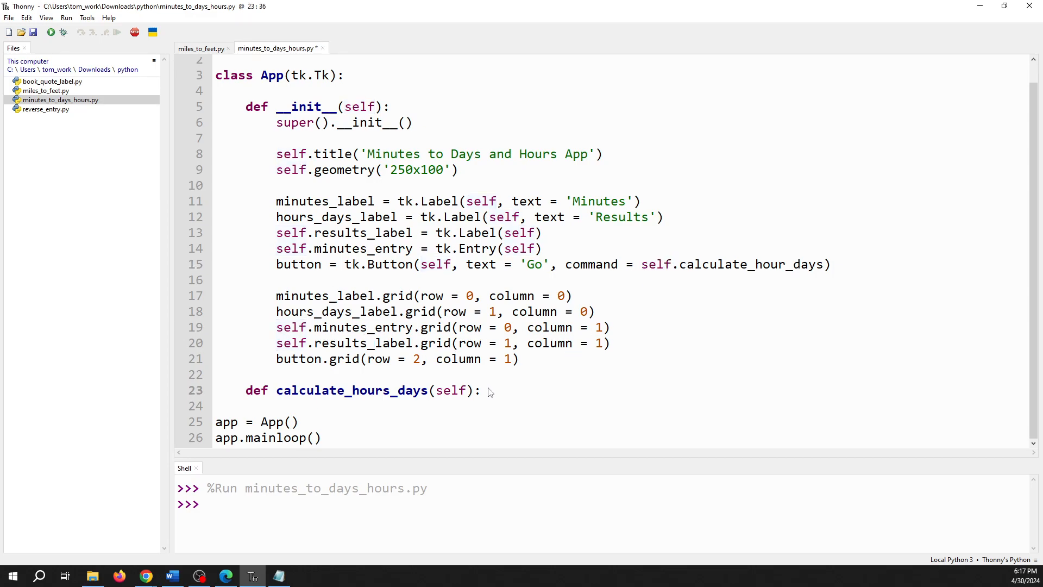
key(Return)
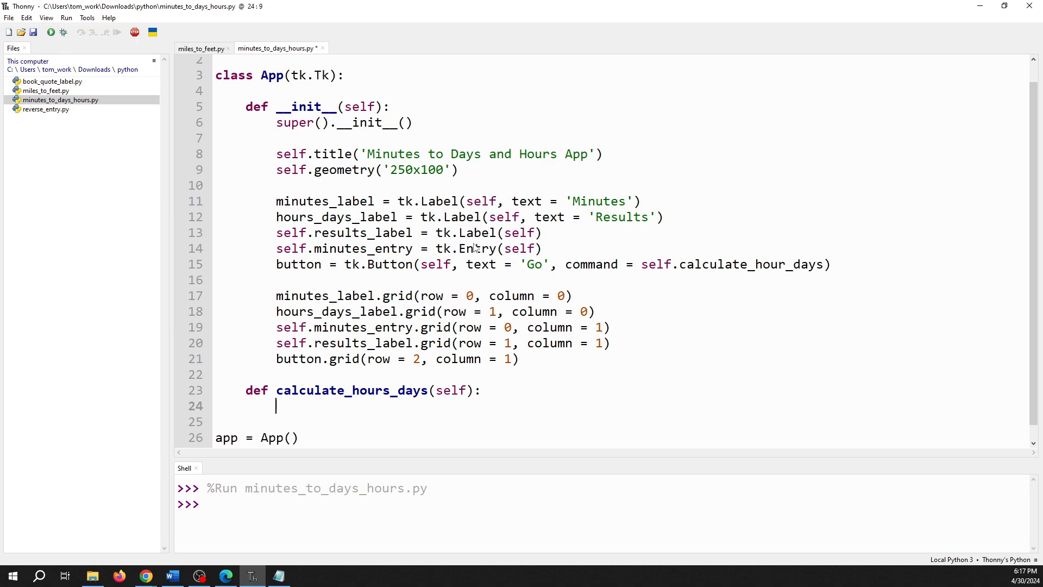
mouse_move(507, 317)
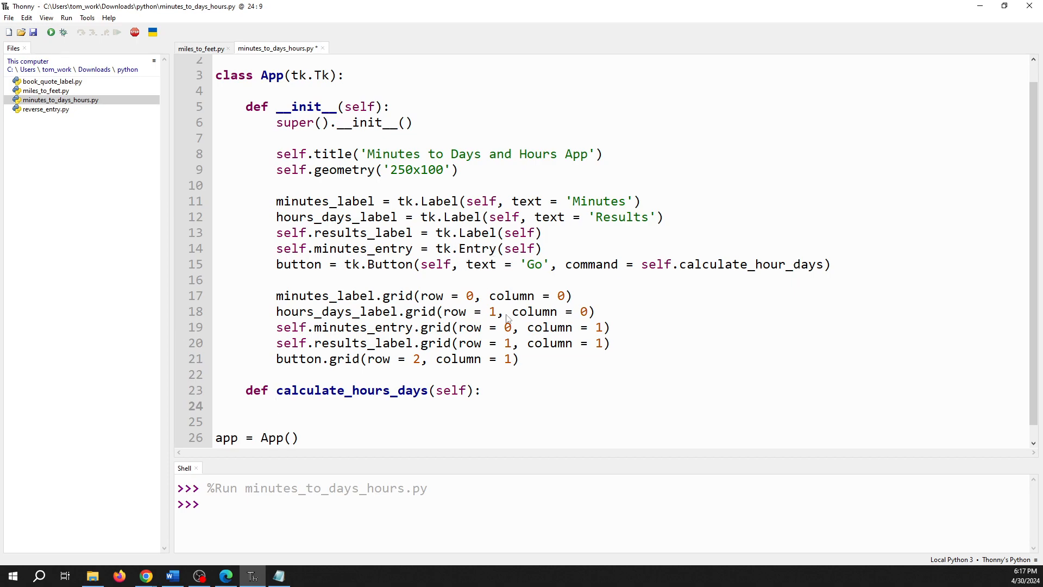
mouse_move(554, 350)
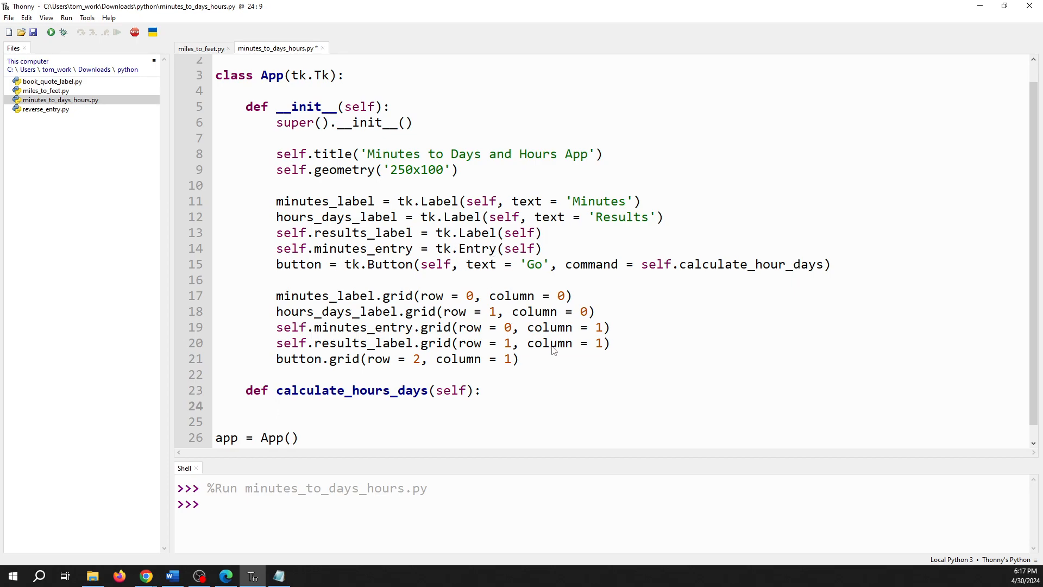
Step: Read the entry text with minutes_string = self.minutes_entry.get()
click(276, 406)
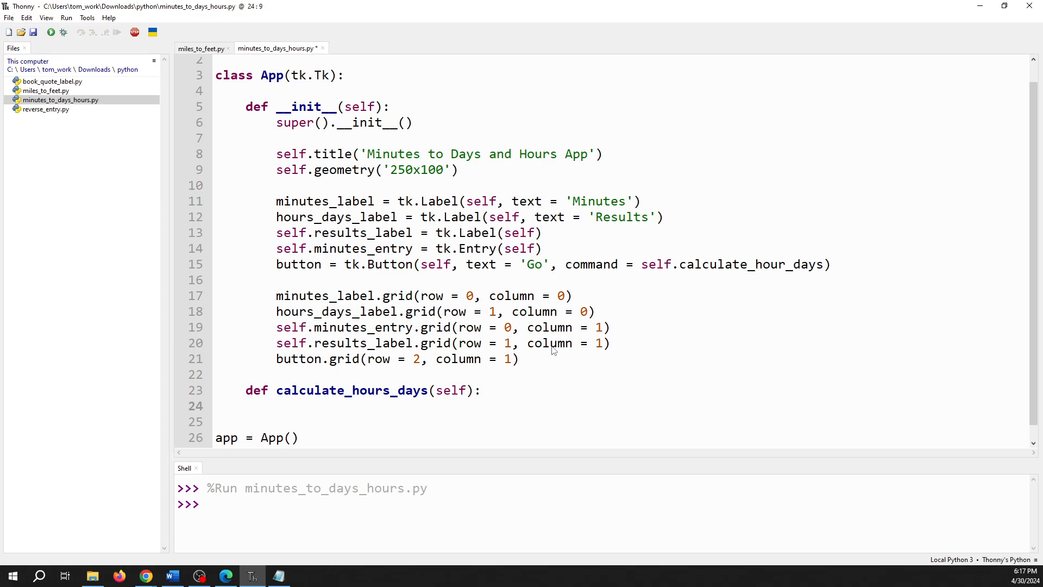
text(minutes_string)
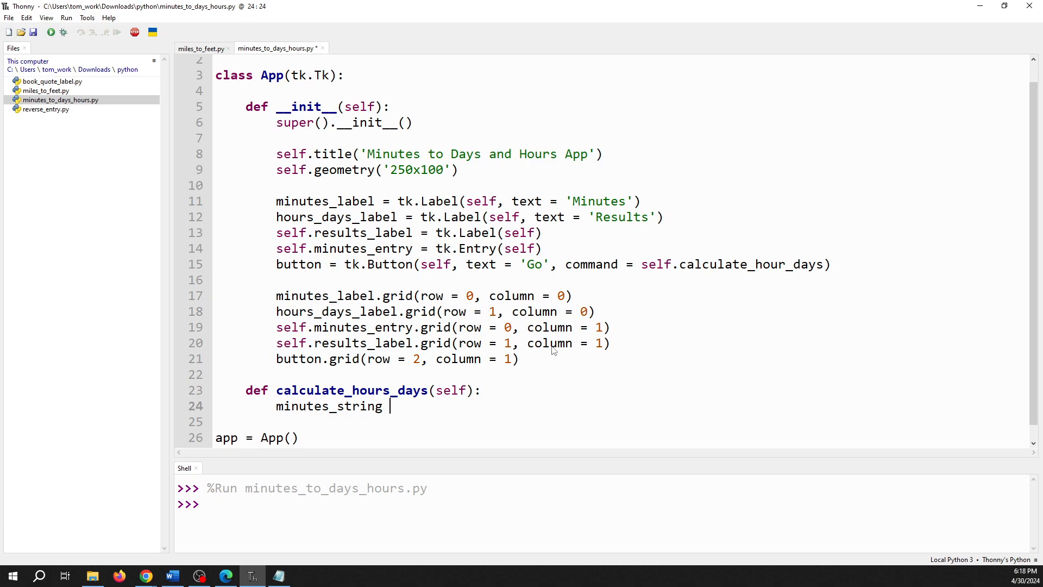
text(= self)
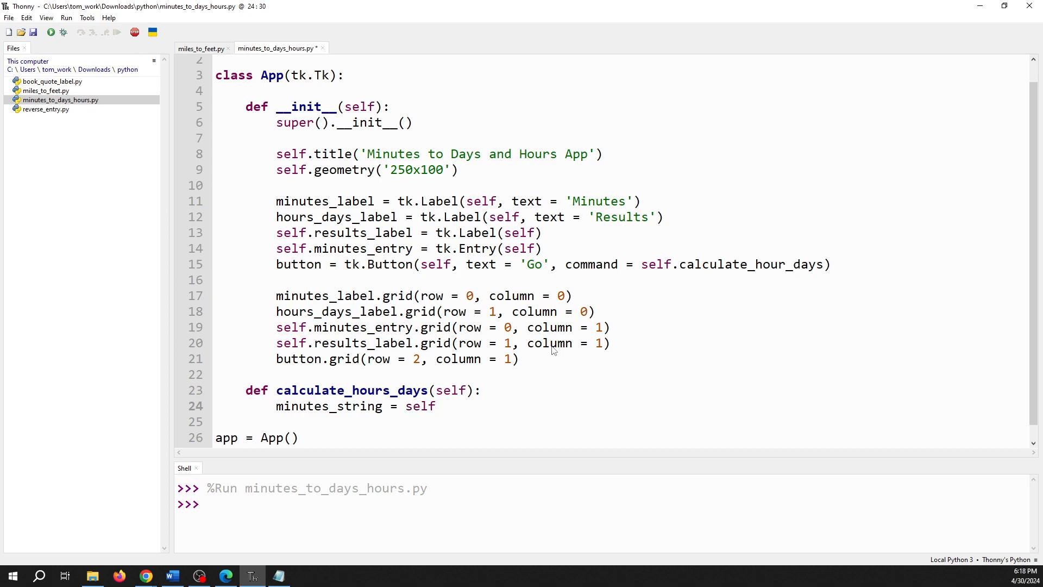
text(.minutes)
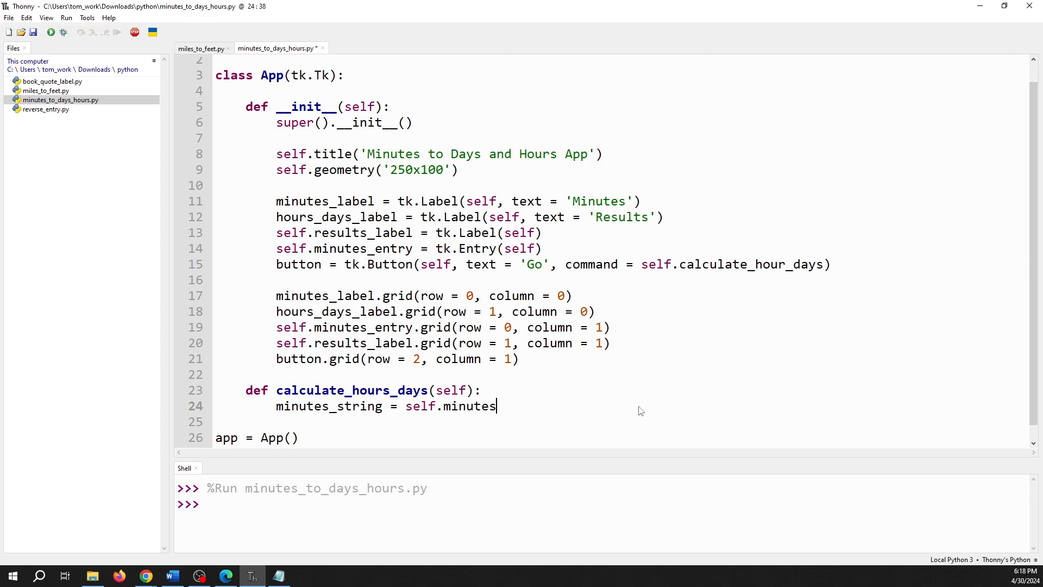
text(_entry)
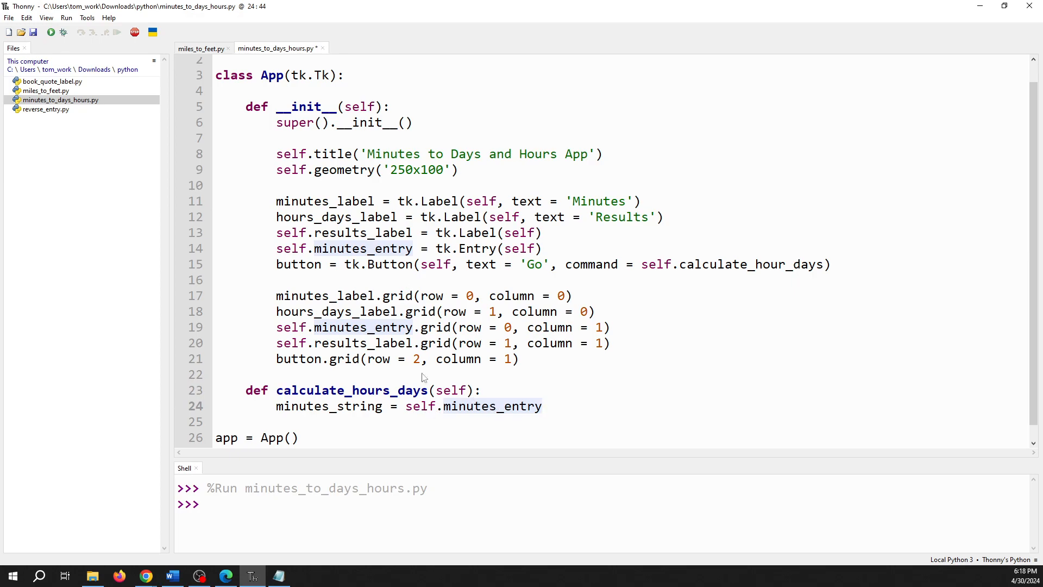
mouse_move(545, 409)
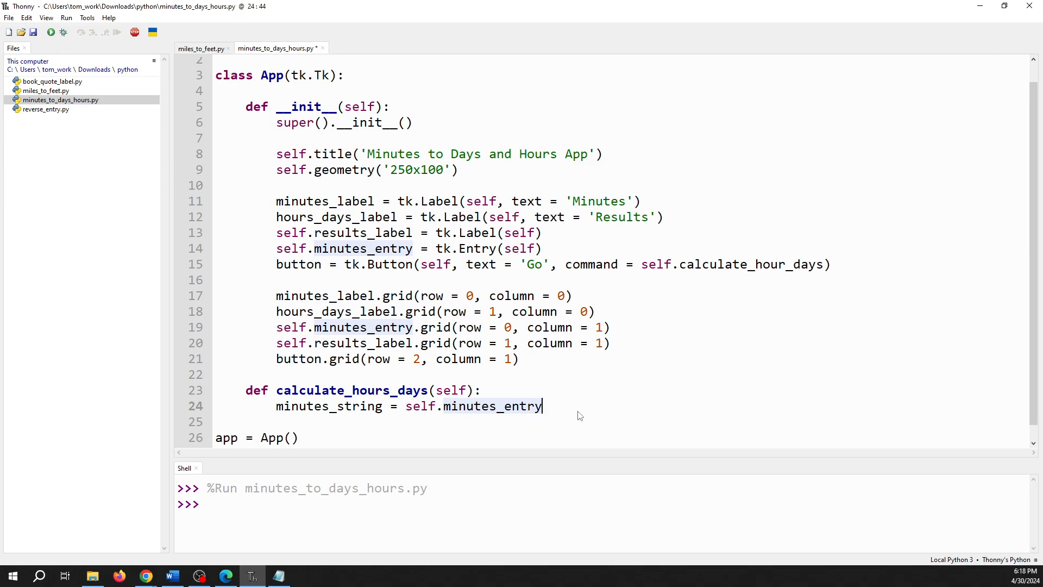
text(.get())
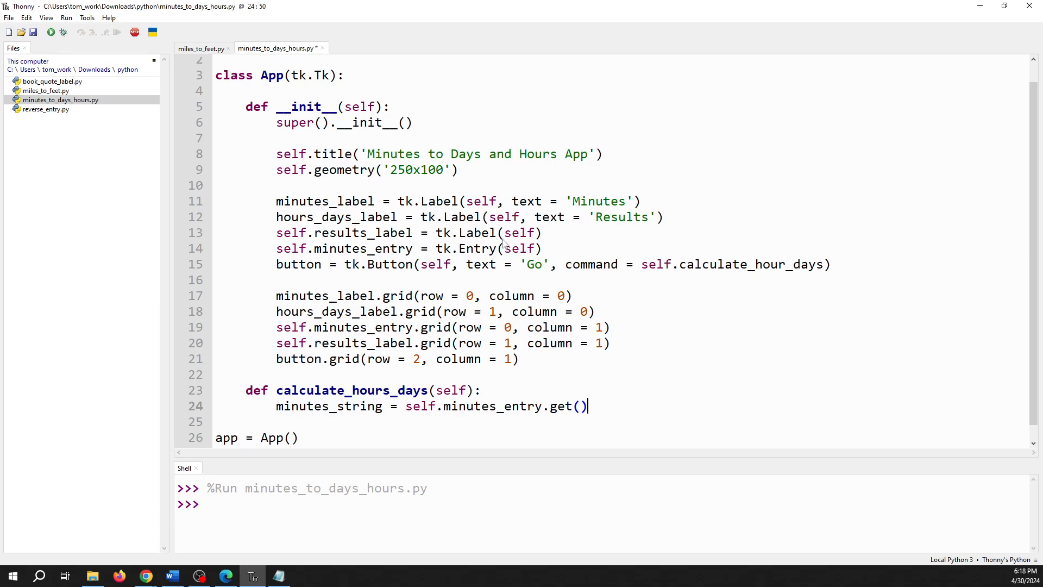
mouse_move(504, 245)
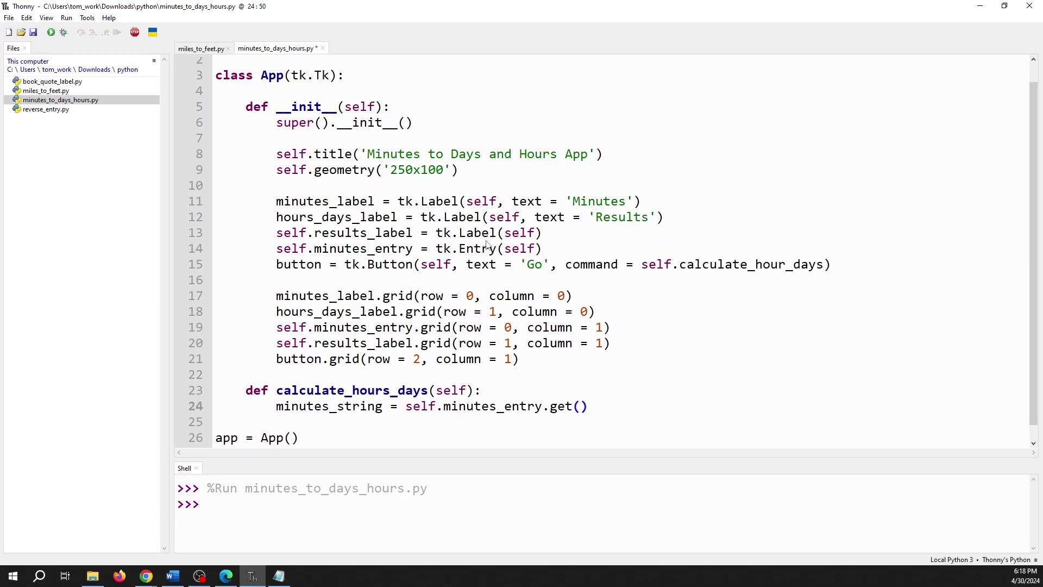
mouse_move(564, 250)
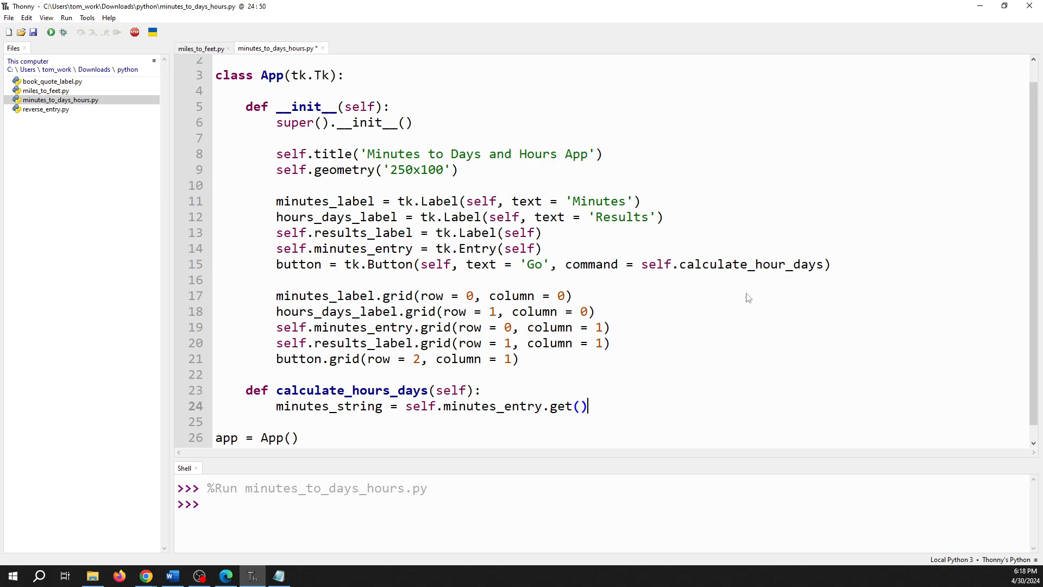
mouse_move(547, 413)
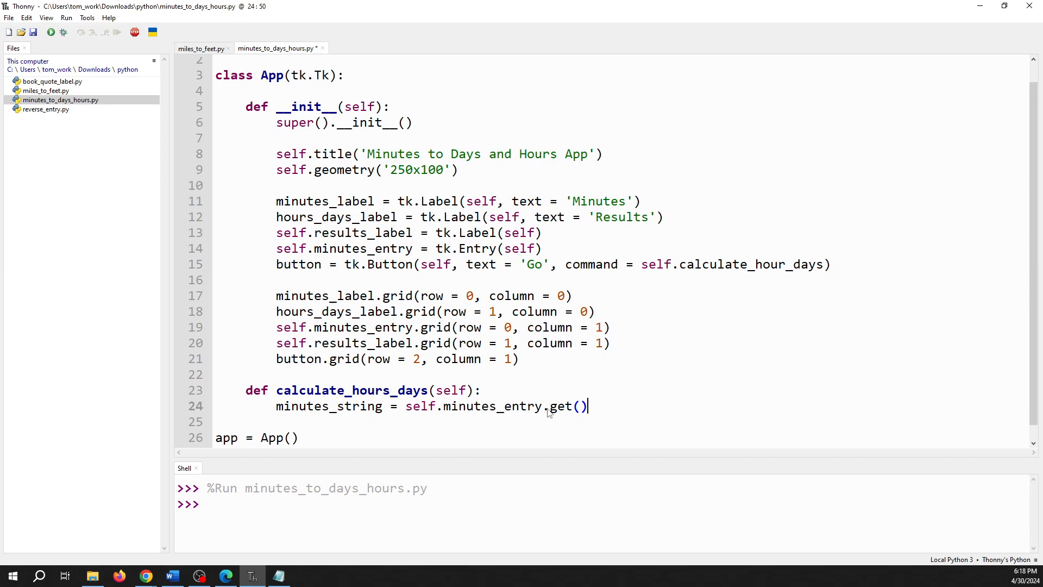
mouse_move(602, 399)
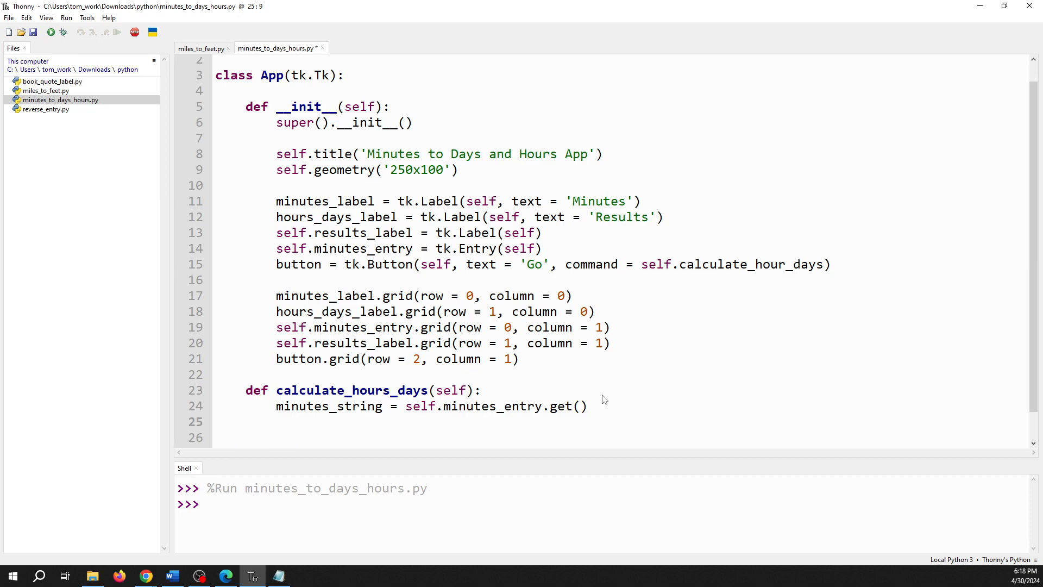
Step: Convert it with minutes = float(minutes_string)
text(minutes =)
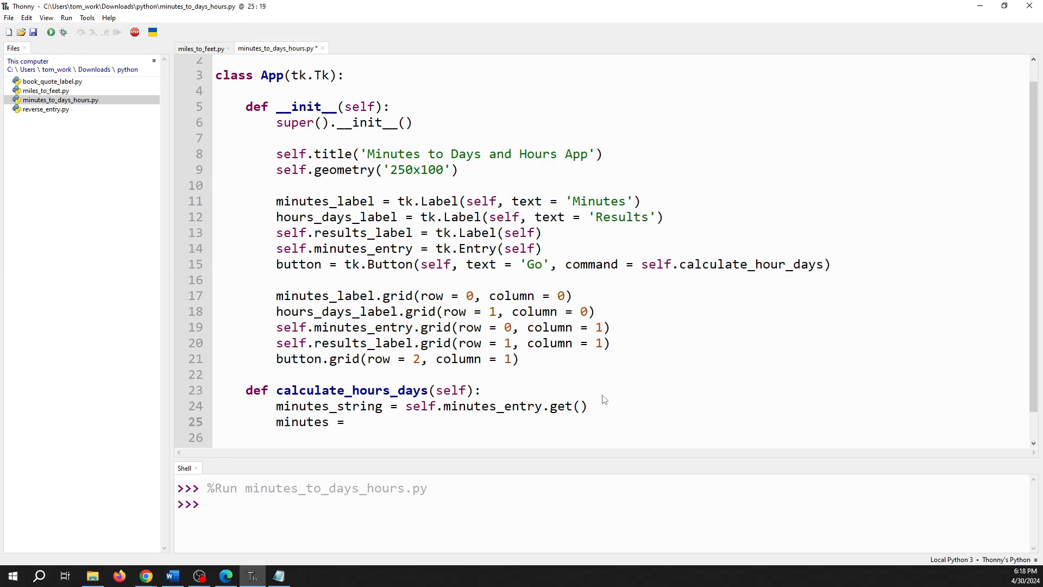
text(float()
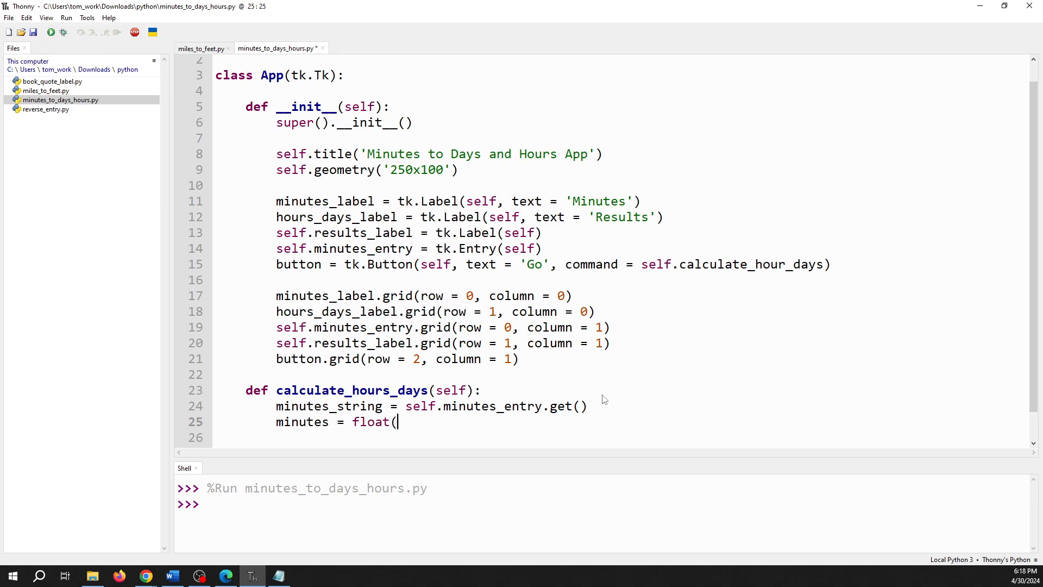
text(minutes_string)
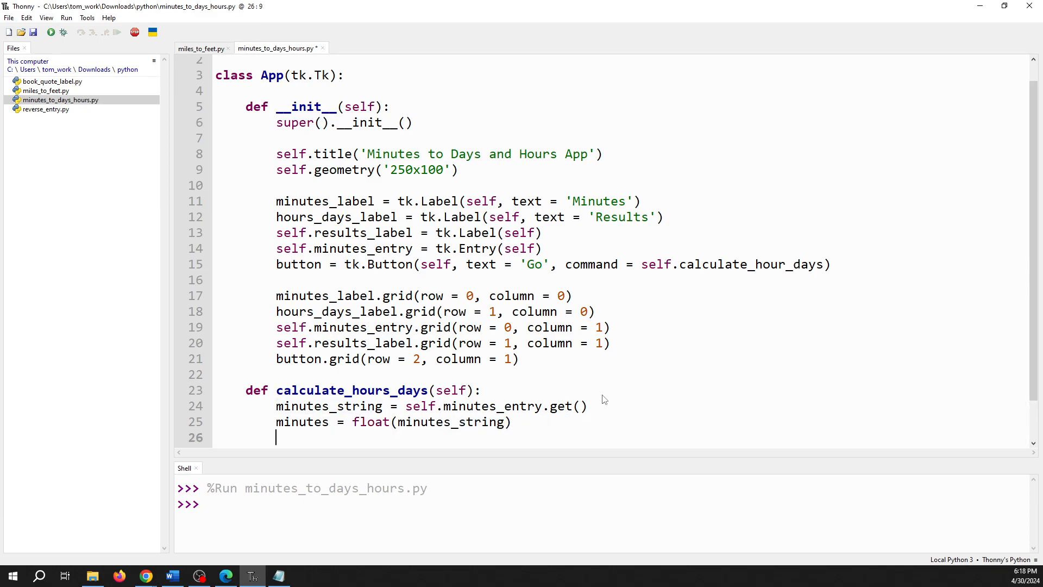
Step: Add hours = minutes / 60 and days = minutes / 1440, then start a new line
scroll(down, 3)
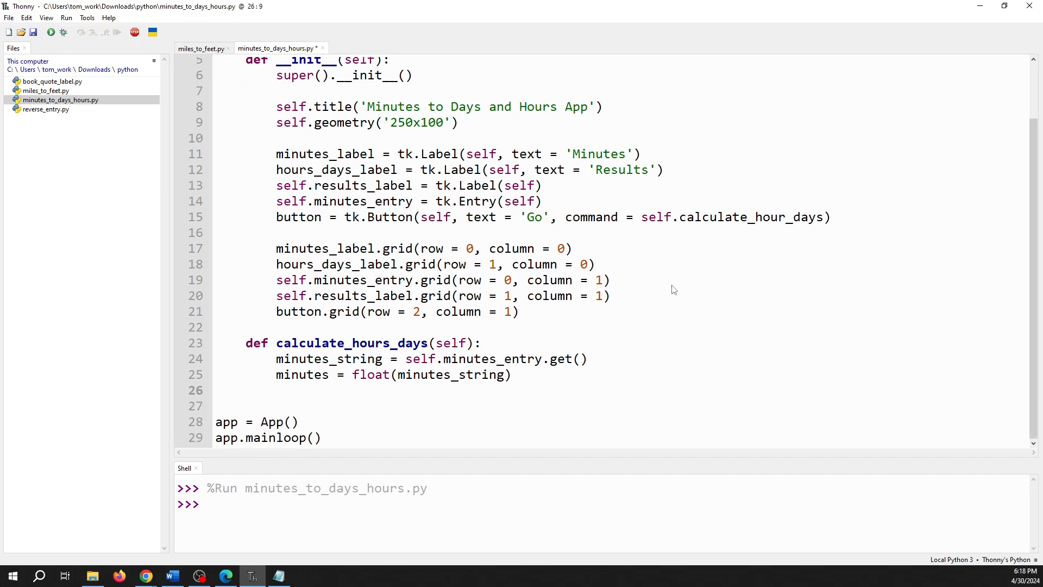
mouse_move(735, 359)
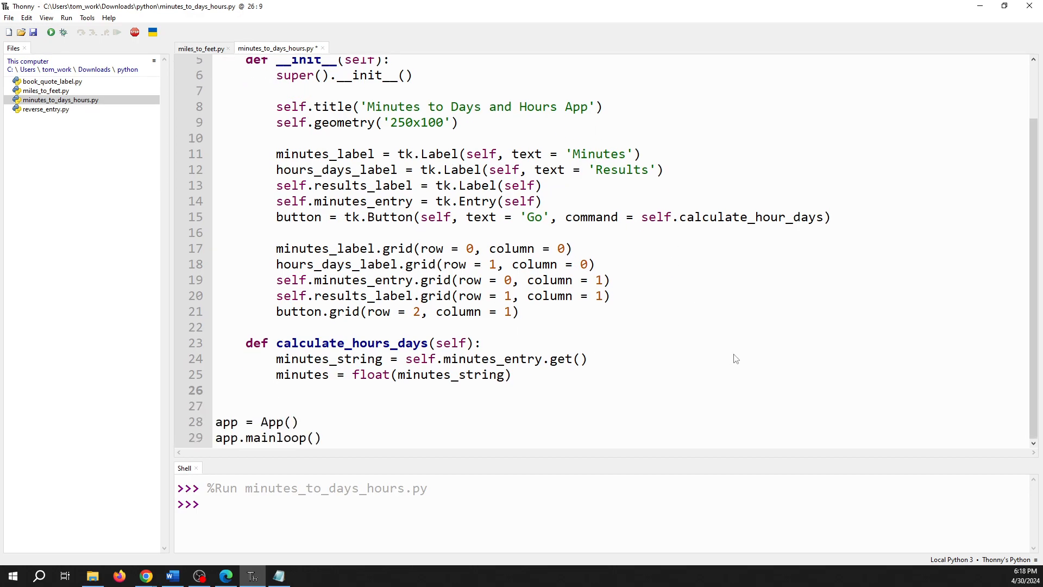
text(hours = m)
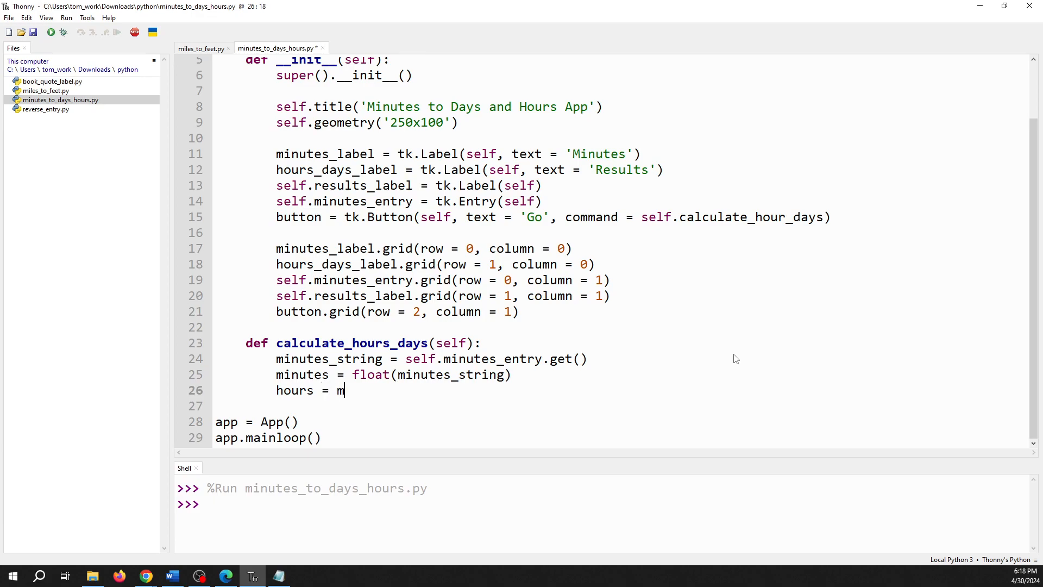
text(inutes /)
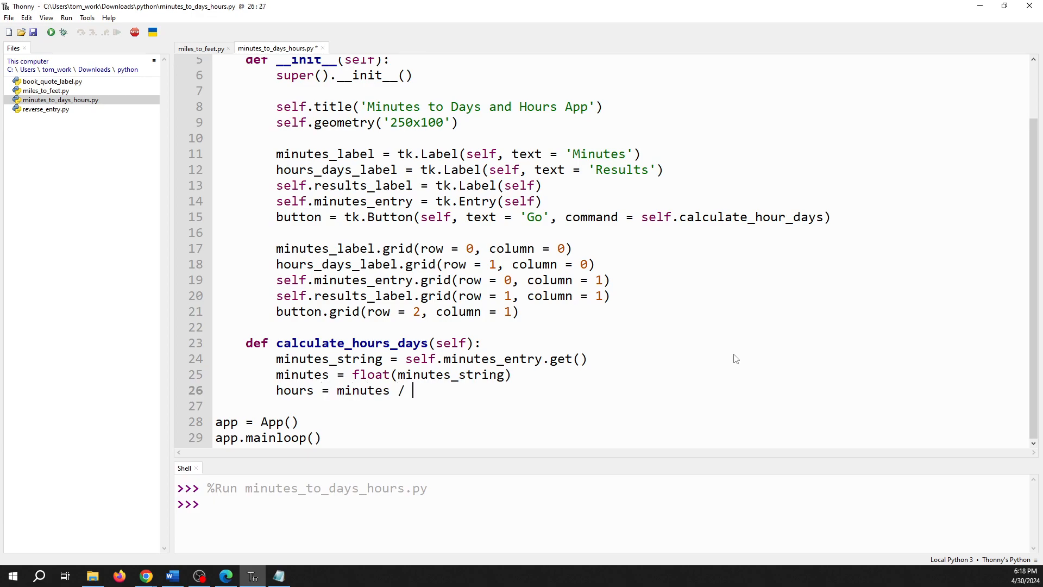
text(60)
click(621, 406)
text(days)
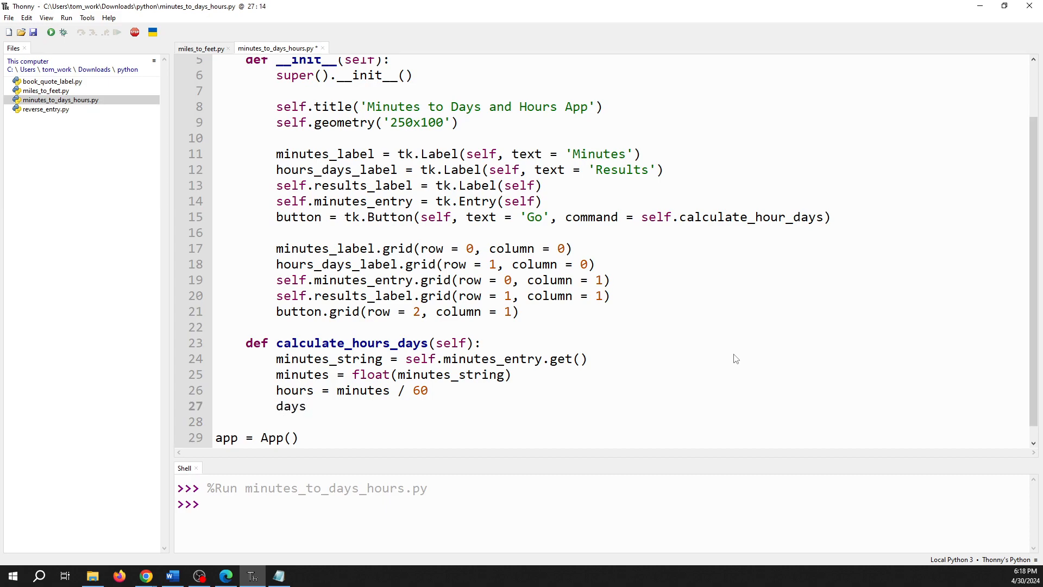
text(=)
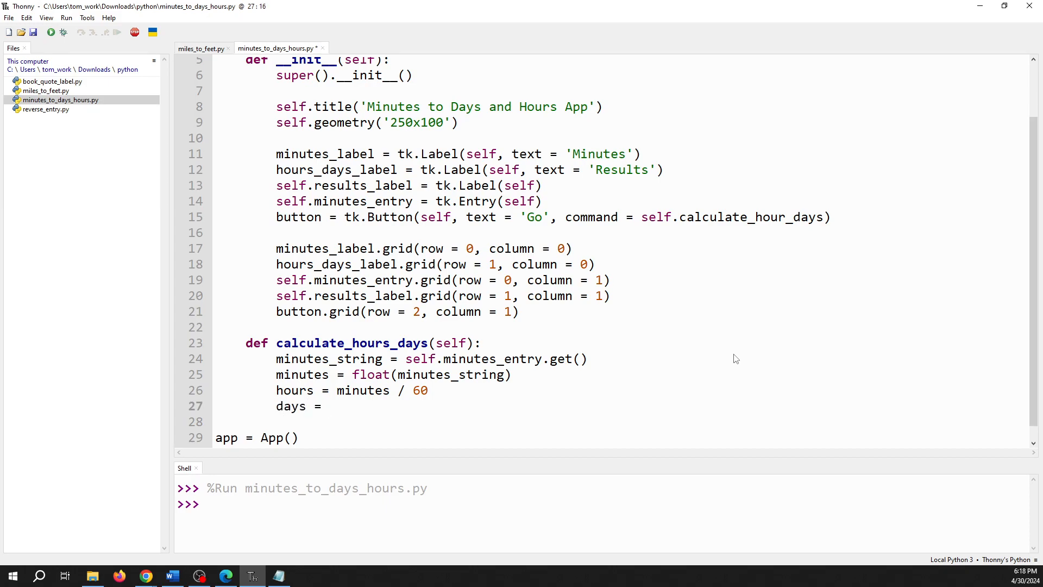
text(minutes /)
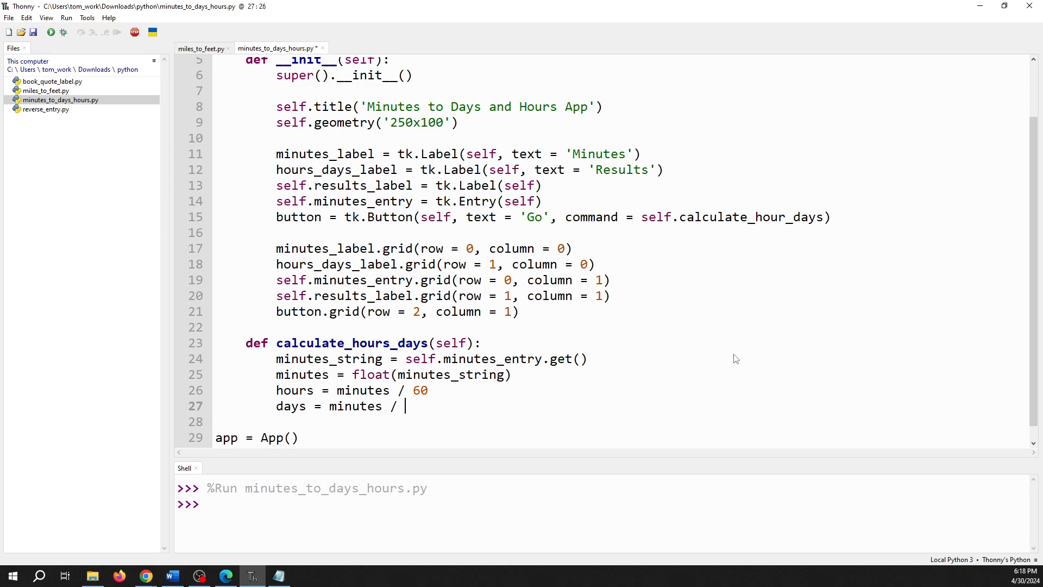
text(1)
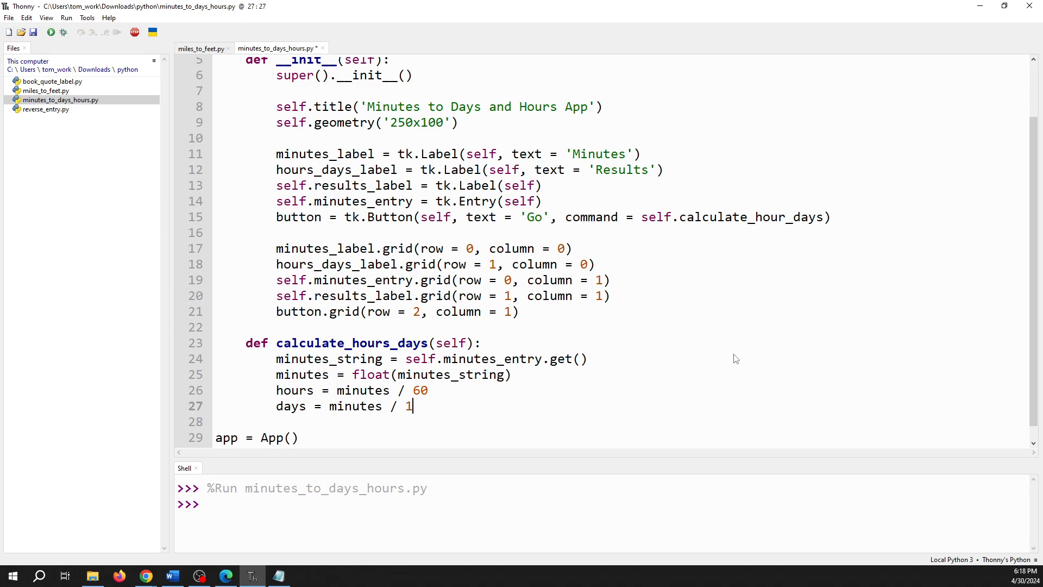
text(4)
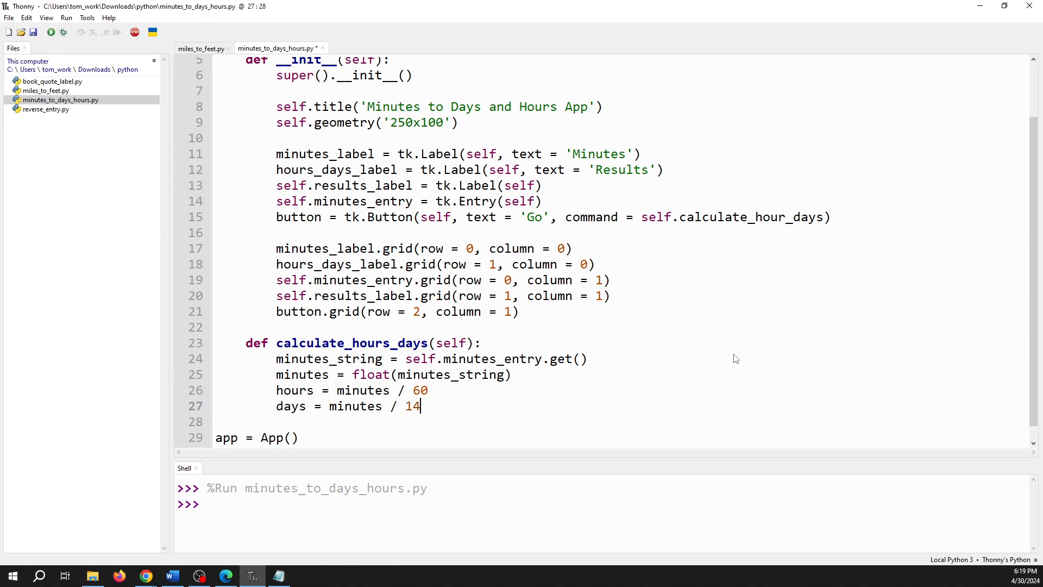
text(40)
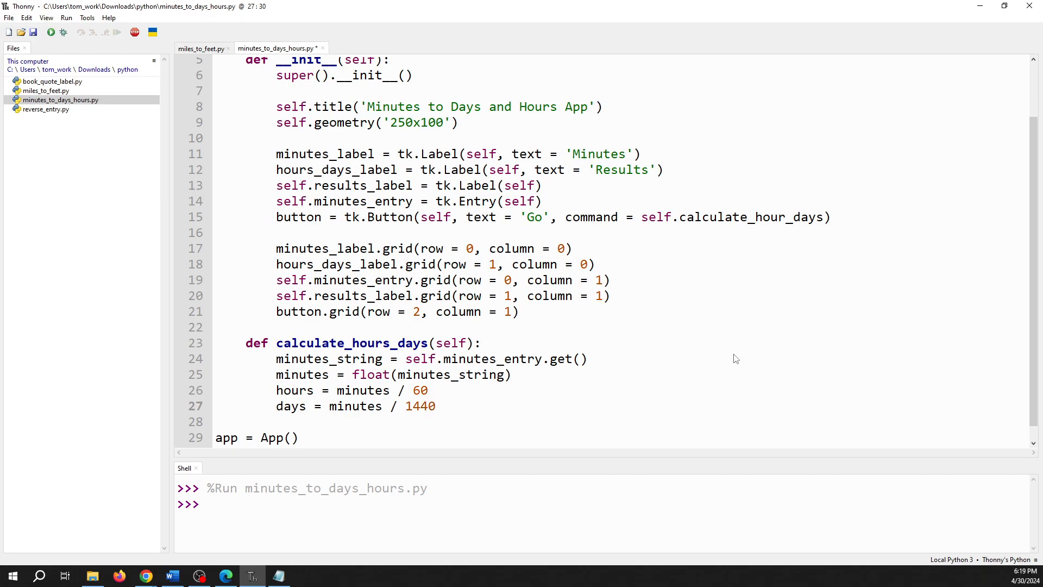
click(277, 421)
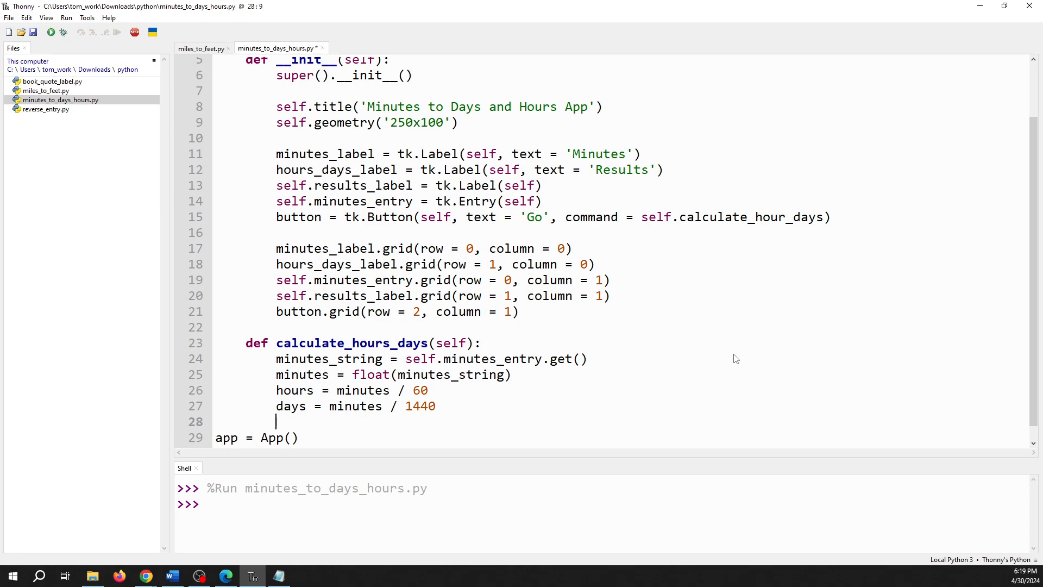
mouse_move(550, 265)
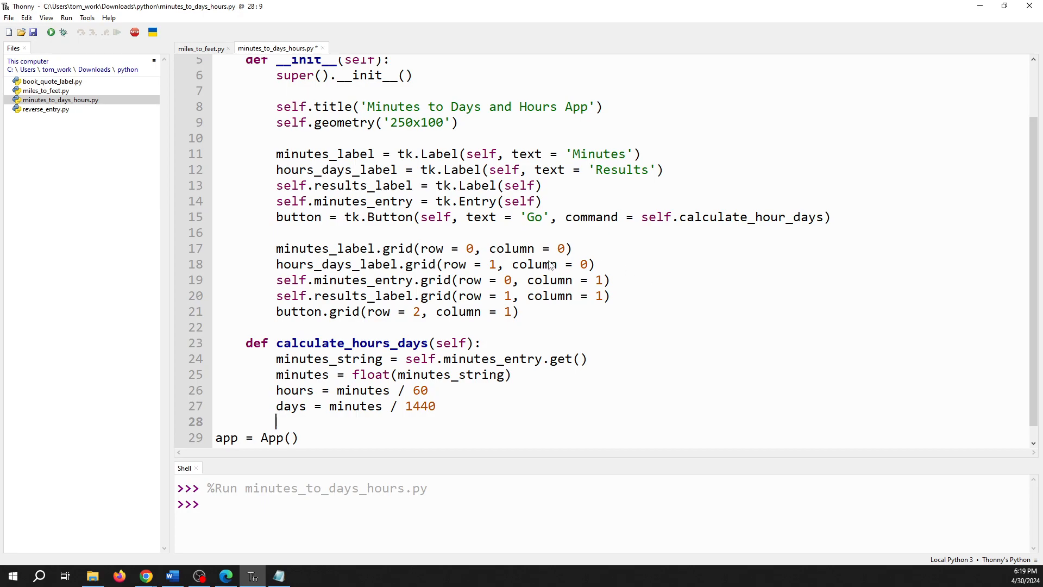
mouse_move(309, 405)
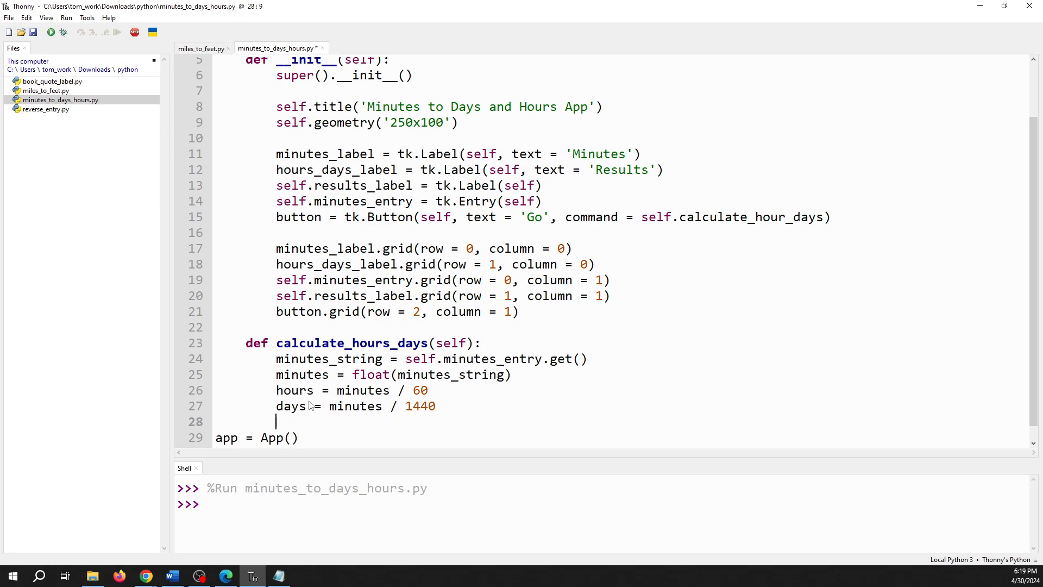
mouse_move(327, 201)
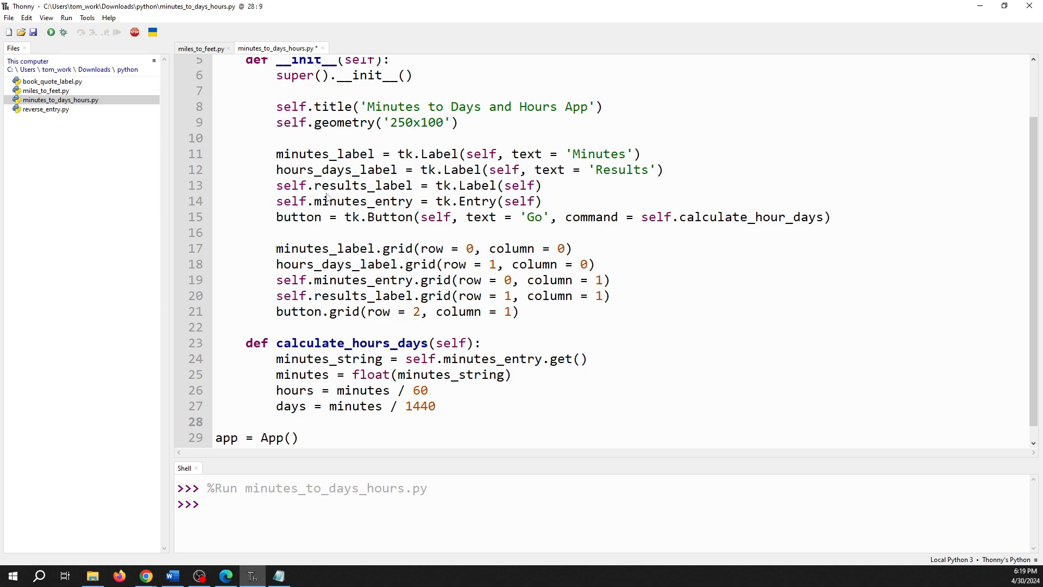
Step: Add a self.results_label.configure(text = '') call to the method
text(s)
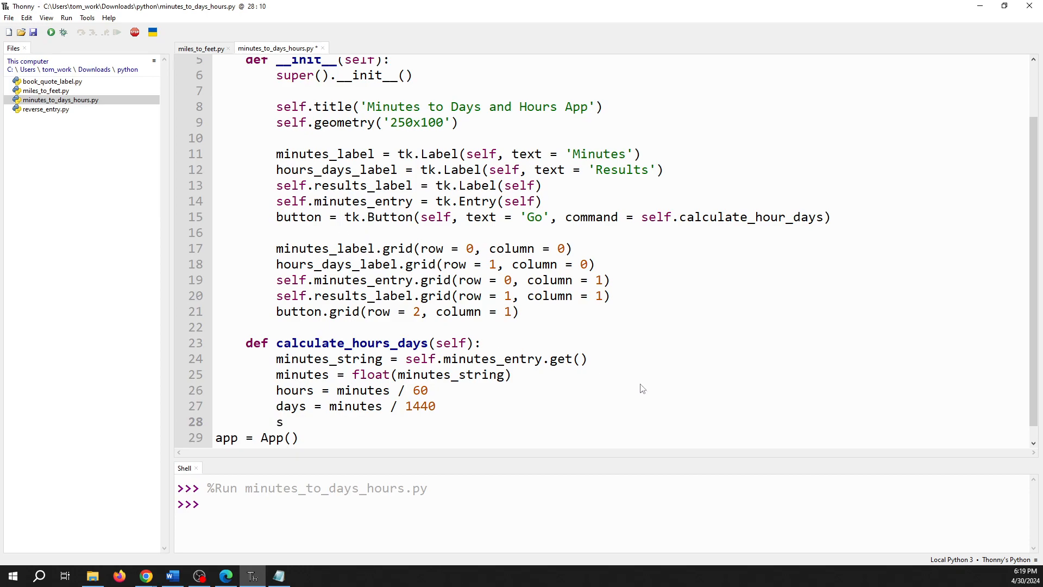
text(elf.results)
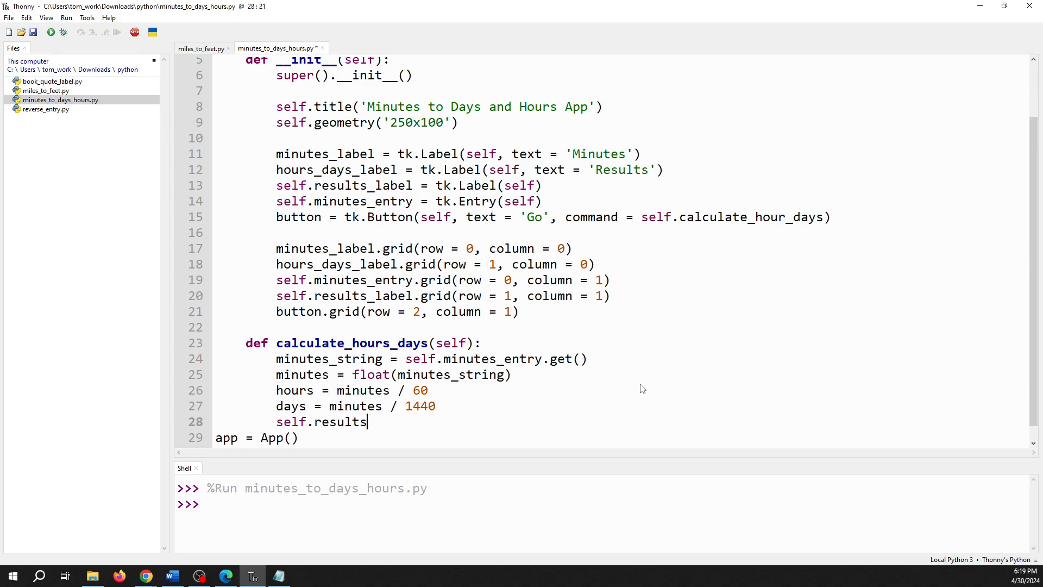
text(_label)
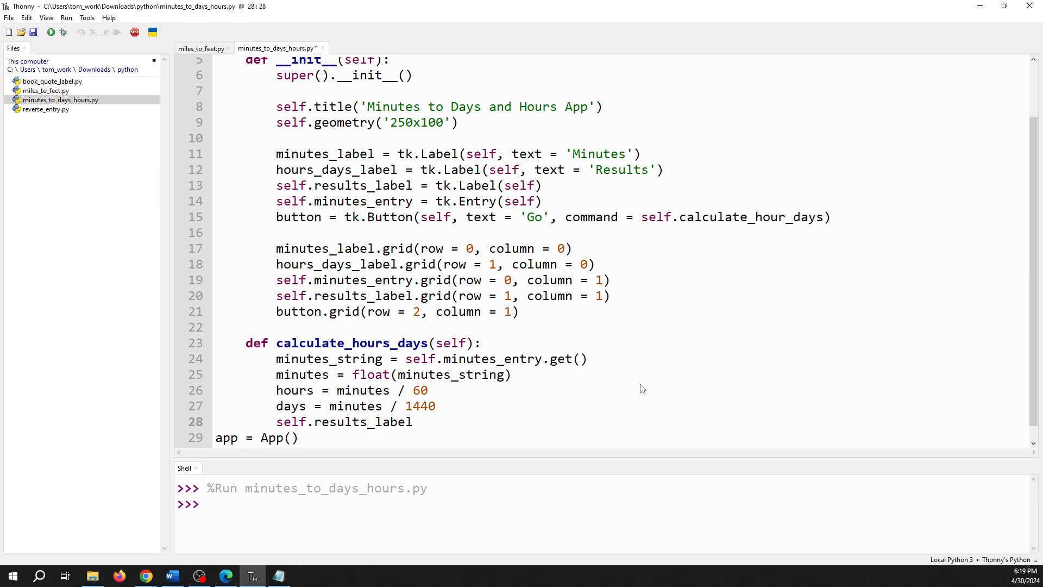
text(=)
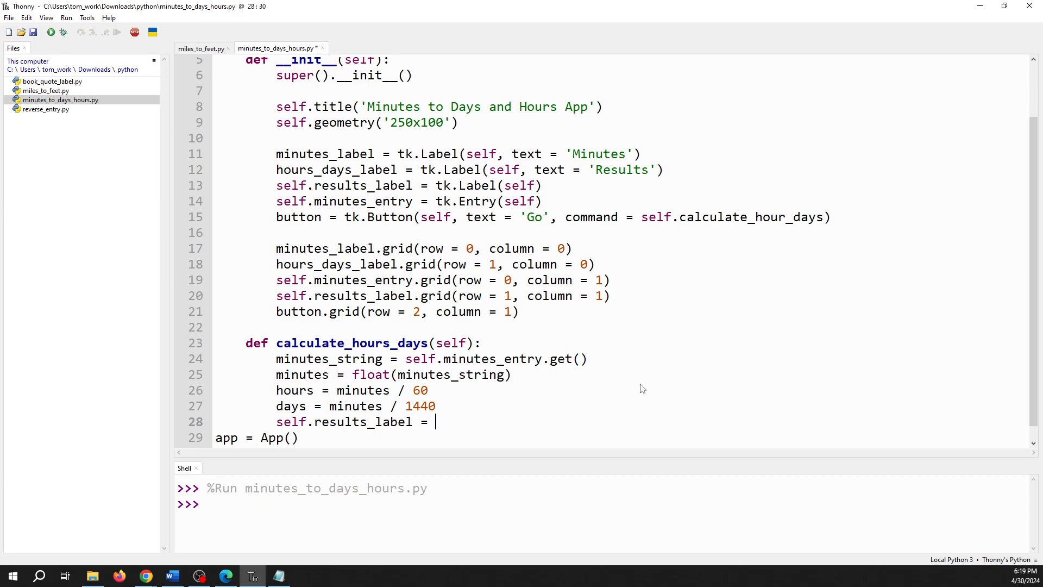
text(.con)
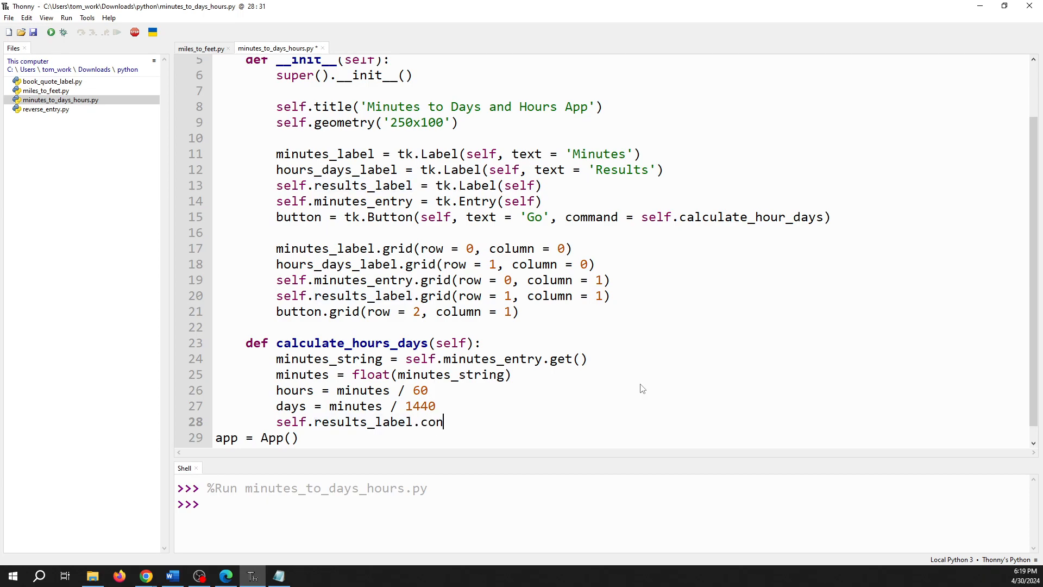
text(figure()
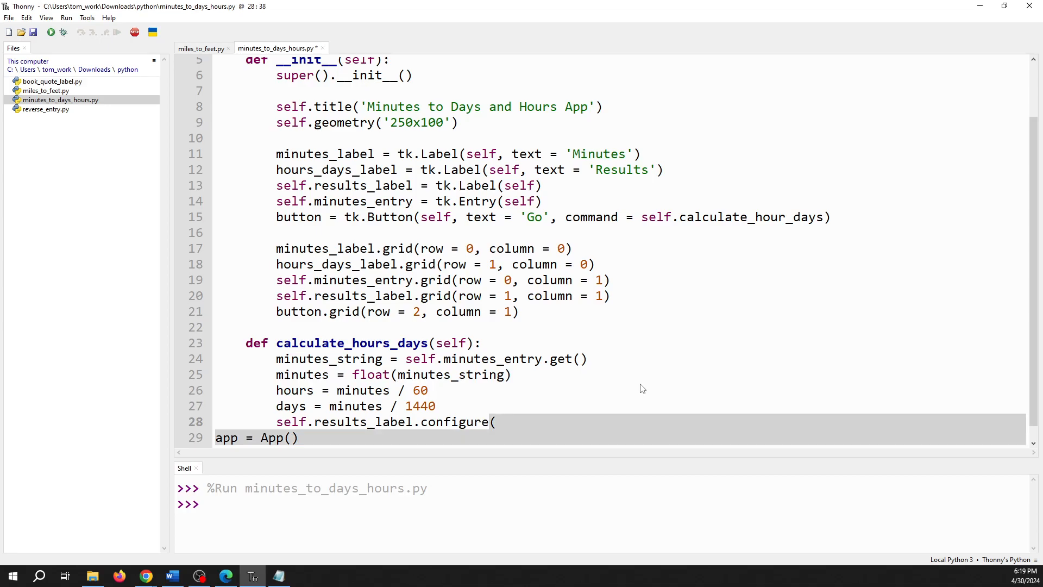
text(text =)
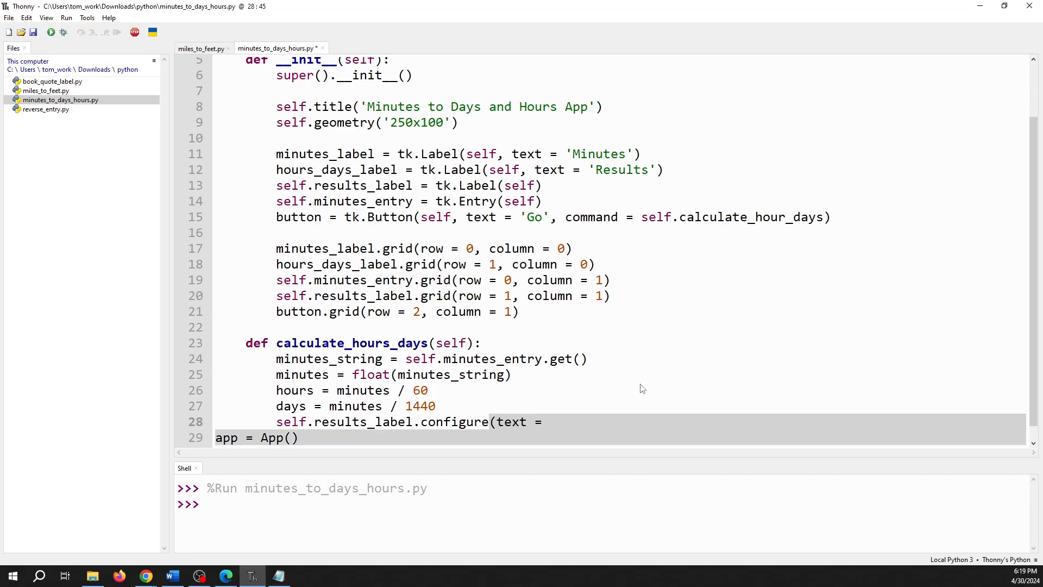
text(''))
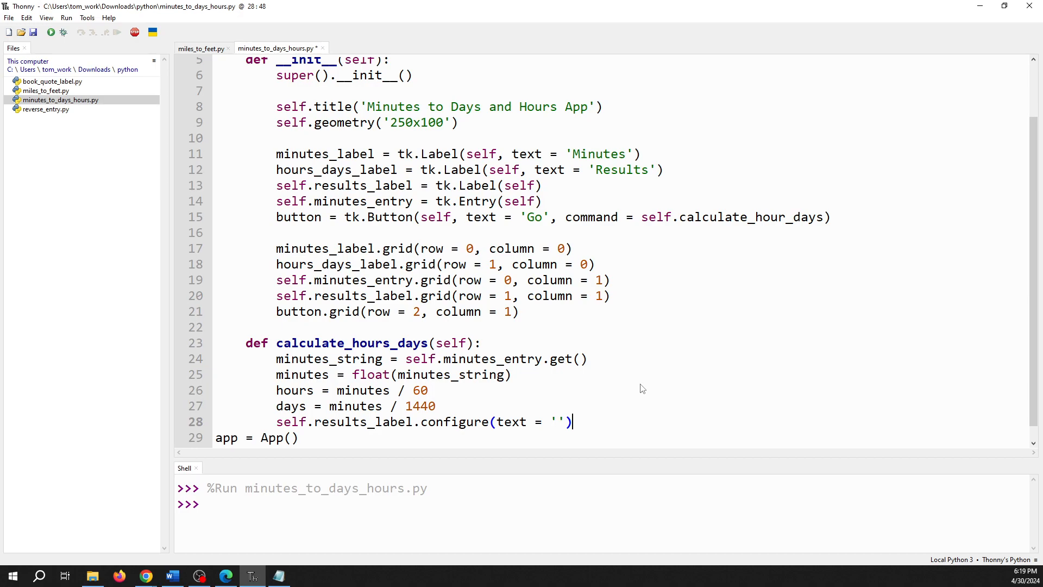
Step: Make the label text f'{hours:,.3f} hours or {days:,.3f} days'
text(f)
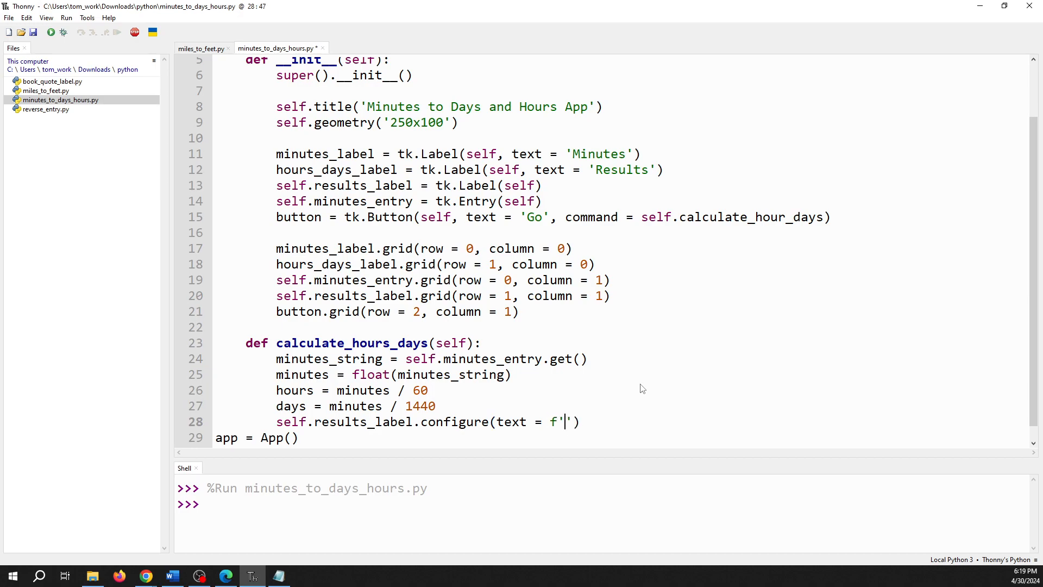
text({})
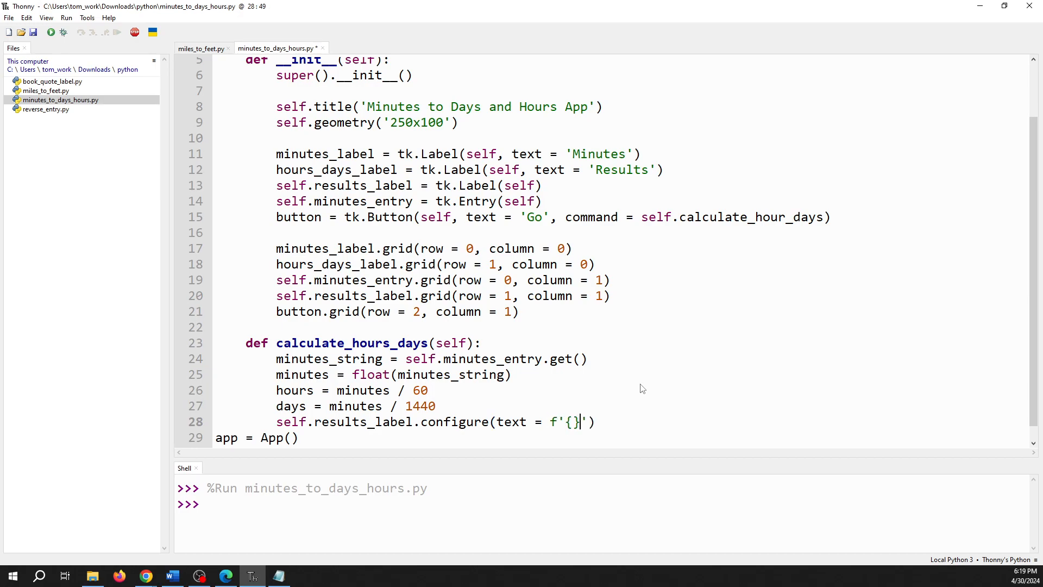
text(hours)
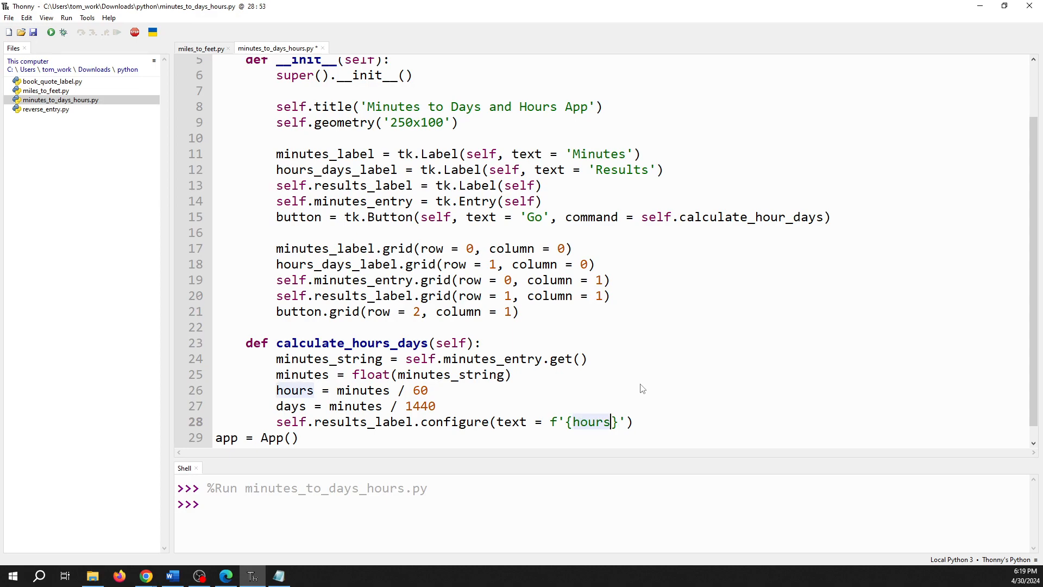
text(:)
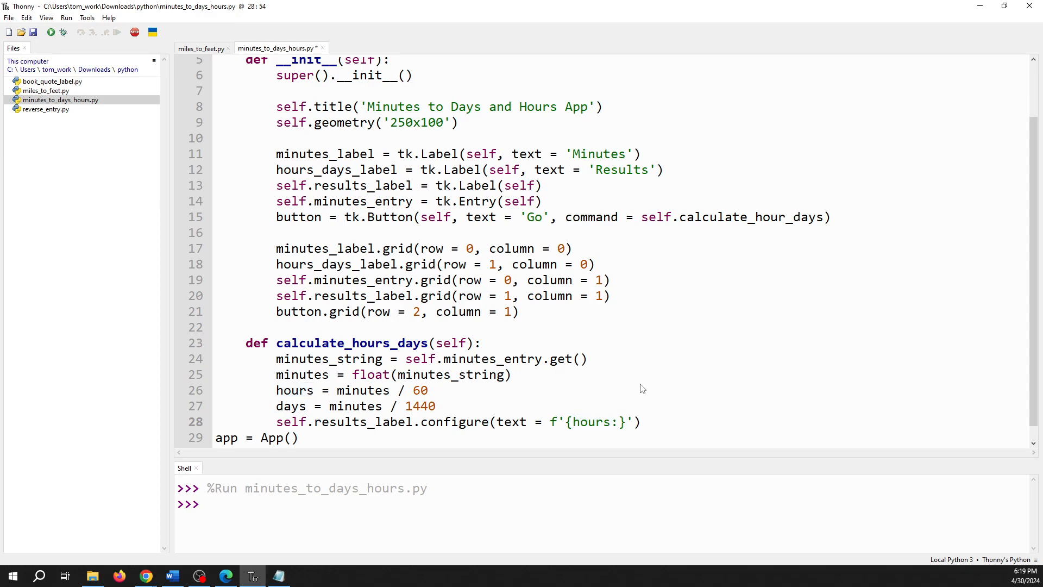
text(,)
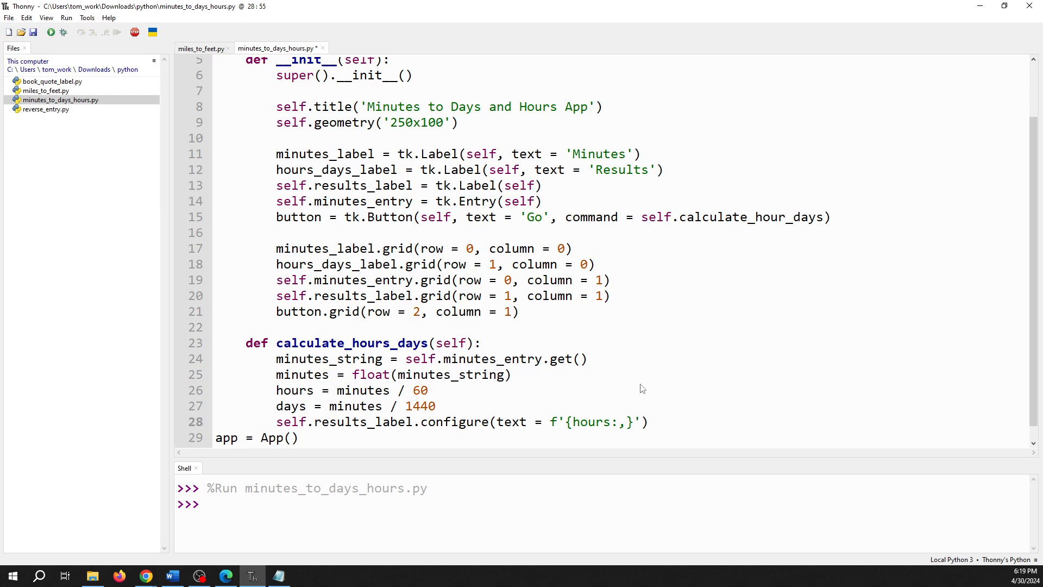
text(.3f)
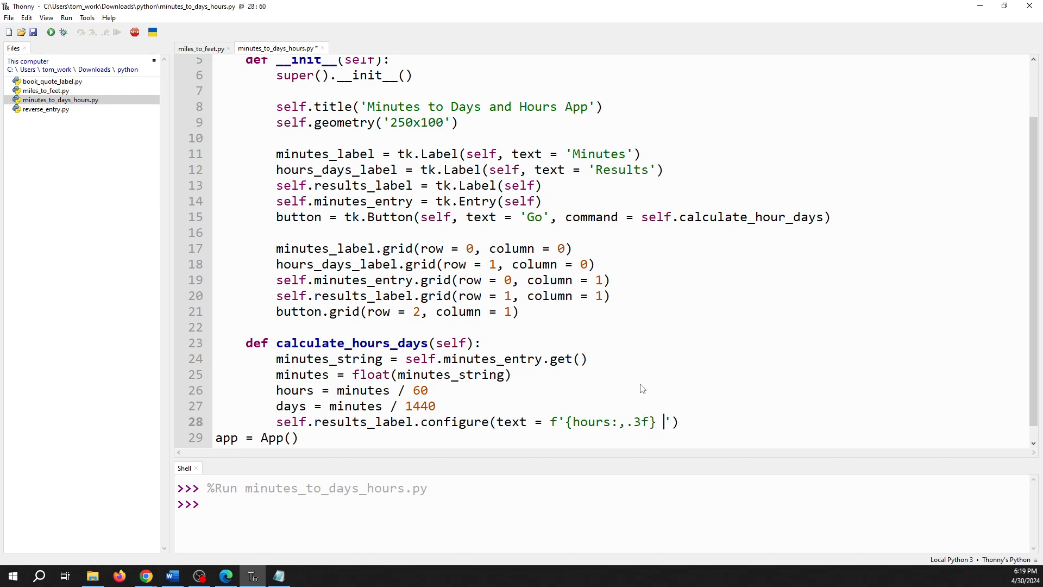
text(hours or)
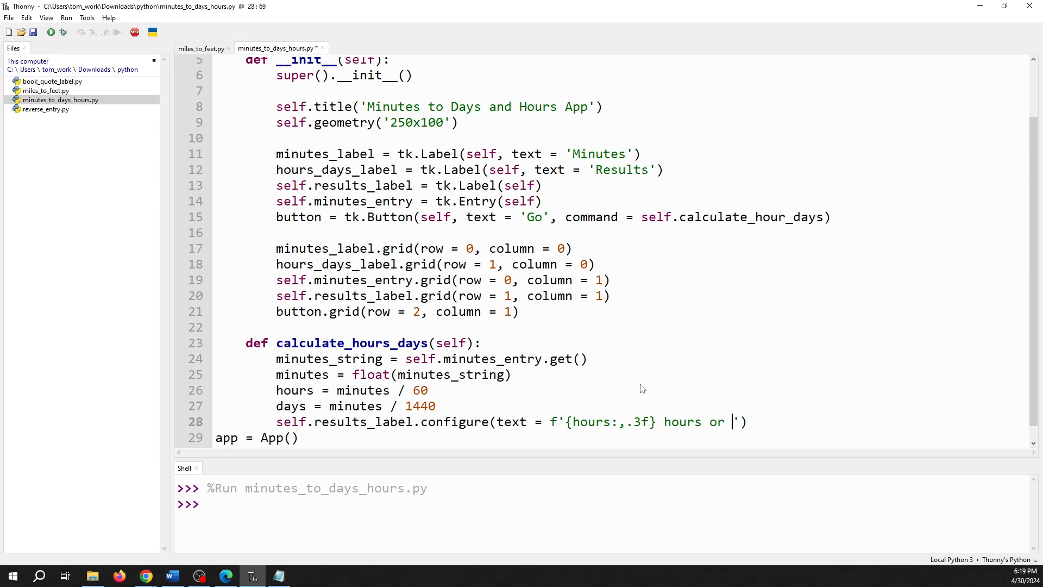
text({da})
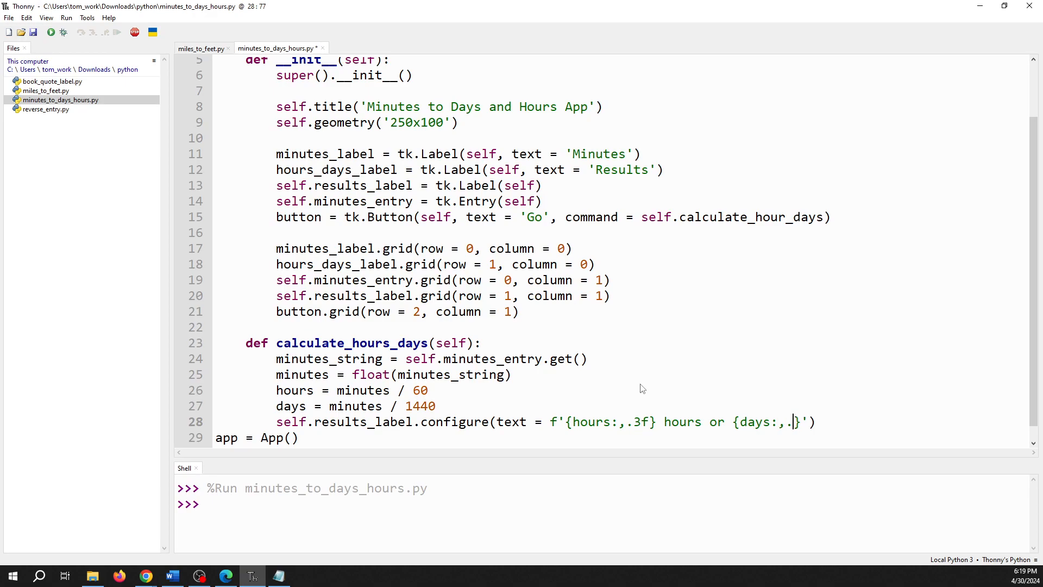
text(.3f)
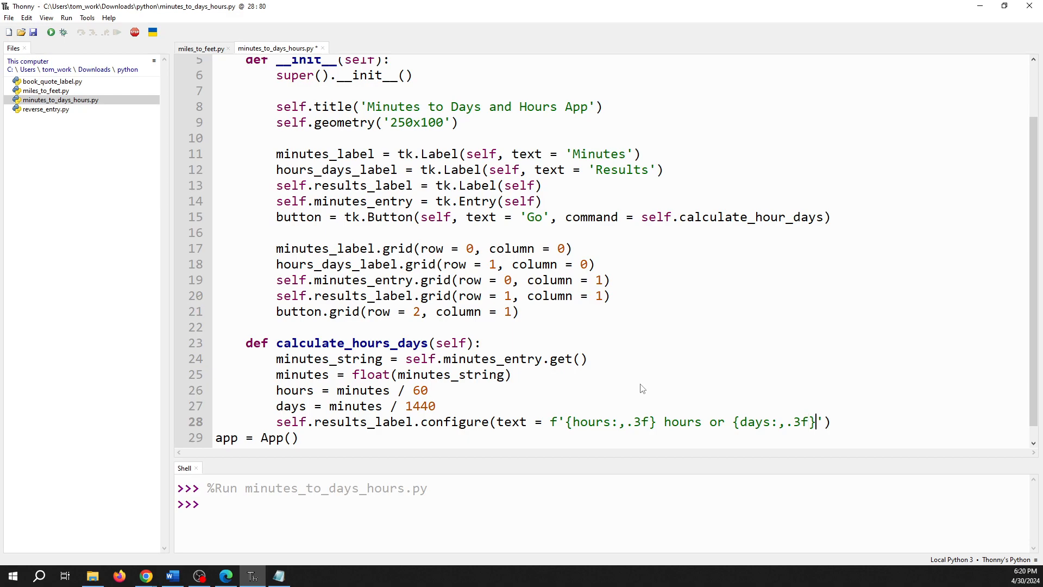
text(days)
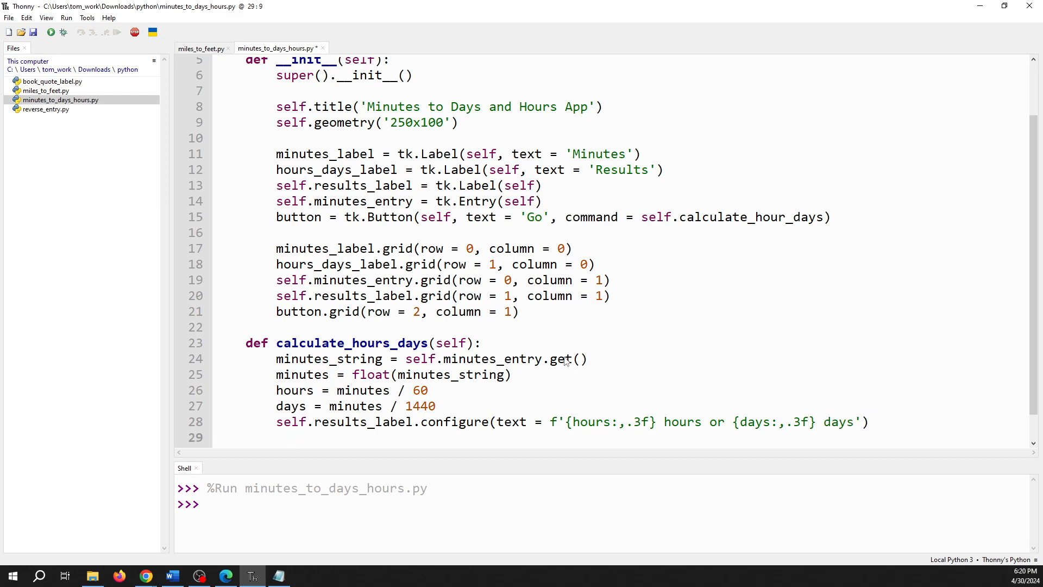
Step: Run the script and view the AttributeError about calculate_hour_days in the Shell
scroll(down, 3)
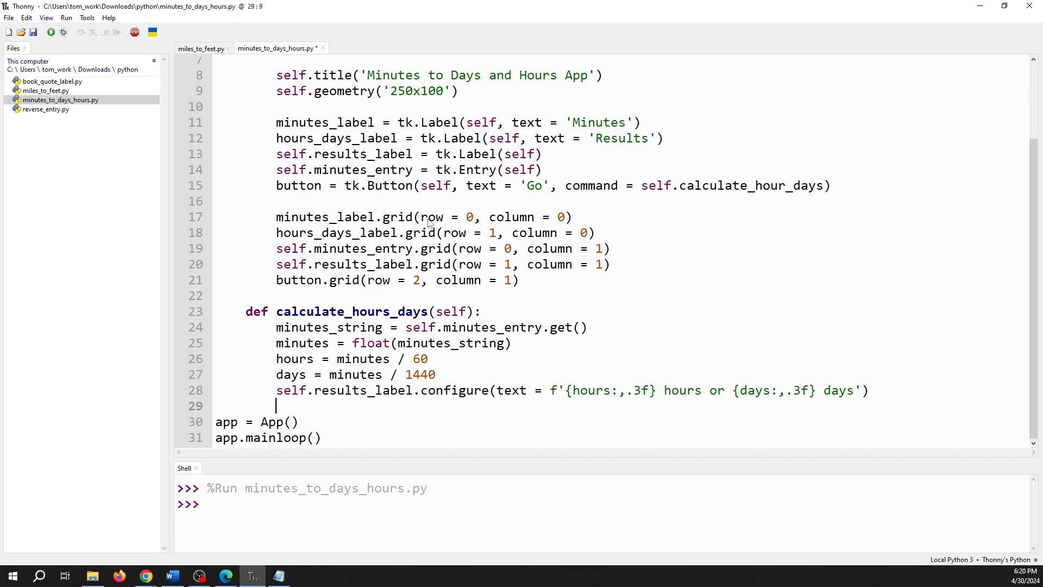
mouse_move(51, 32)
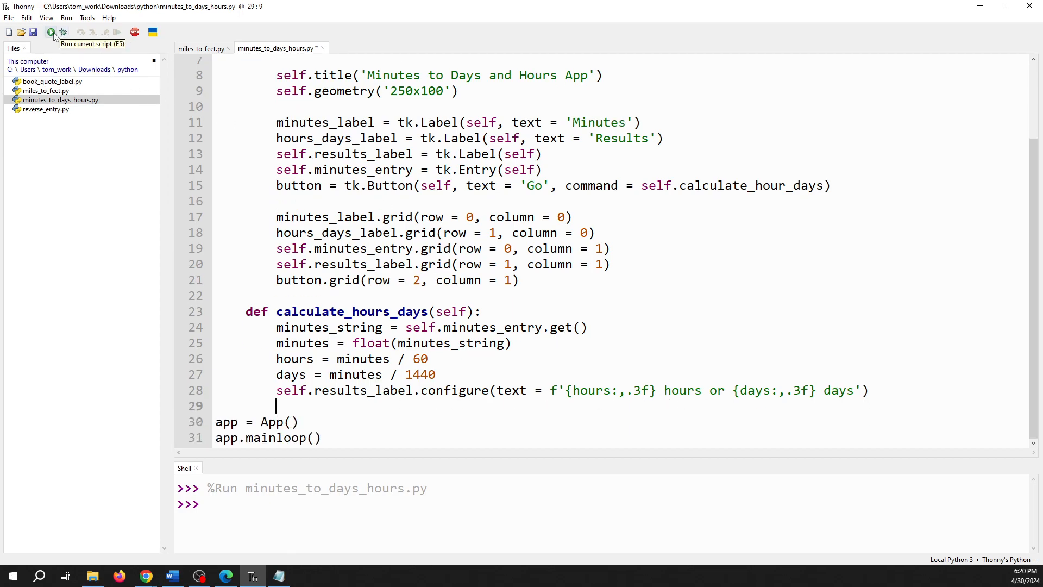
click(50, 32)
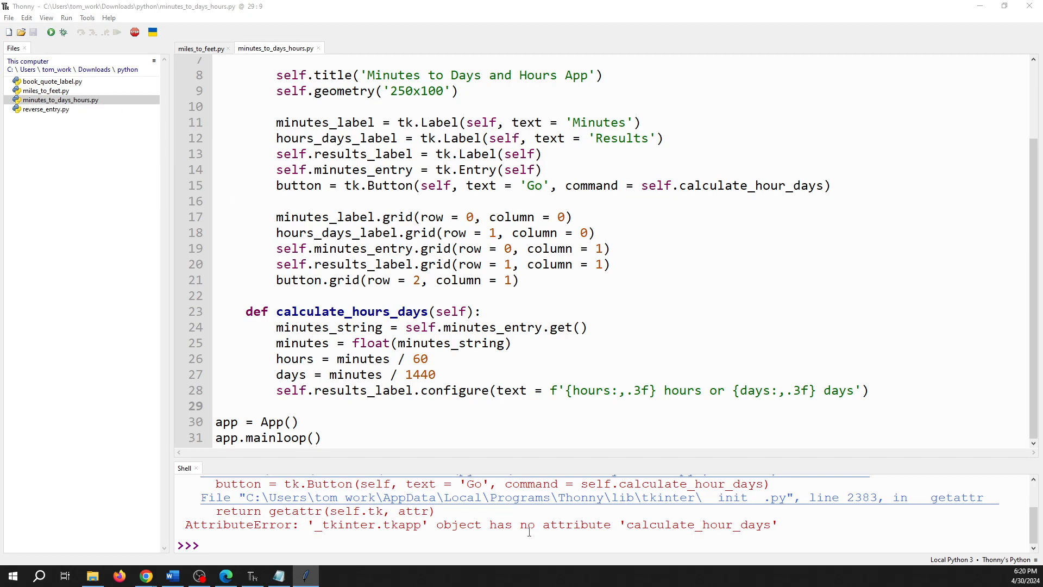
mouse_move(714, 525)
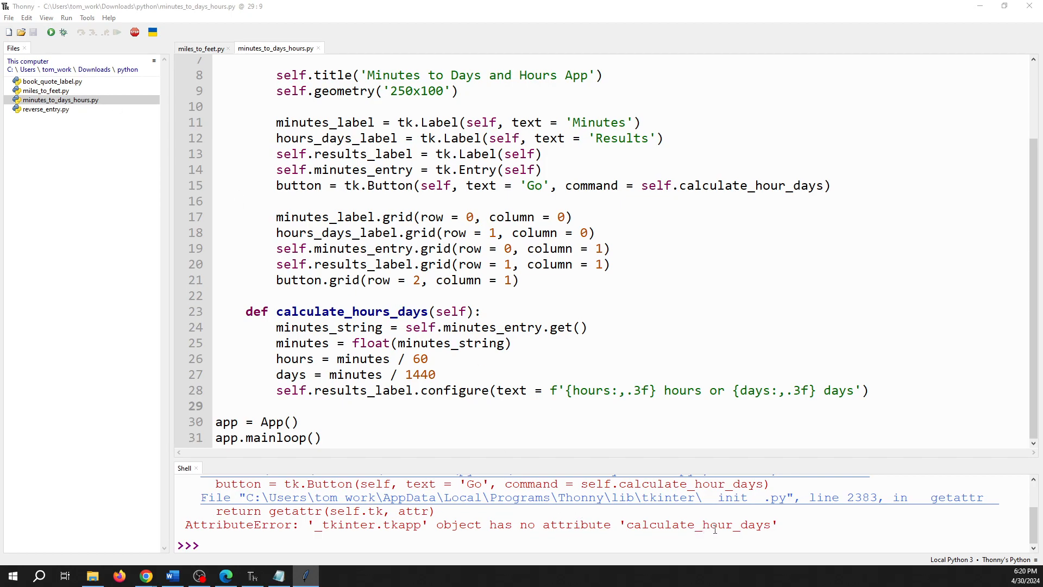
scroll(up, 3)
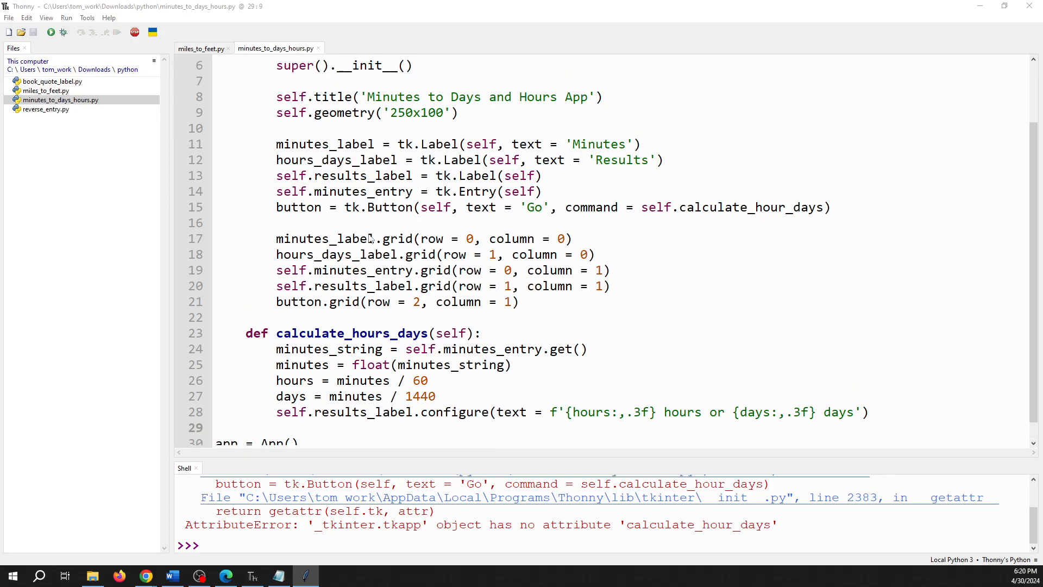
scroll(up, 3)
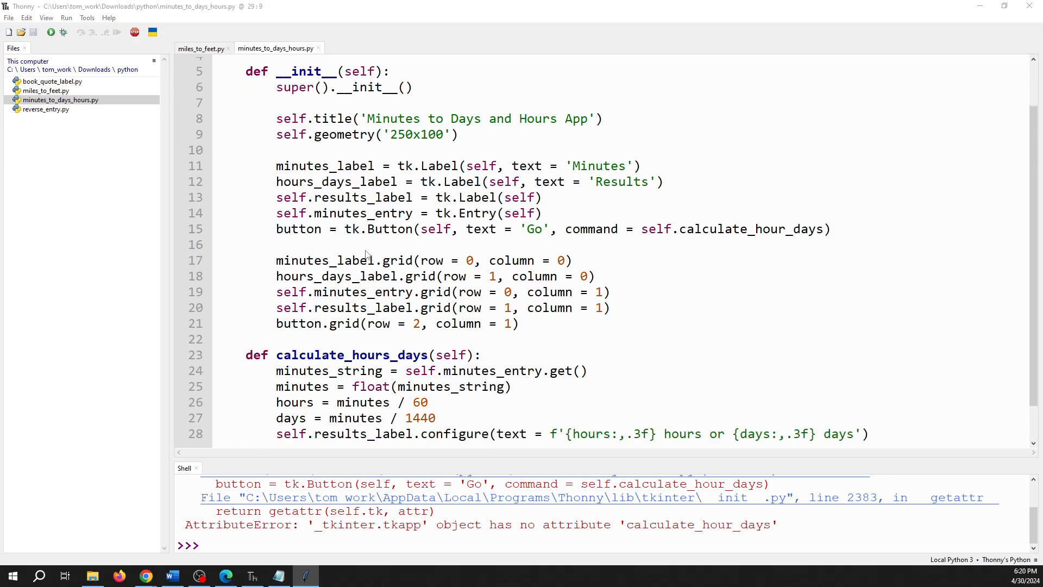
mouse_move(430, 361)
text(s)
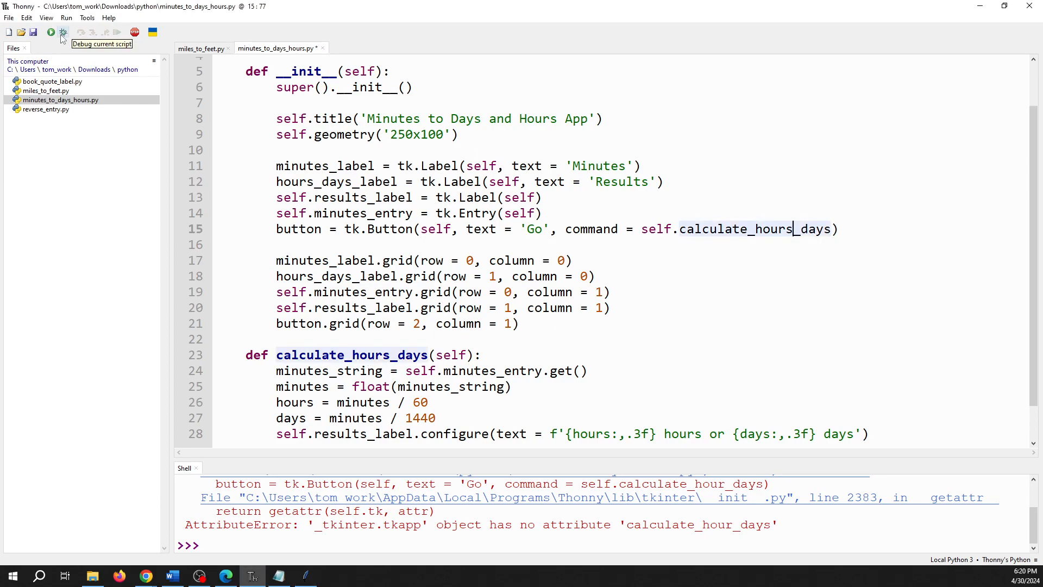
Step: Run the fixed script, convert 6000 minutes, and check 100.000 hours or 4.167 days against the PDF
click(50, 32)
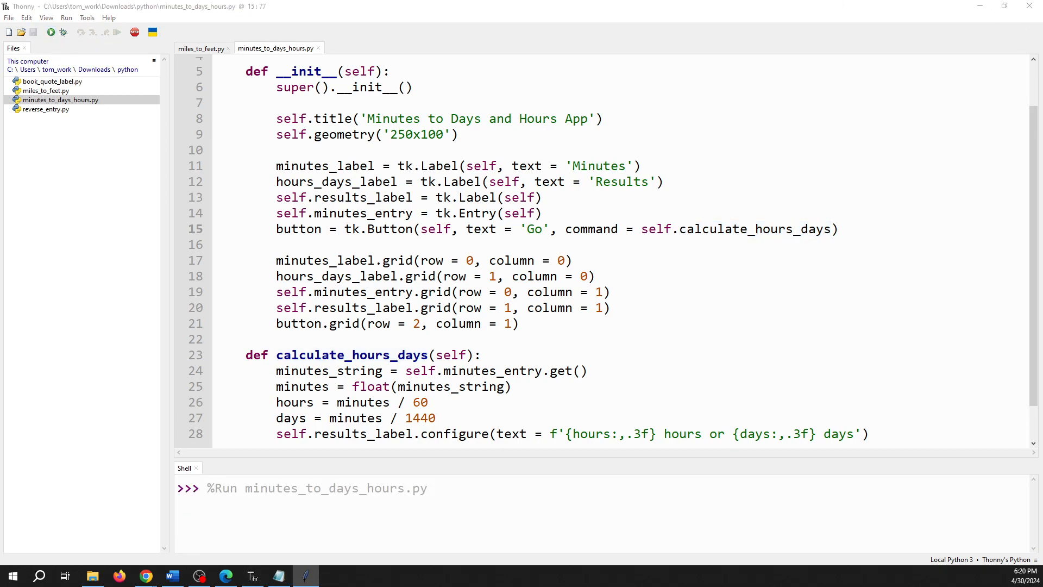
click(50, 32)
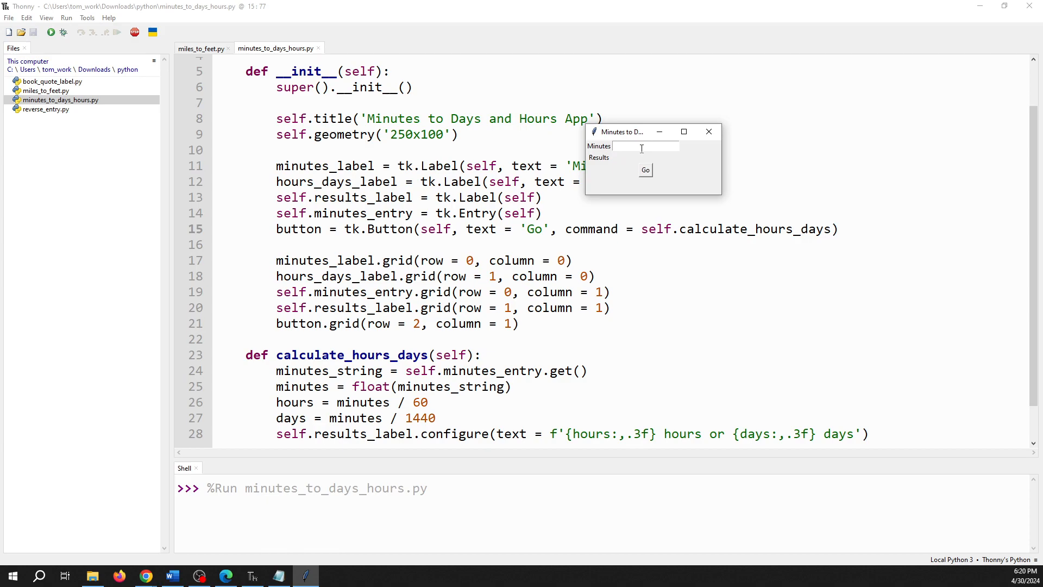
text(6000)
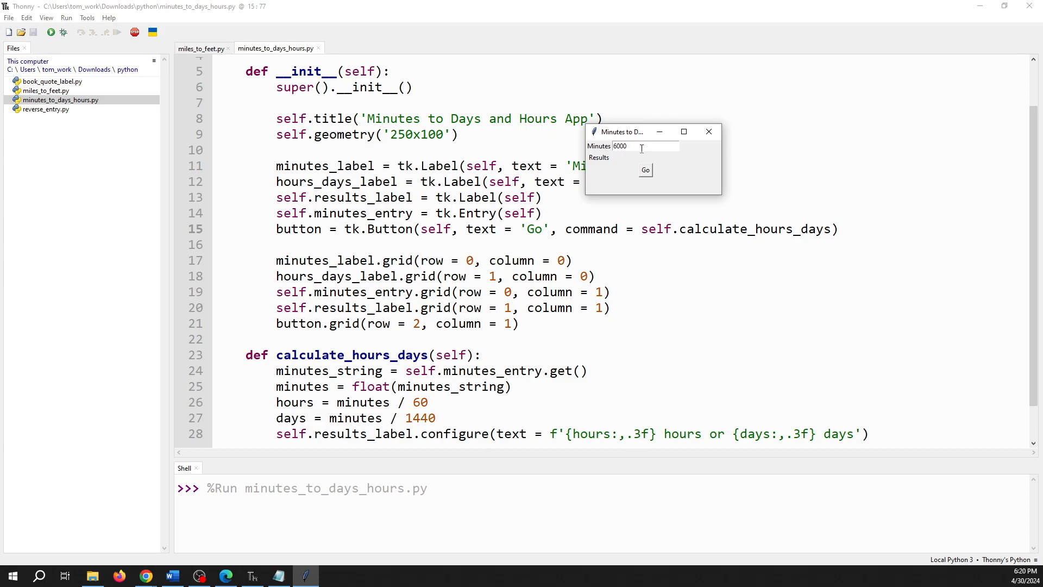
click(645, 169)
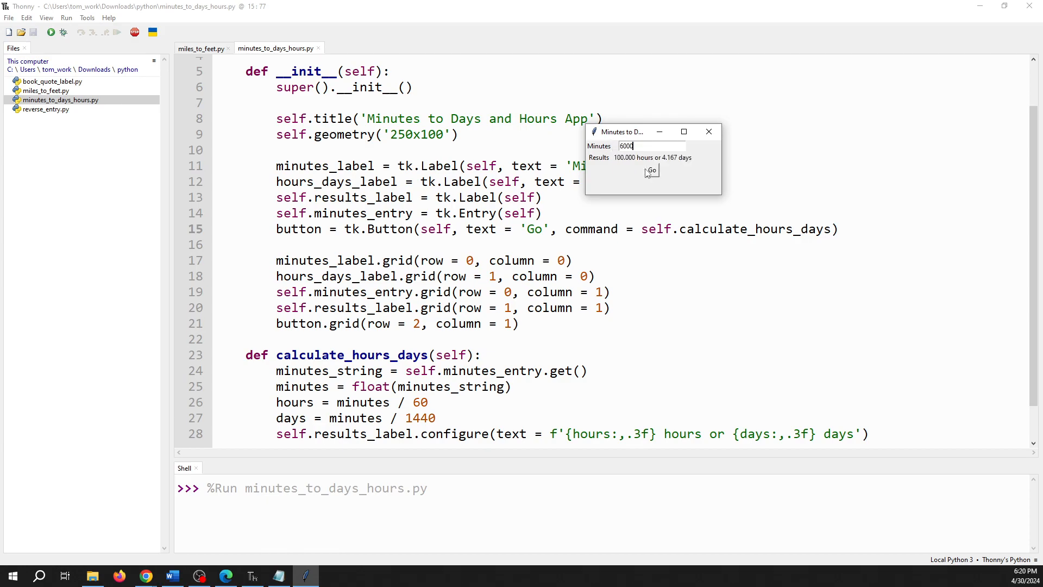
mouse_move(654, 163)
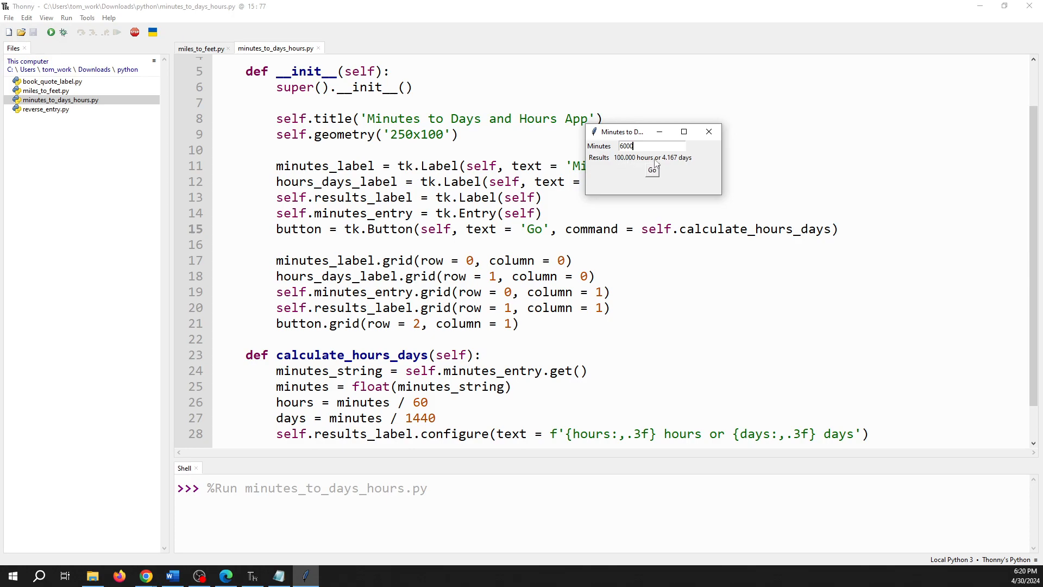
mouse_move(982, 24)
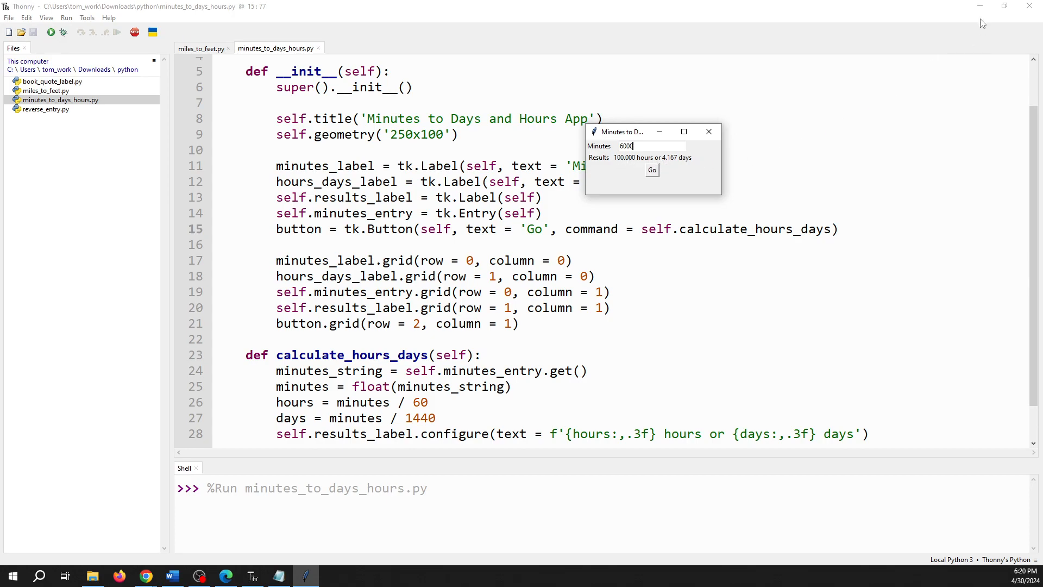
click(227, 575)
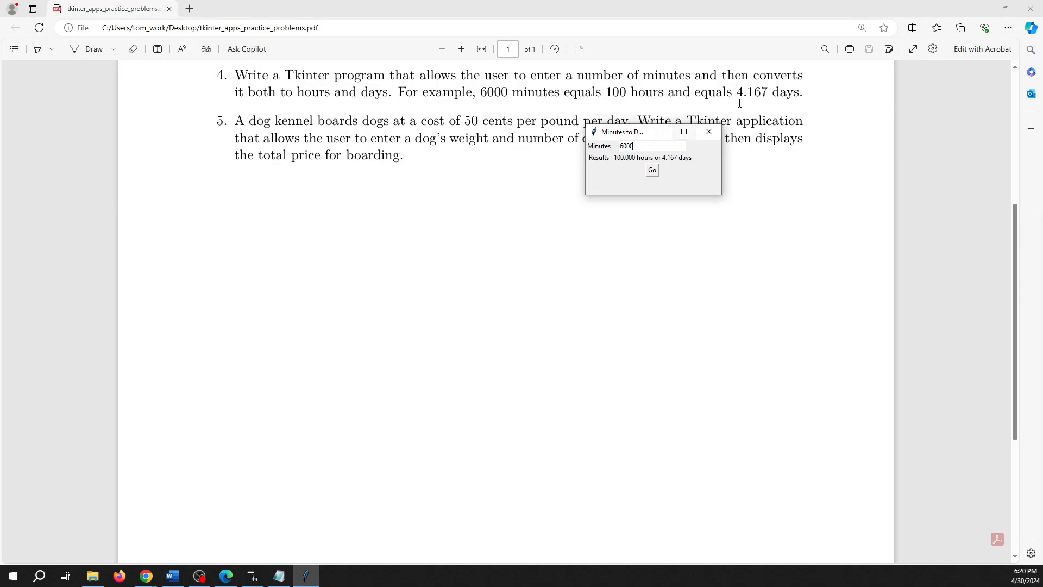
mouse_move(614, 111)
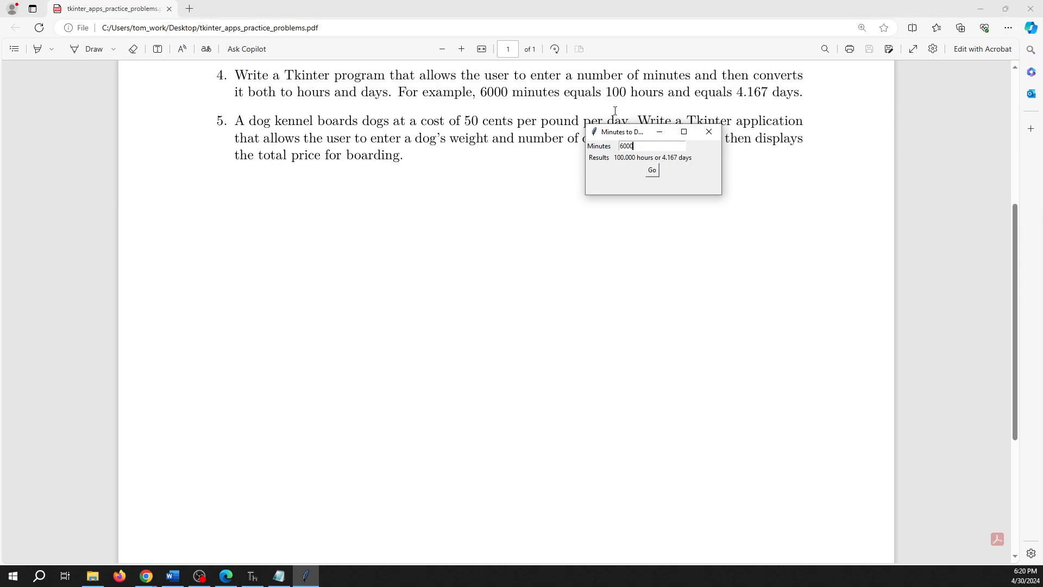
click(252, 576)
text(asdf)
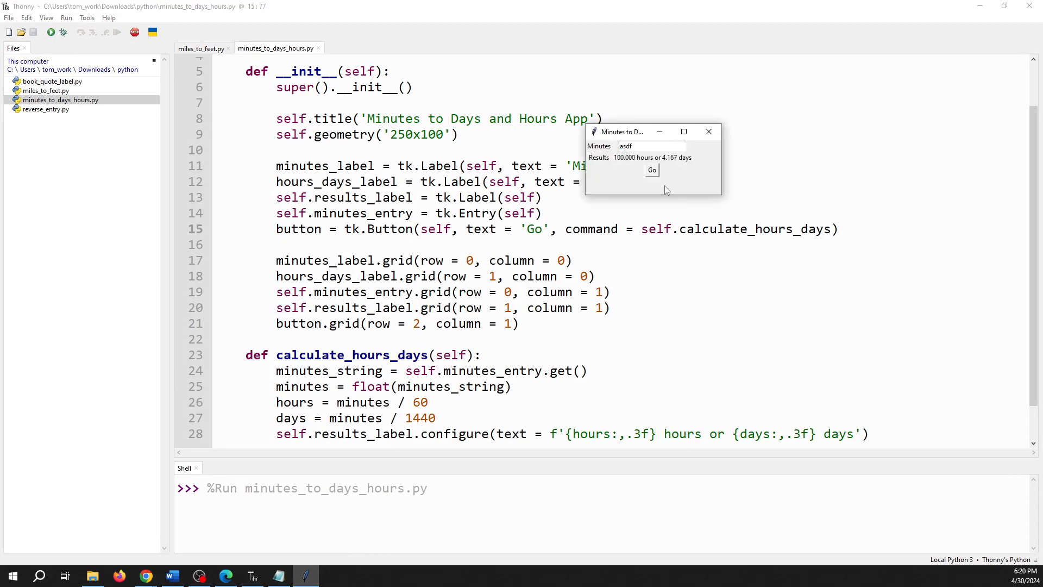
Step: Submit 'asdf' and follow the ValueError traceback to the float() call on line 25
click(652, 170)
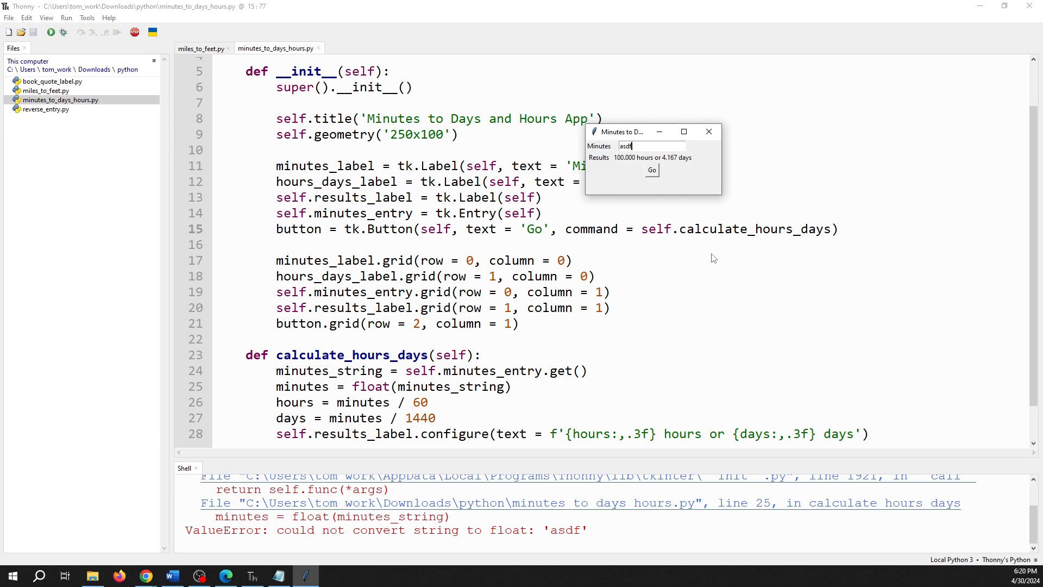
mouse_move(657, 166)
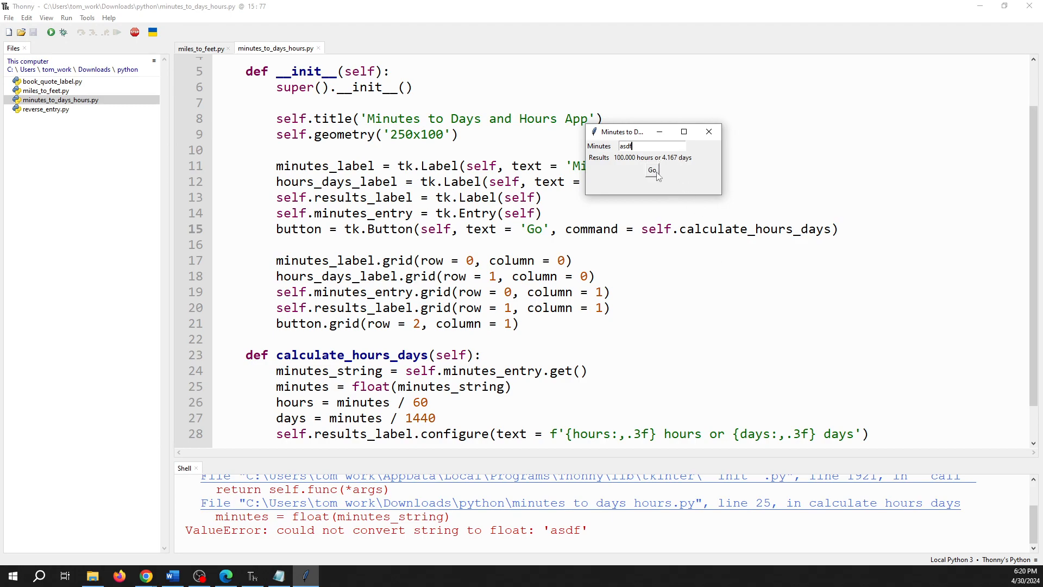
mouse_move(613, 453)
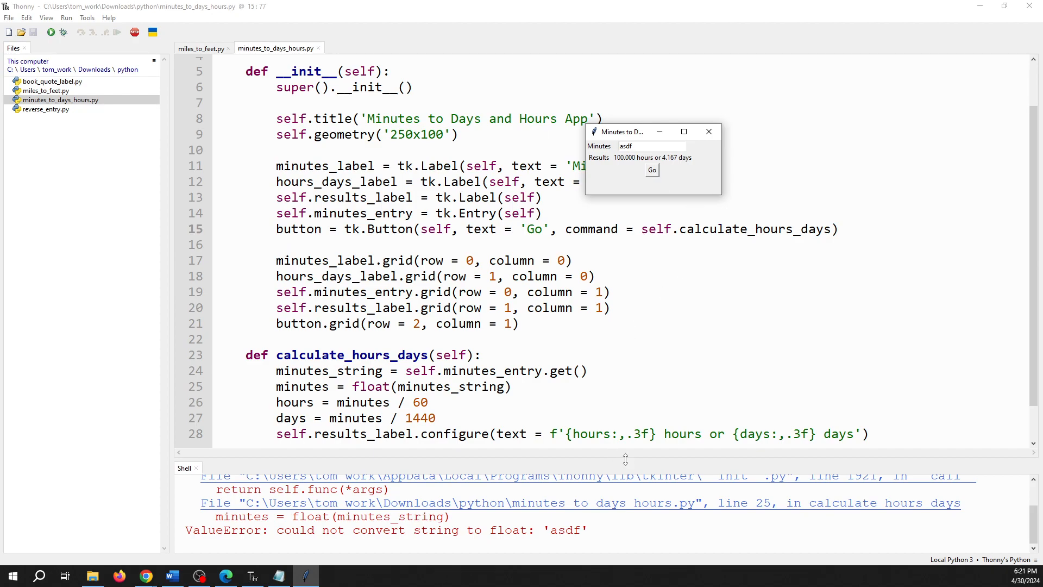
click(708, 131)
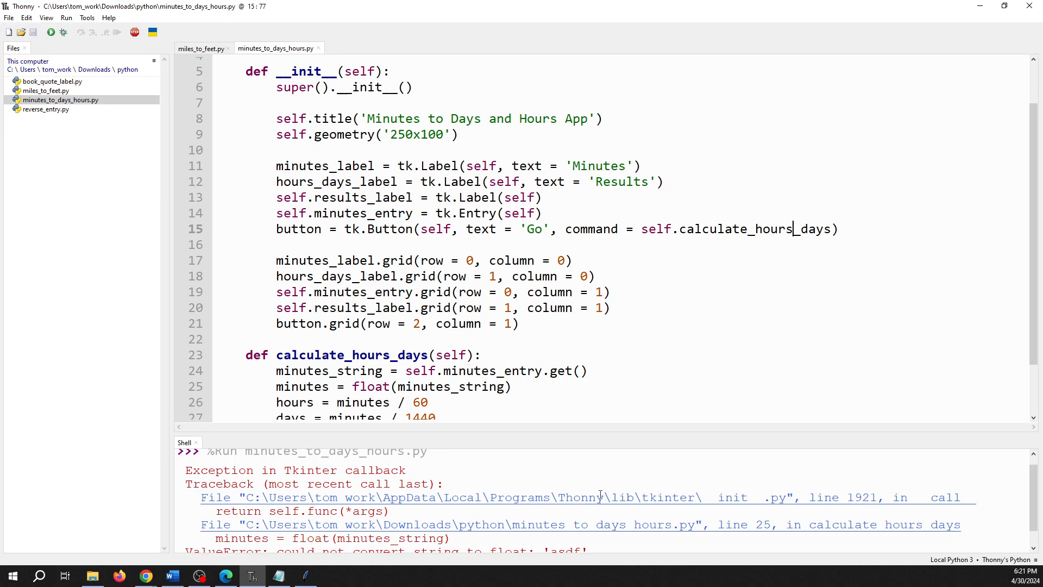
scroll(down, 3)
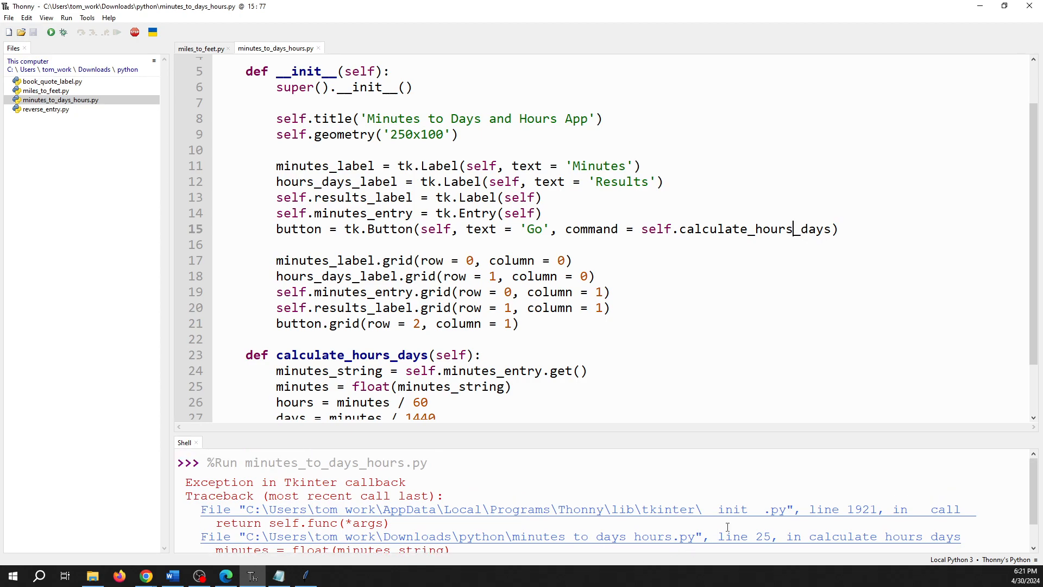
scroll(down, 3)
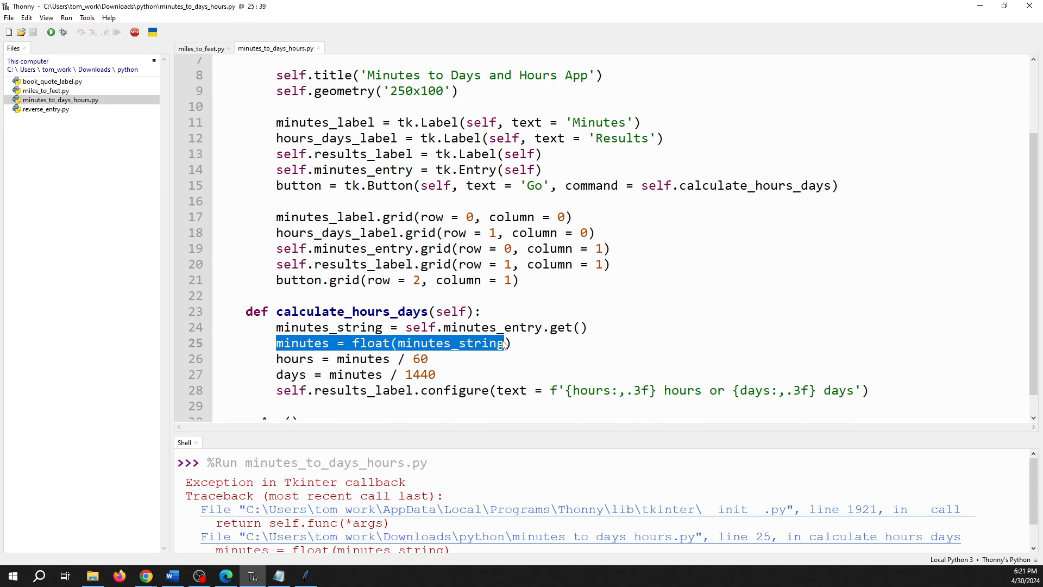
click(746, 536)
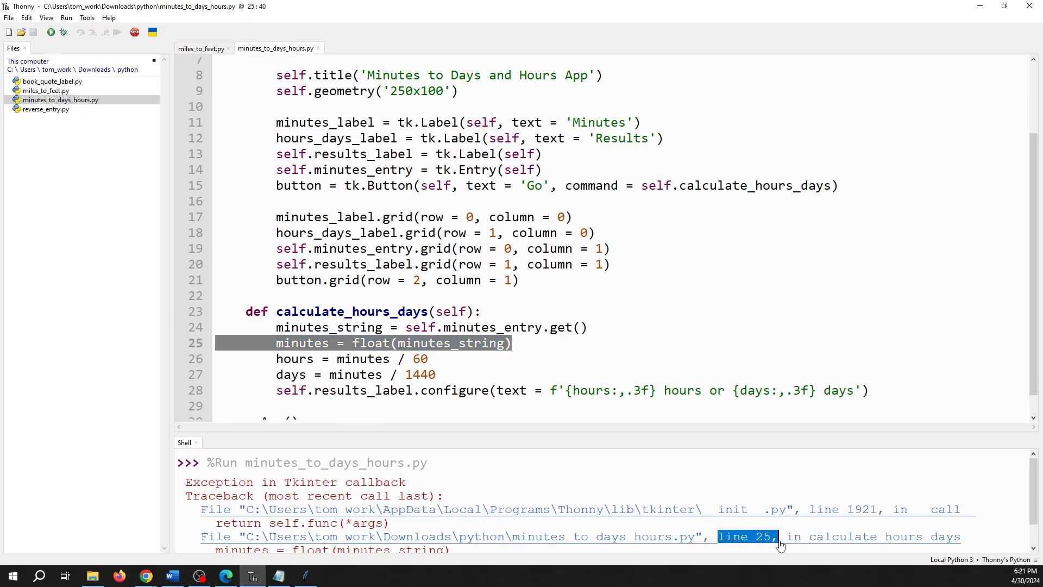
scroll(down, 3)
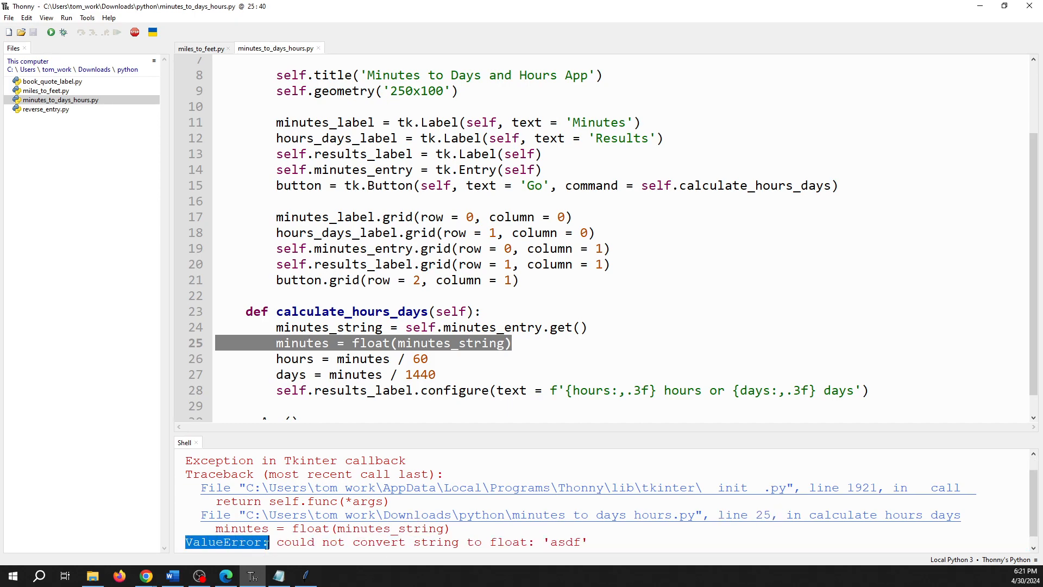
click(588, 326)
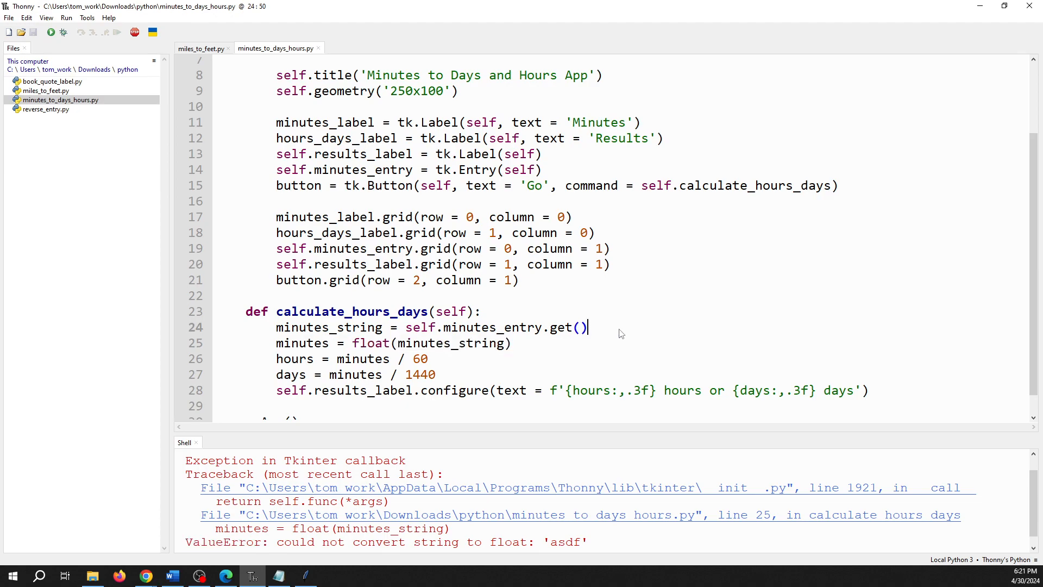
Step: Wrap the float conversion in try: with an except ValueError: clause
text(try)
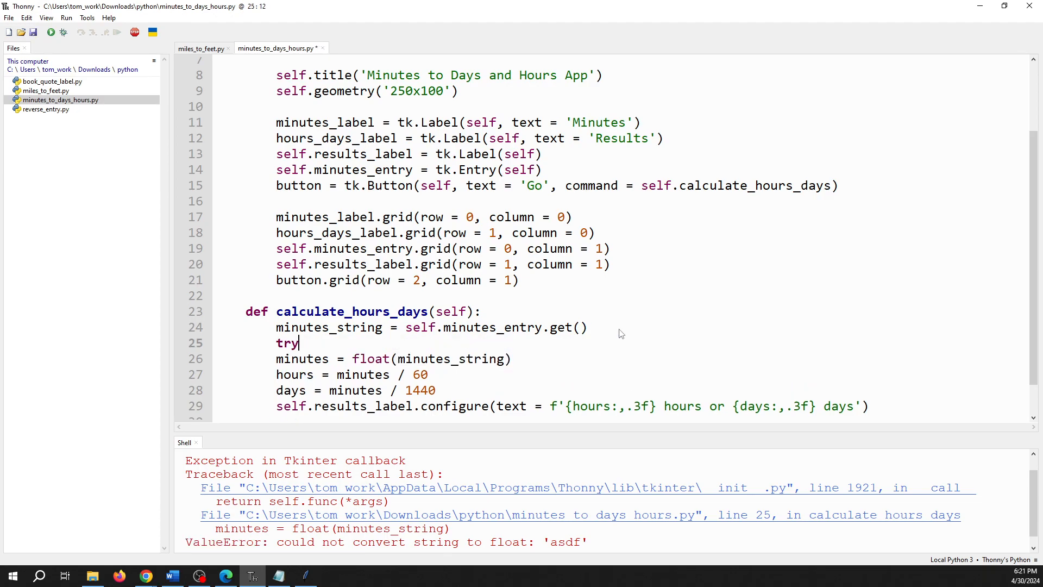
text(:)
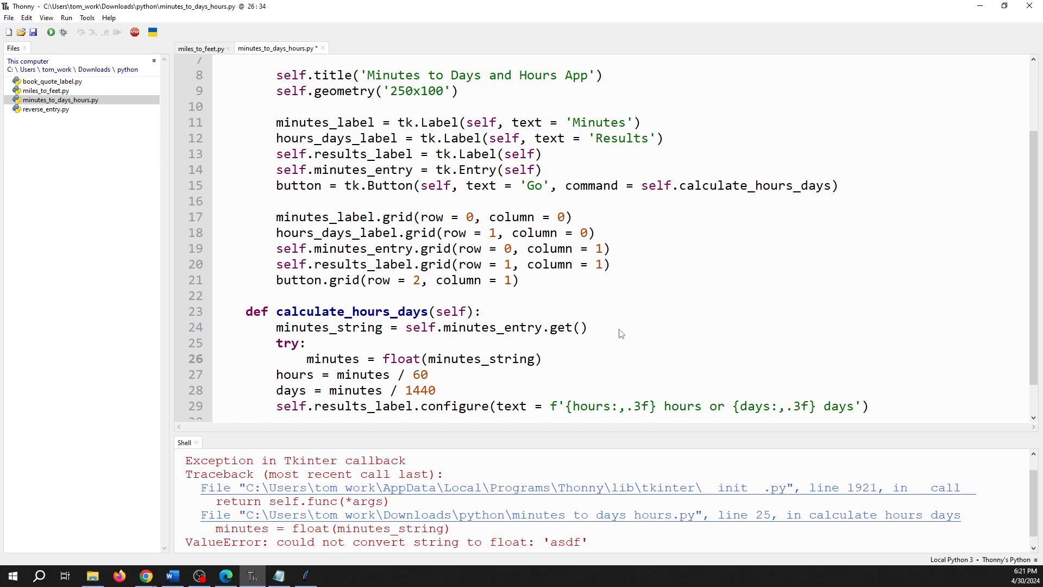
key(Return)
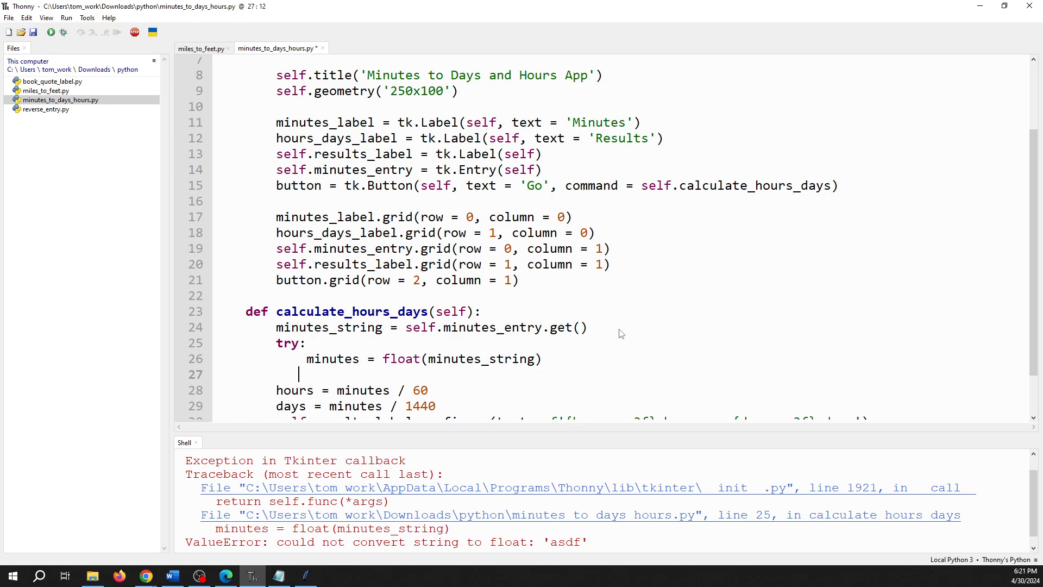
text(excep)
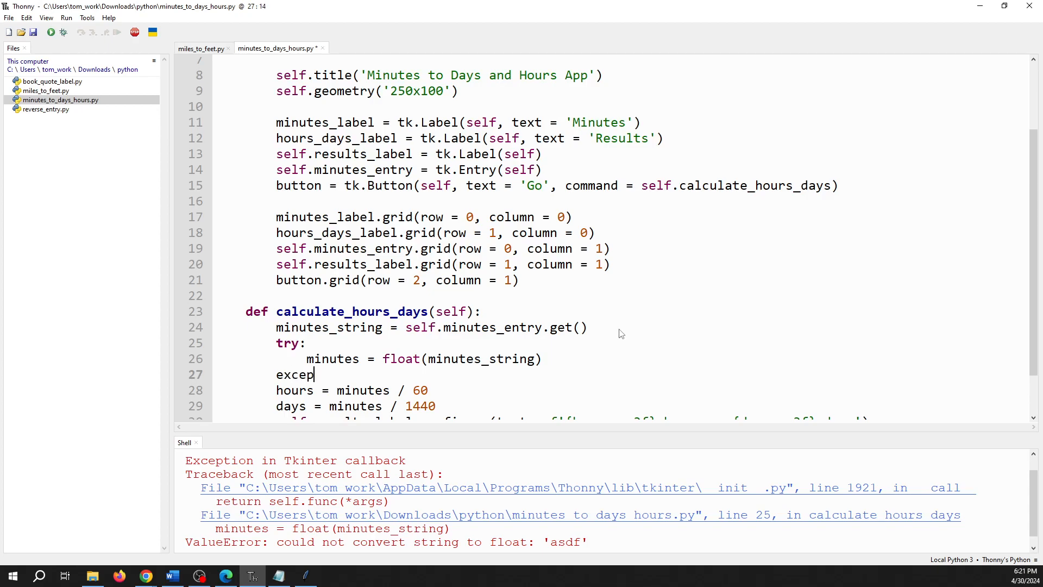
text(t ValueError:)
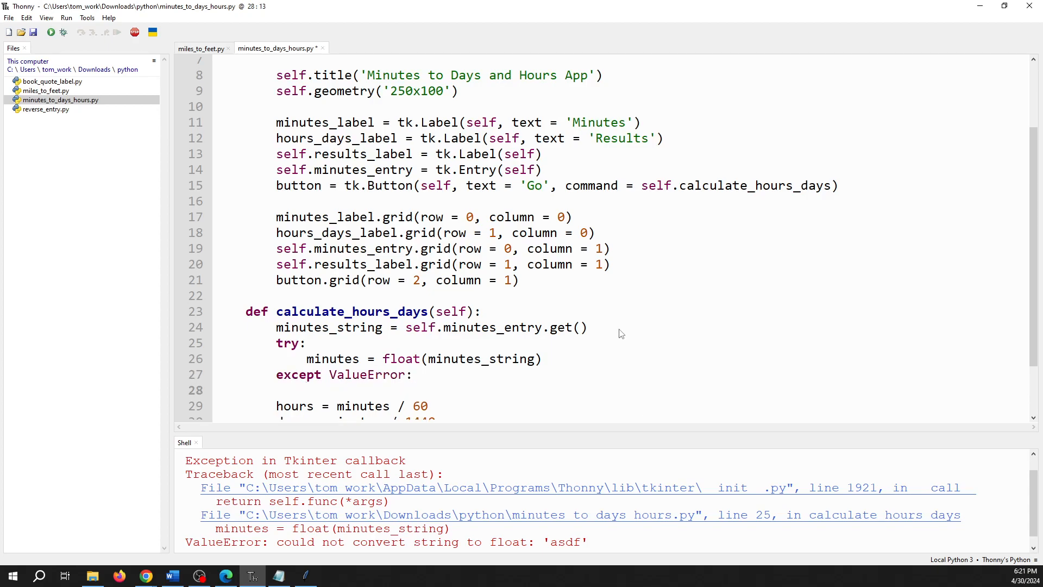
mouse_move(549, 401)
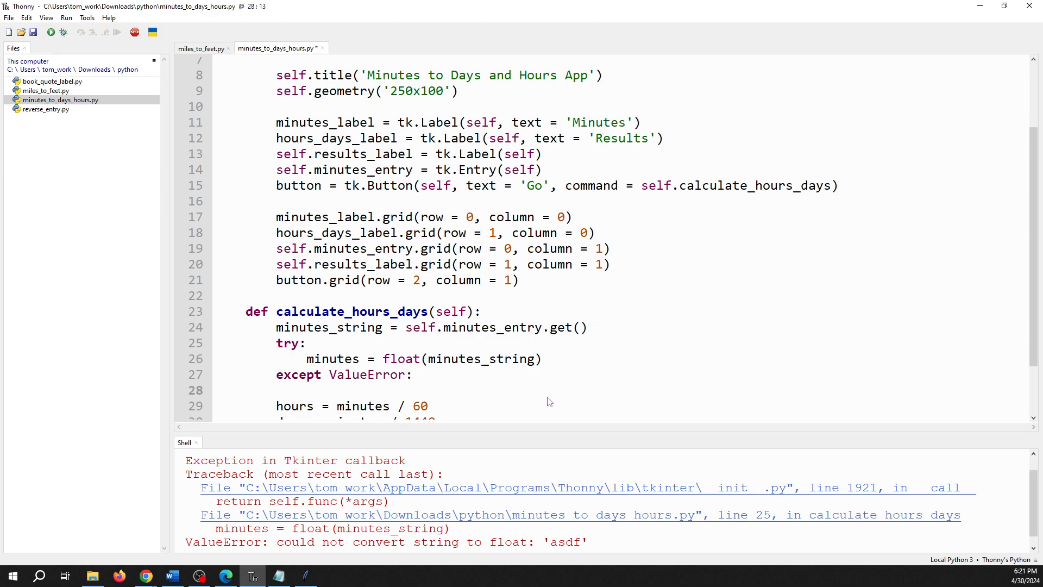
Step: In the except, set the results label to 'Invalid input!' and return
scroll(down, 3)
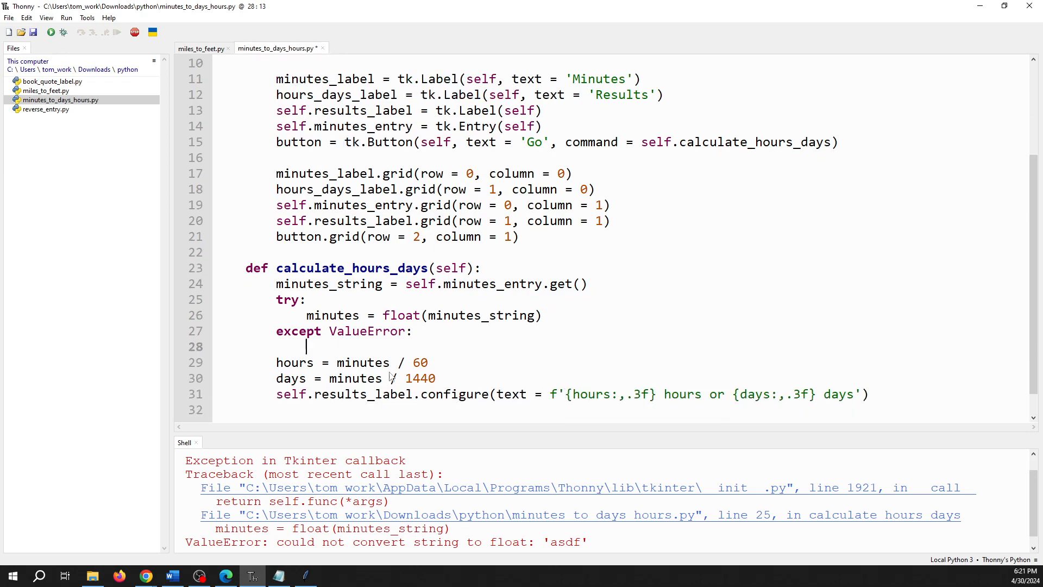
mouse_move(320, 396)
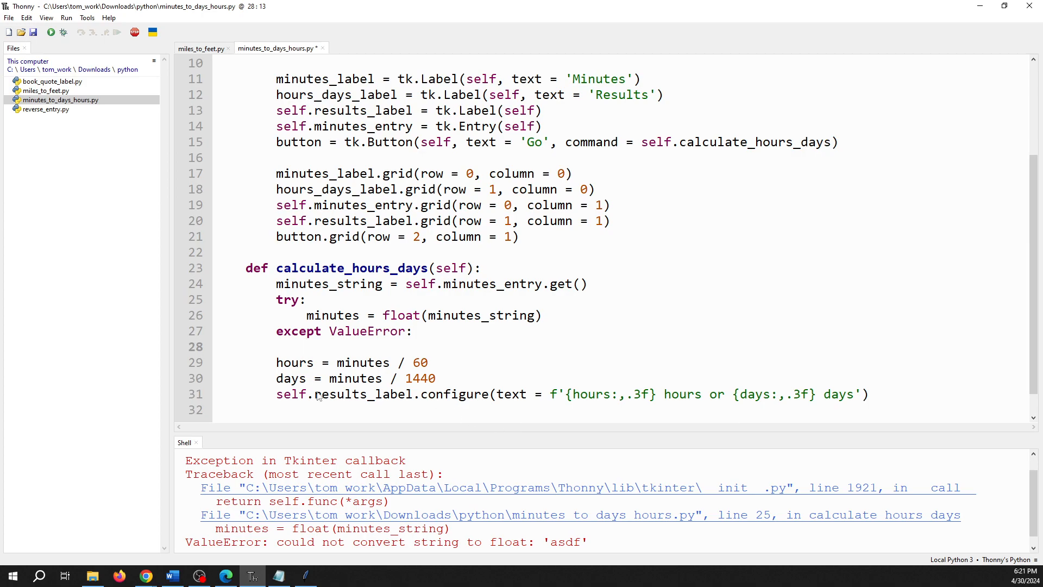
text(self.resu)
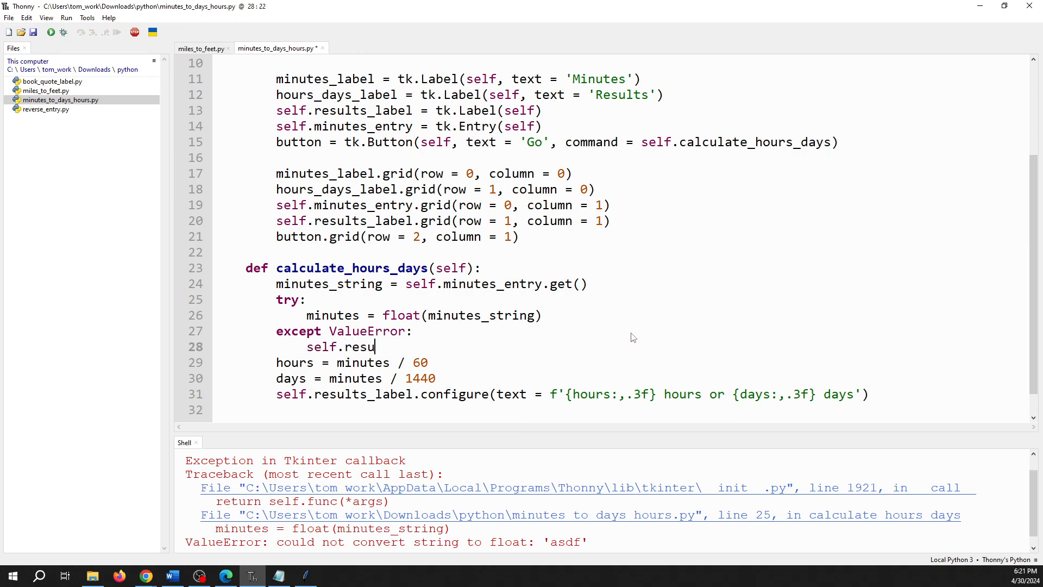
text(lts_label.con)
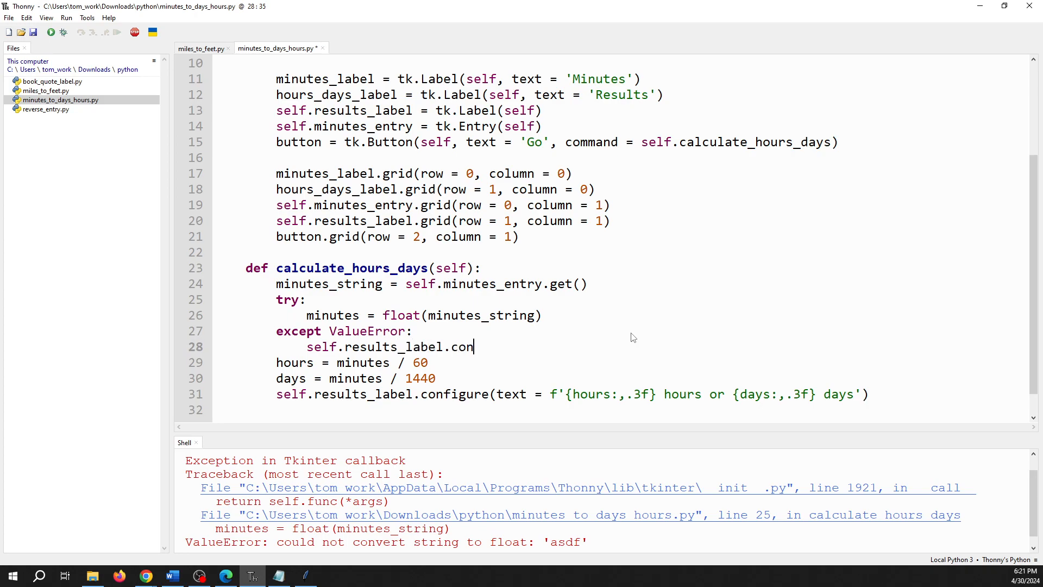
text(figure(text =)
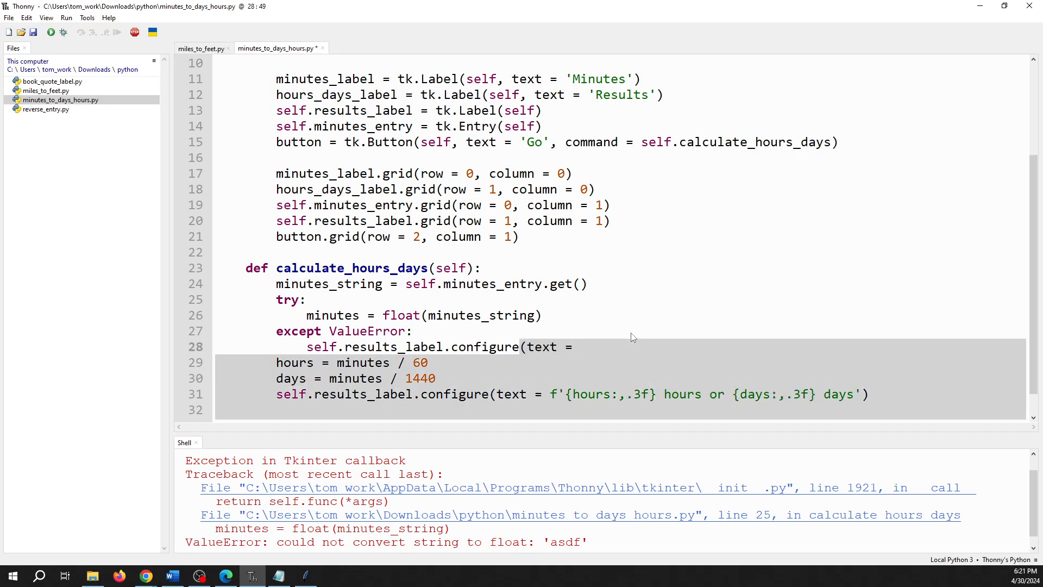
text('Invalid in)
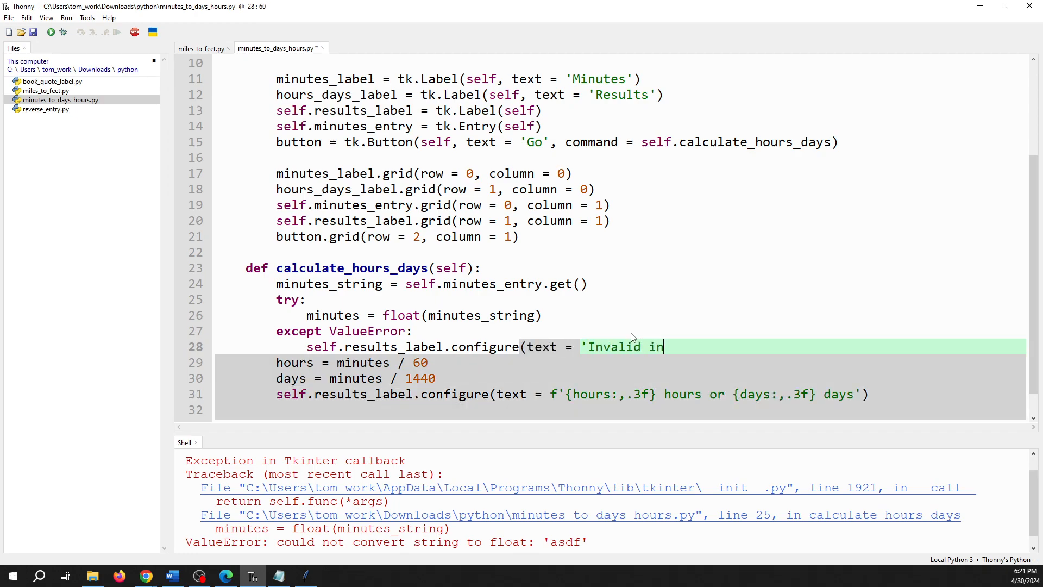
text(put!'))
text(return)
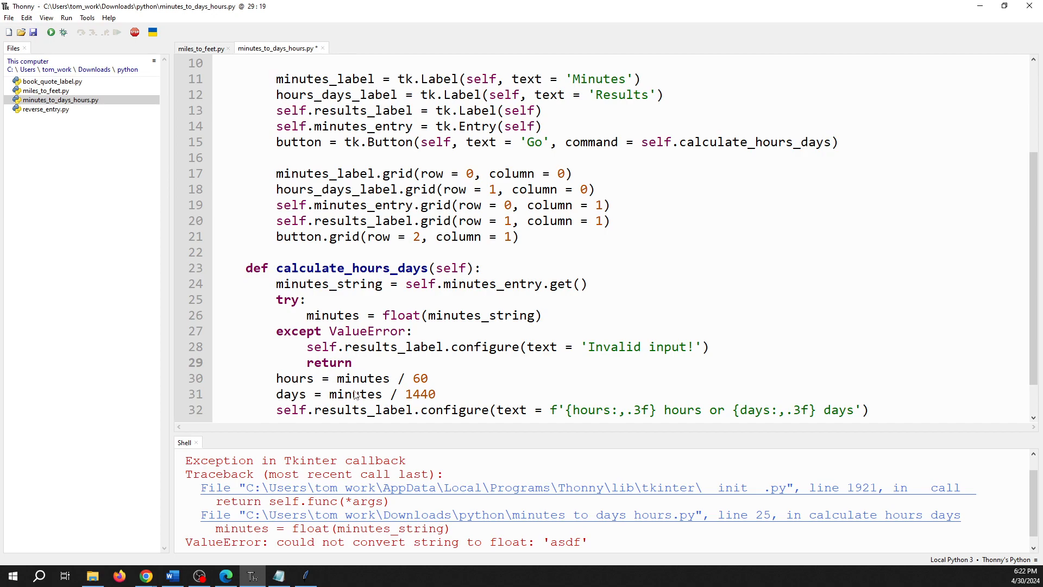
scroll(down, 3)
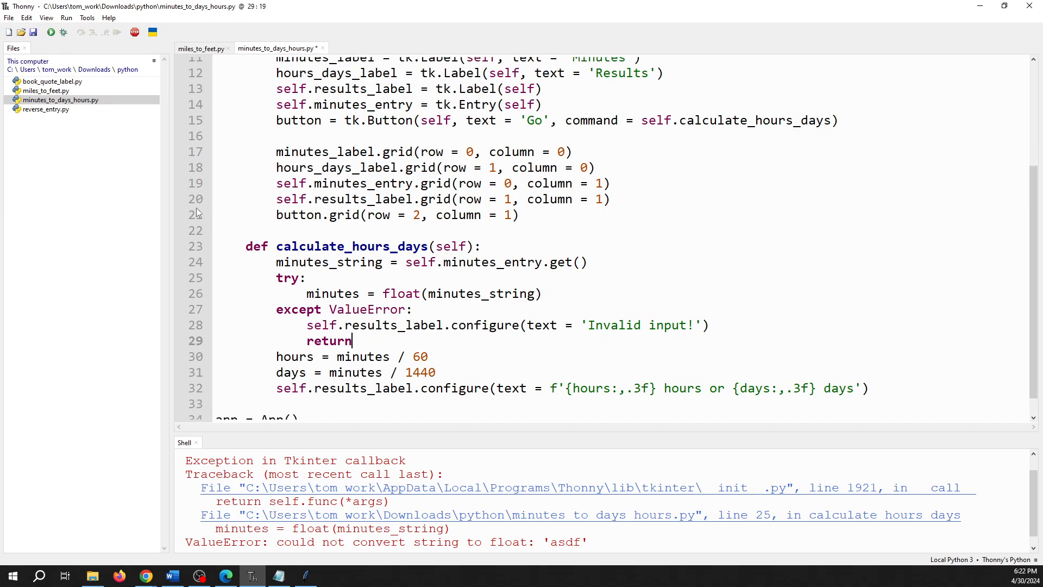
mouse_move(62, 32)
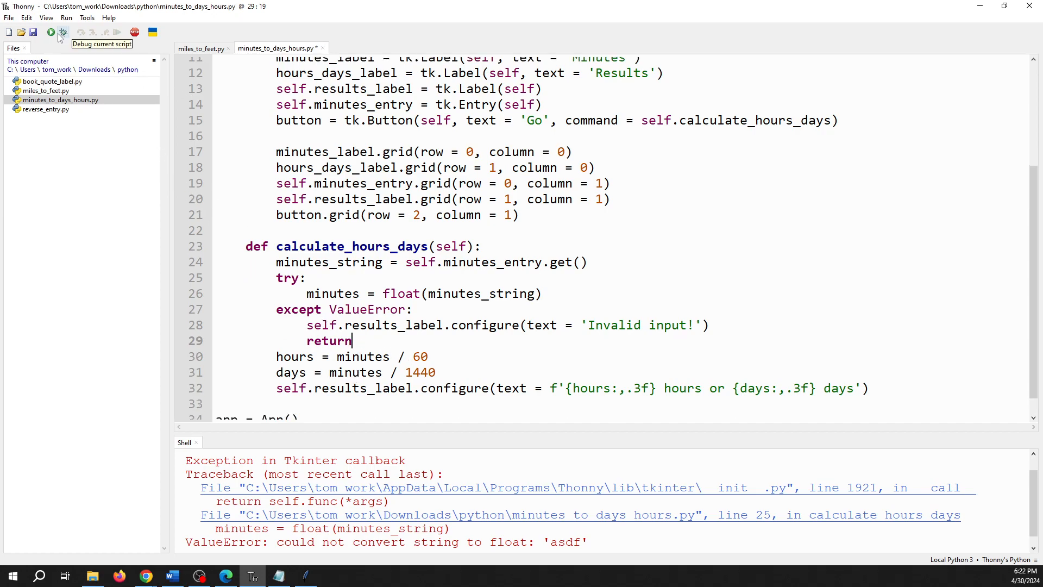
Step: Run the converter and confirm the entry 'dfgdfge' shows Invalid input!
click(50, 32)
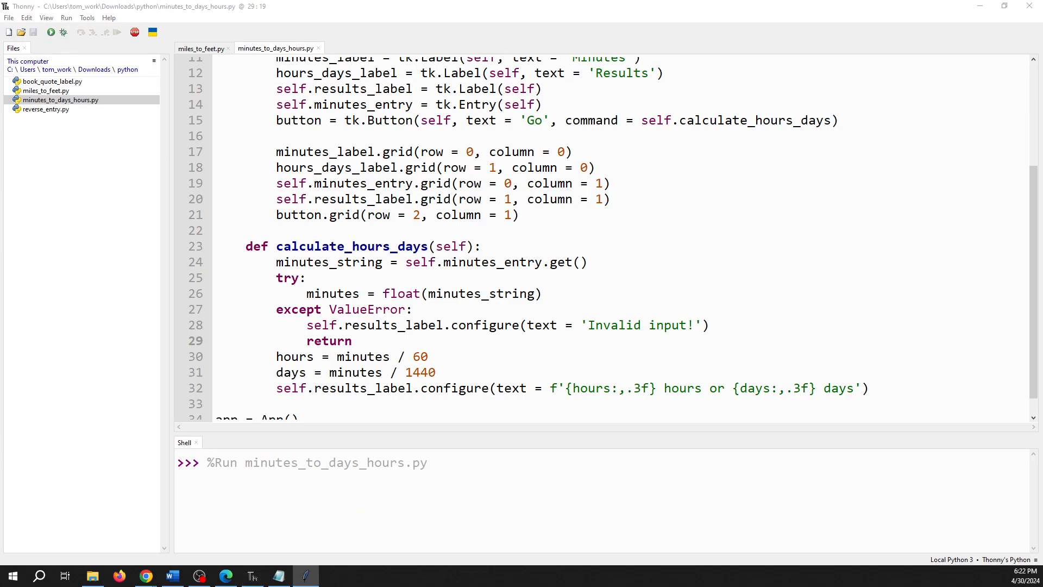
click(51, 33)
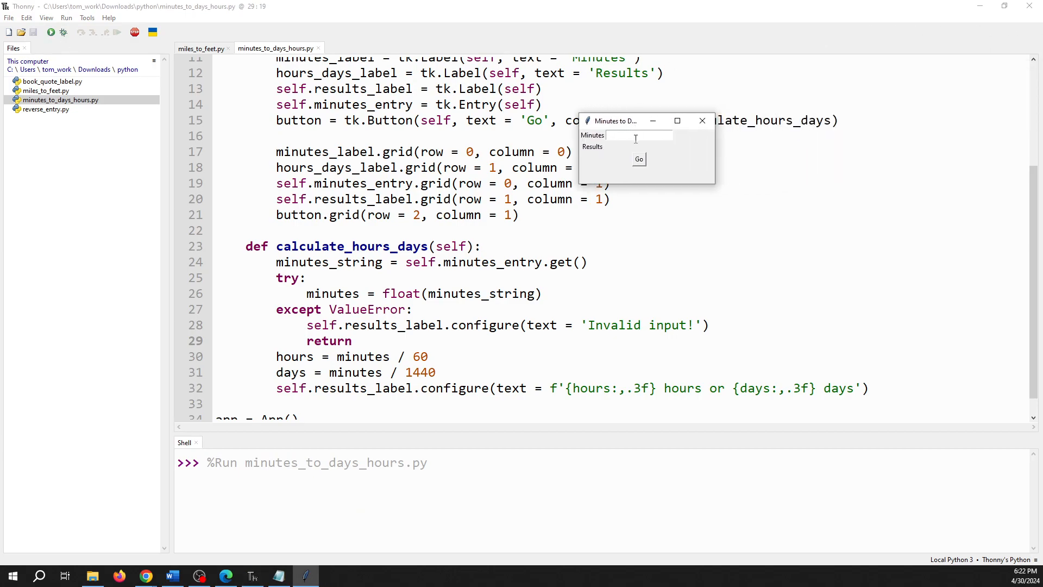
text(dfgdfg)
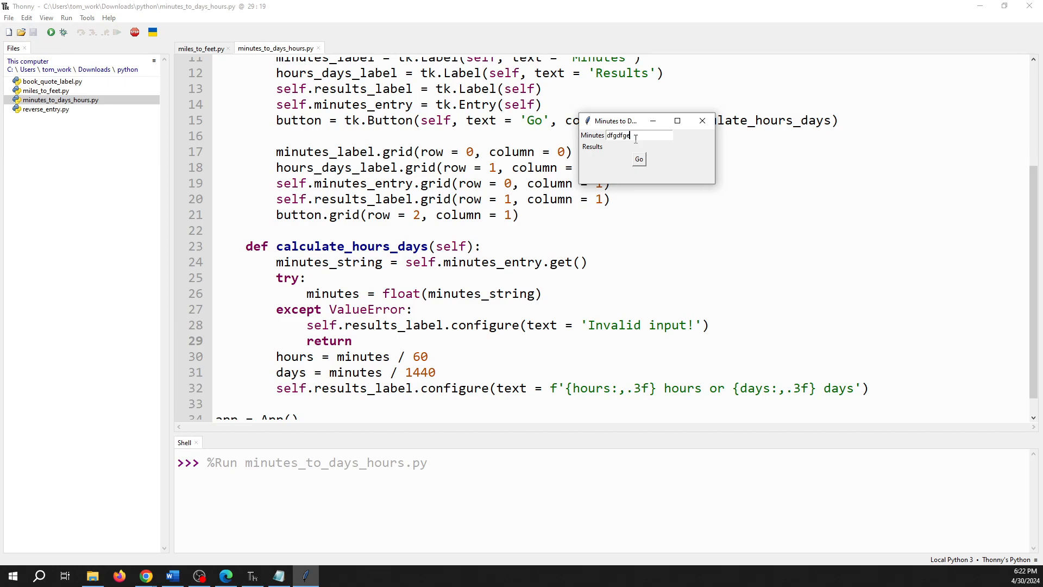
text(e)
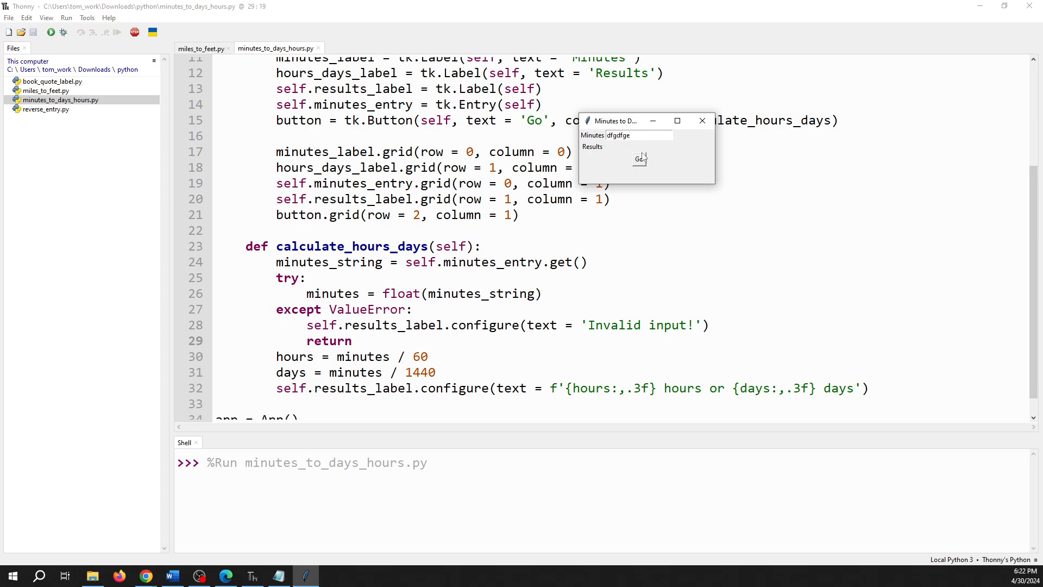
click(637, 159)
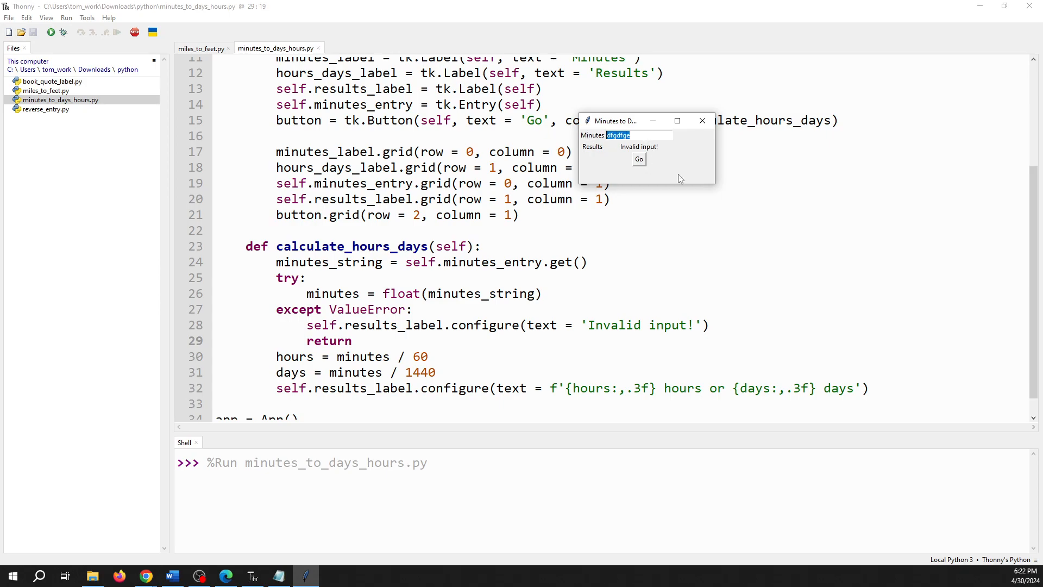
Step: Convert 6000 minutes, then return to the Minutes entry to try another value
text(6000)
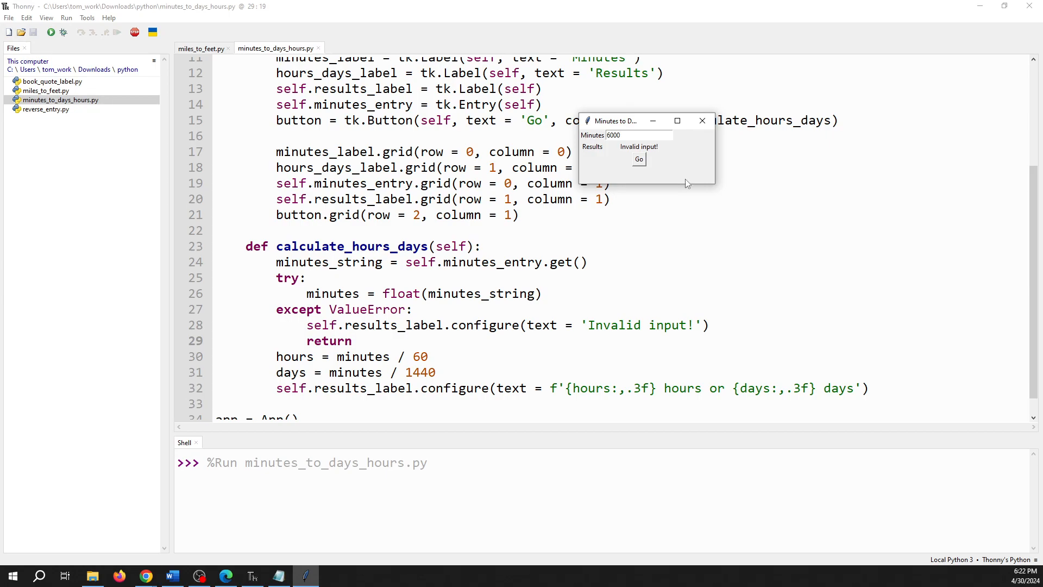
mouse_move(638, 160)
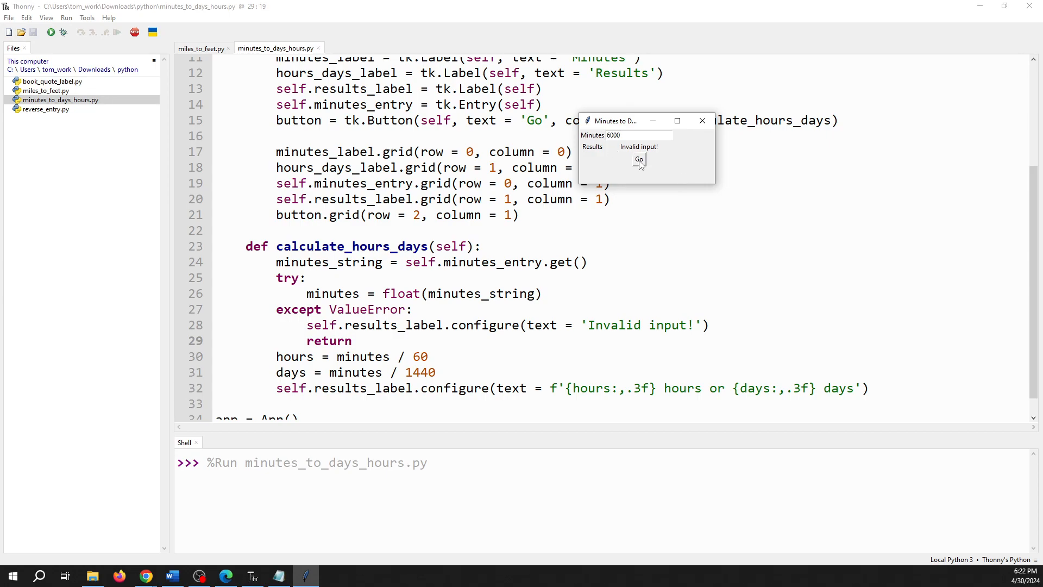
click(639, 160)
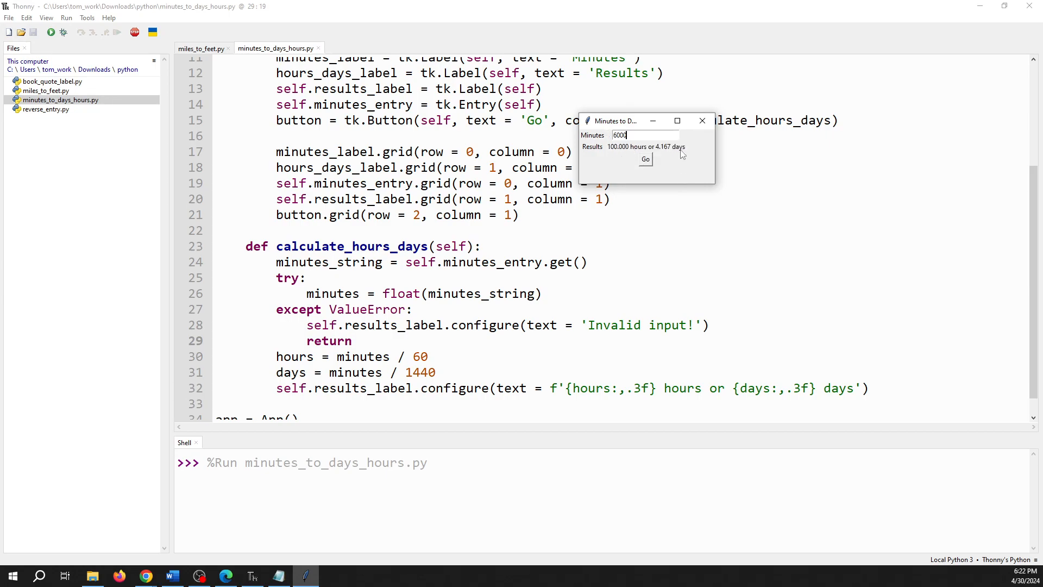
mouse_move(644, 135)
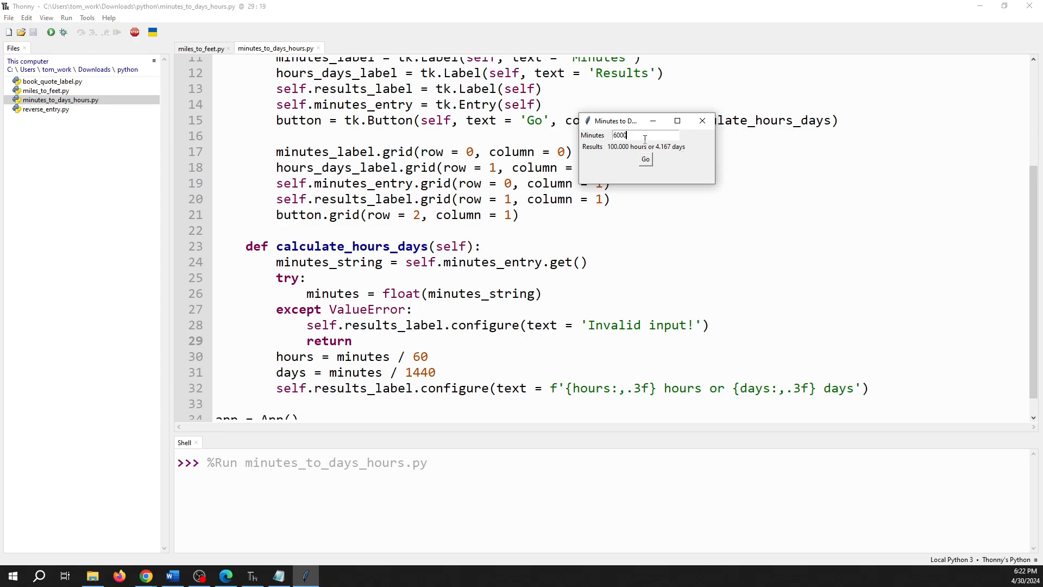
click(644, 159)
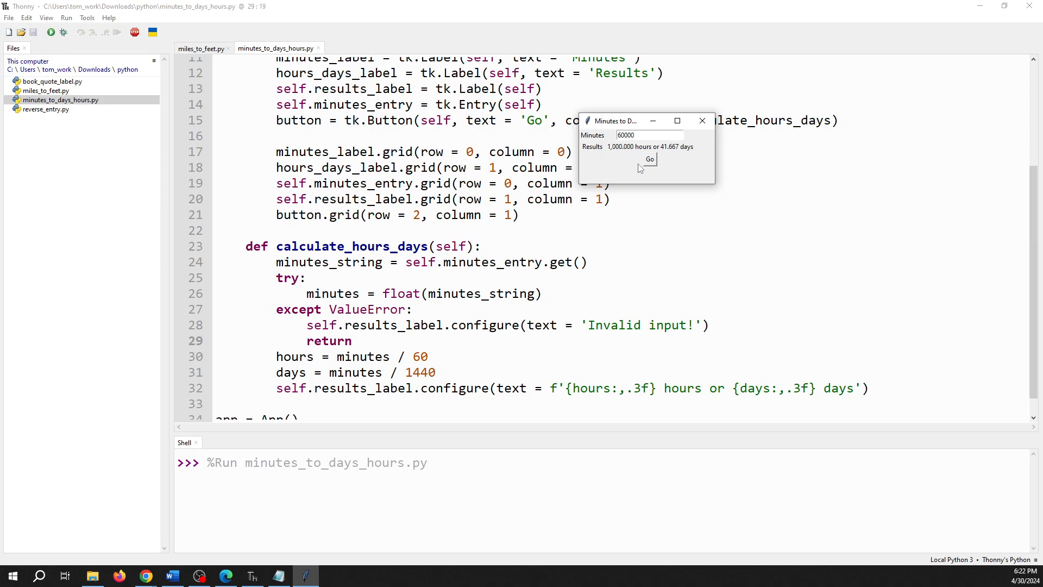
mouse_move(702, 120)
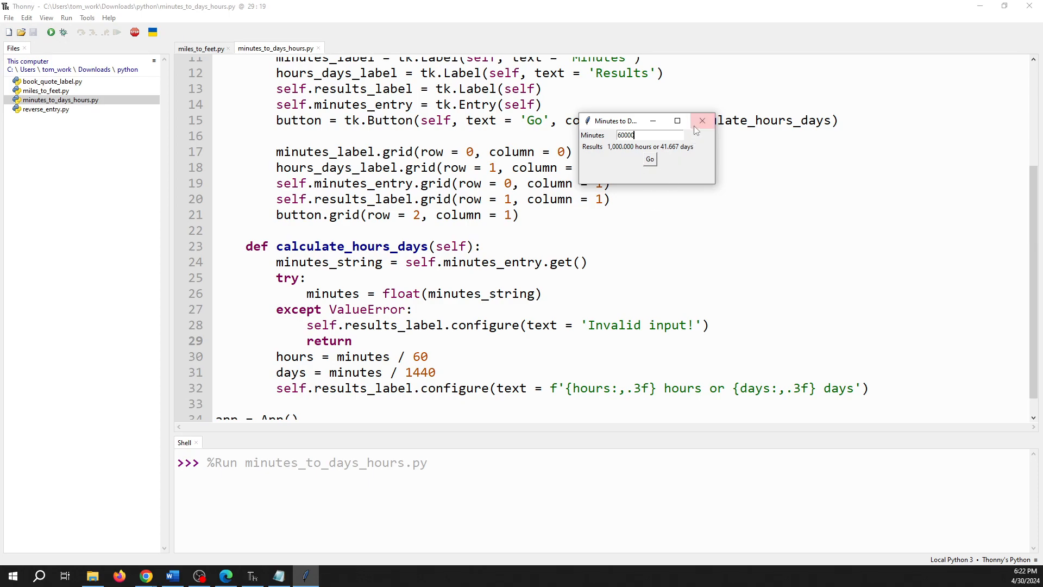